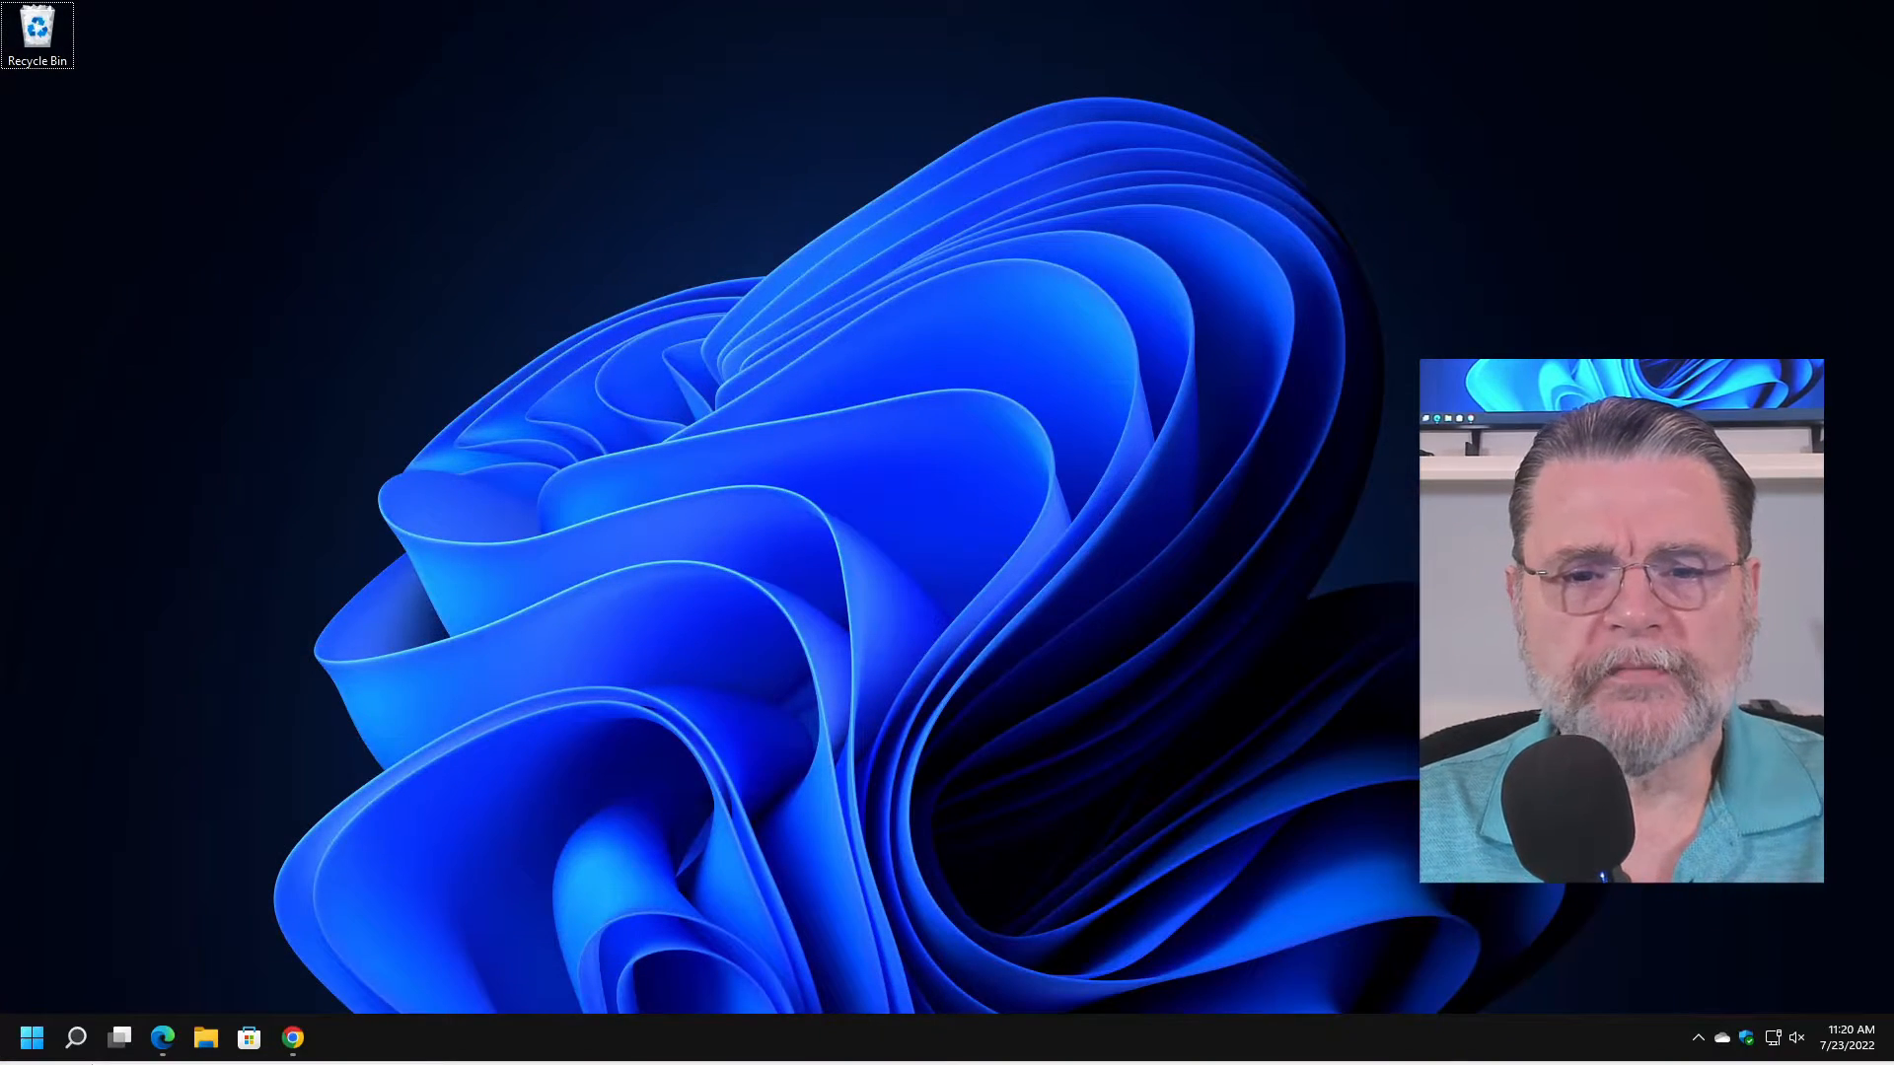
Dismiss a program-launch prompt from the Start button without running anything.
click(30, 1037)
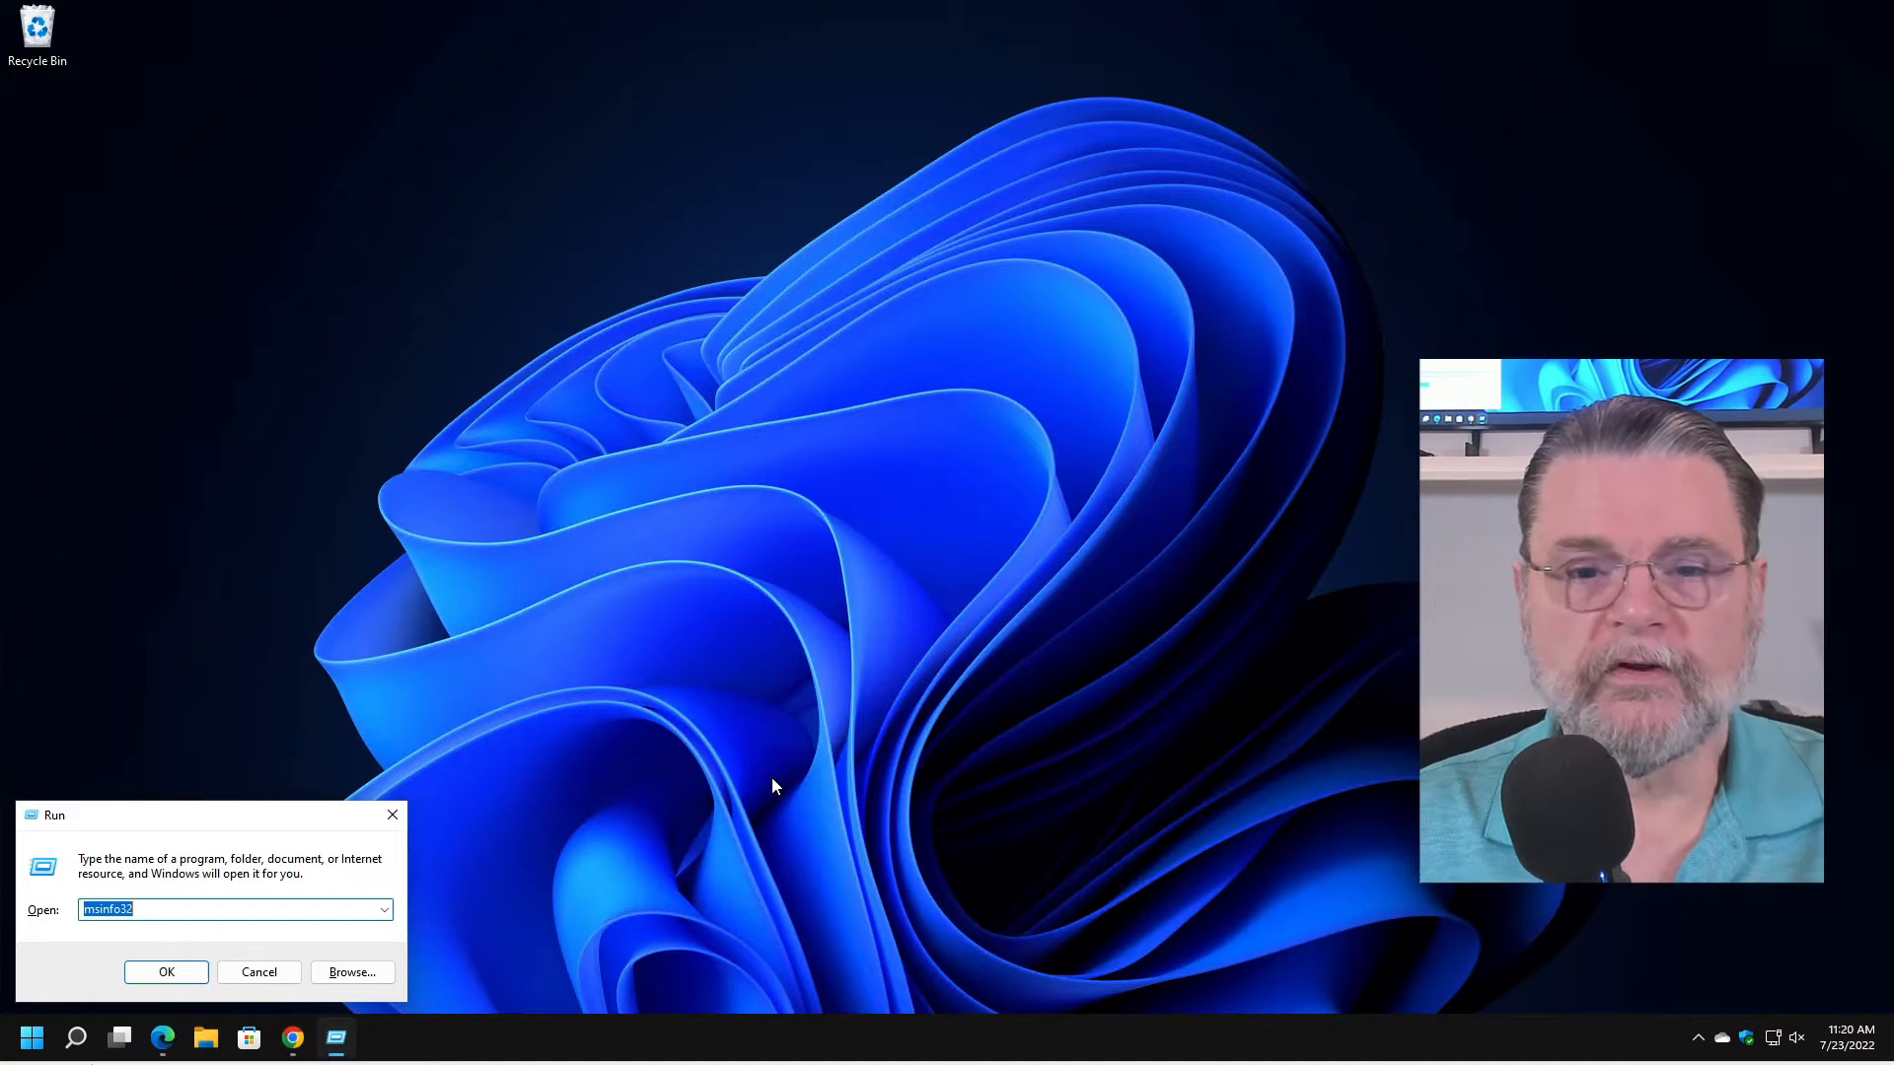
click(201, 907)
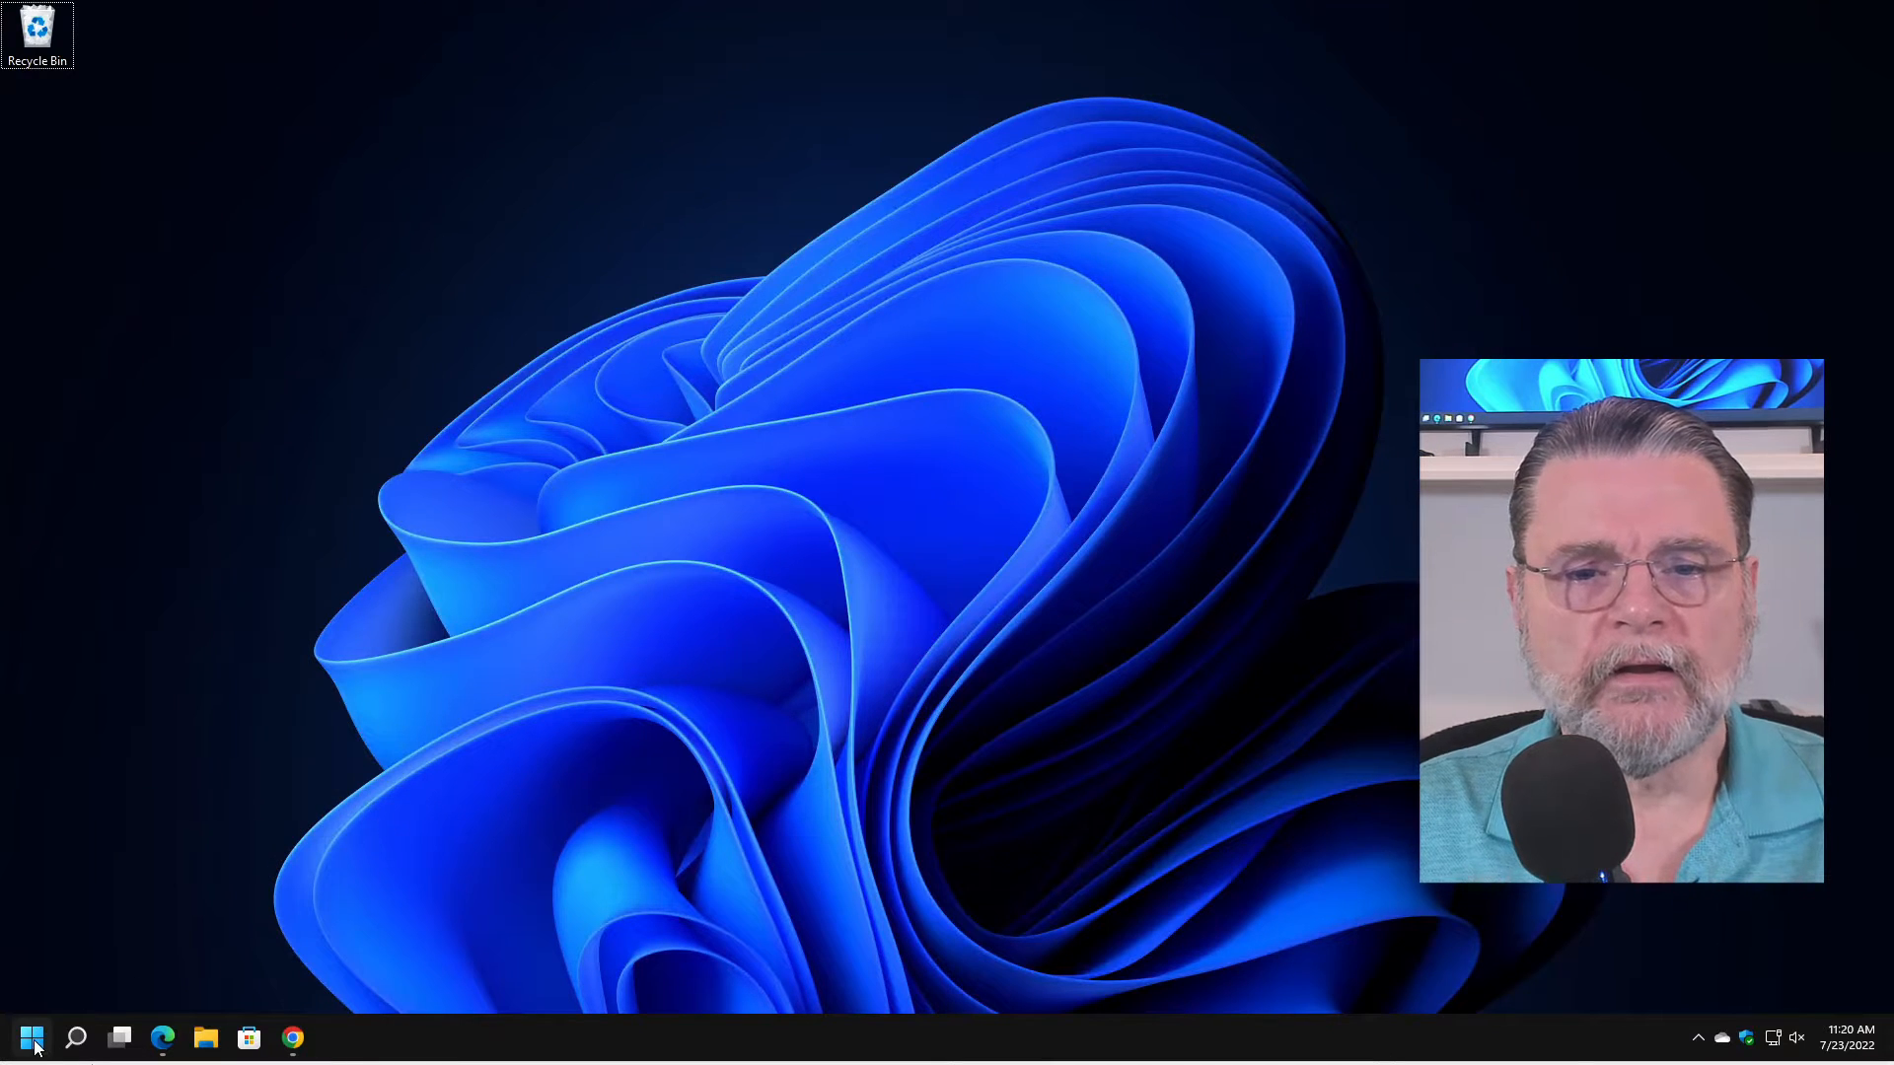
Launch Windows Terminal as administrator from the Start quick menu and approve the UAC prompt.
right_click(31, 1036)
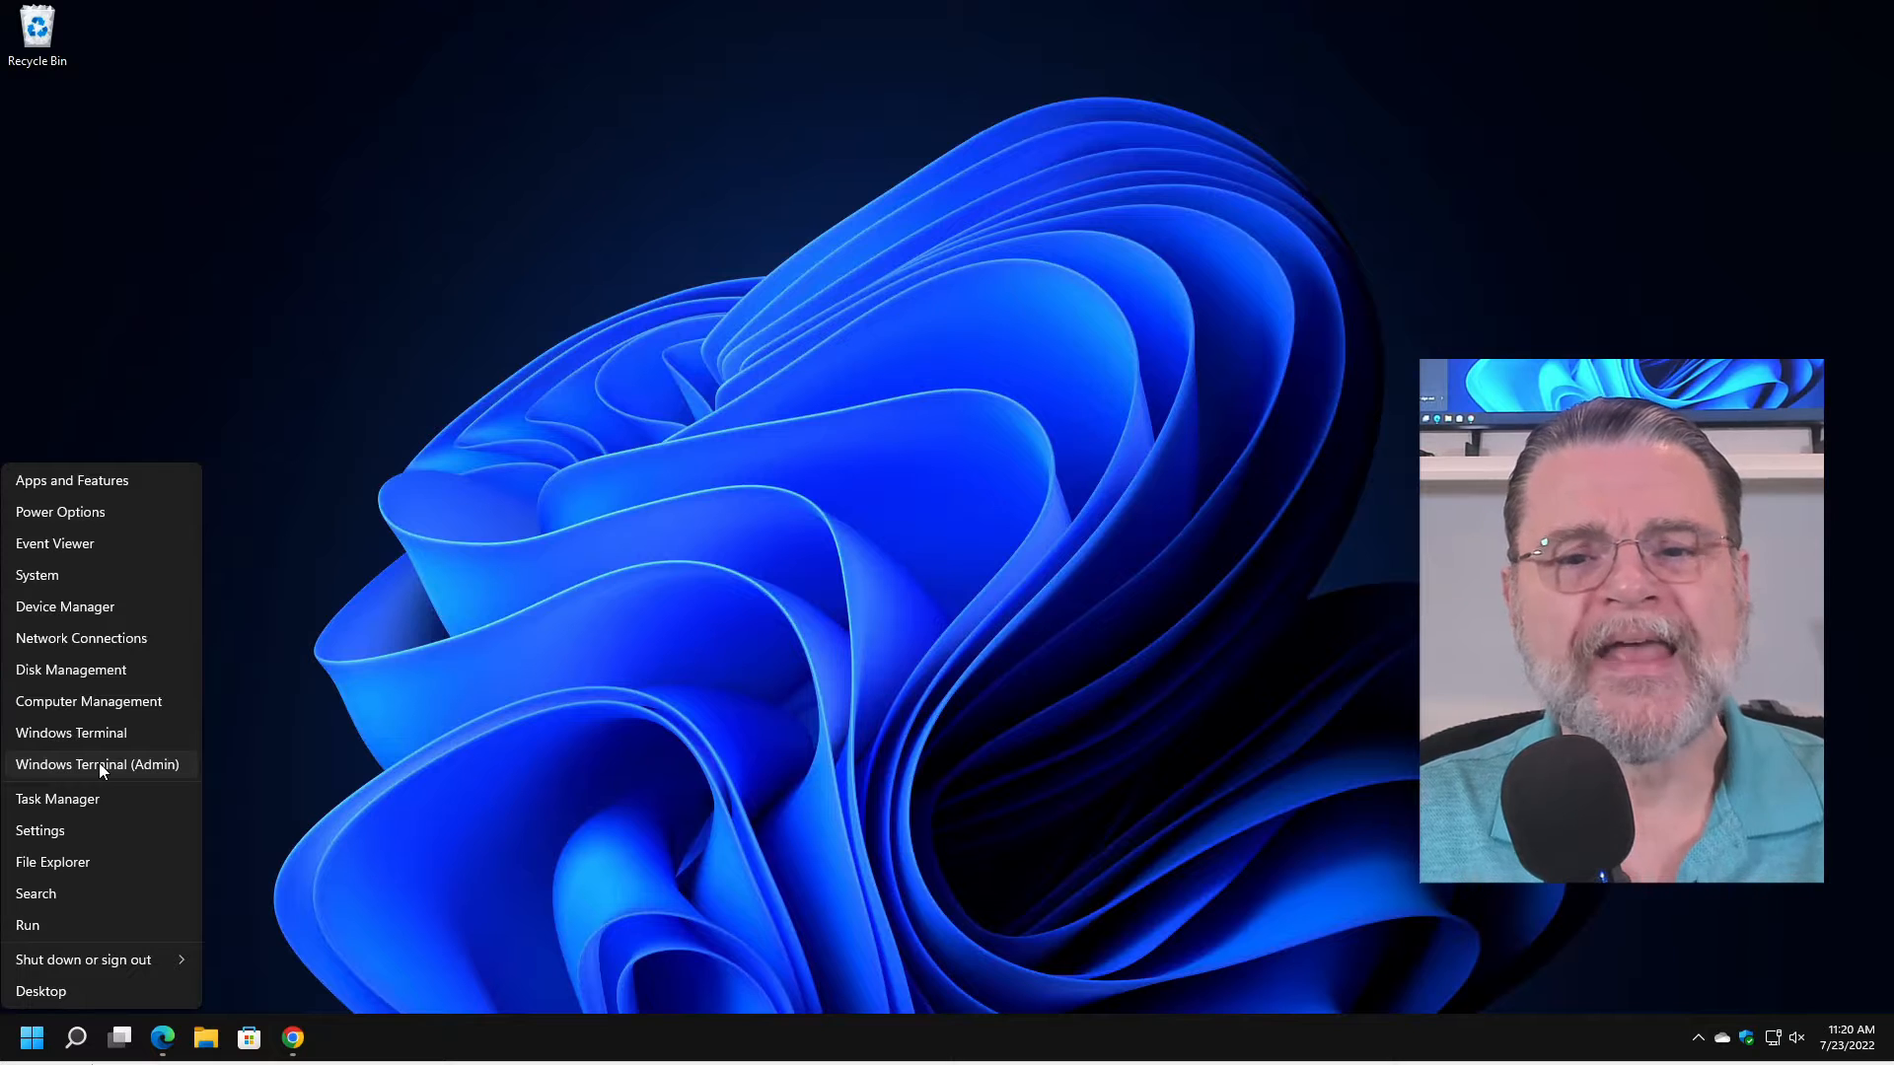
click(97, 763)
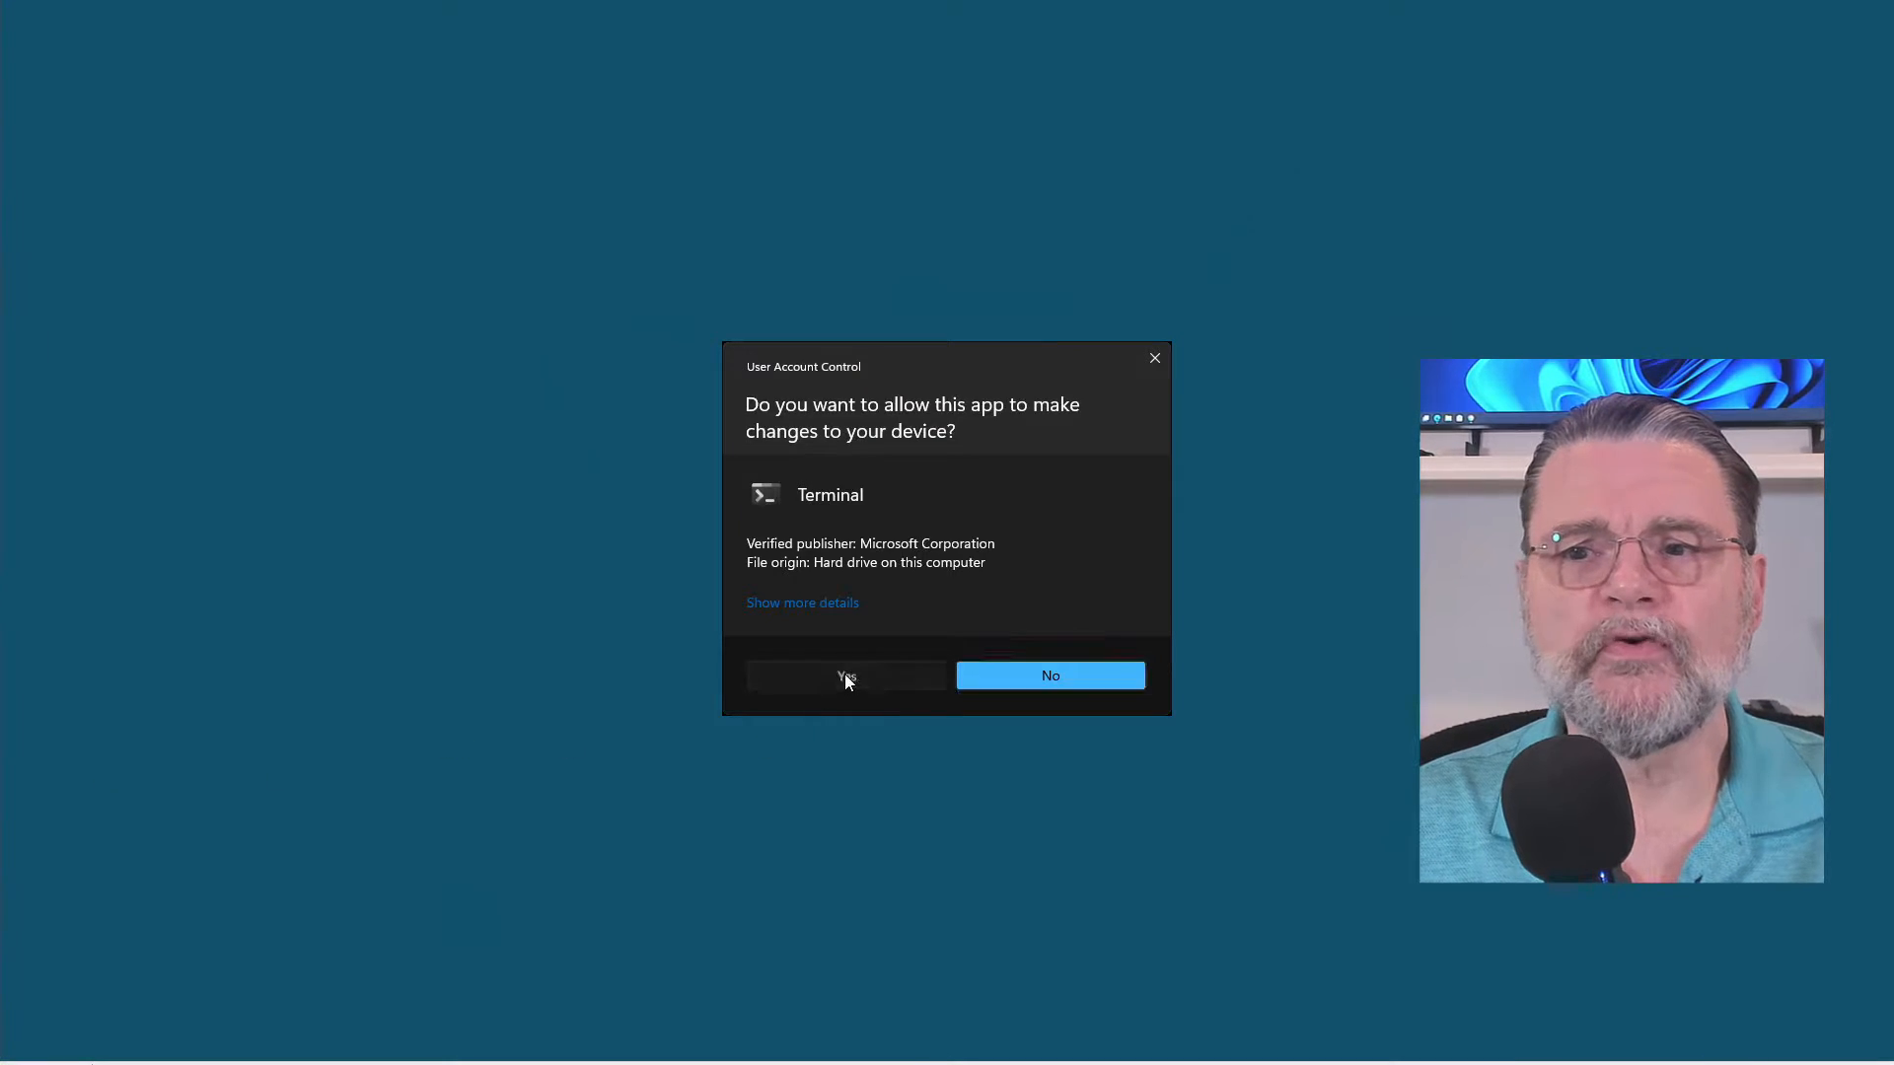
click(846, 675)
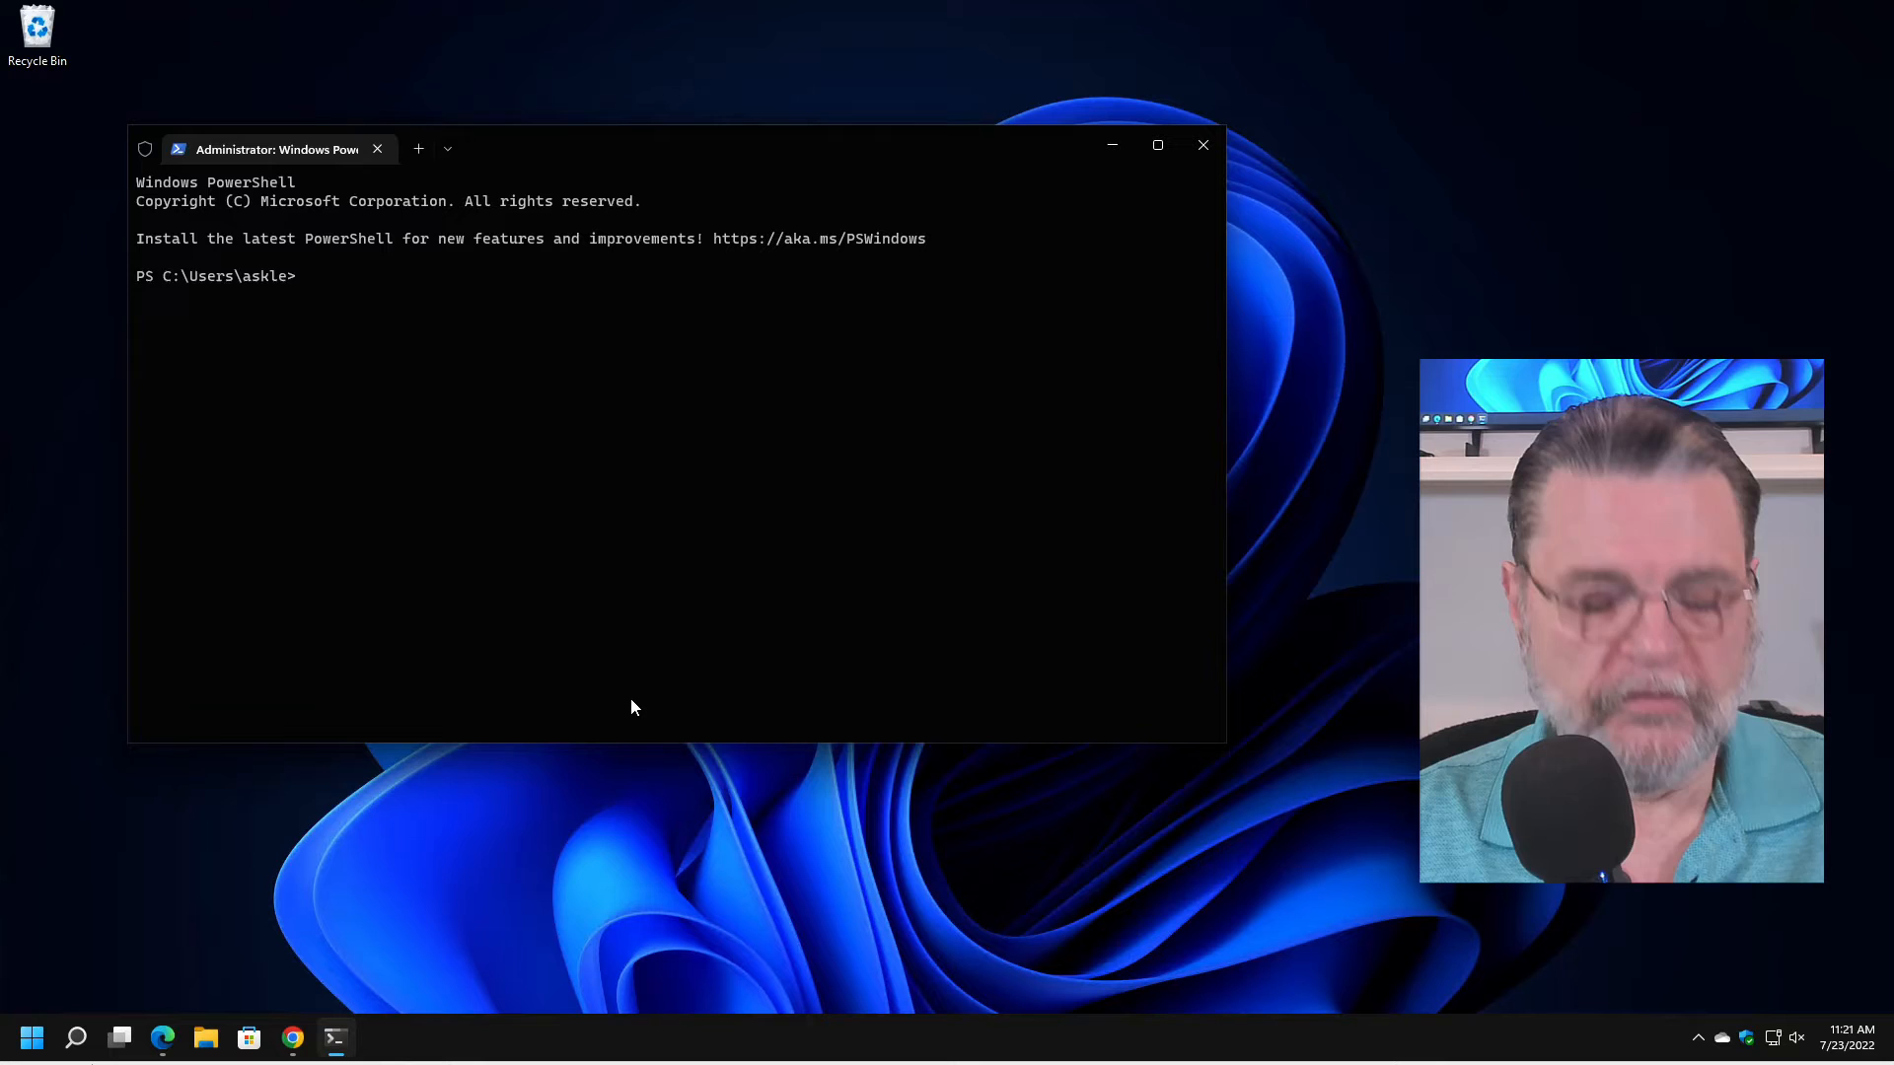
Launch System Information by running msinfo32 at the PowerShell prompt.
text(ms)
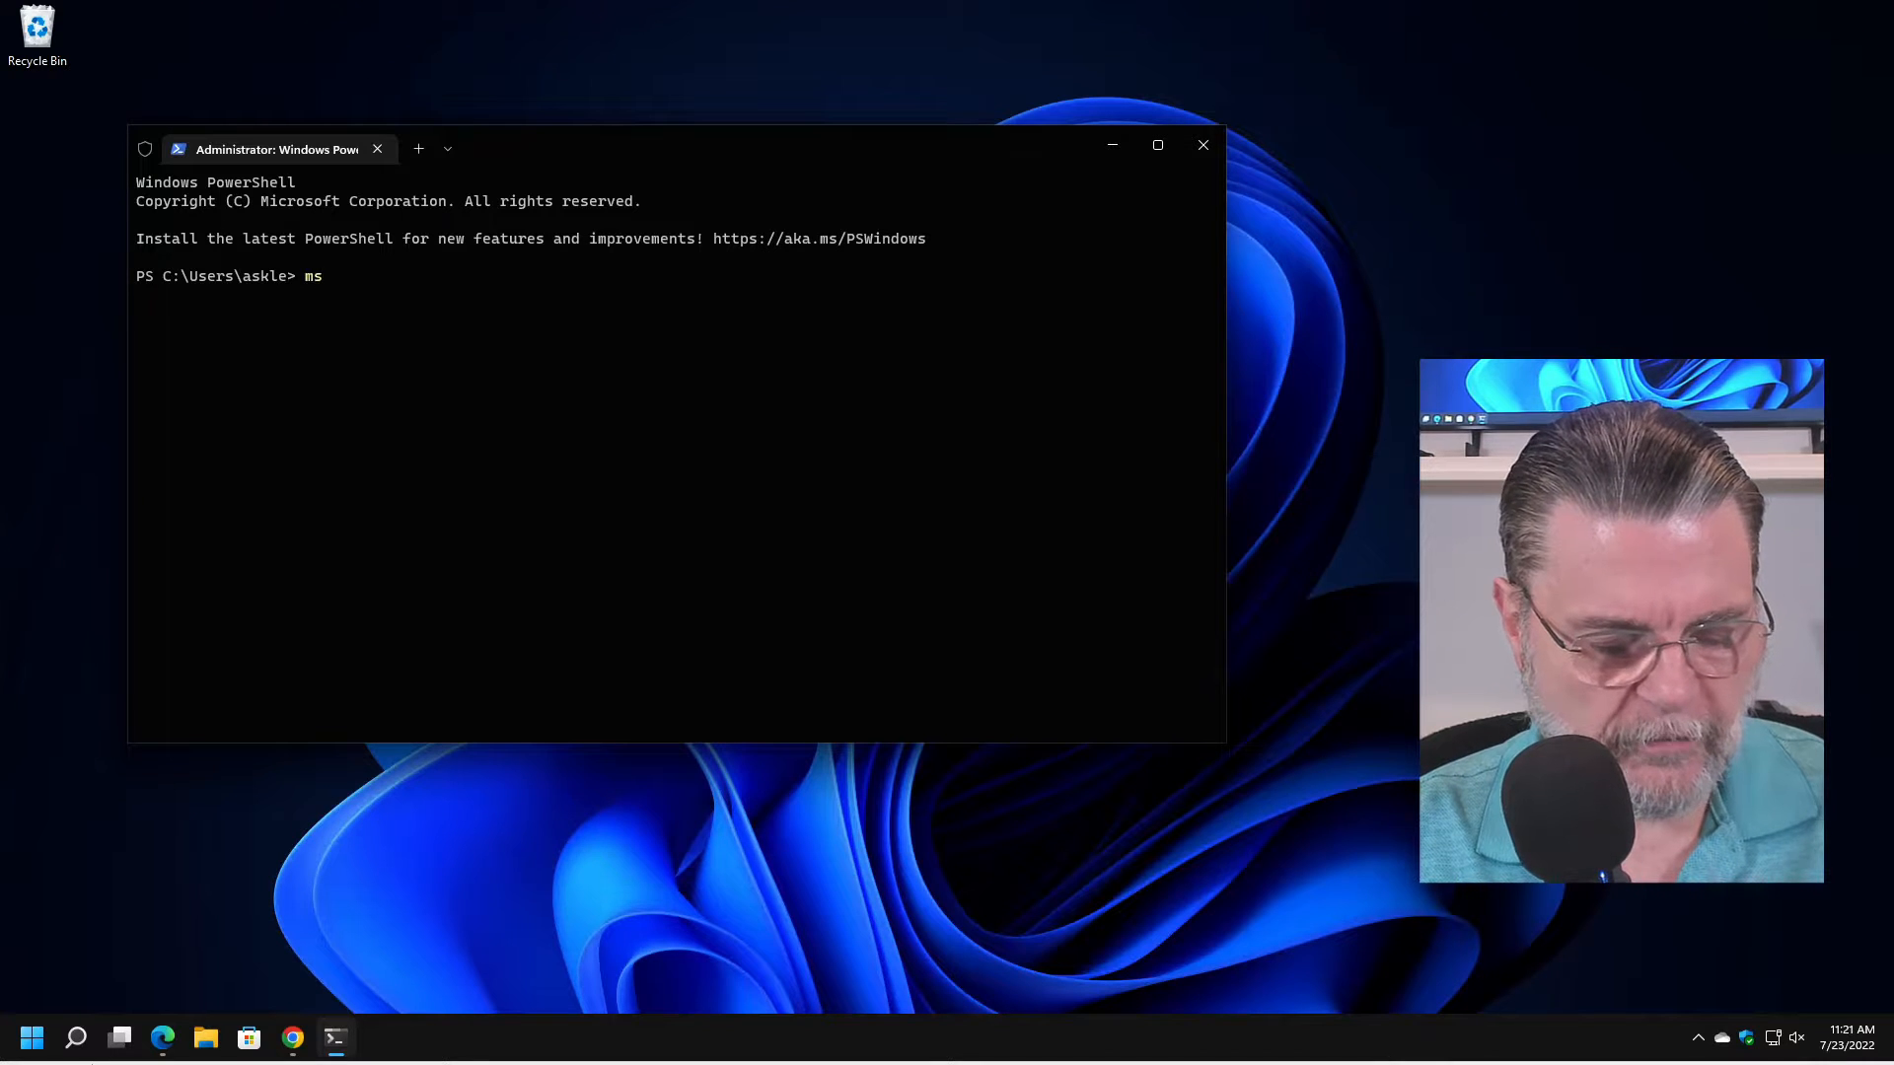
text(info)
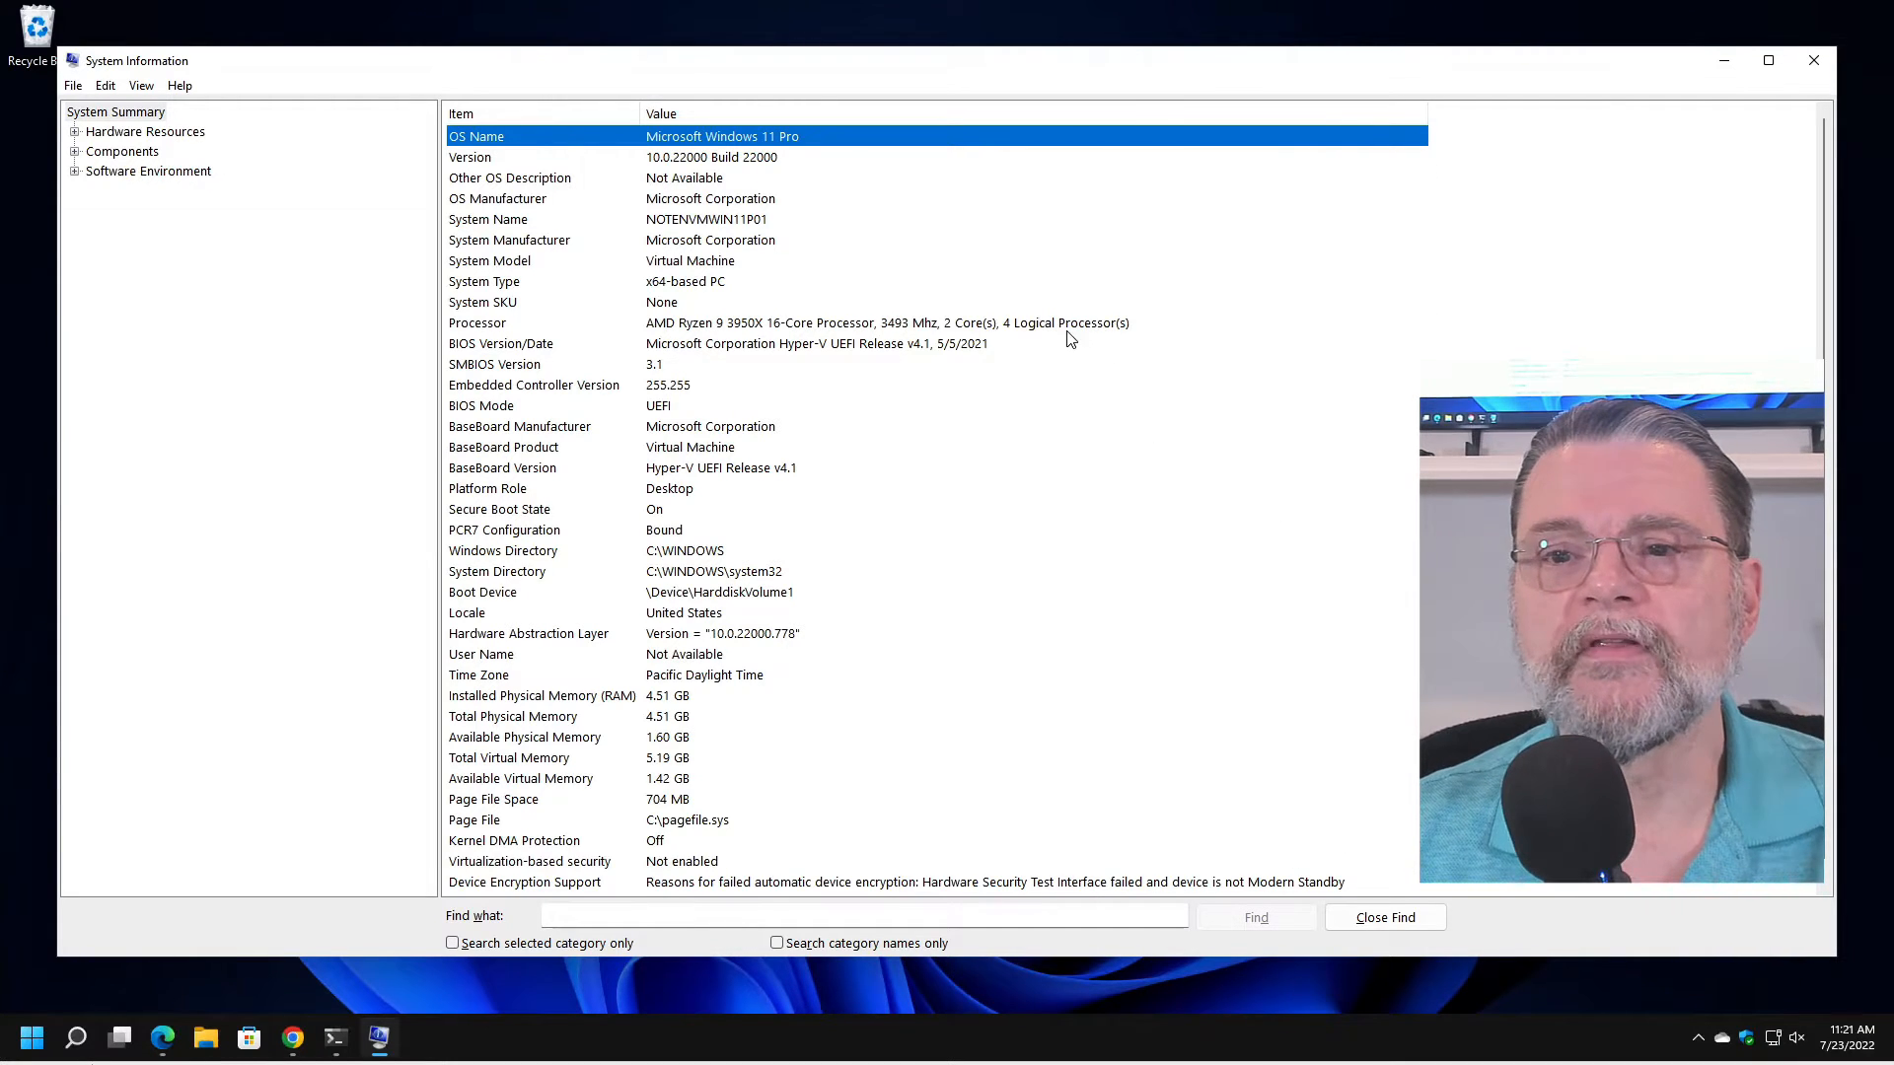
mouse_move(815, 142)
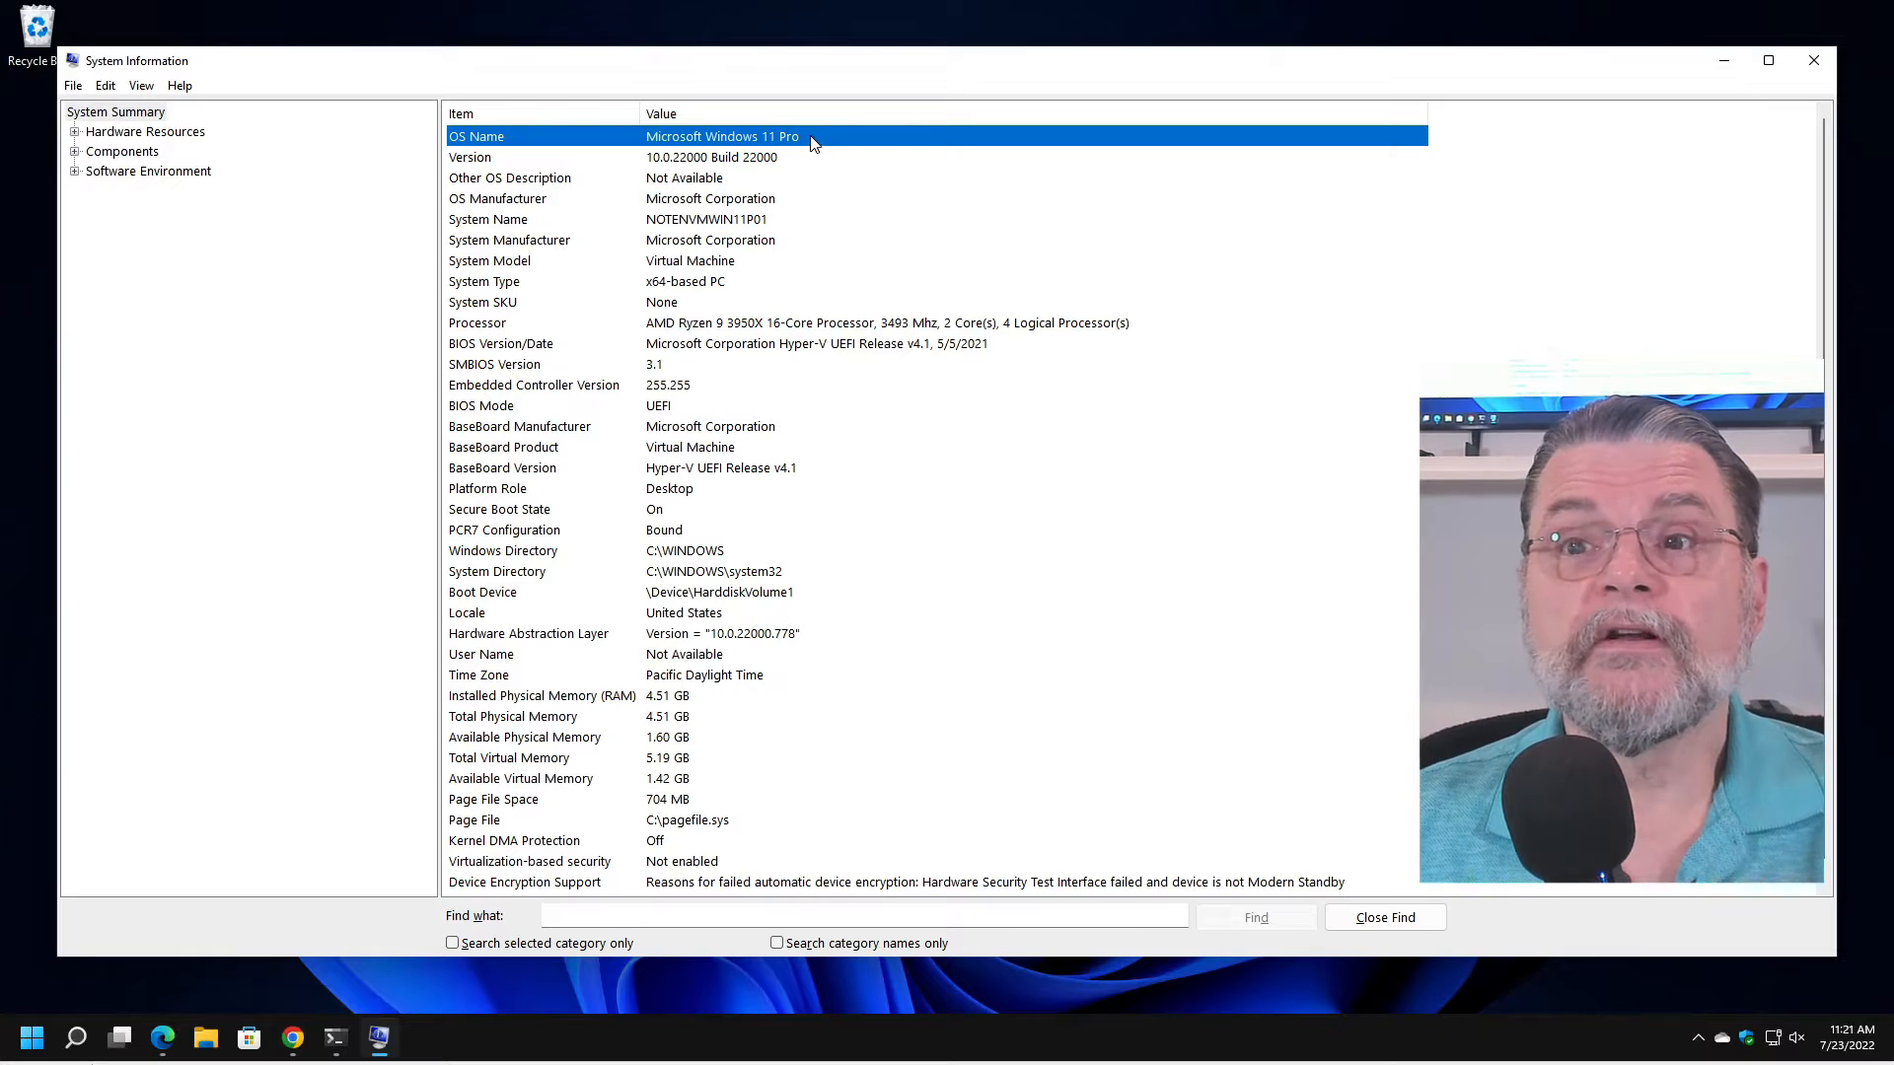
mouse_move(815, 158)
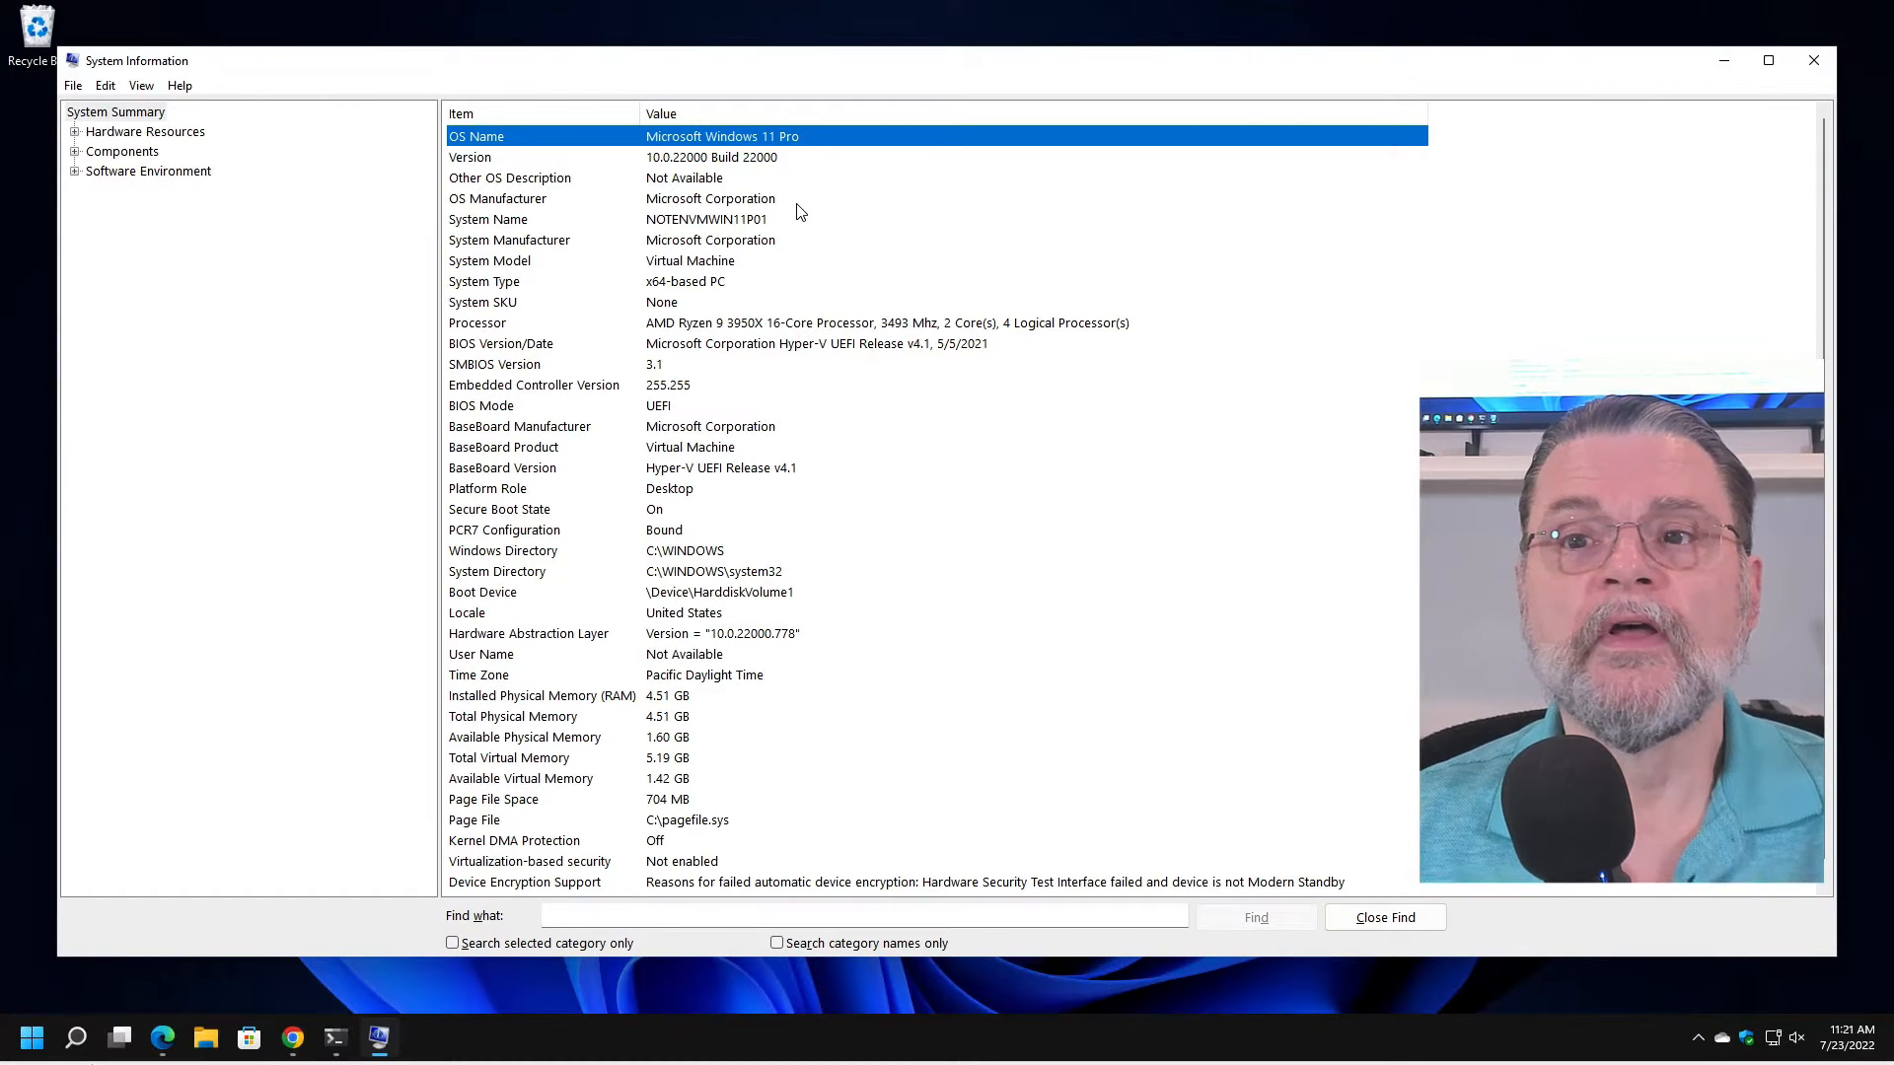
mouse_move(779, 233)
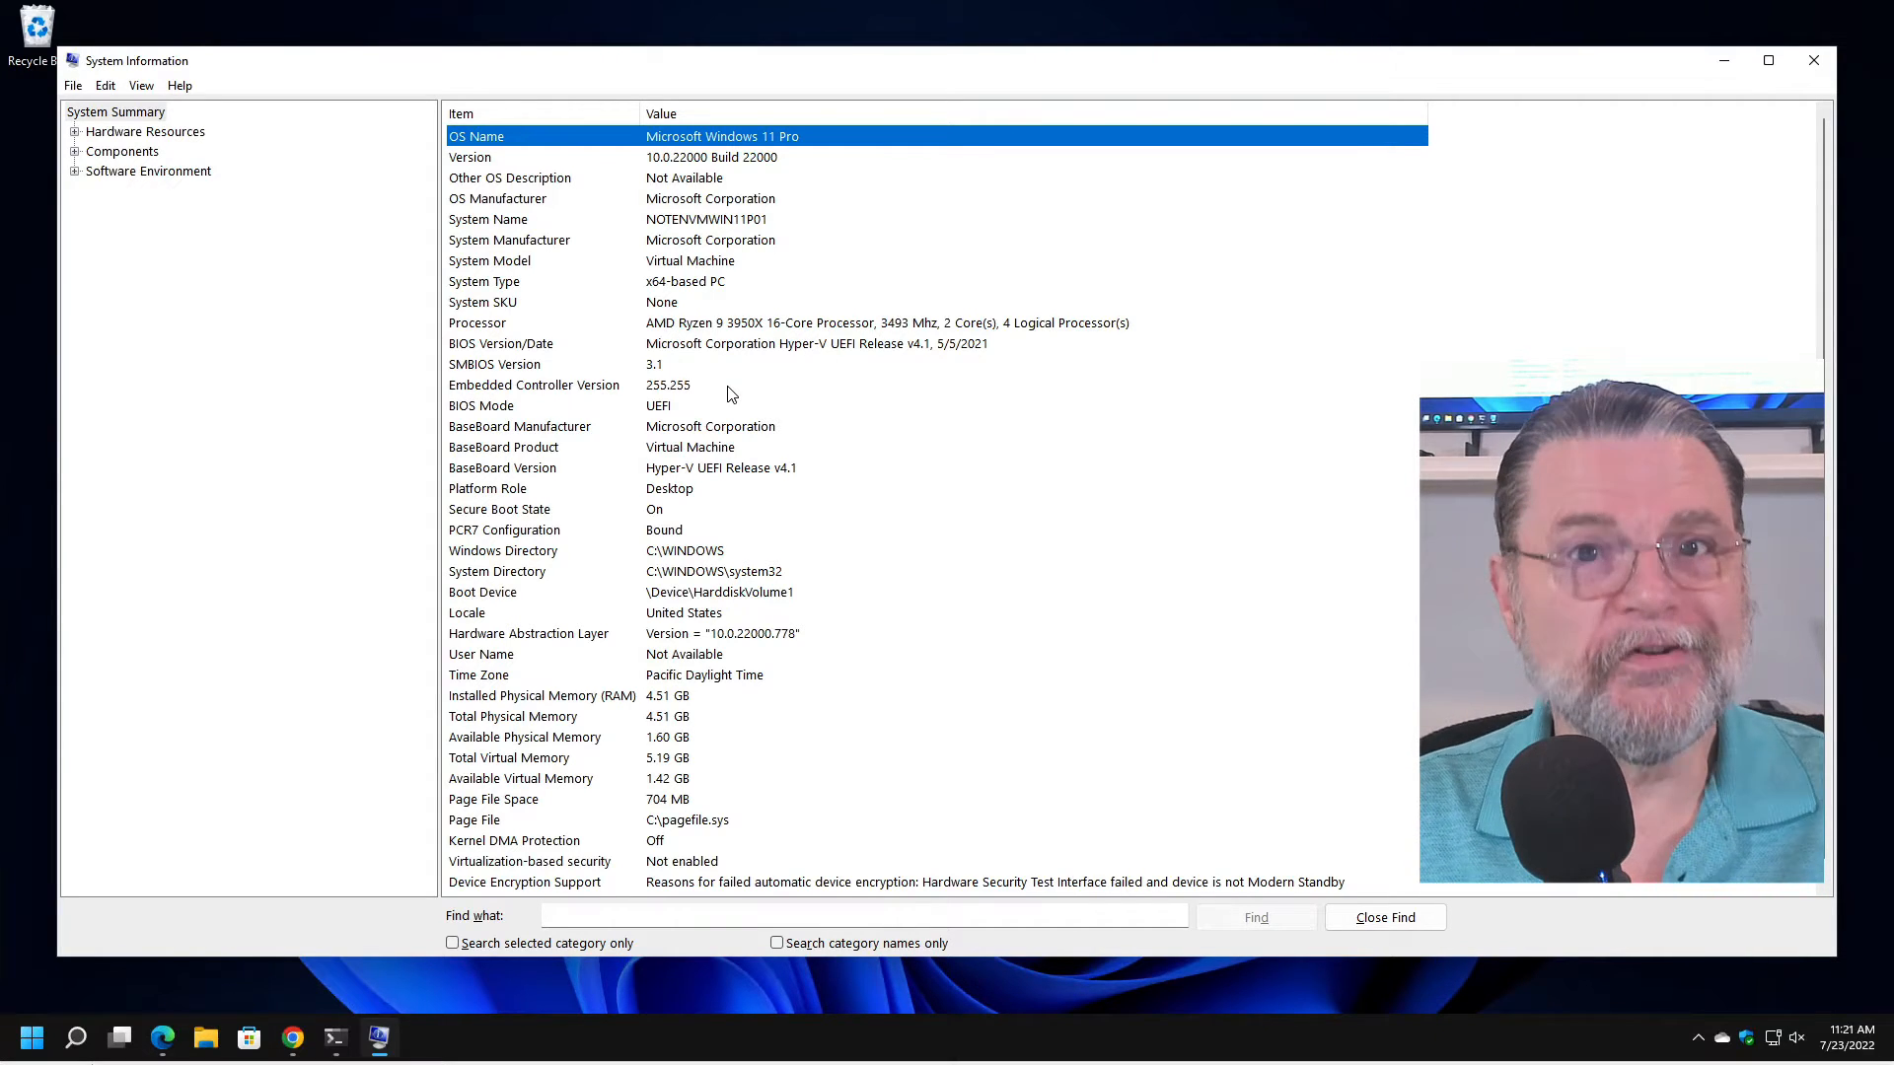
mouse_move(768, 599)
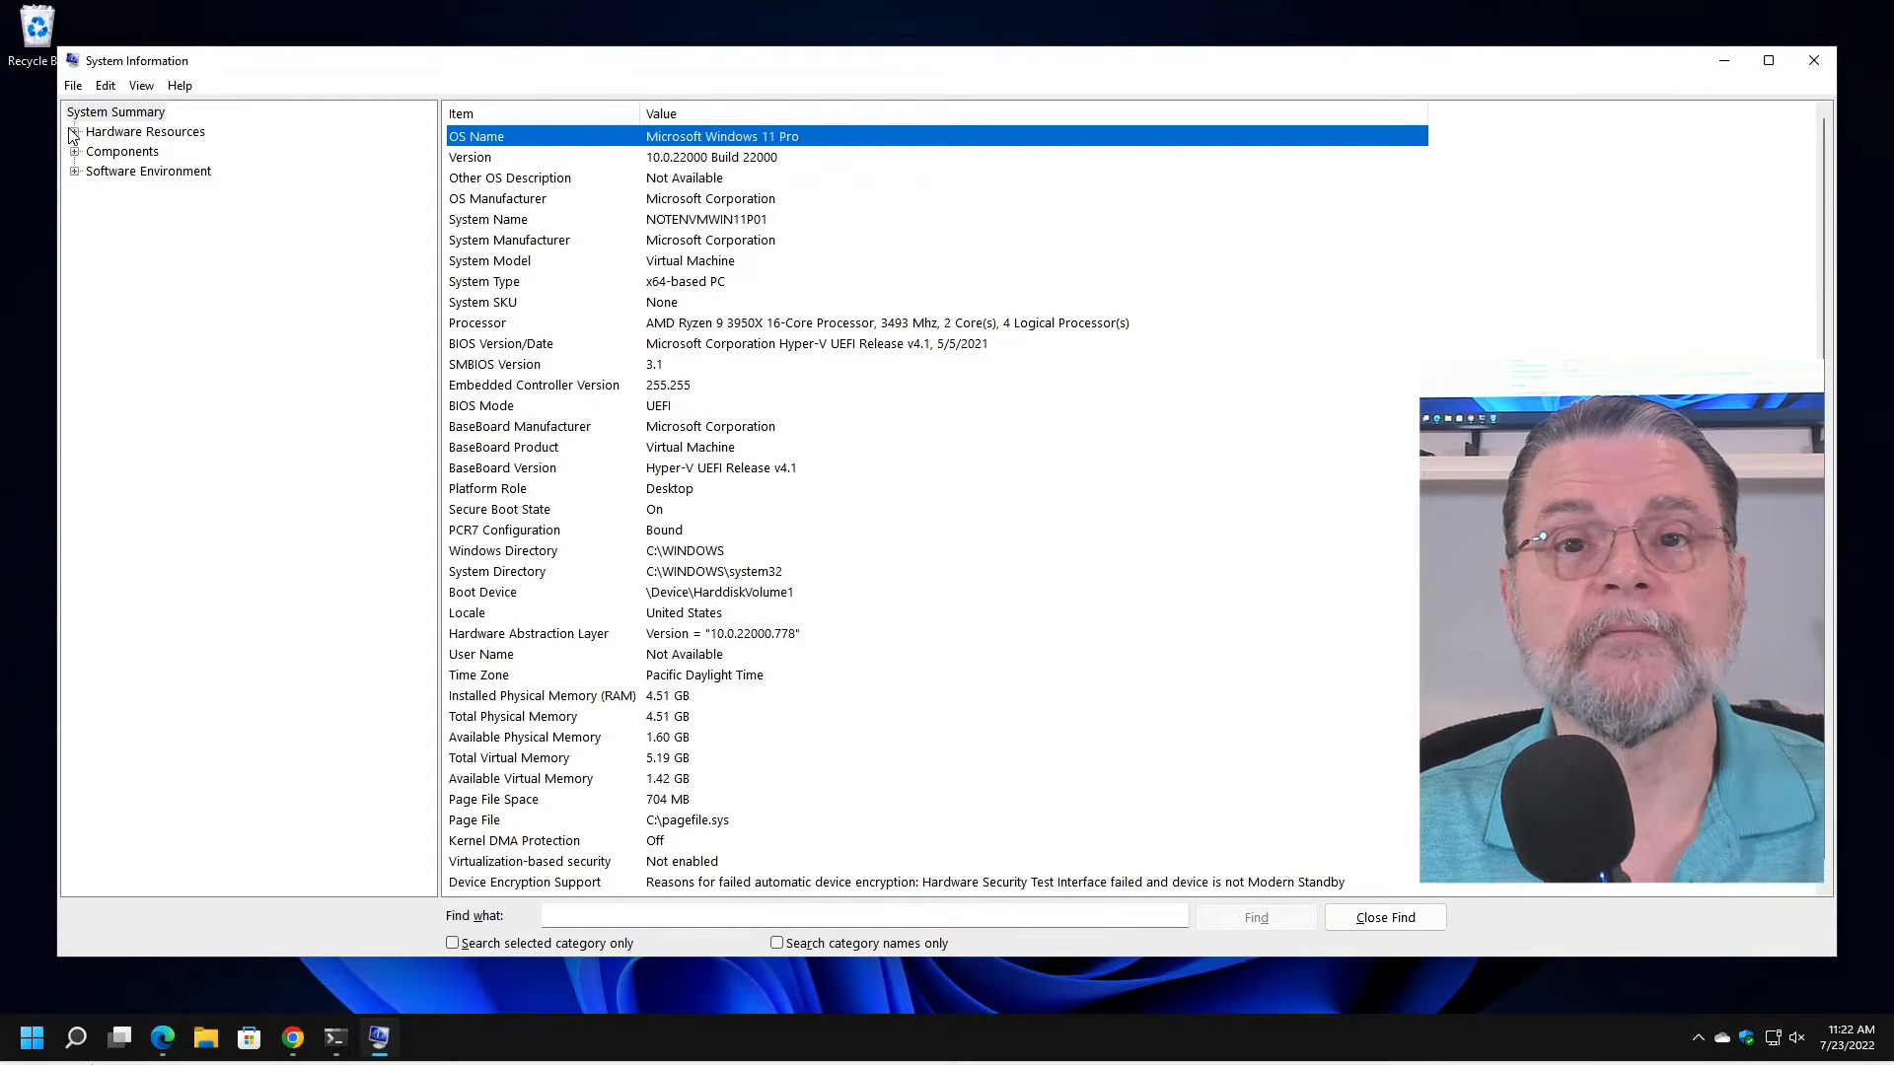
Browse Hardware Resources: Conflicts/Sharing, Forced Hardware, IRQs and Memory, then collapse the category.
click(75, 130)
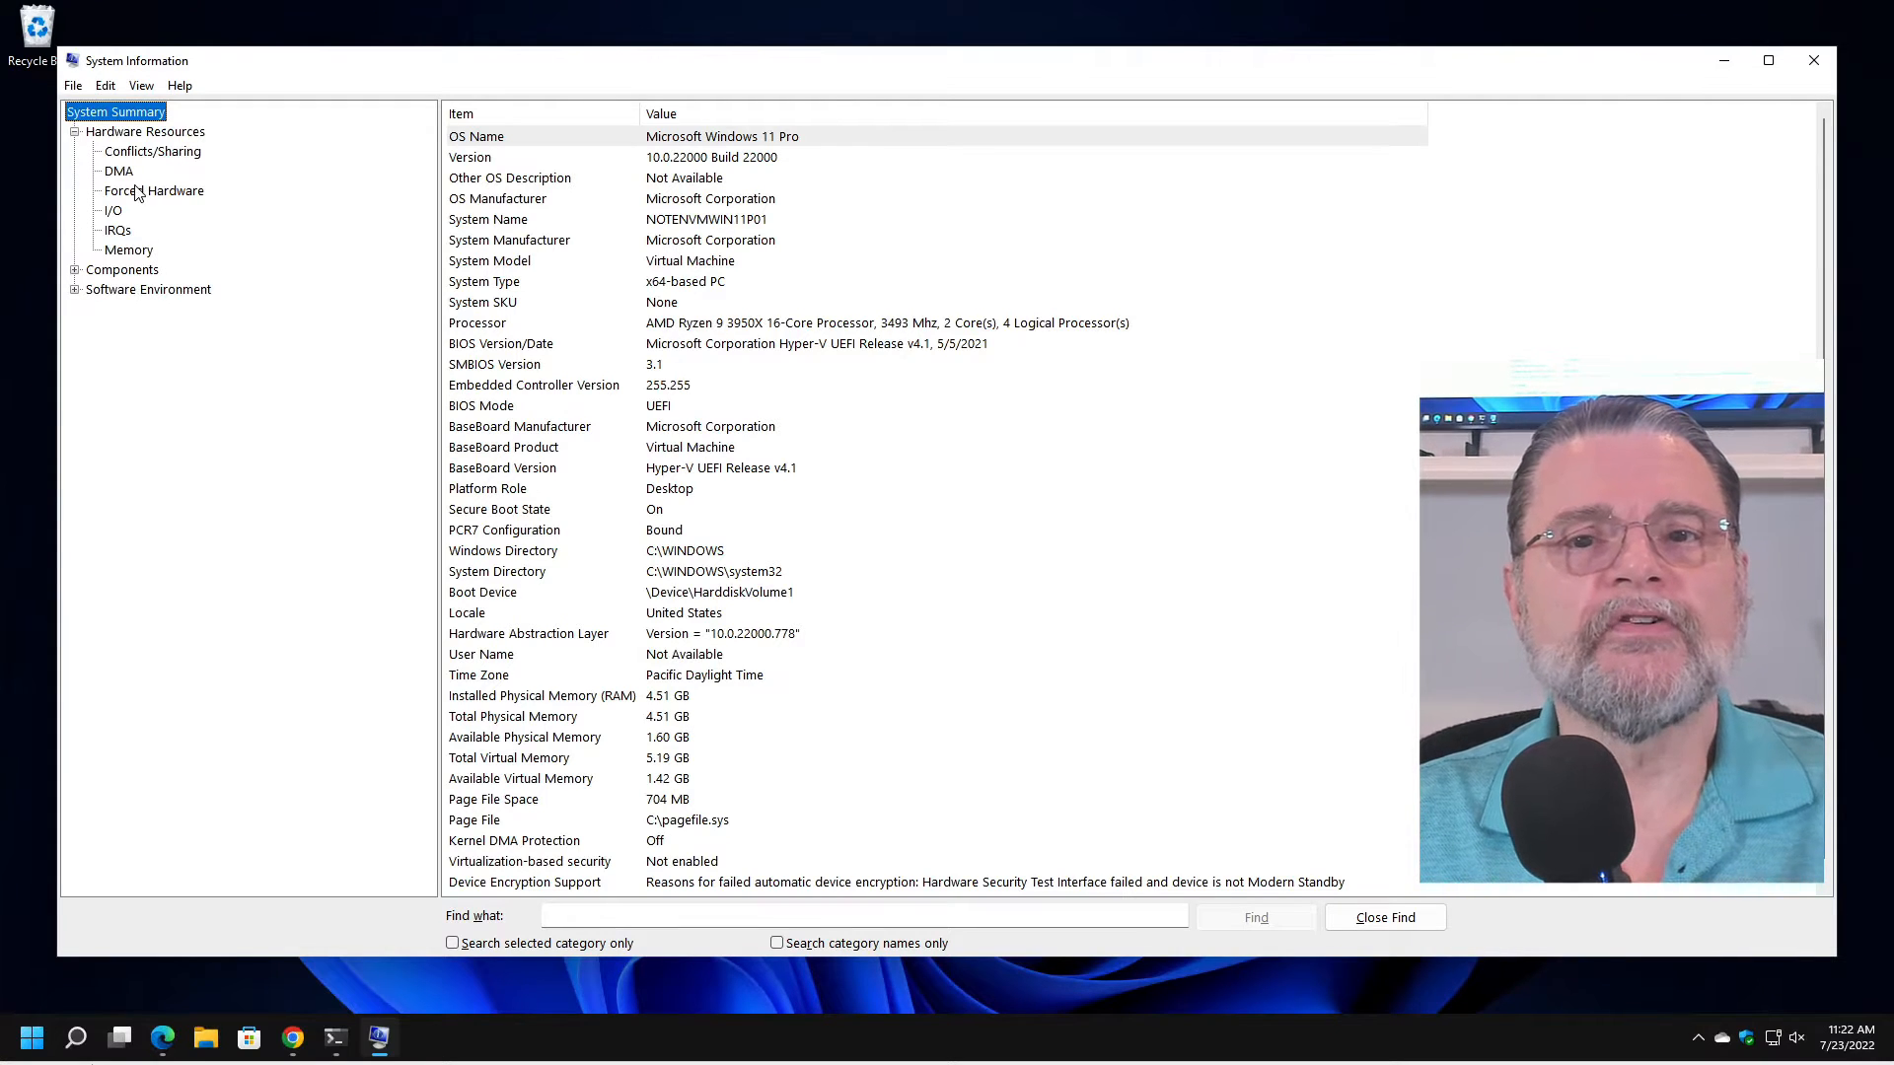
click(152, 152)
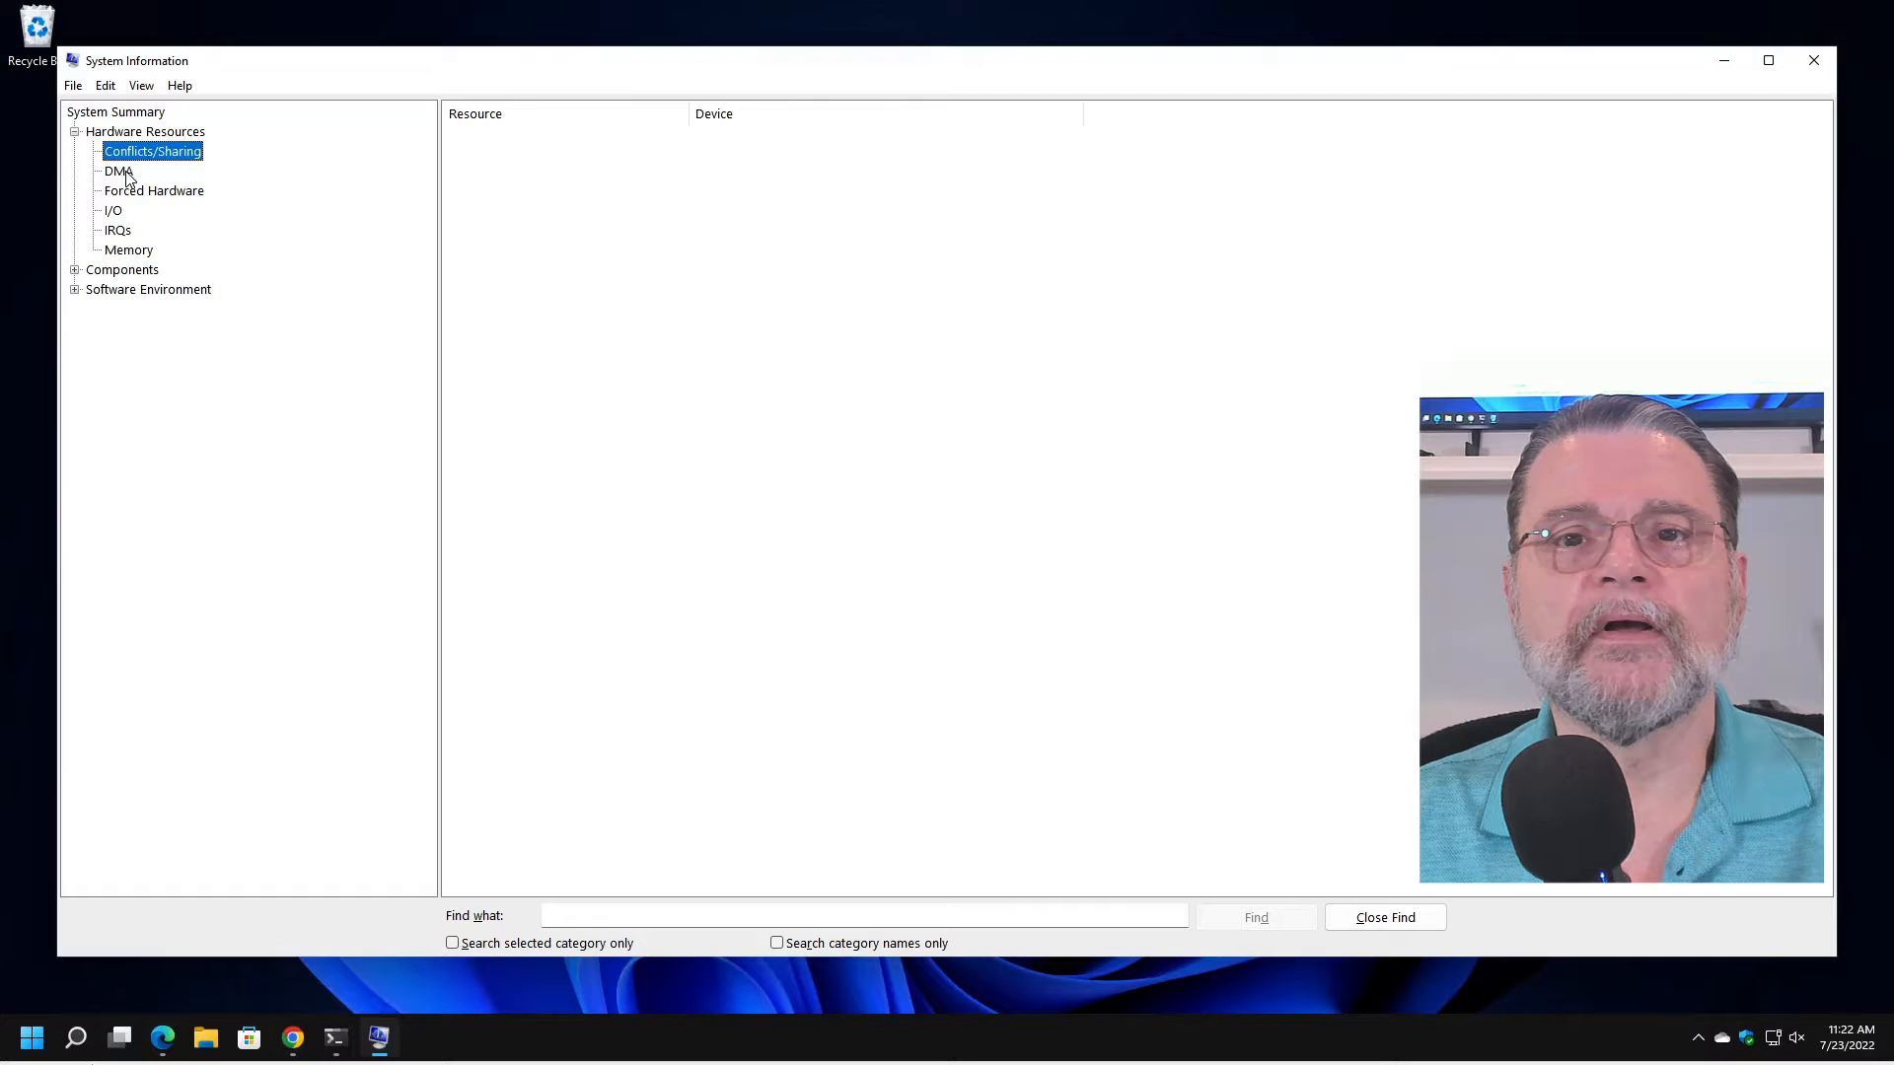
click(154, 190)
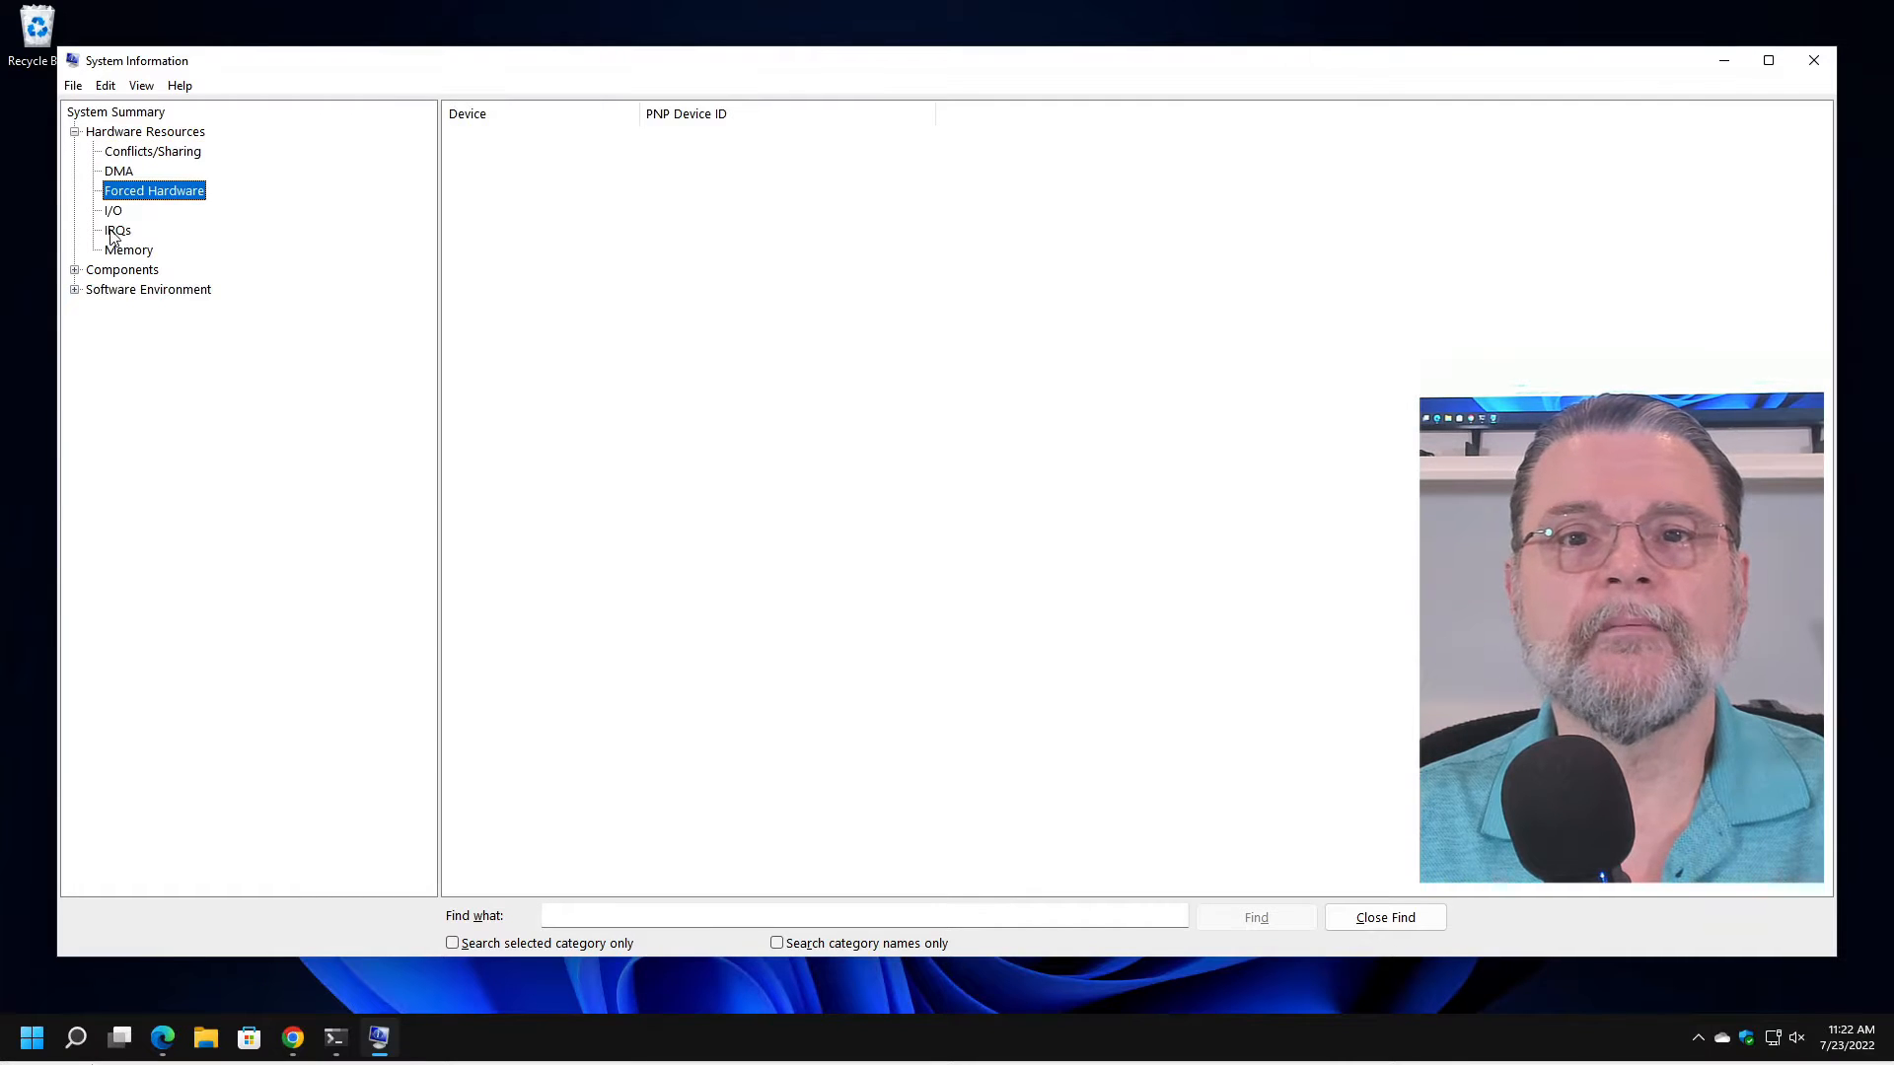
click(117, 229)
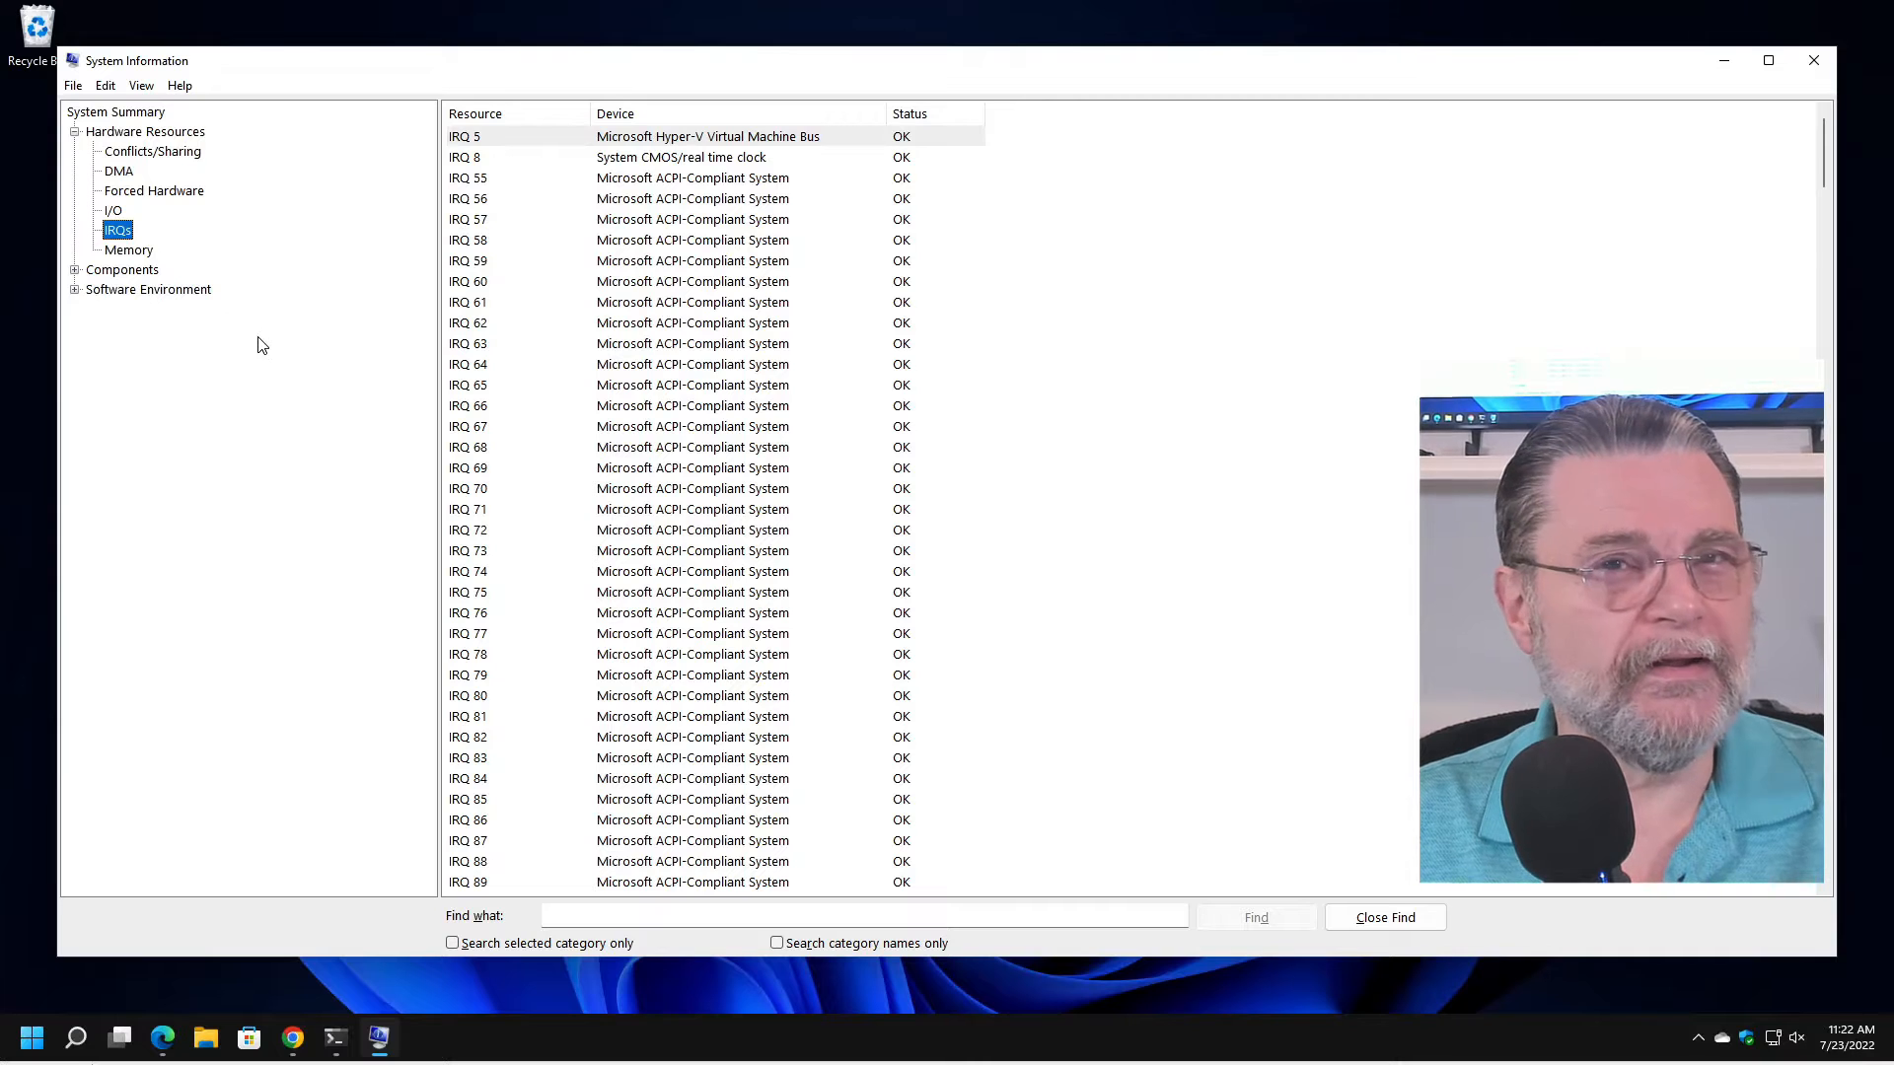
scroll(down, 3)
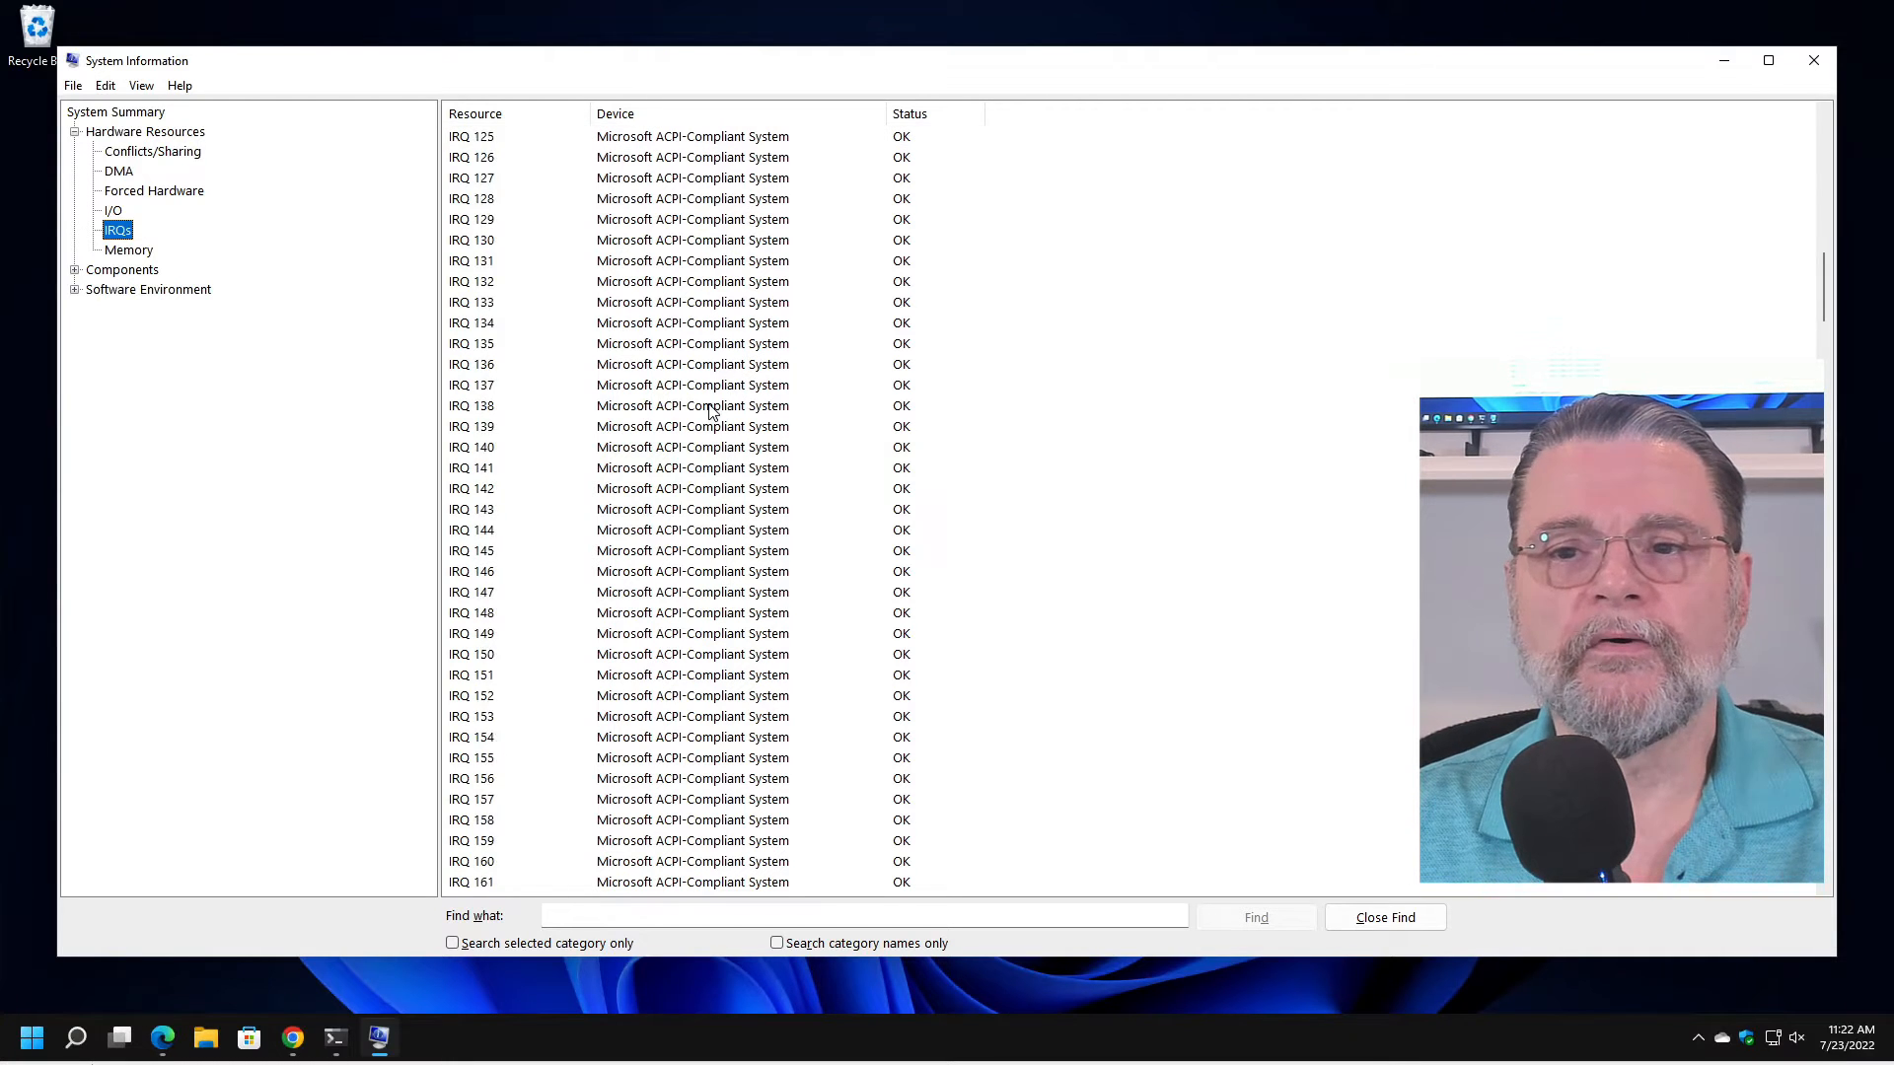
scroll(down, 3)
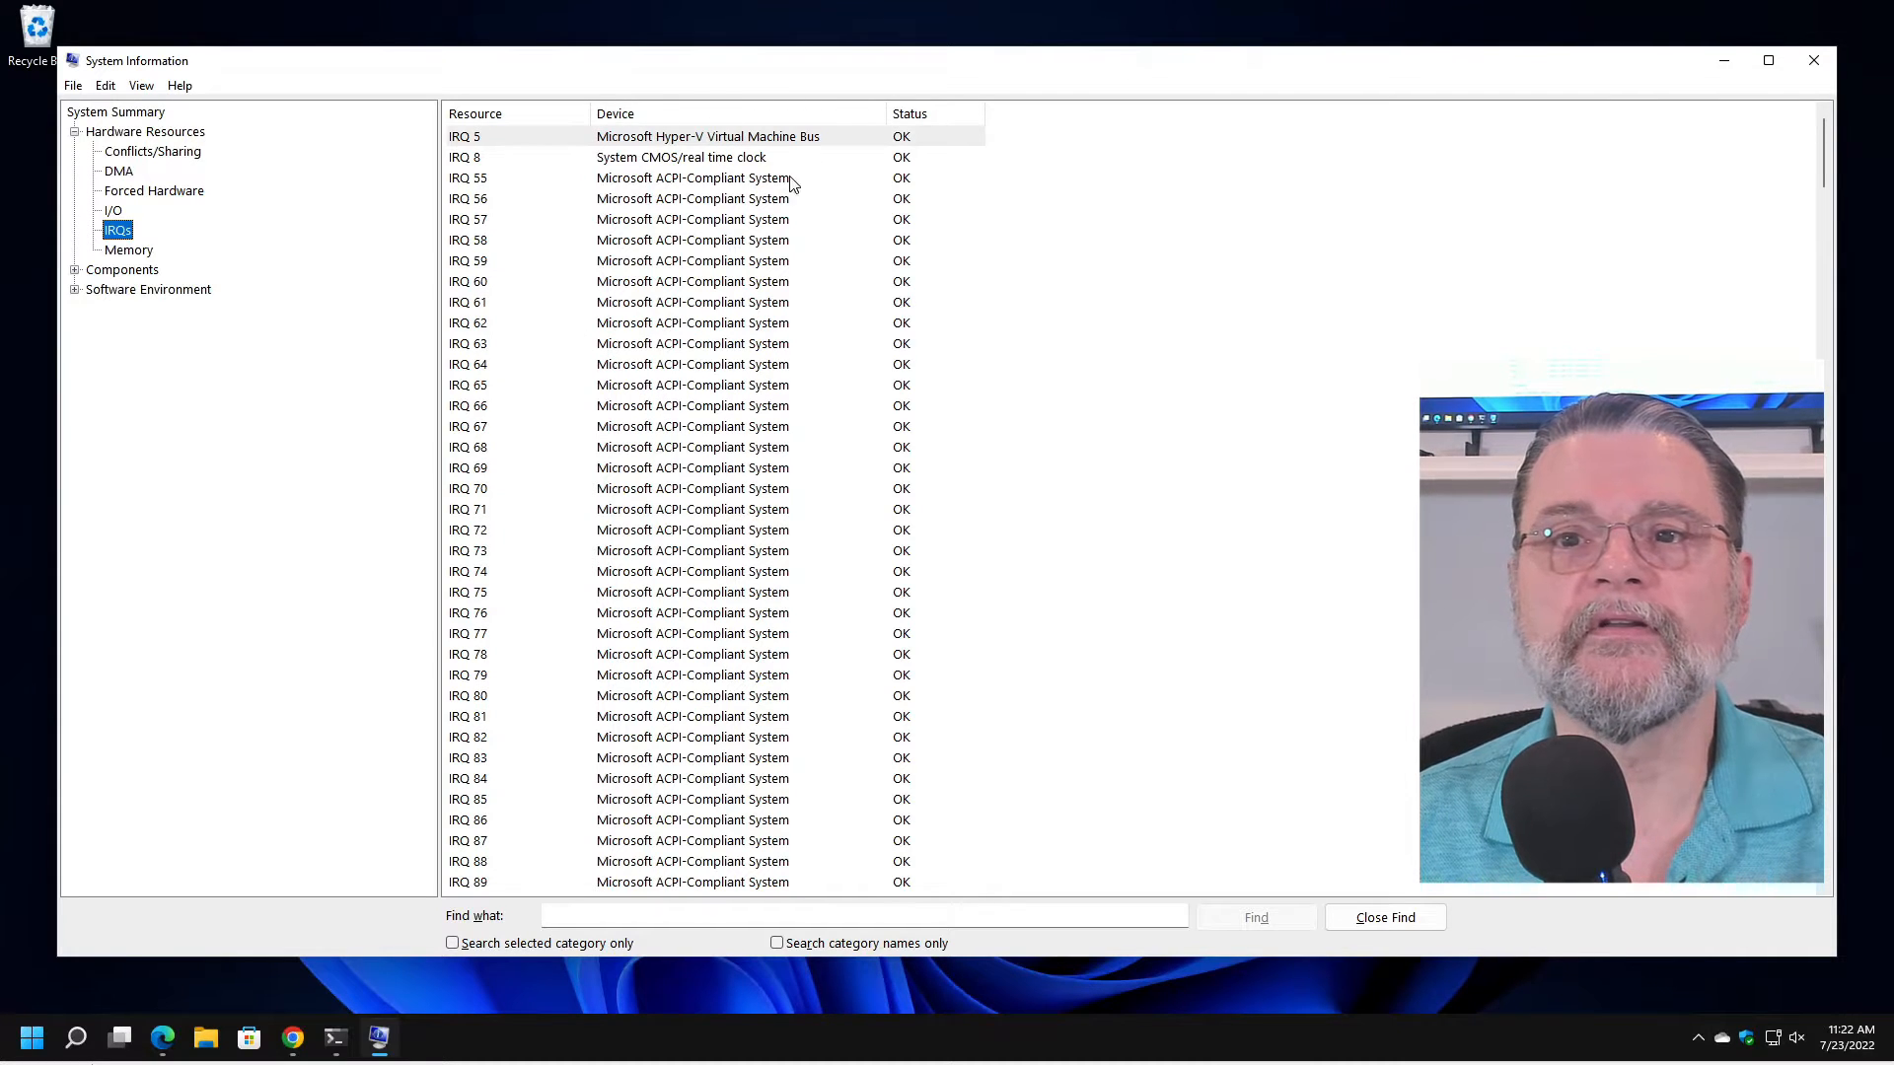
click(129, 249)
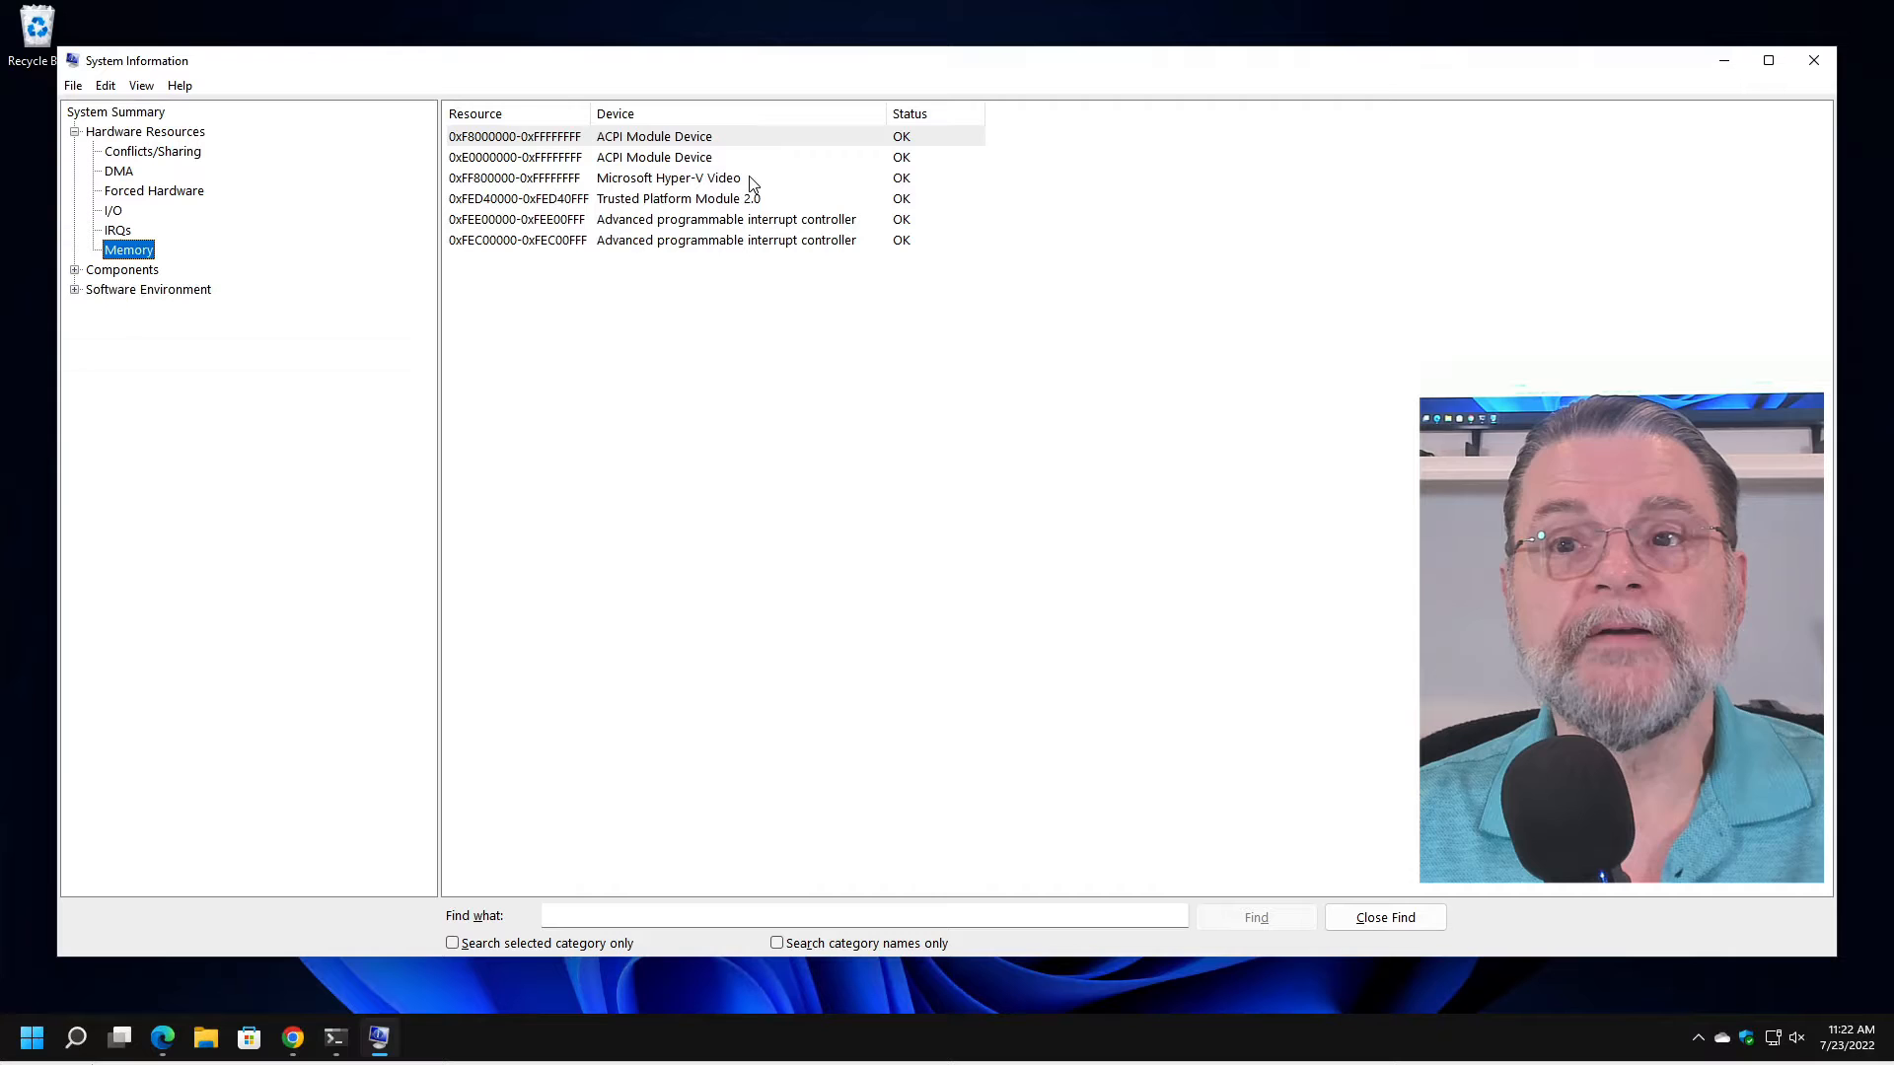
mouse_move(85, 185)
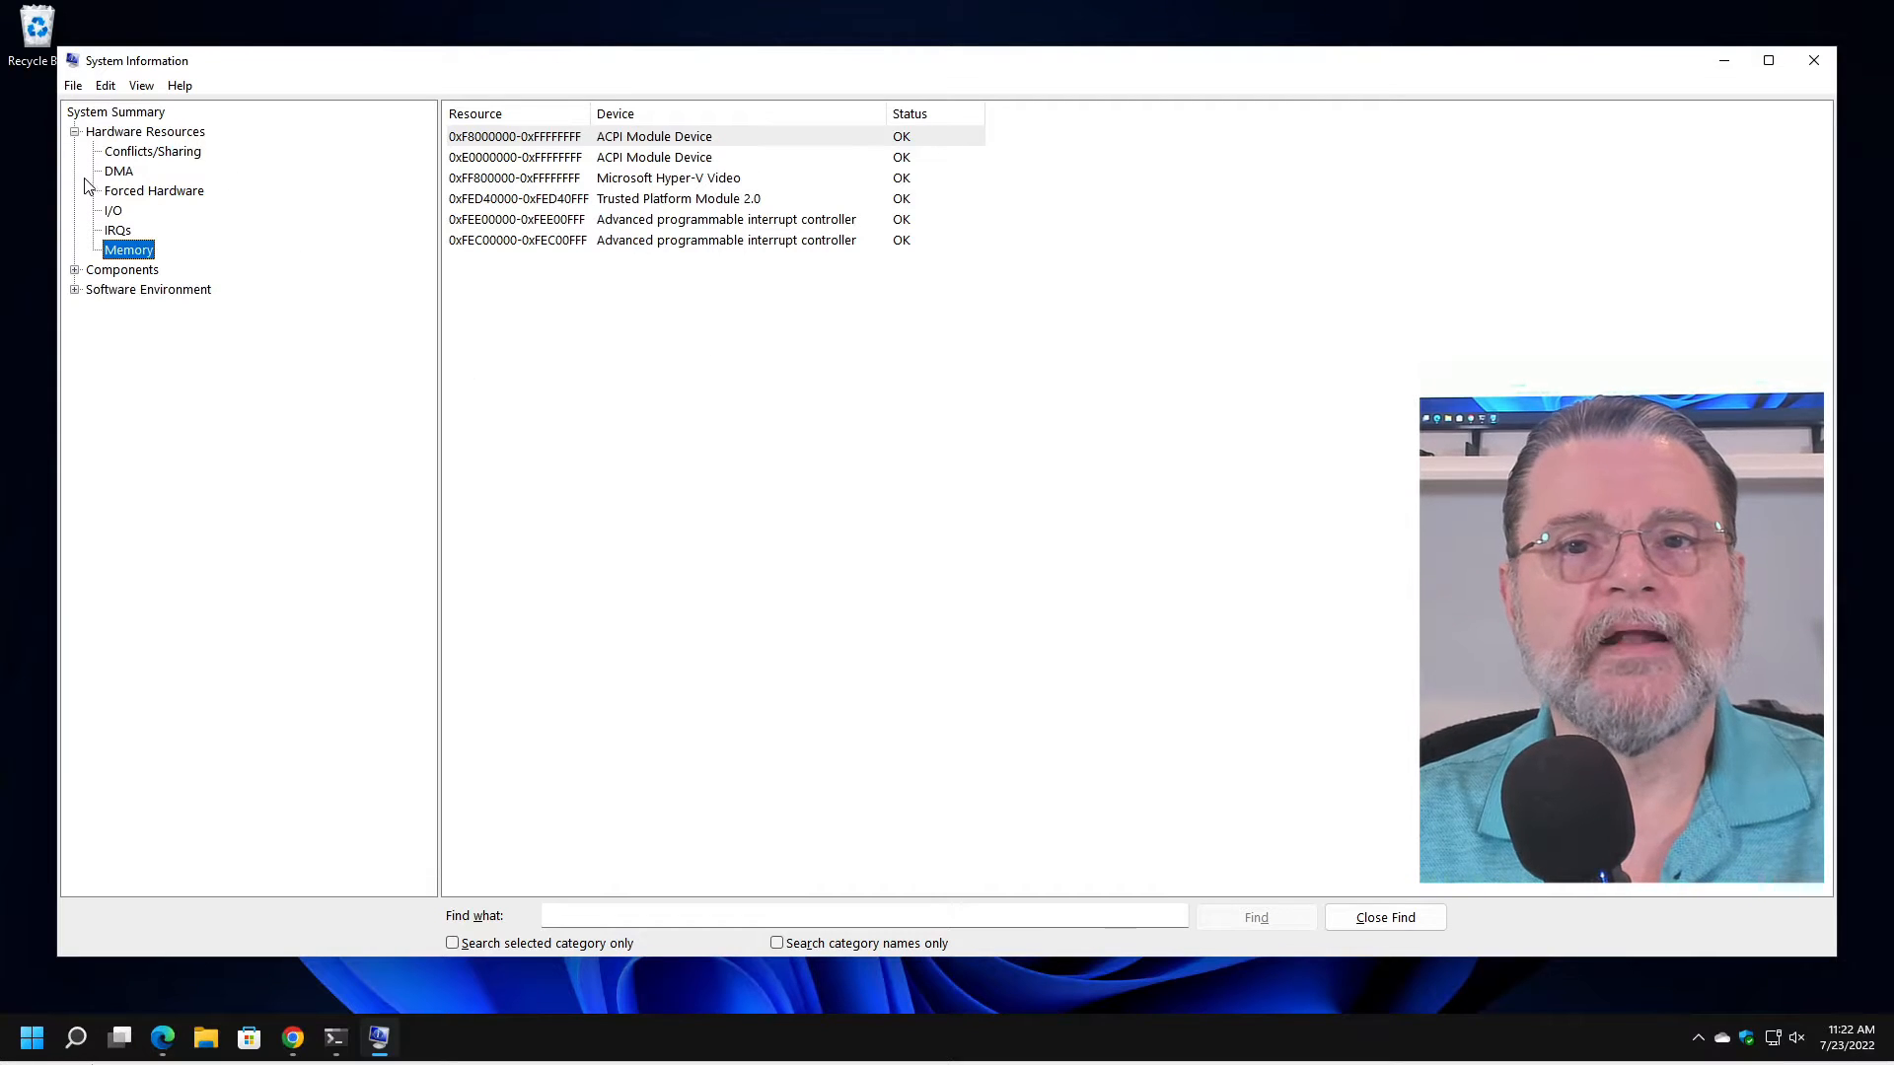
click(73, 130)
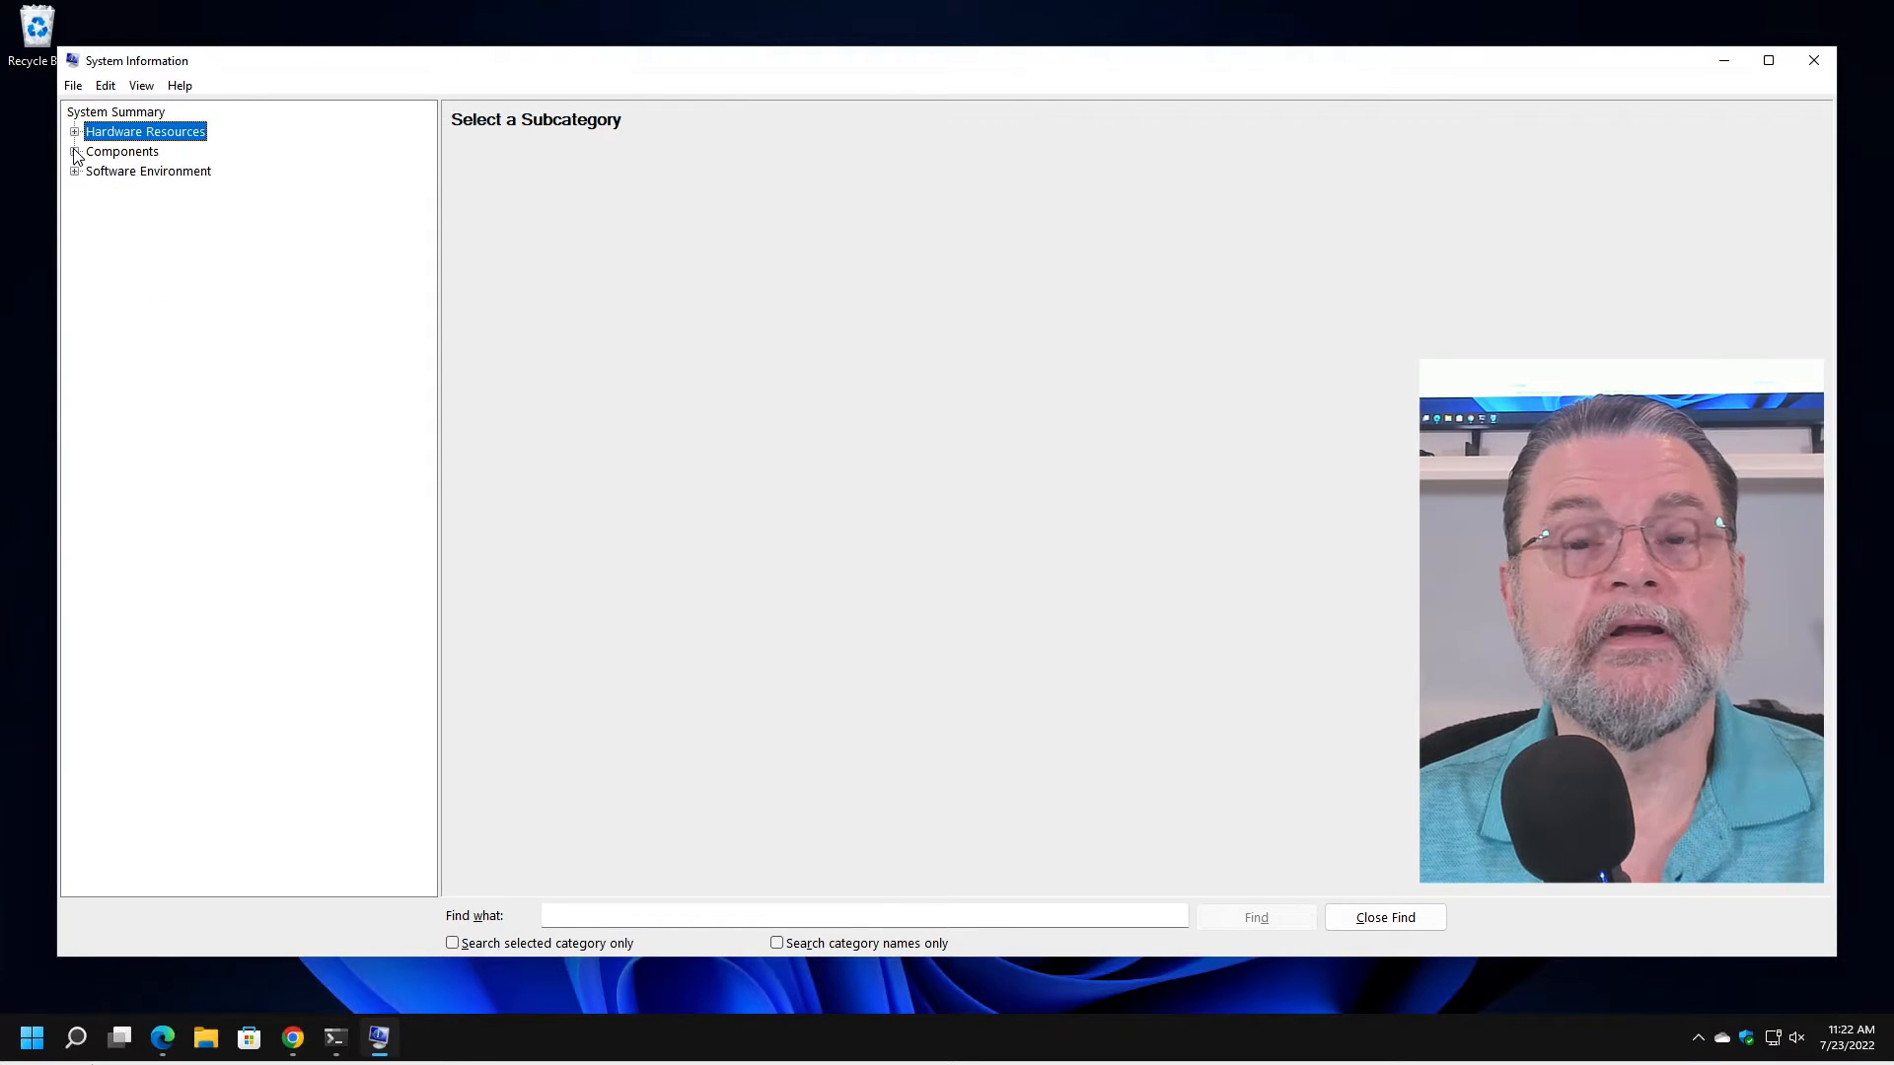
Browse Components: CD-ROM, Sound Device, Display, Network Adapter, then expand Storage.
click(75, 152)
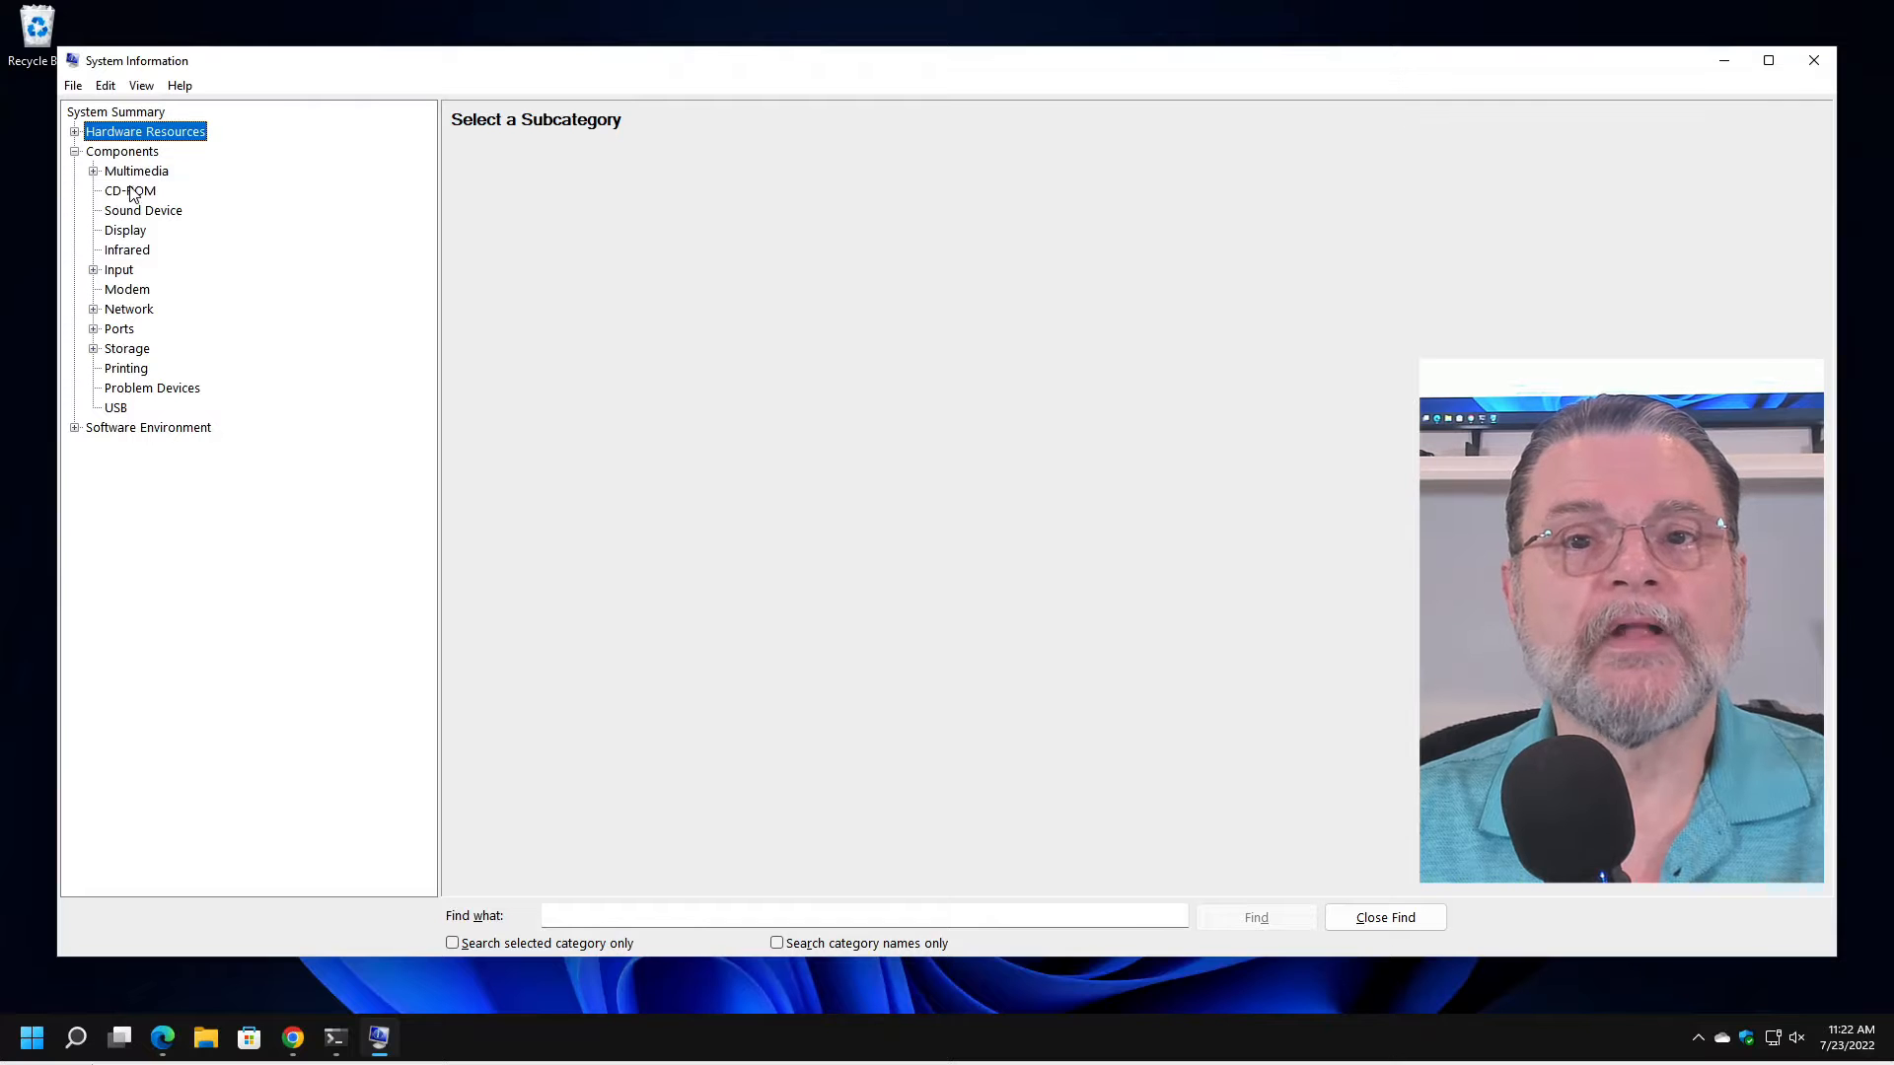
click(130, 192)
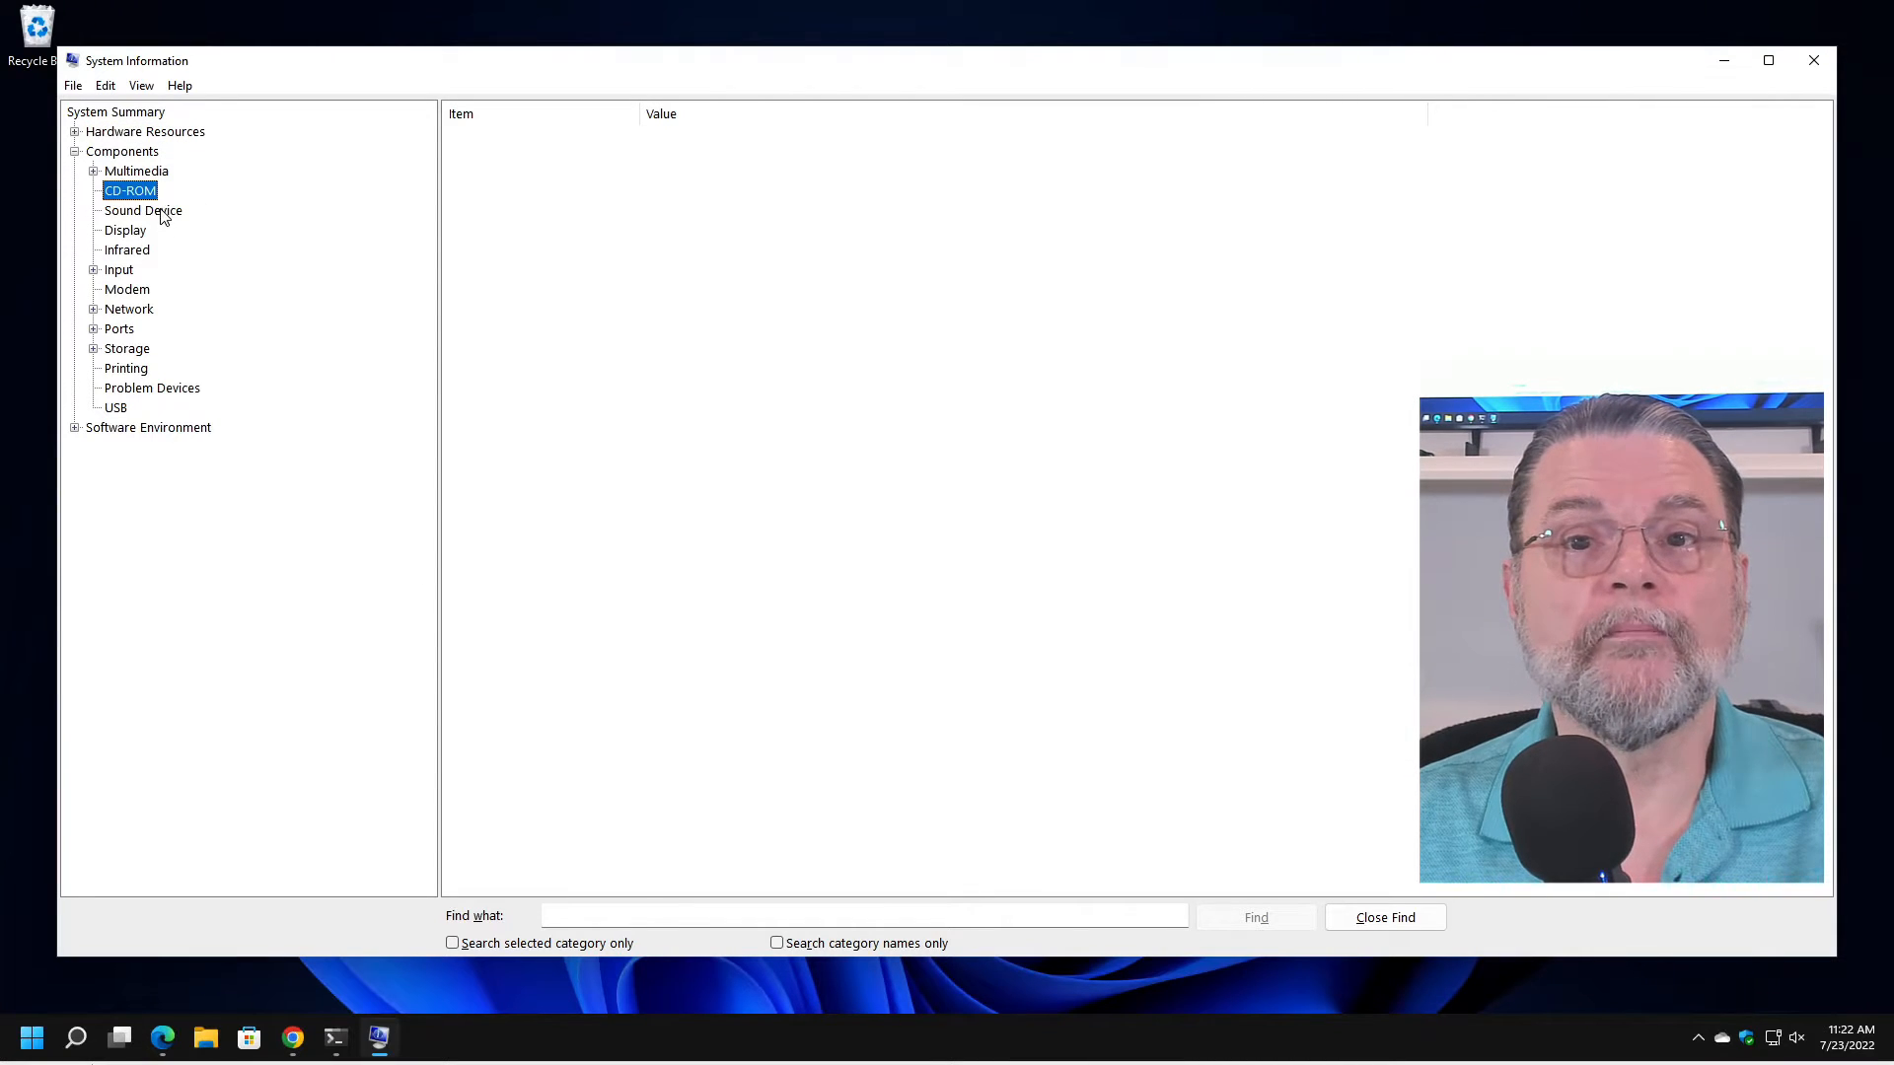
click(142, 211)
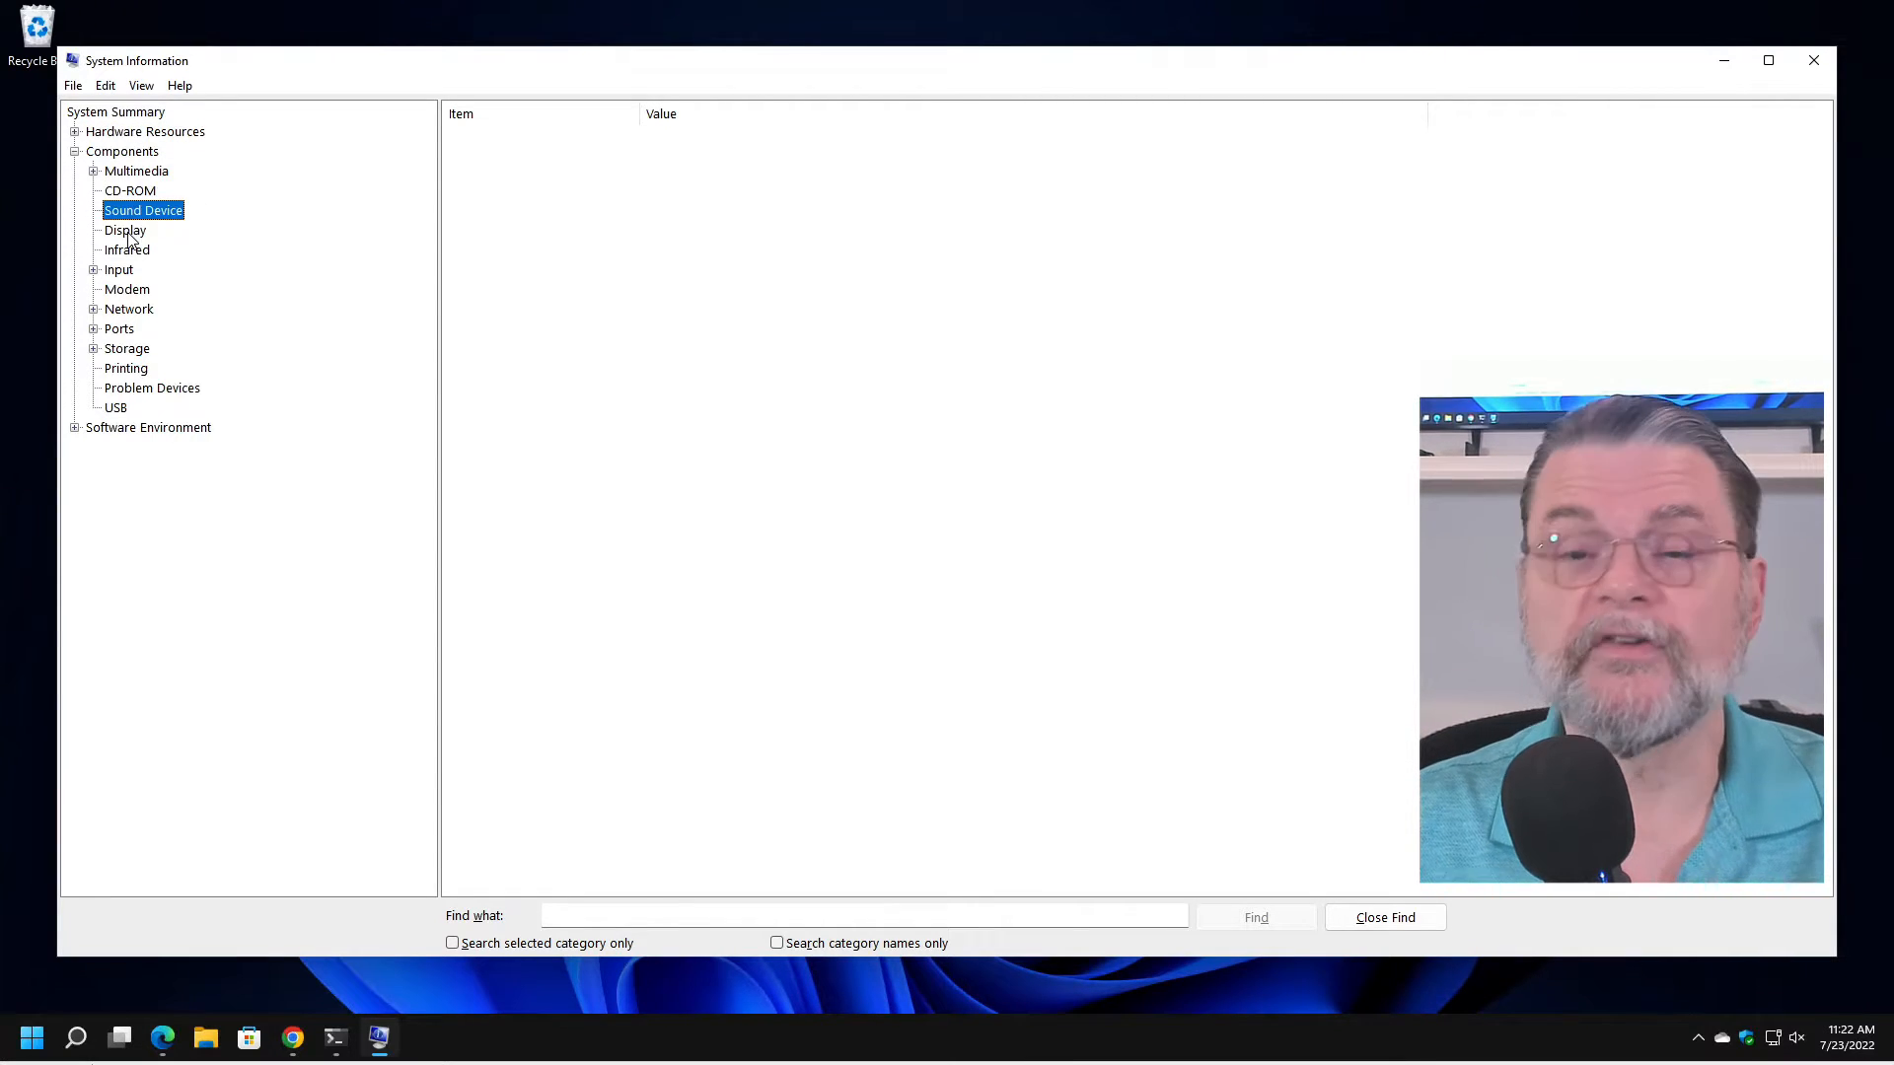
click(126, 228)
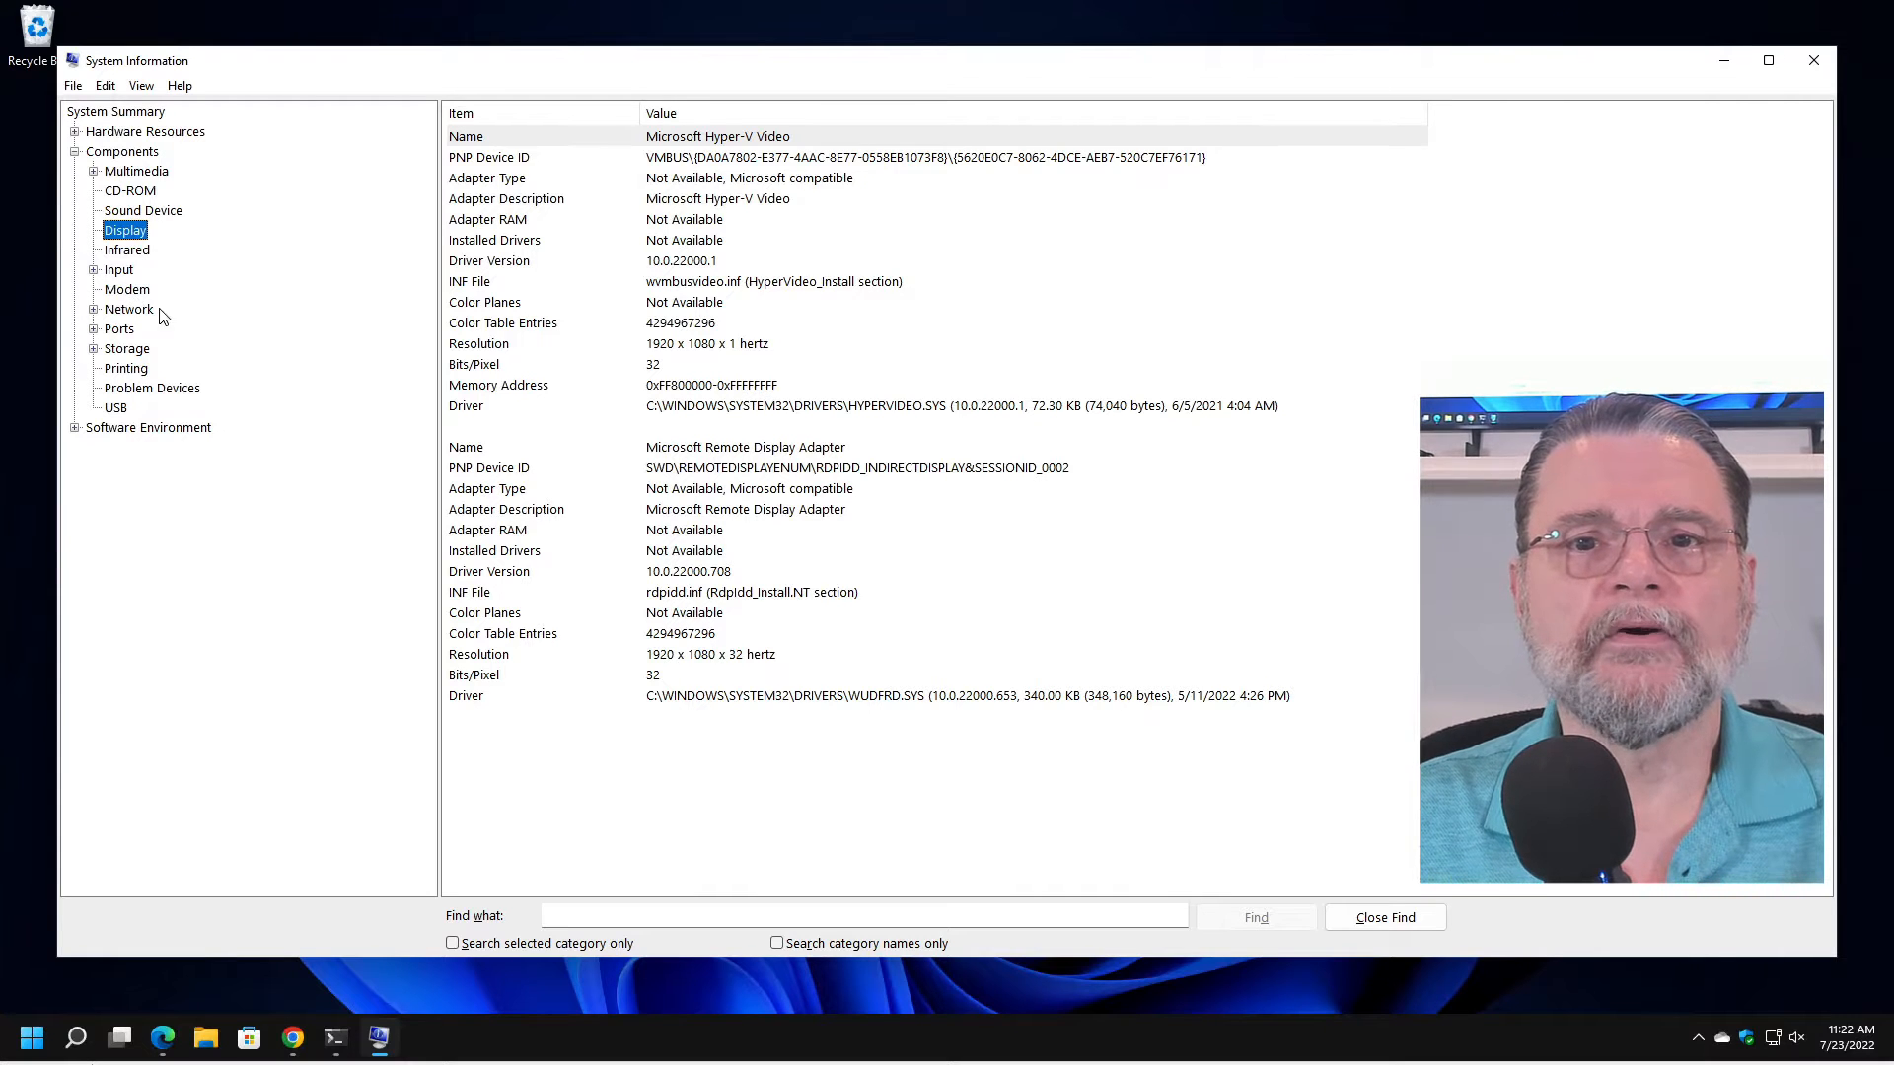
click(131, 307)
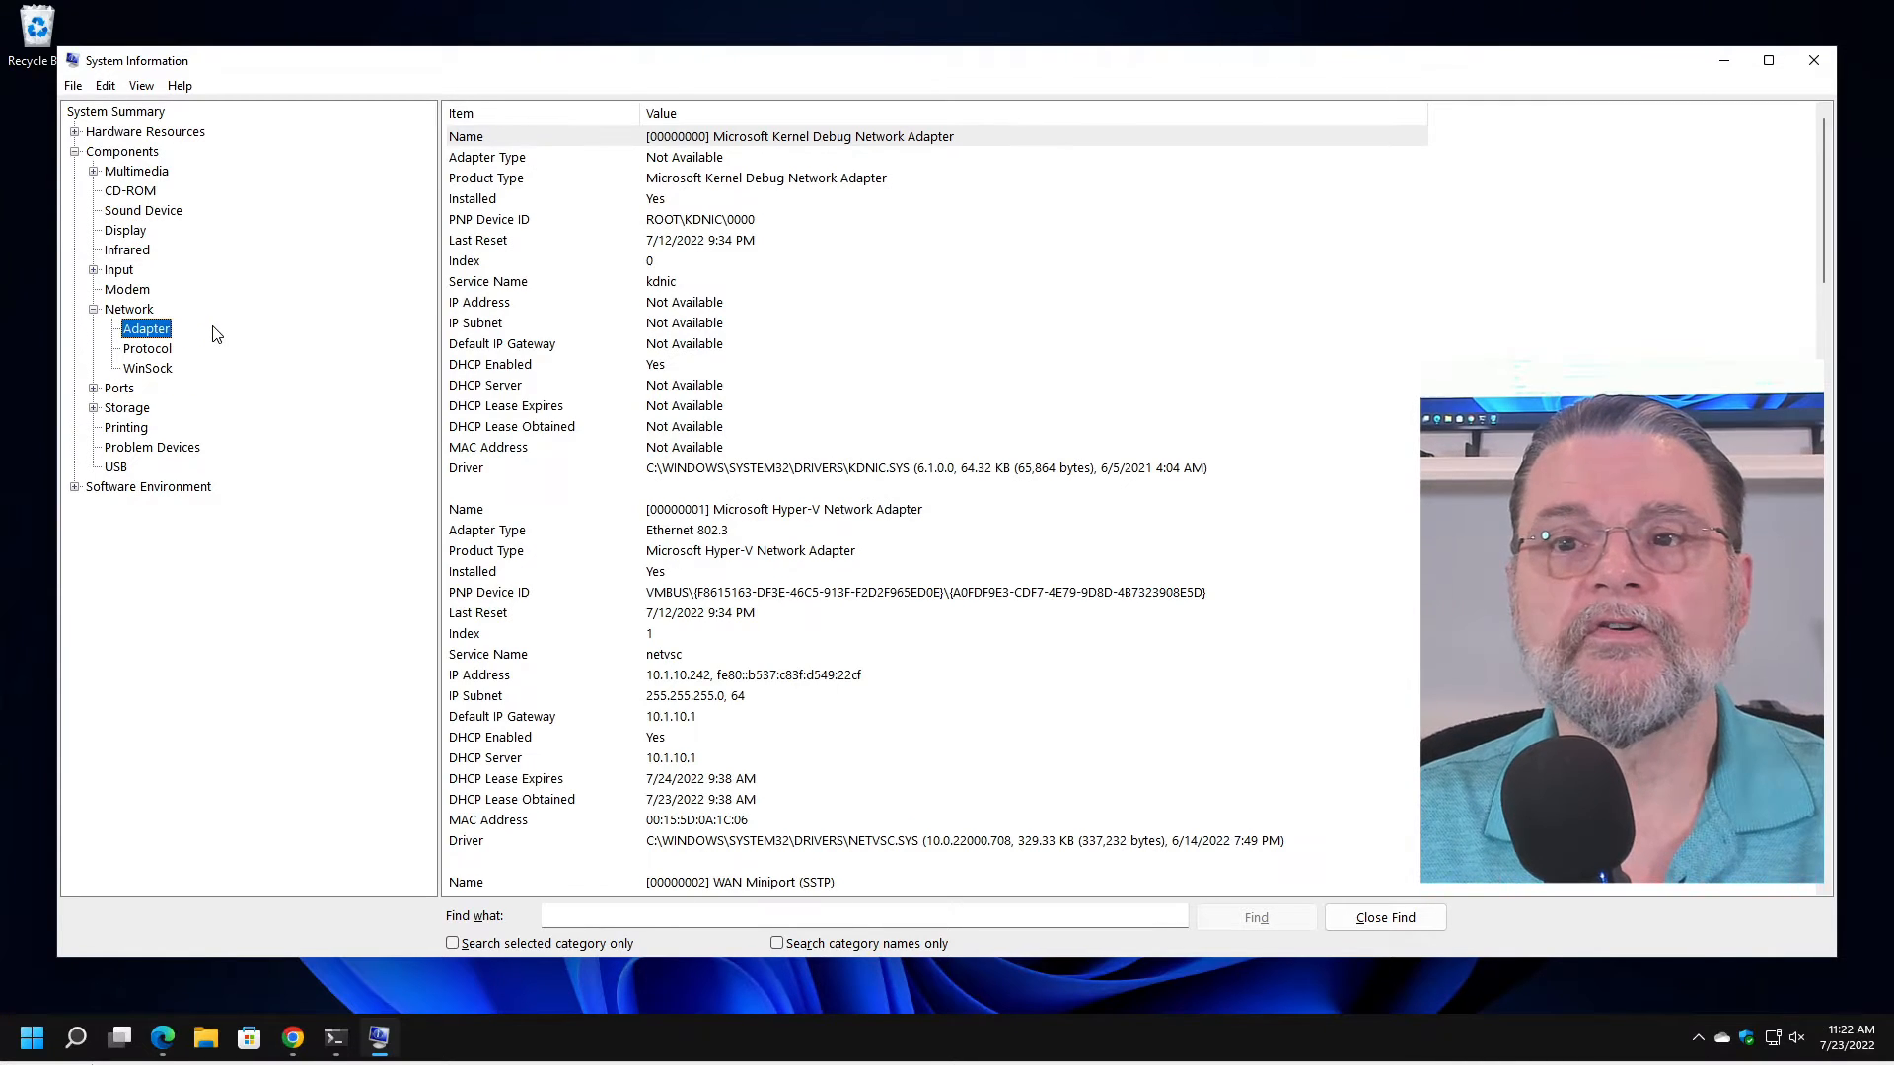
mouse_move(169, 374)
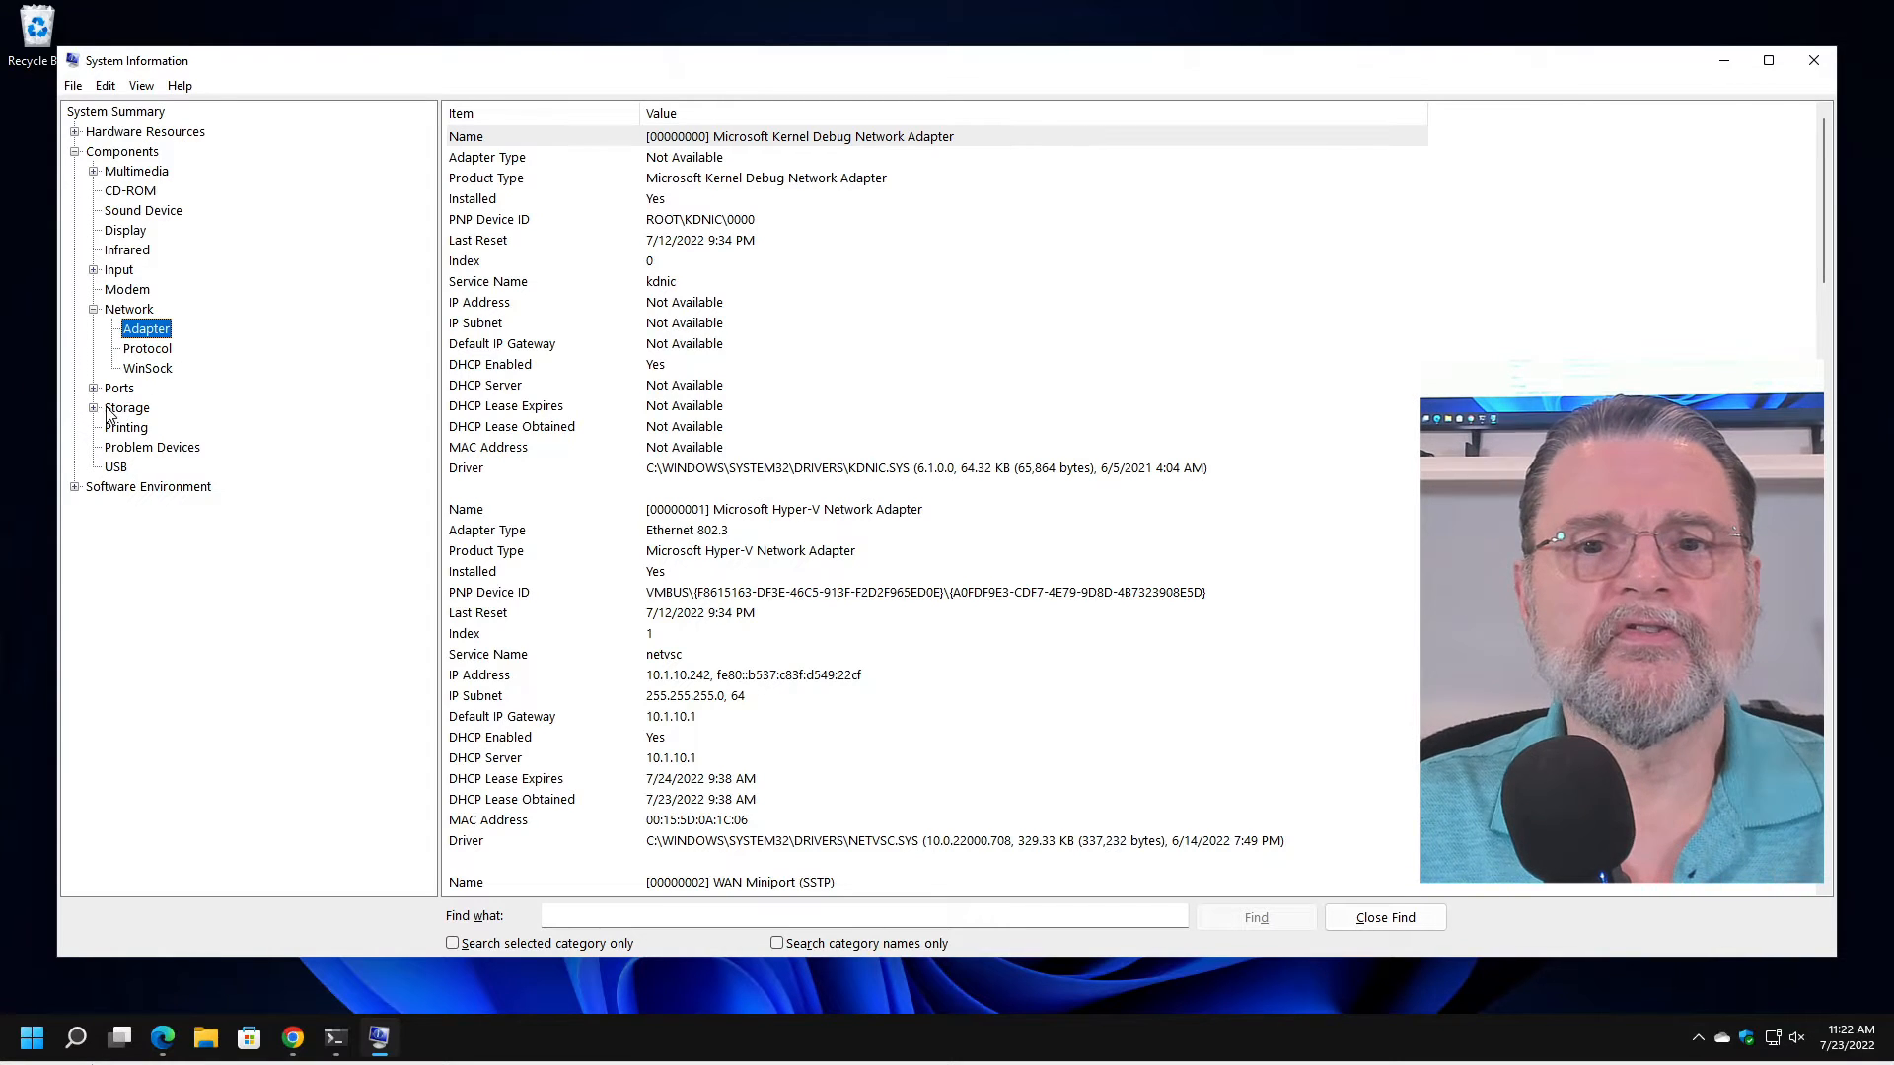
click(126, 406)
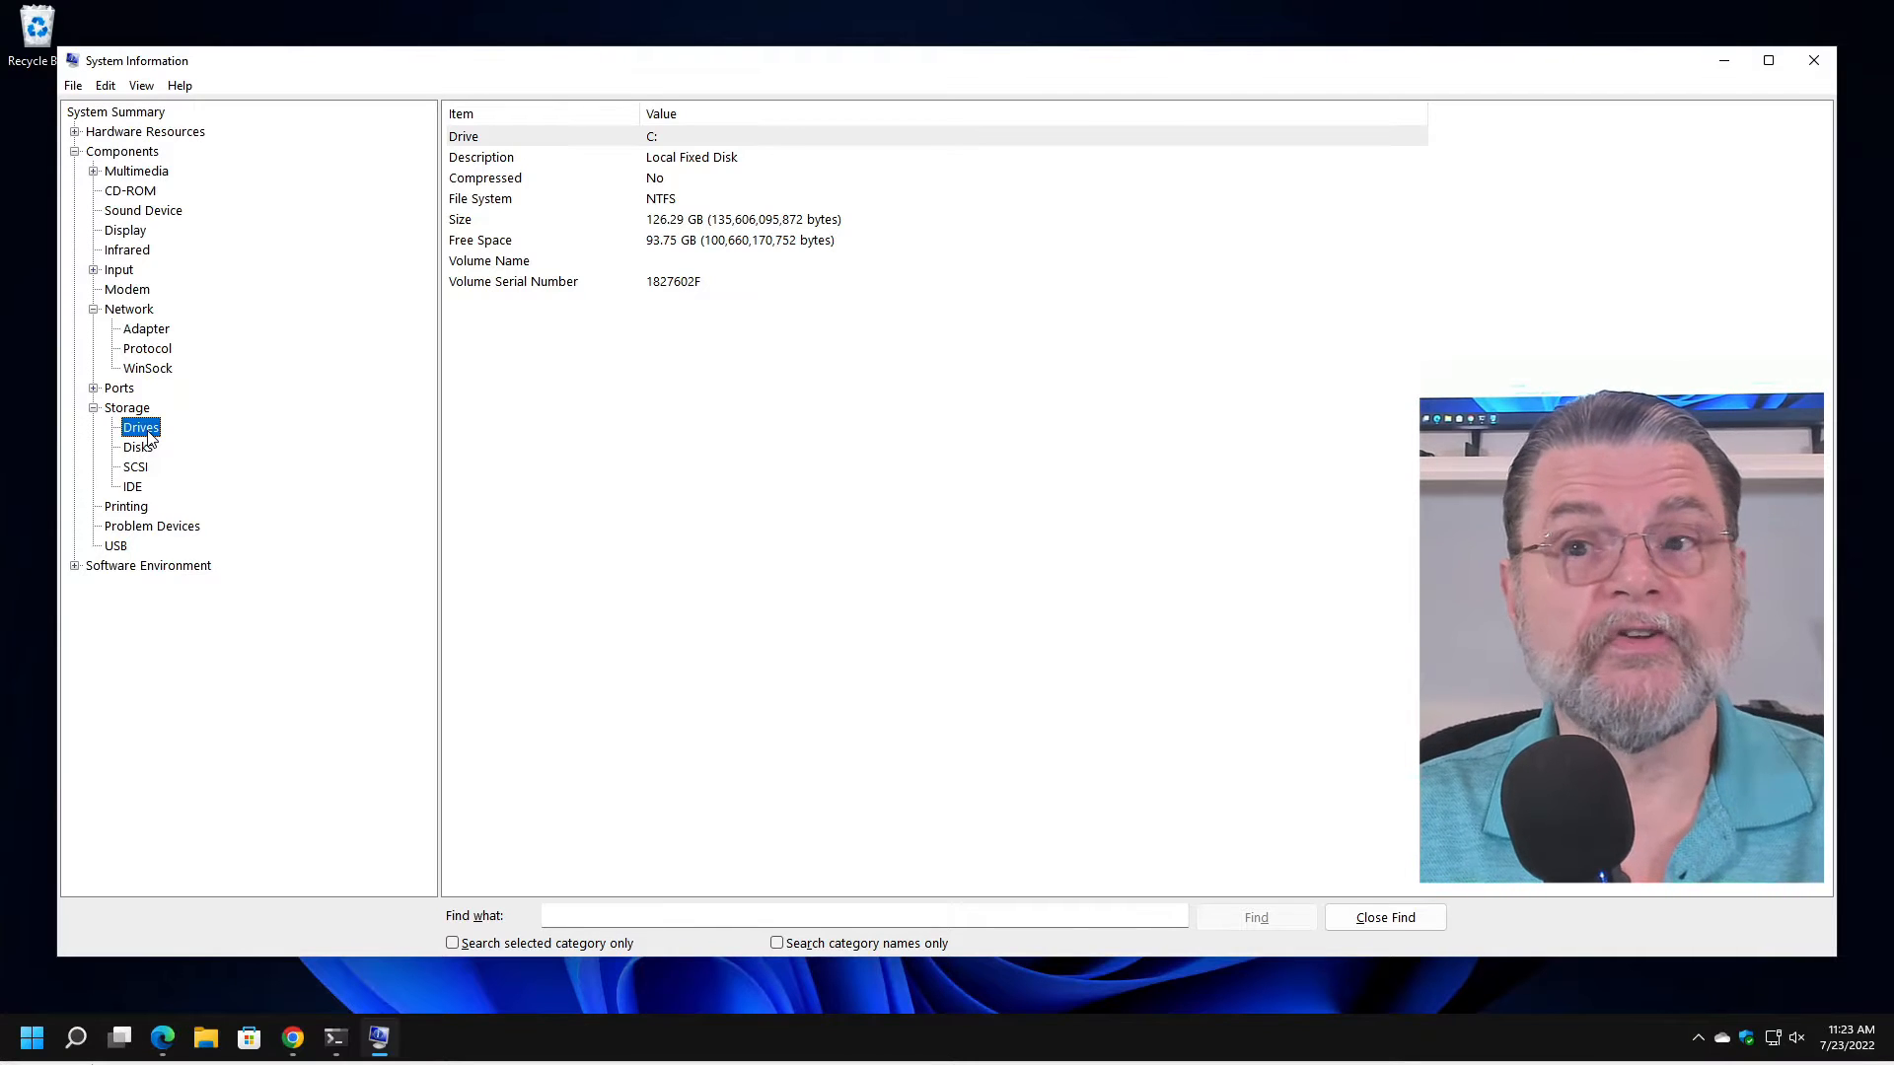
View Storage Disks and Drives (C: 126.29 GB NTFS) and USB devices, then collapse Components.
click(136, 447)
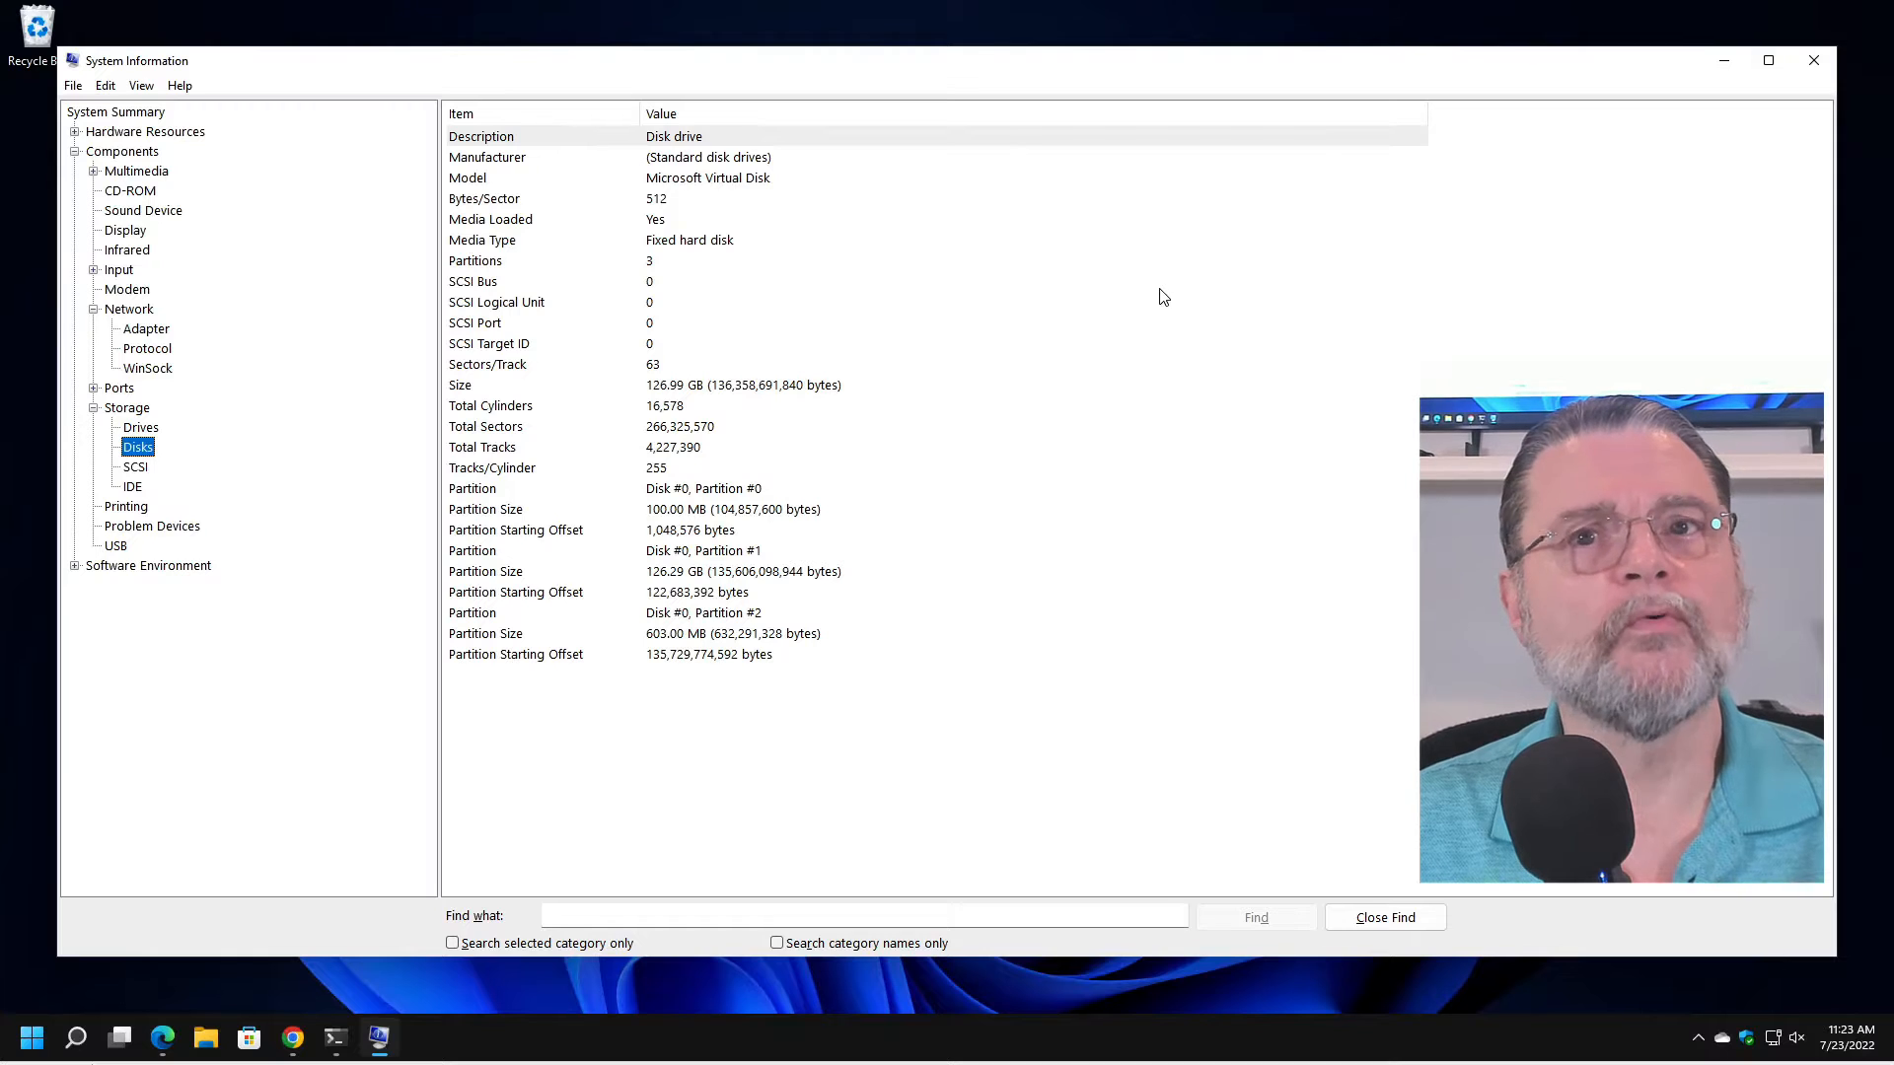
mouse_move(1046, 266)
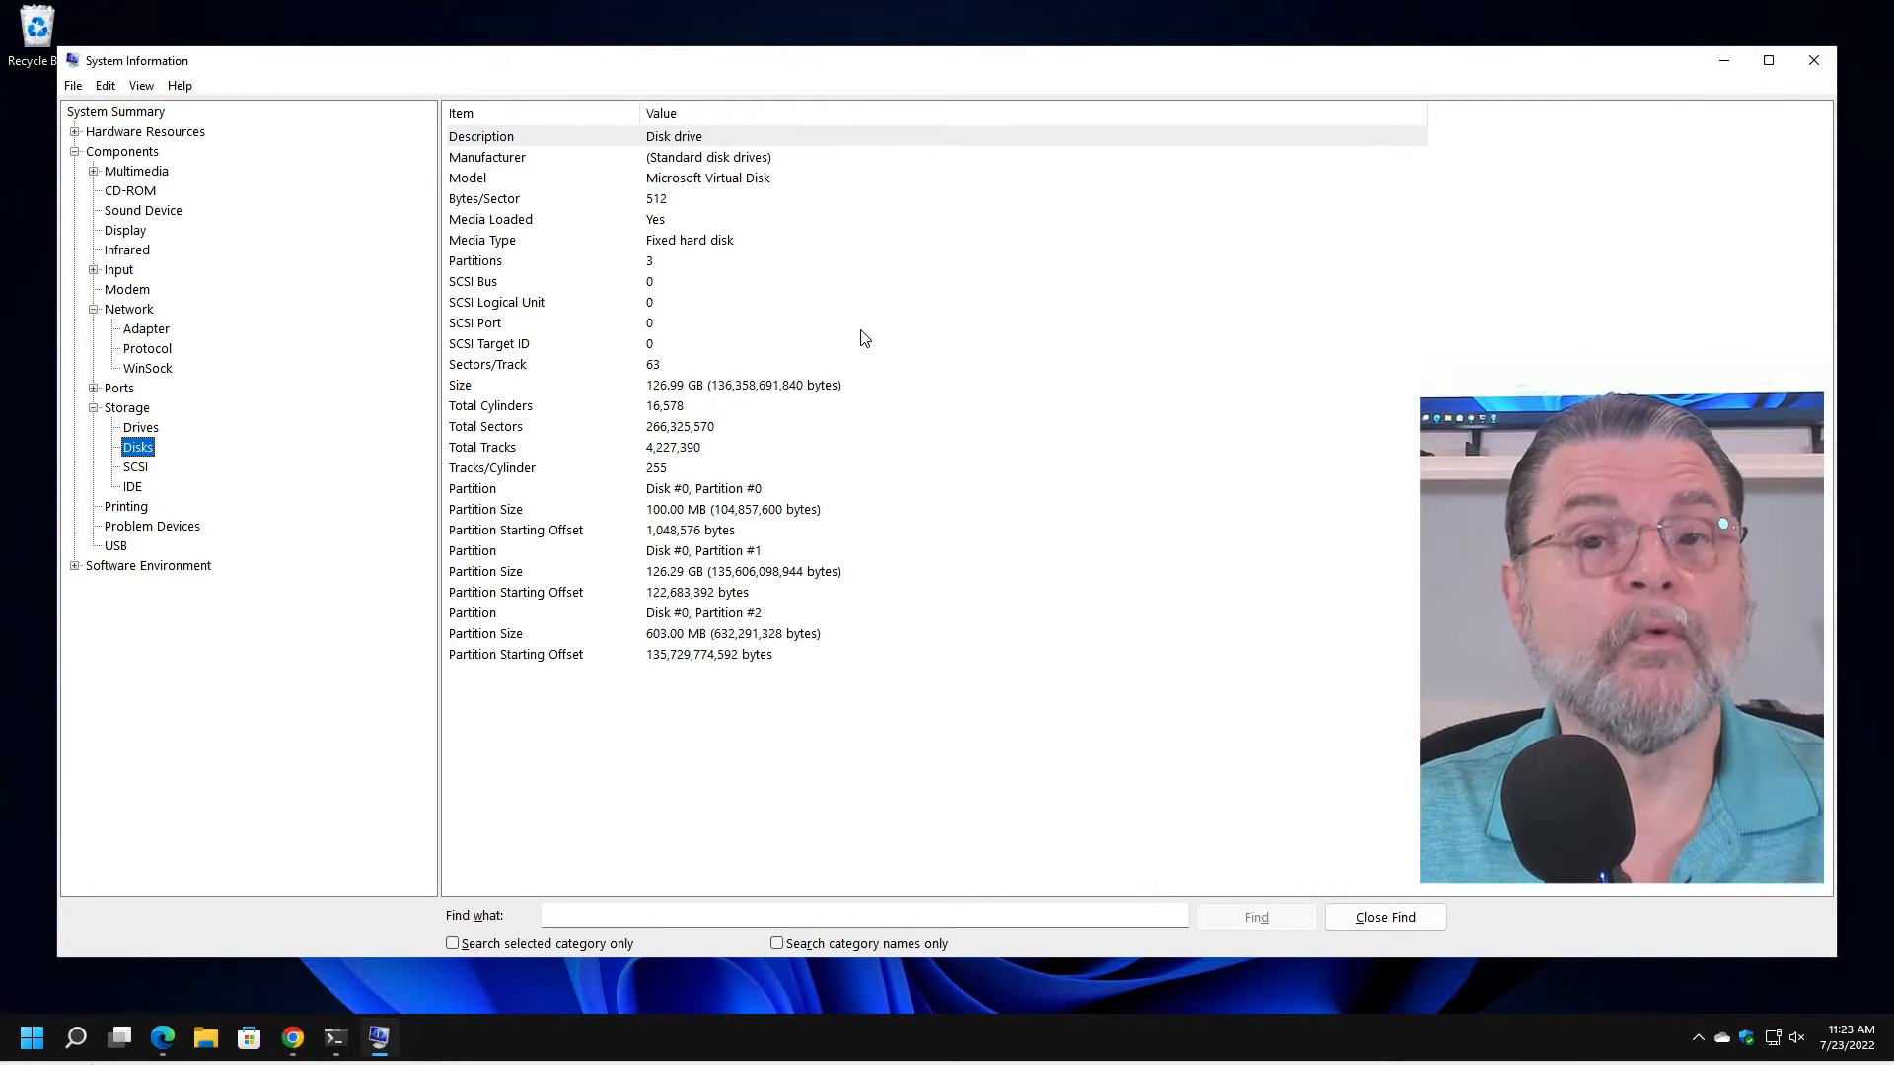
mouse_move(868, 338)
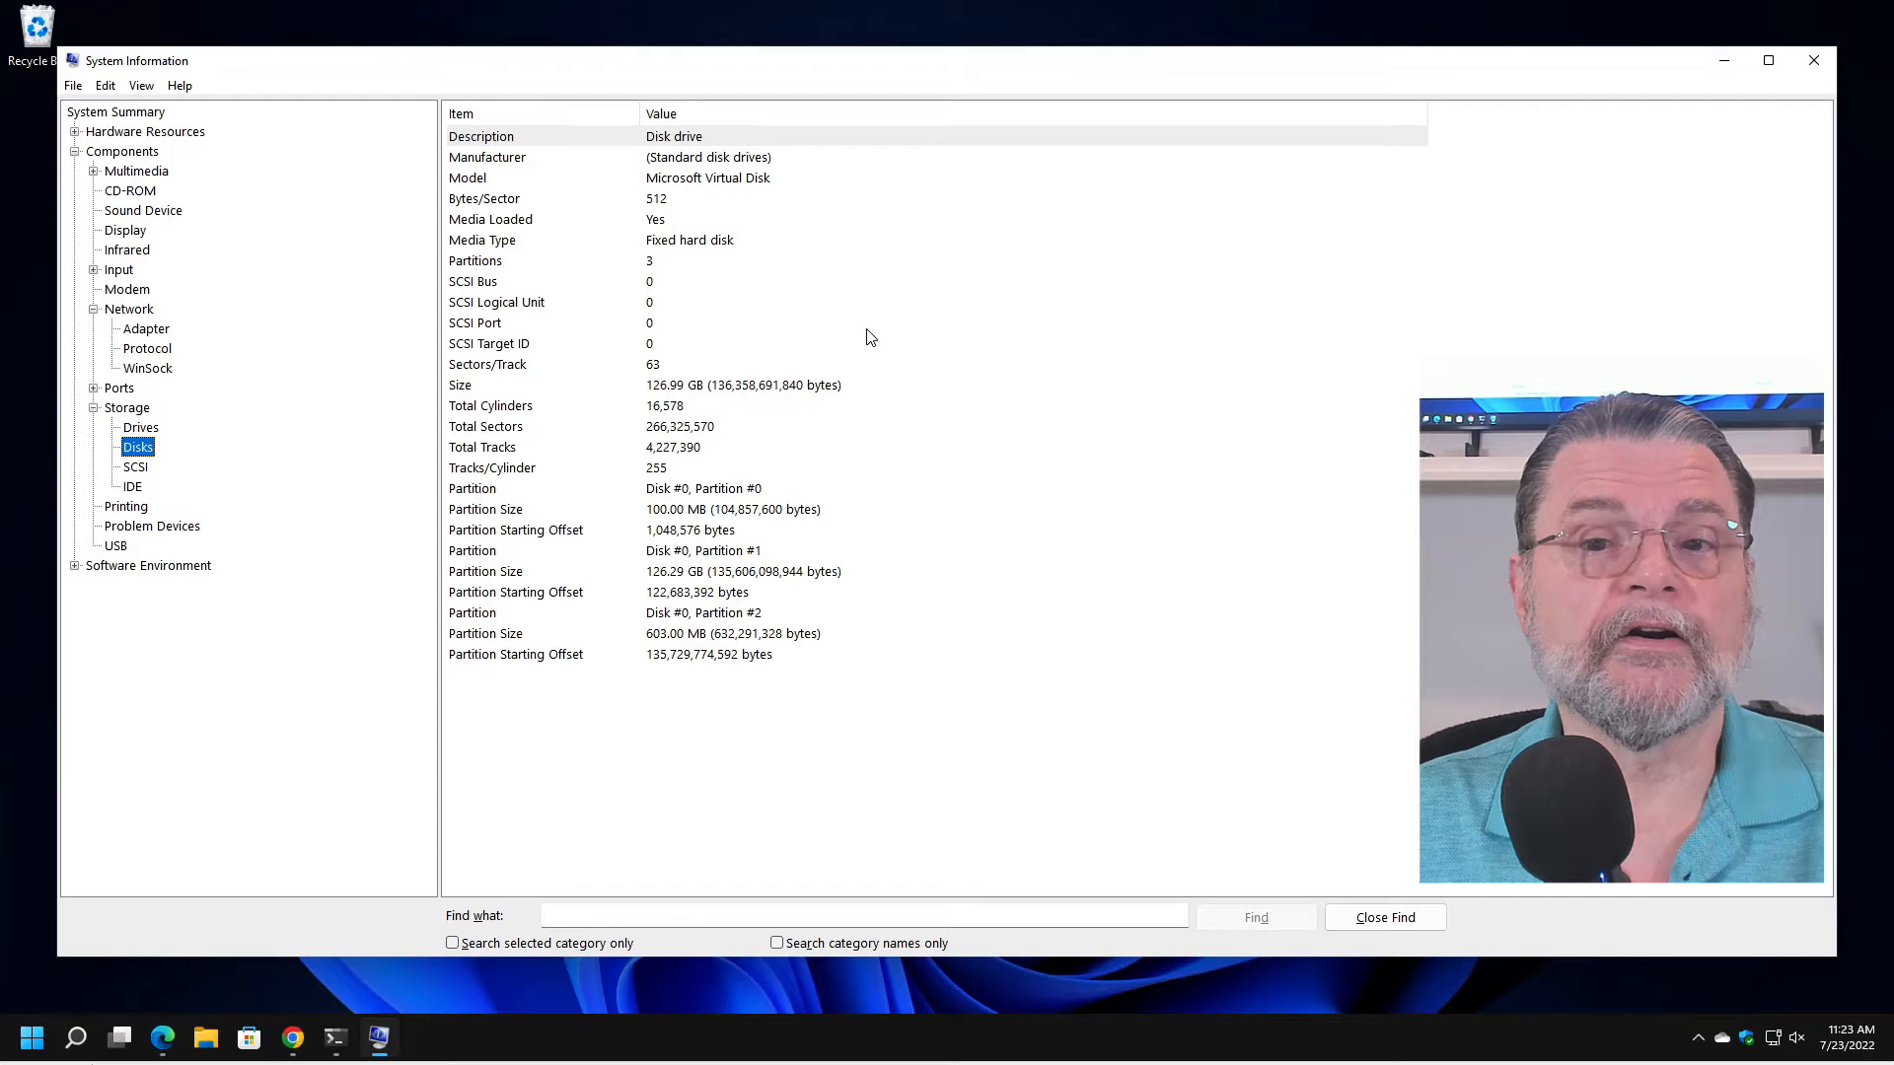
click(140, 426)
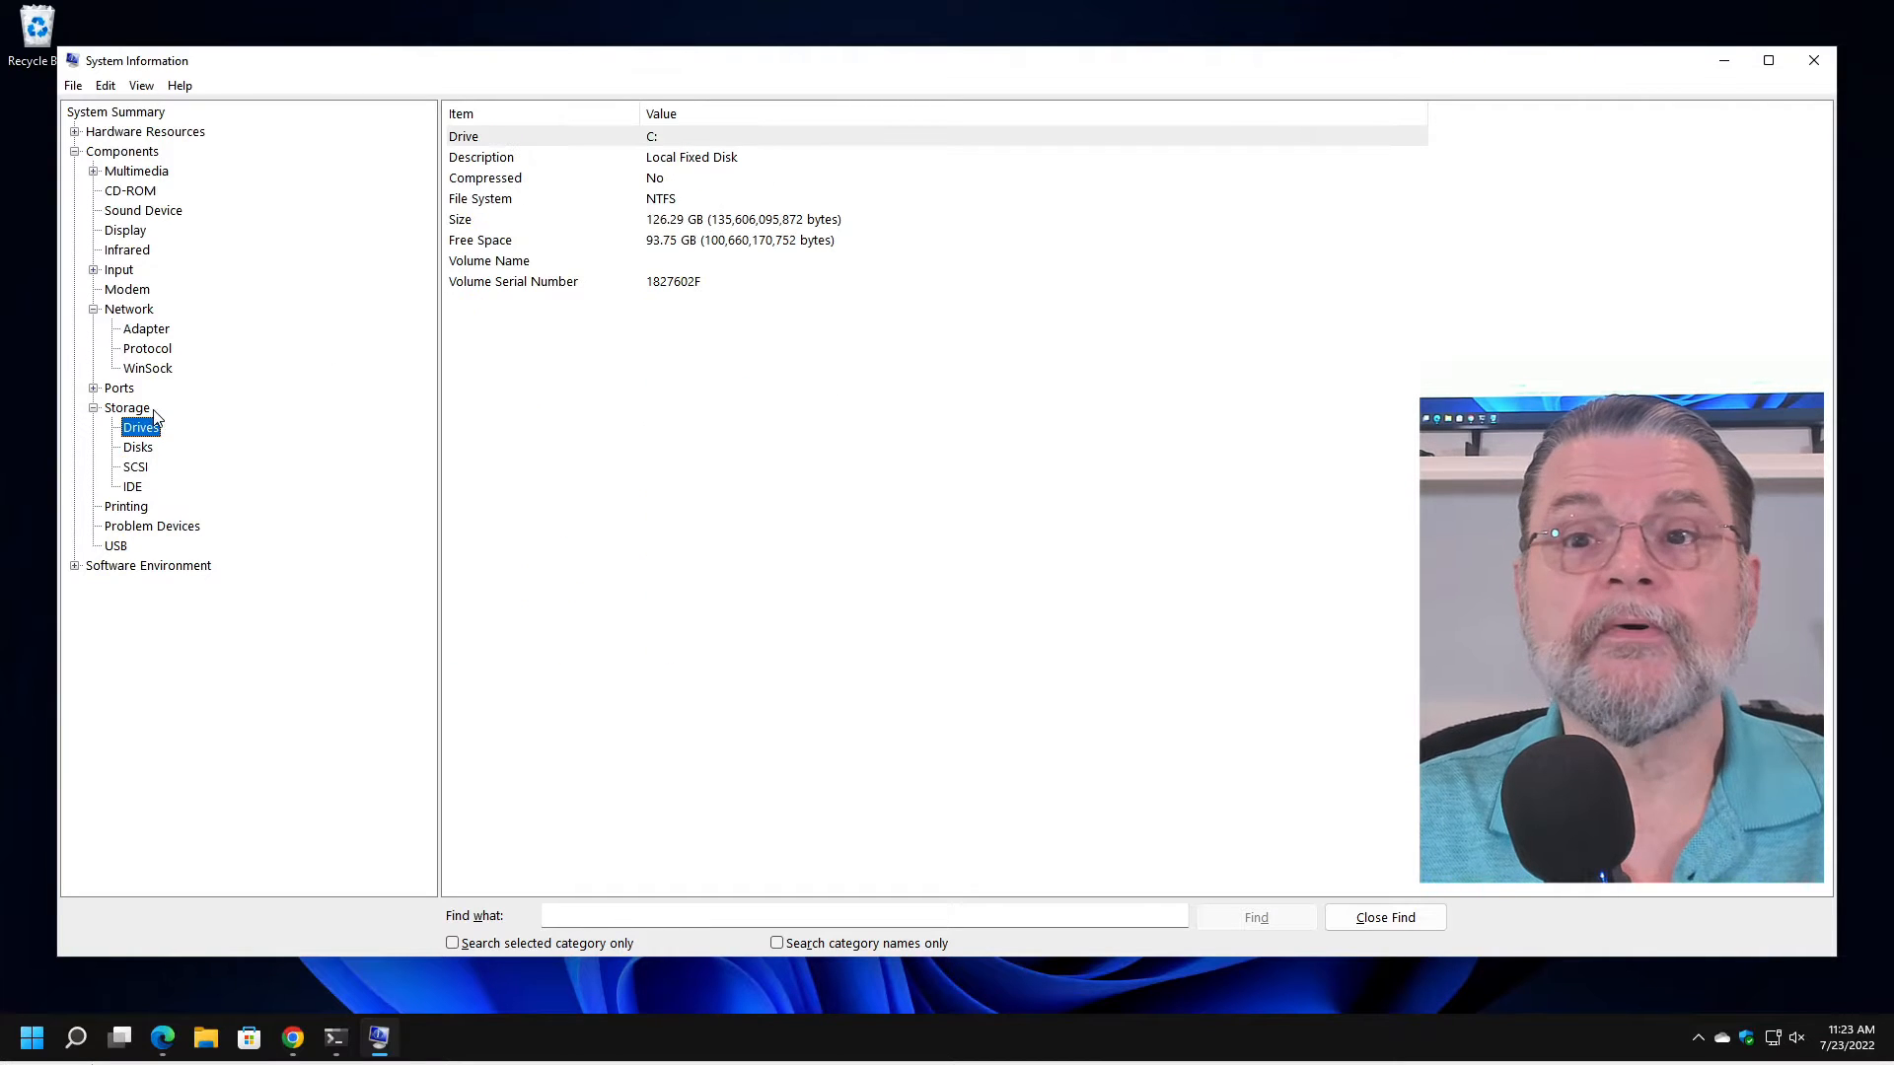
click(138, 448)
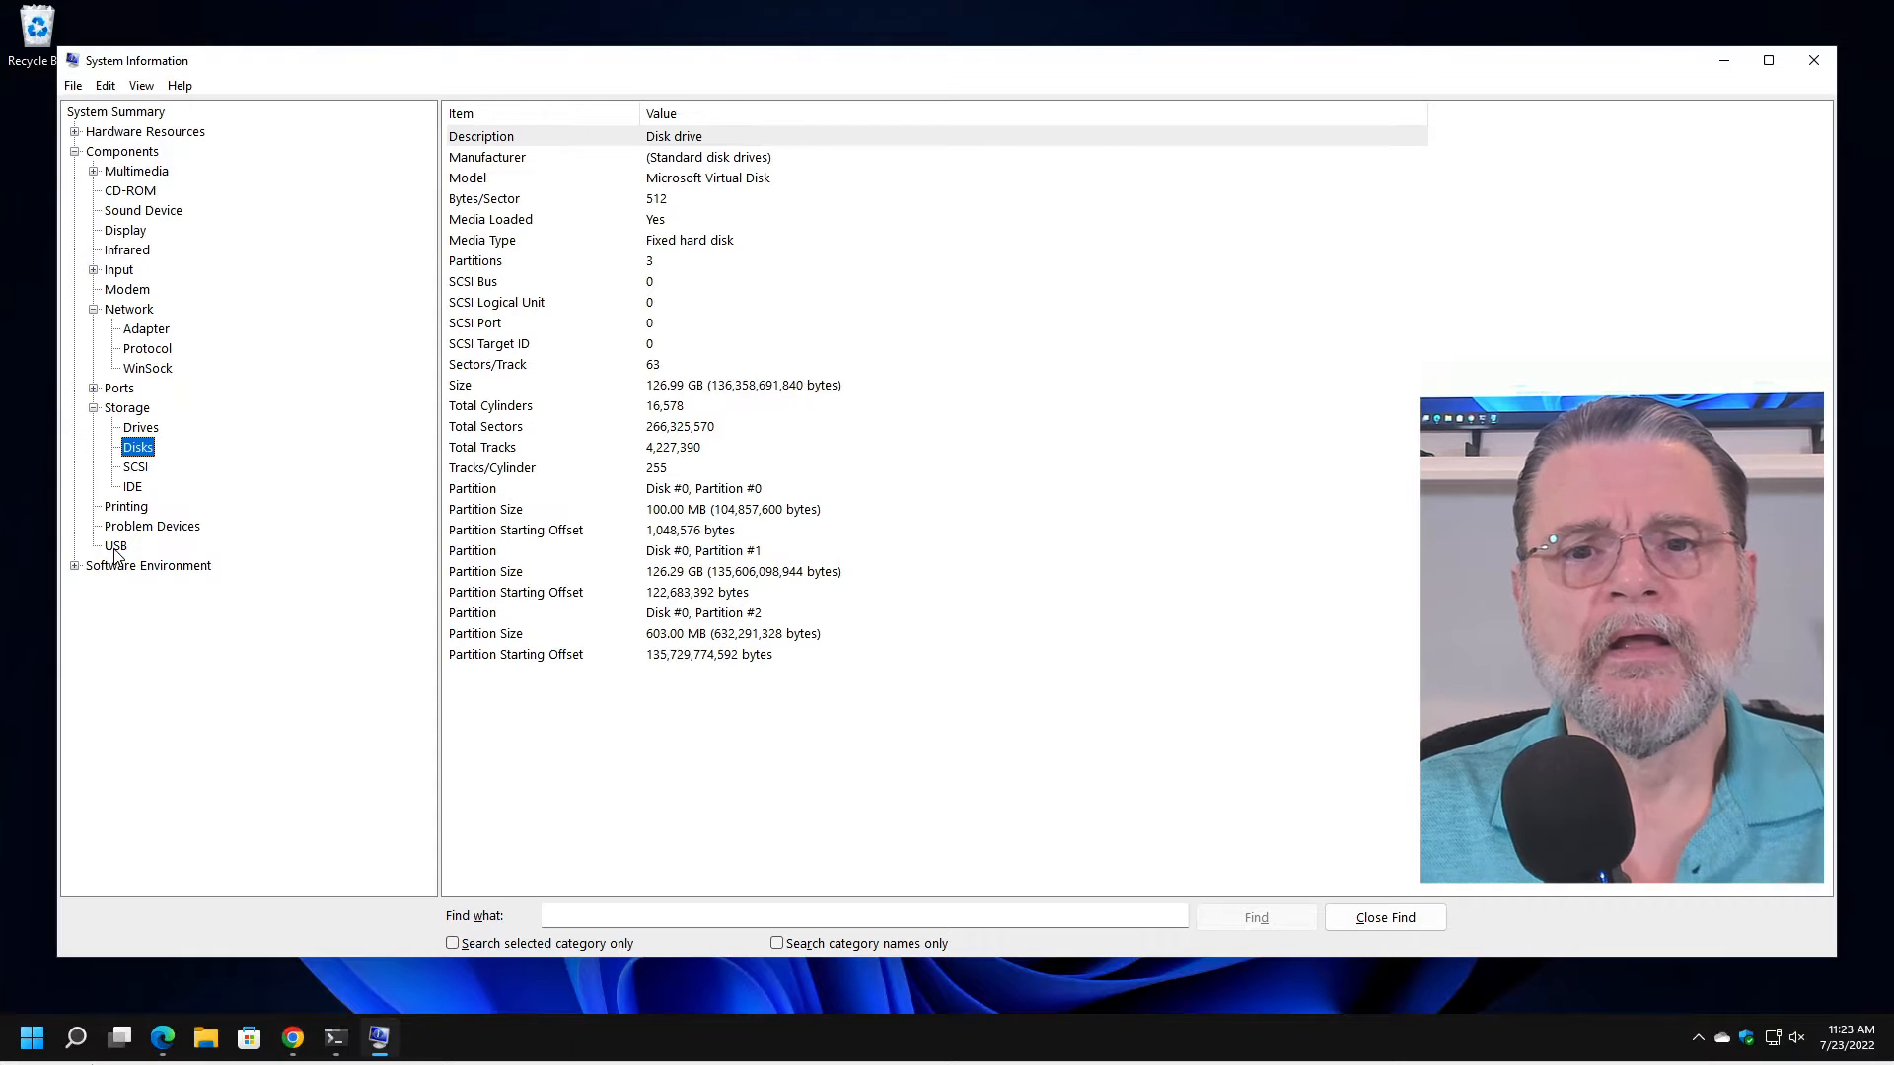
click(114, 545)
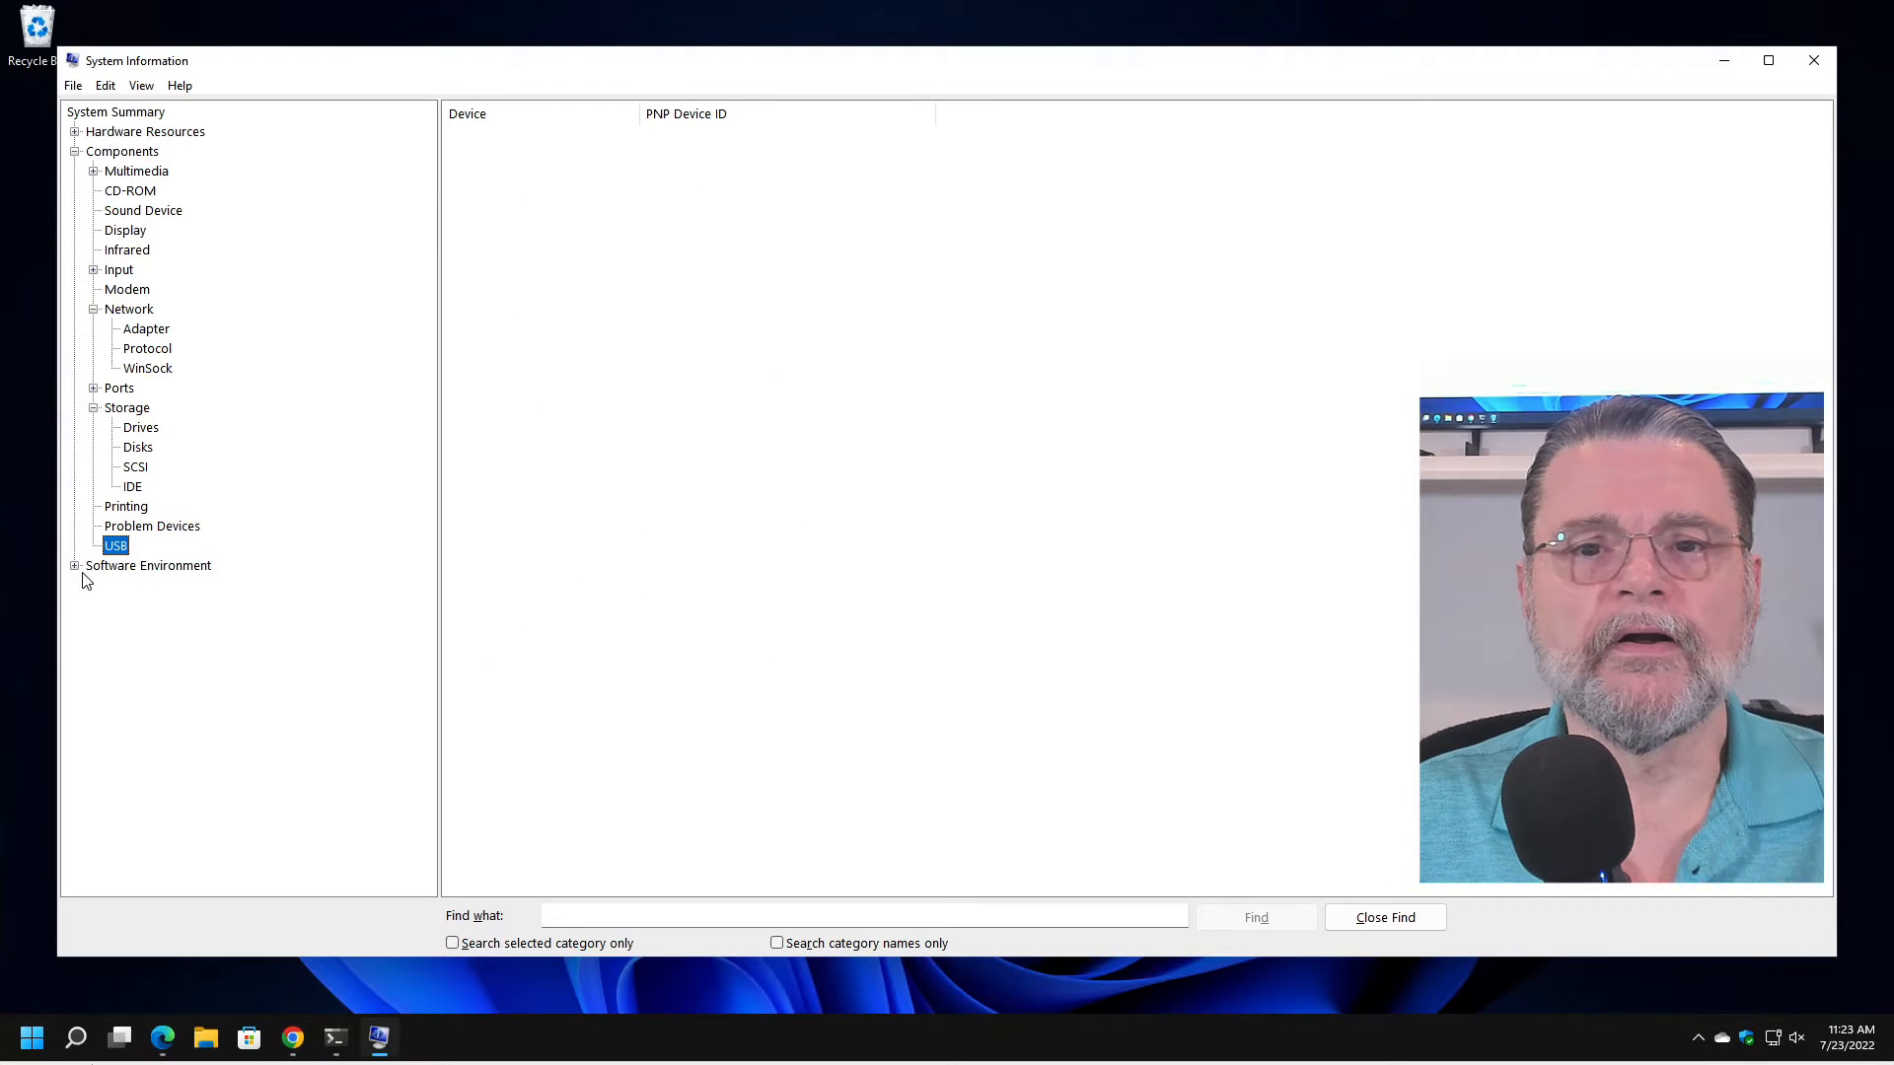
click(73, 152)
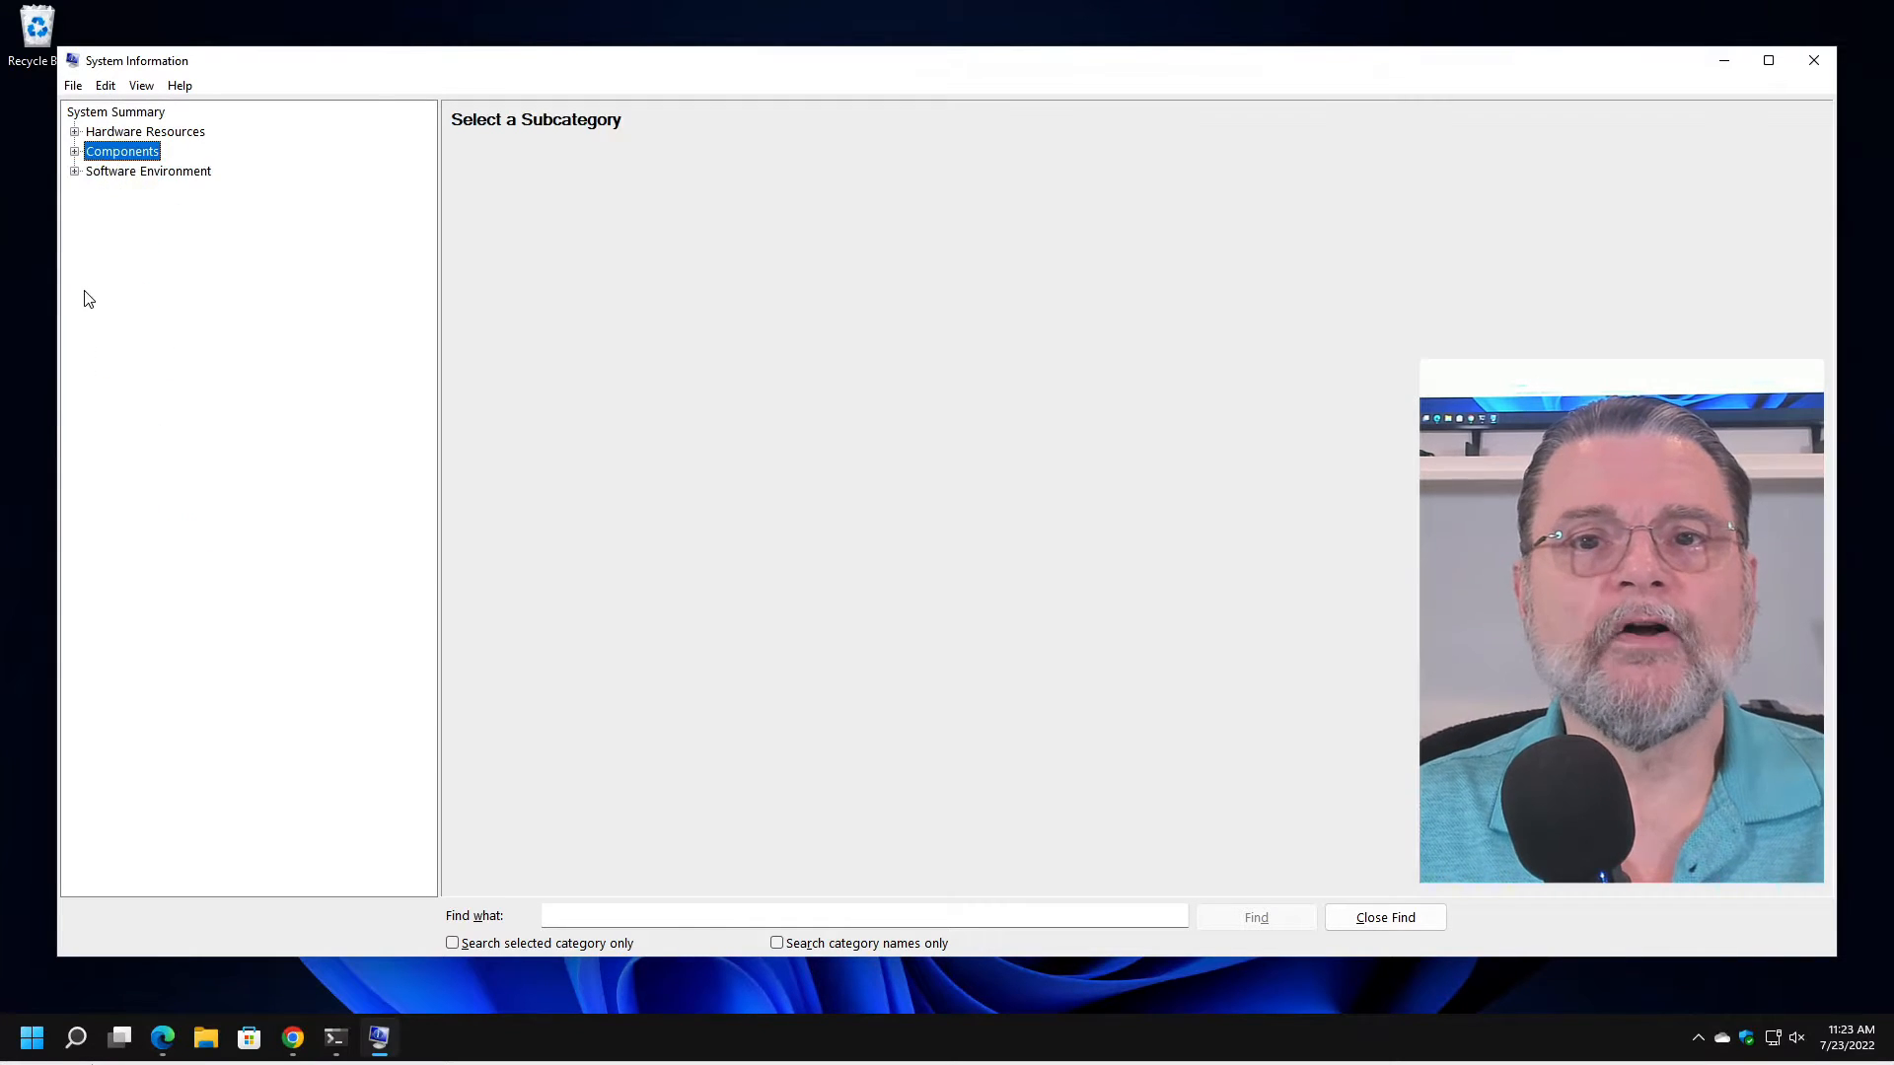
Browse Software Environment: System Drivers, Environment Variables, Print Jobs, Network Connections, Running Tasks and Loaded Modules.
click(75, 170)
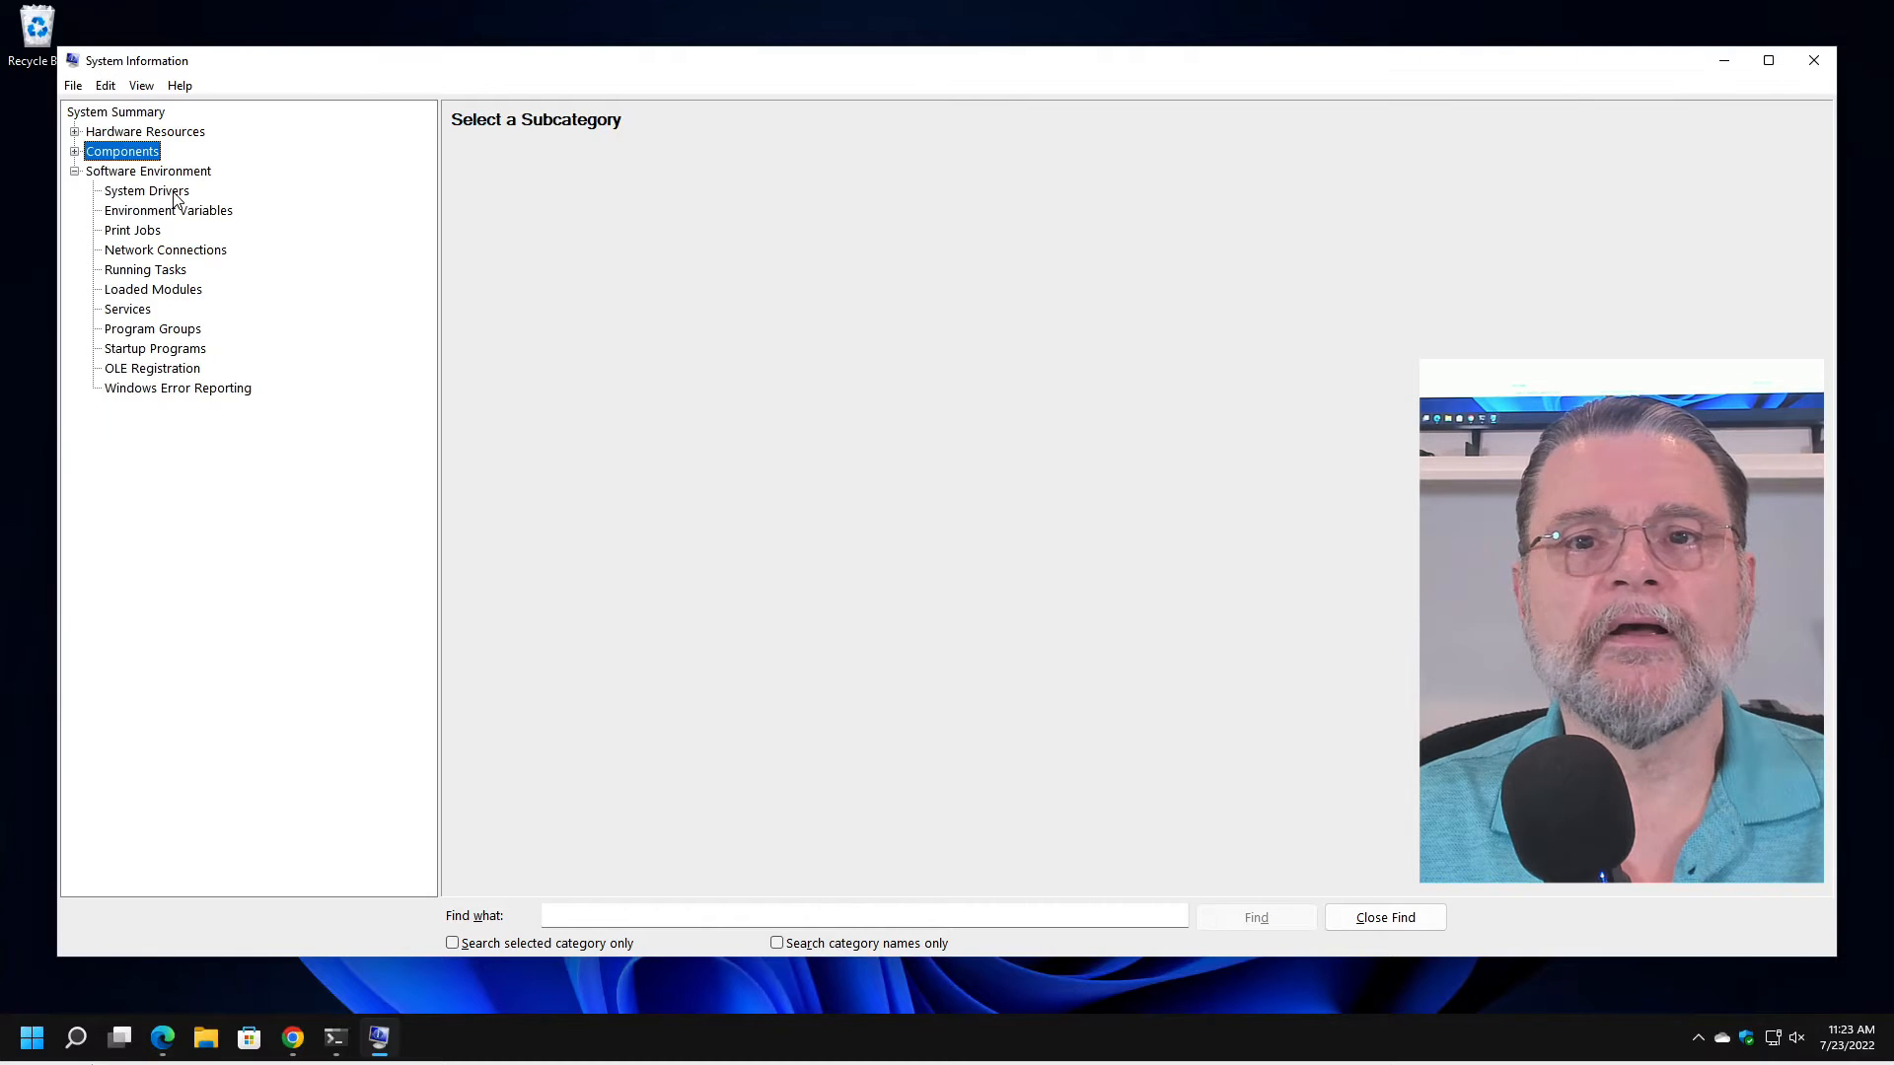
click(146, 191)
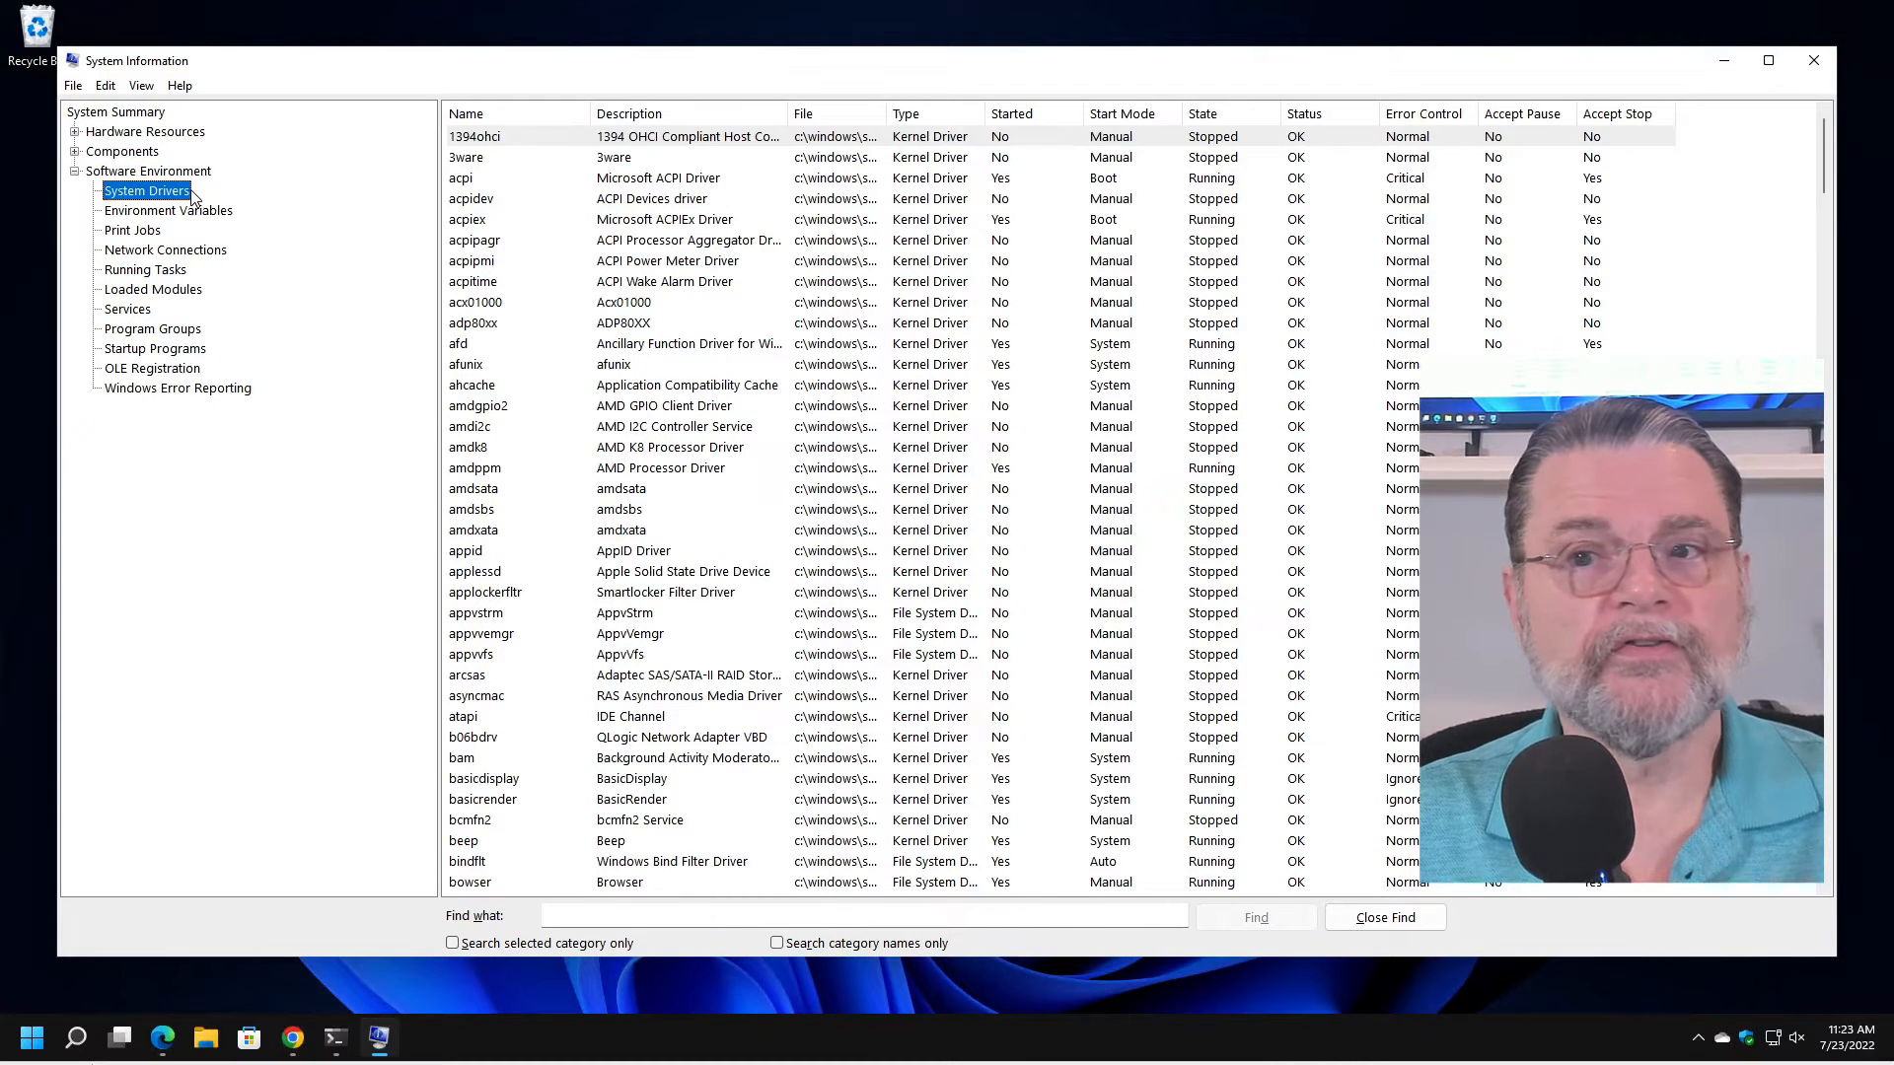
scroll(down, 3)
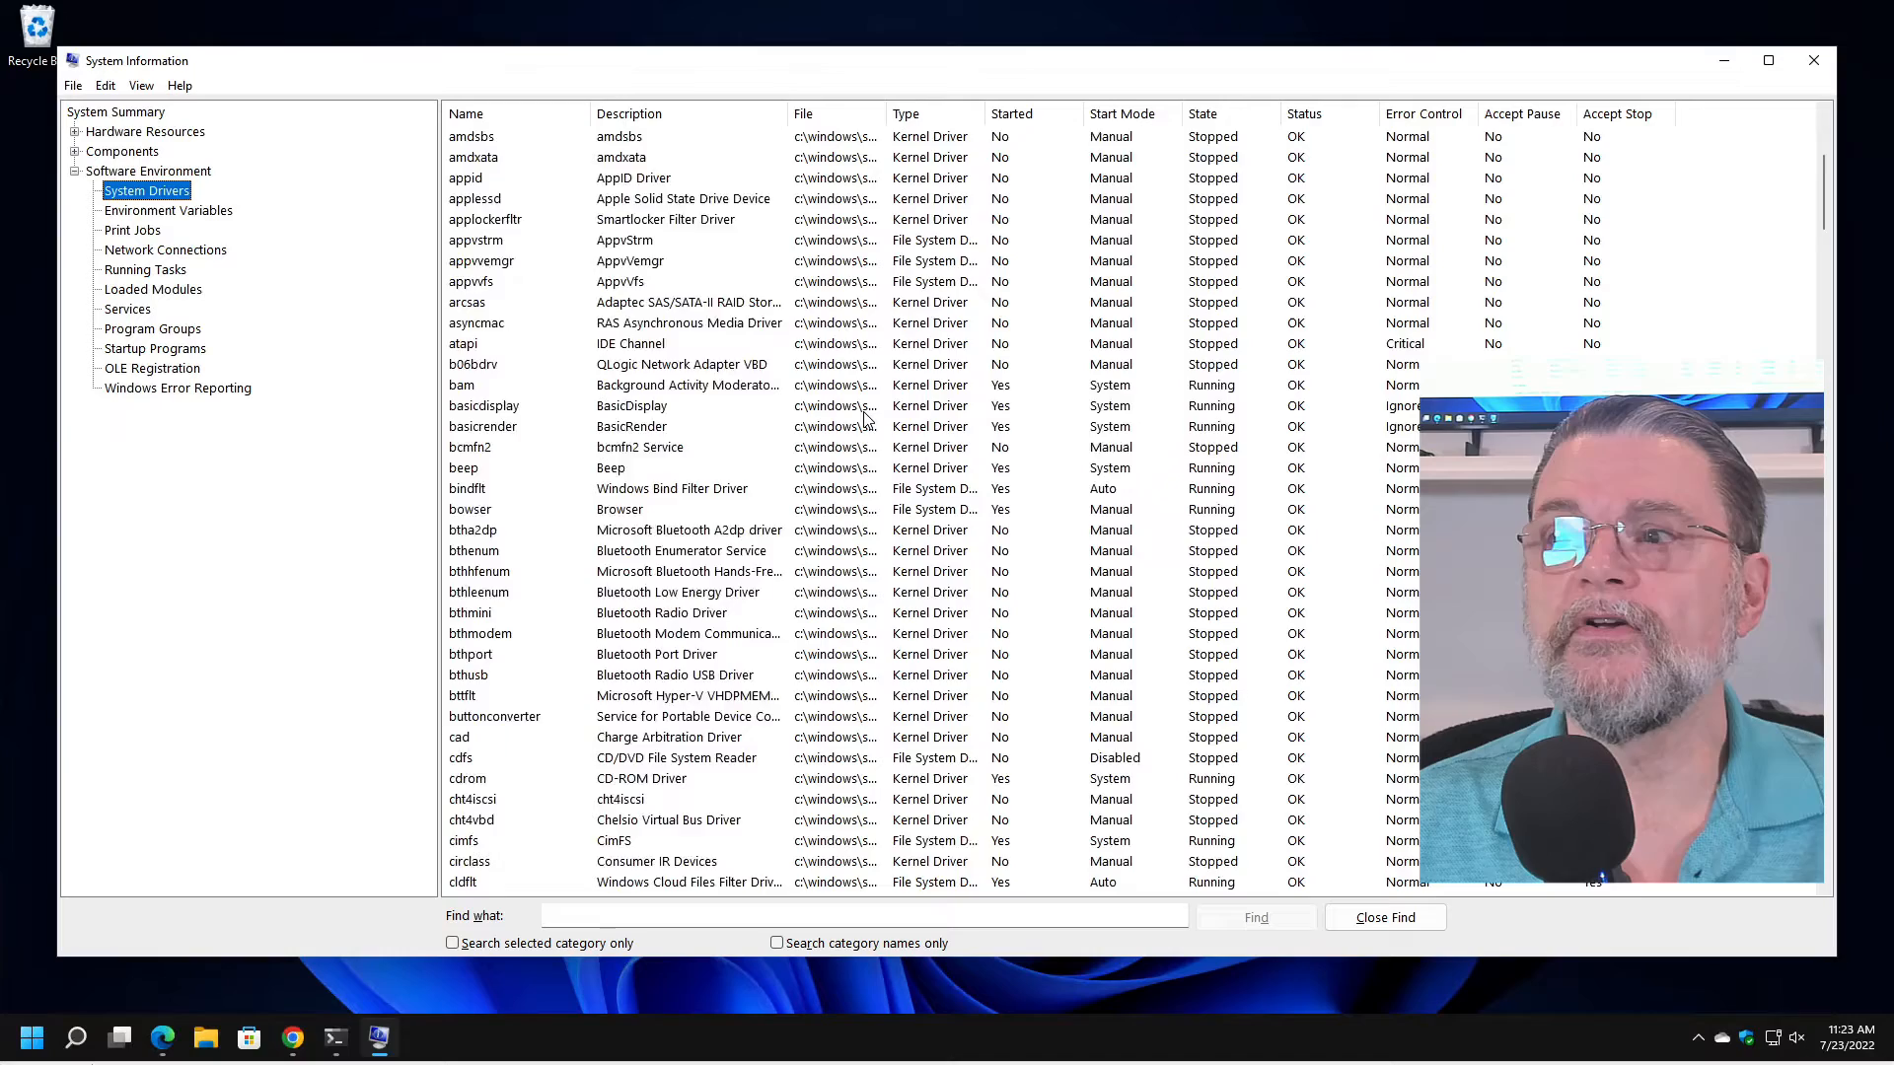
click(168, 212)
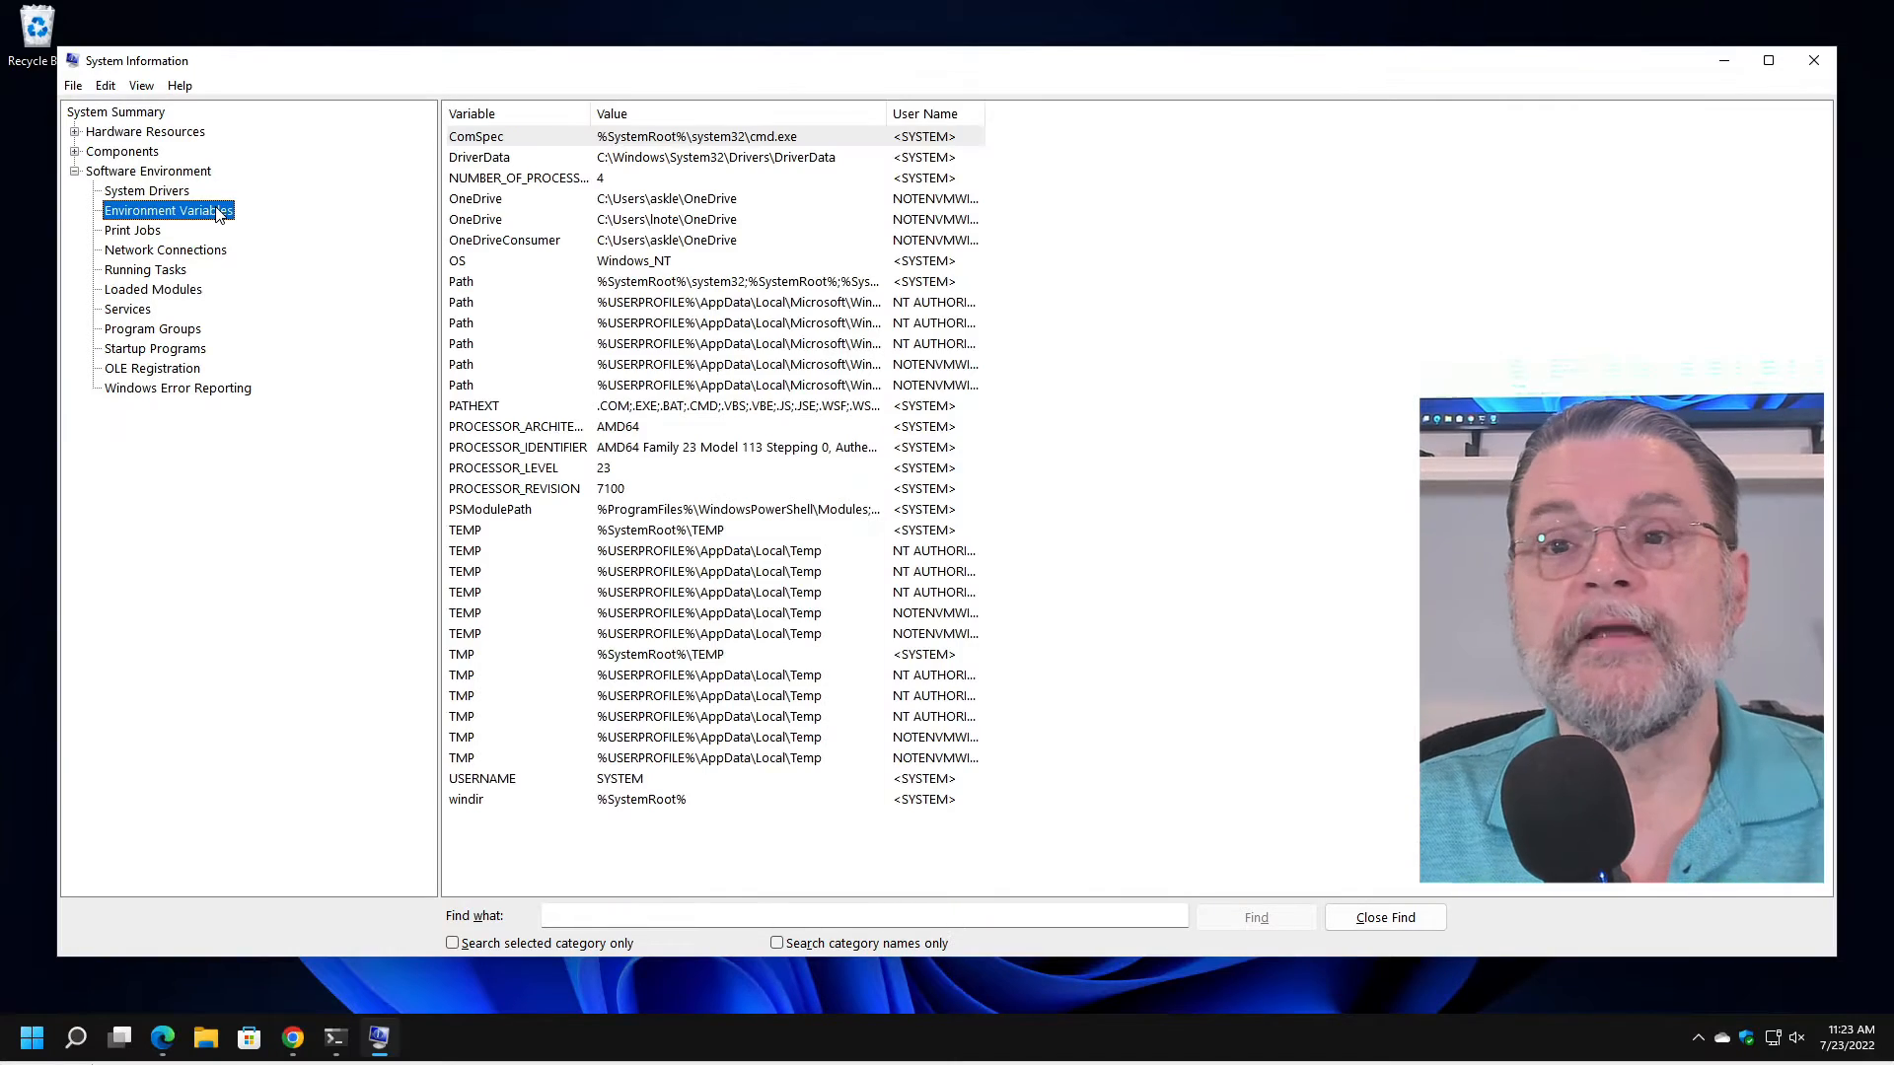
click(132, 229)
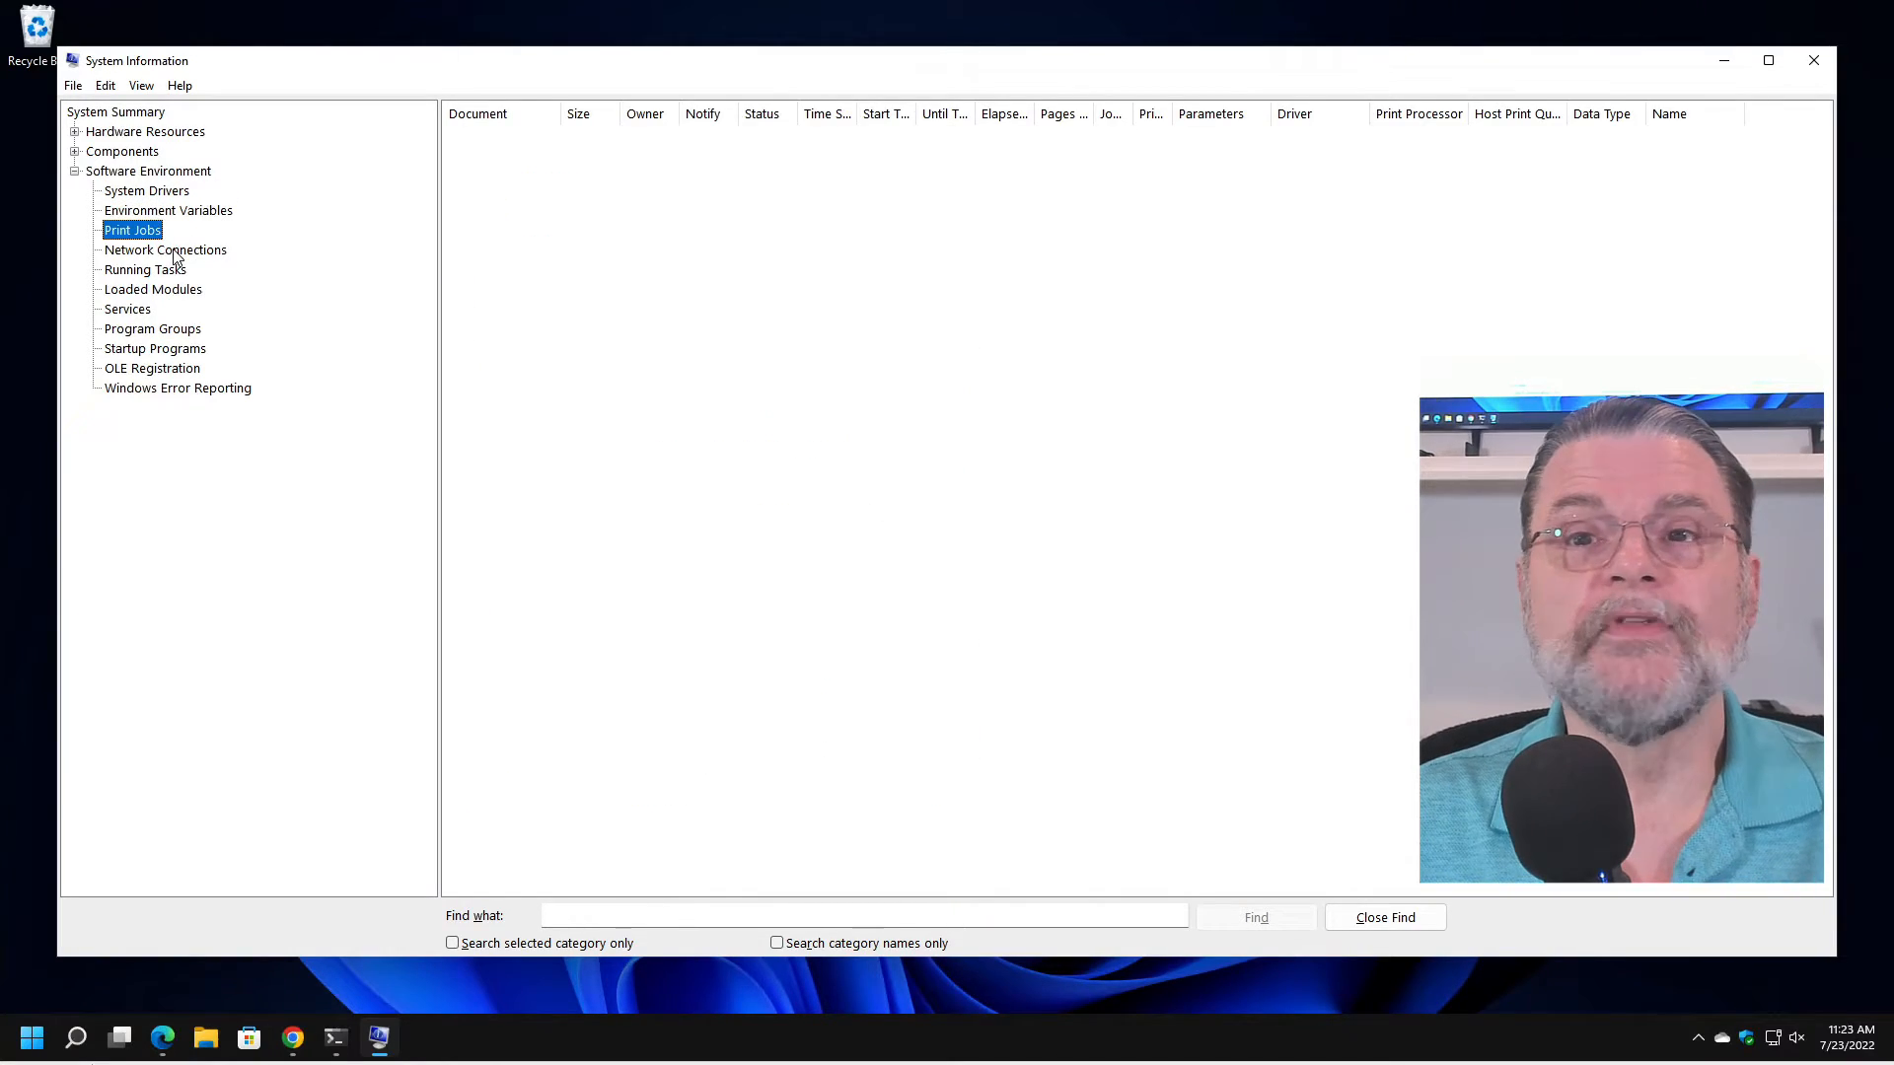
click(163, 249)
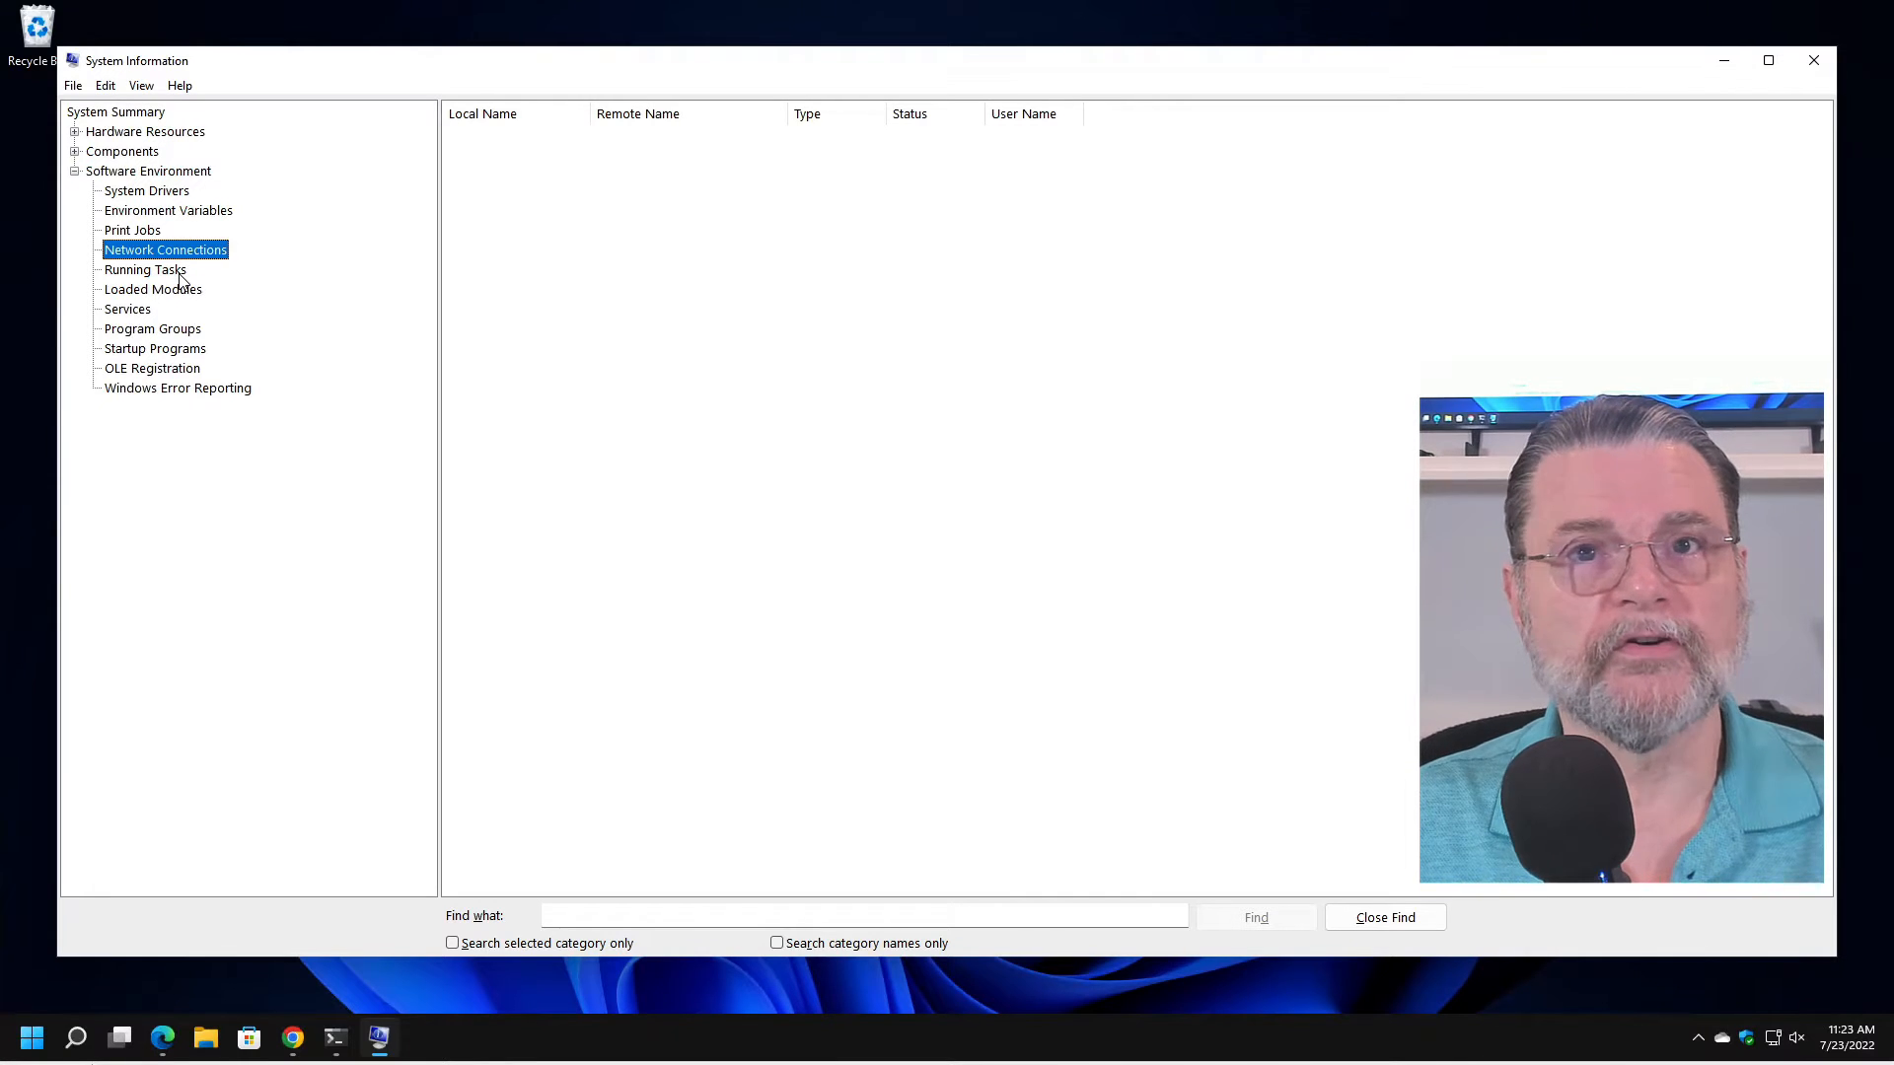
click(144, 271)
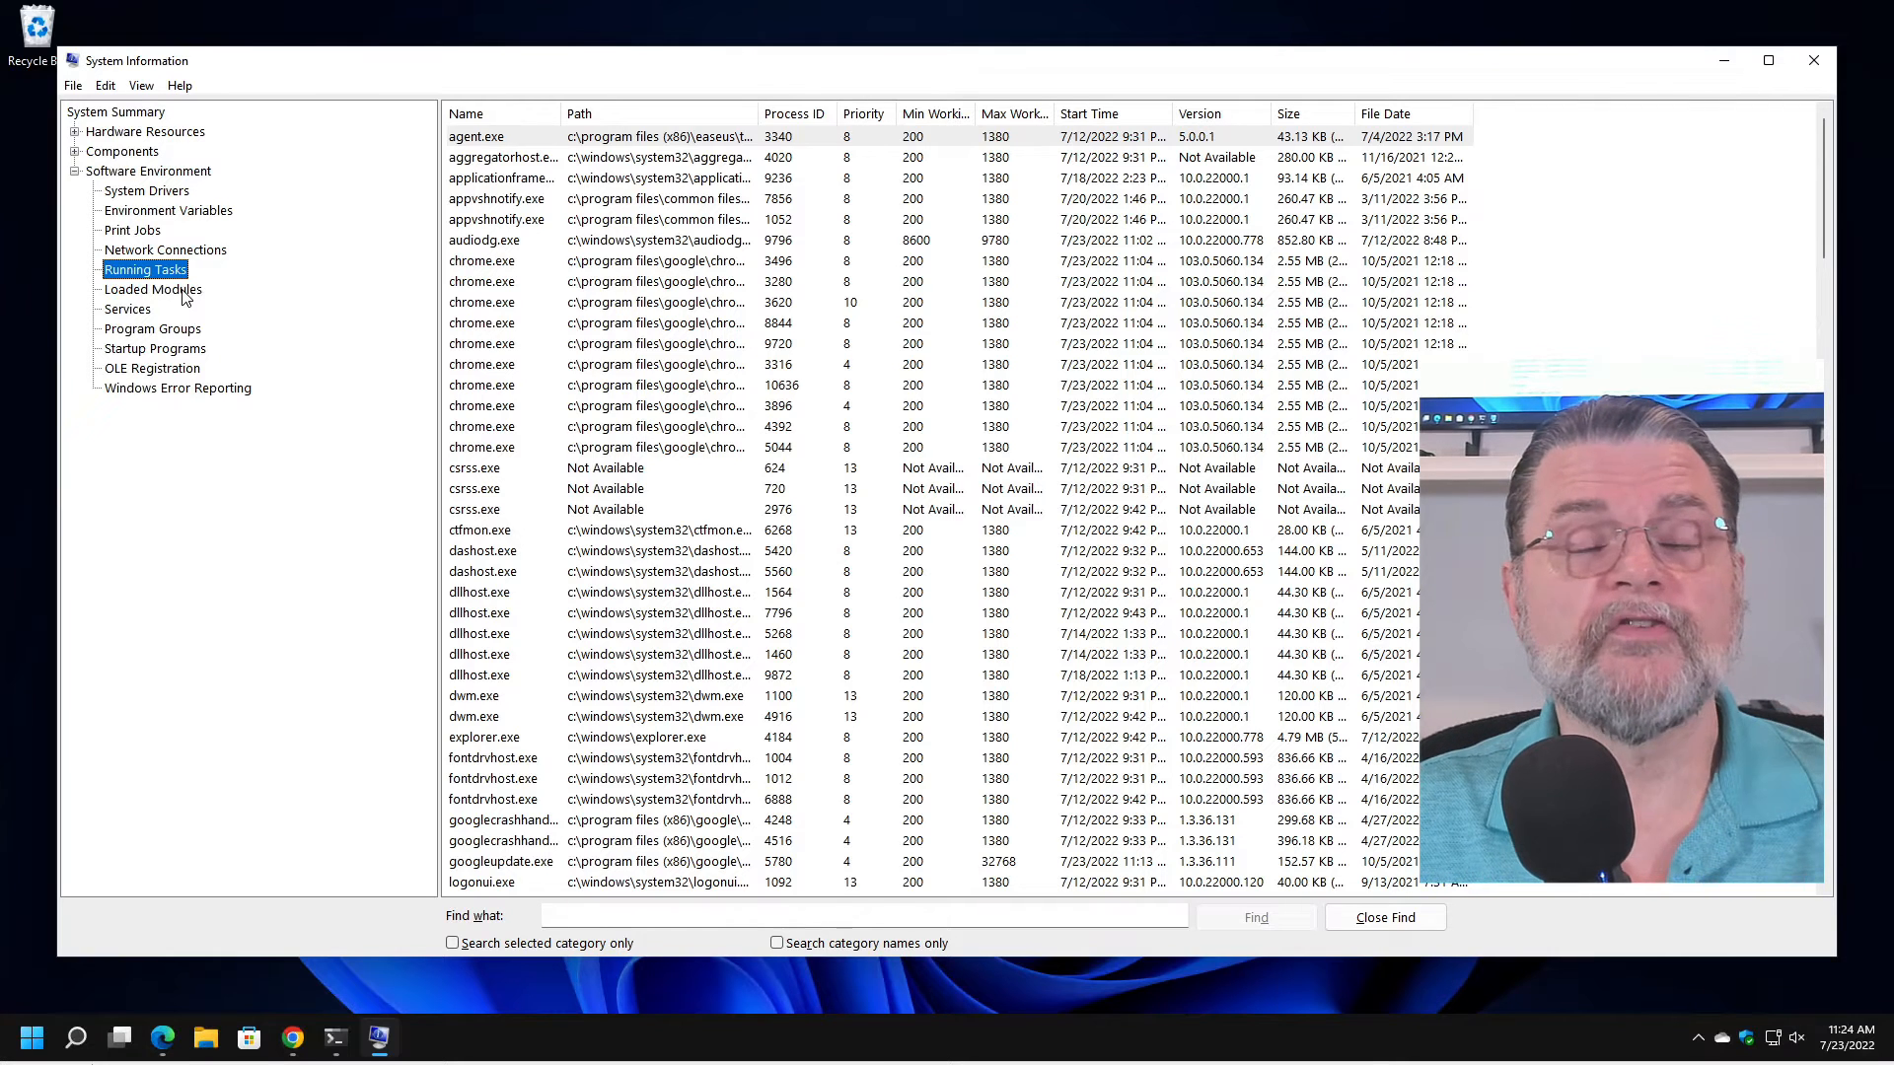
mouse_move(163, 310)
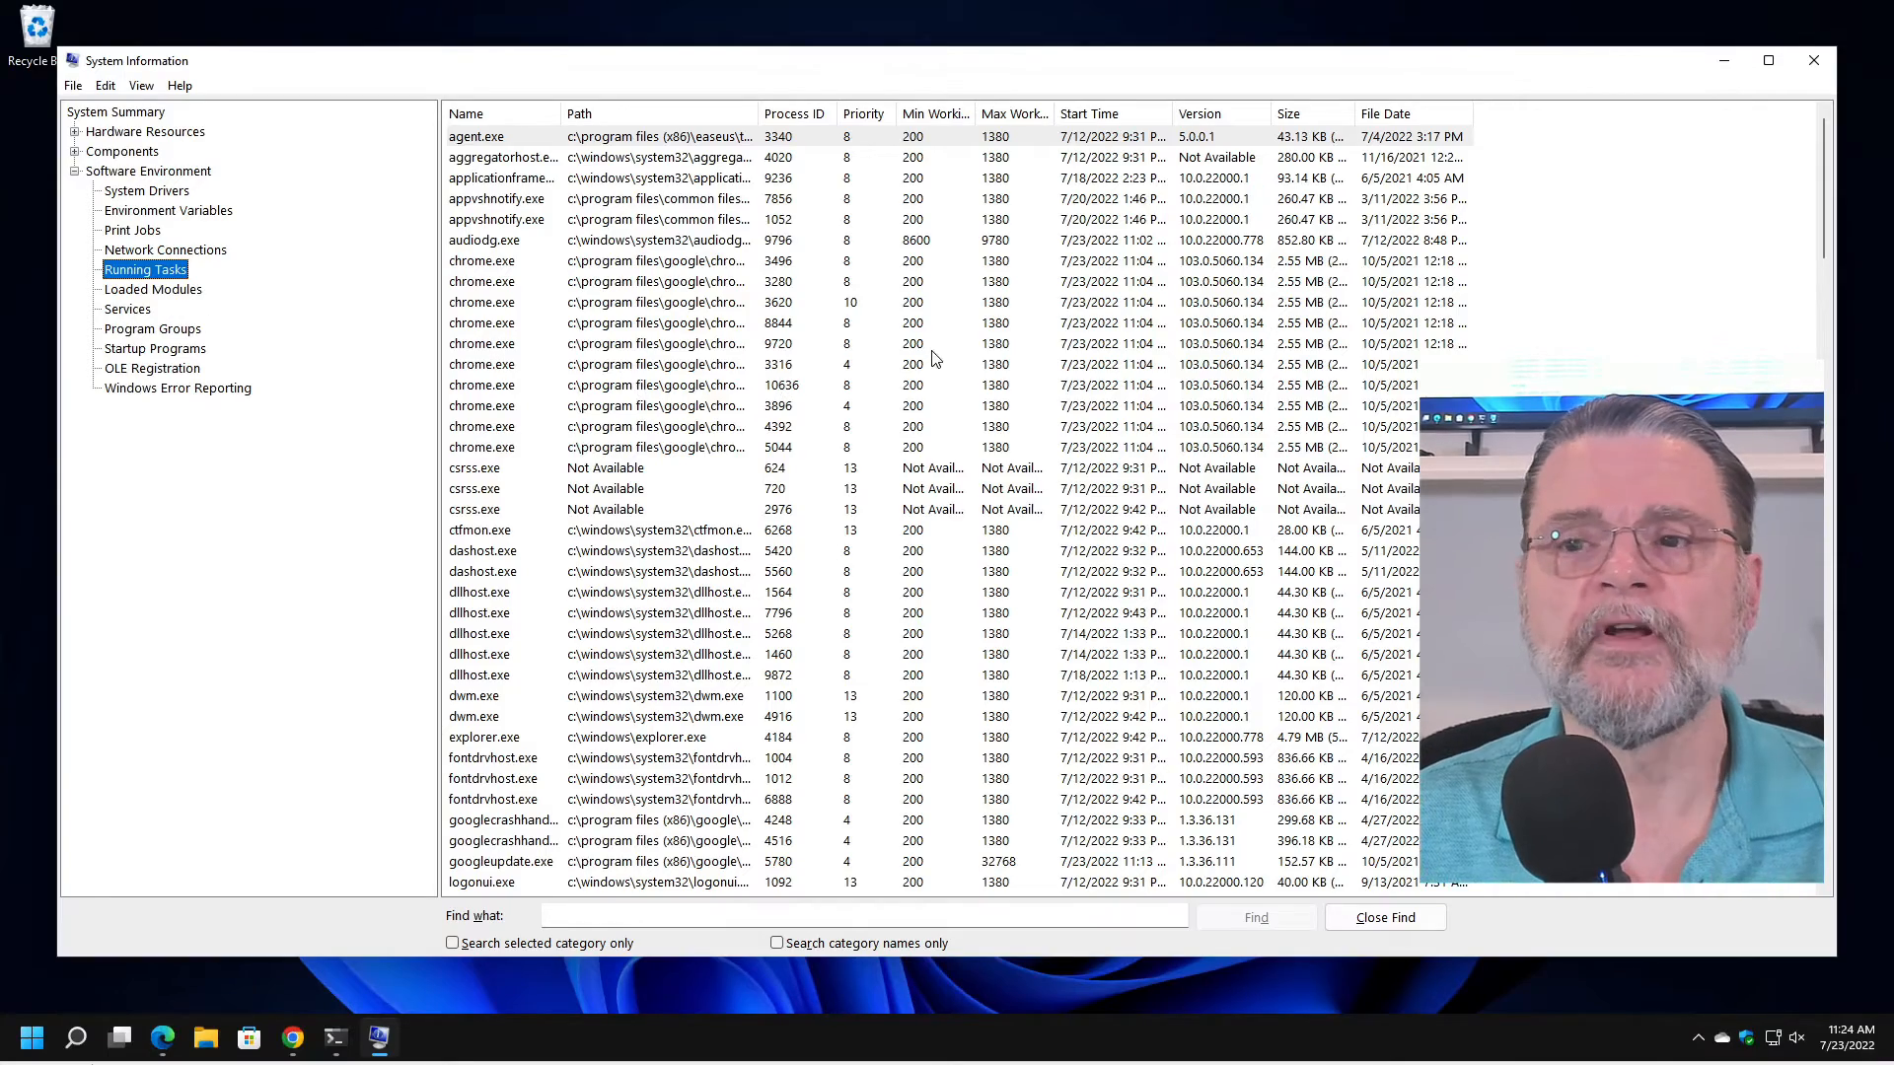
scroll(down, 3)
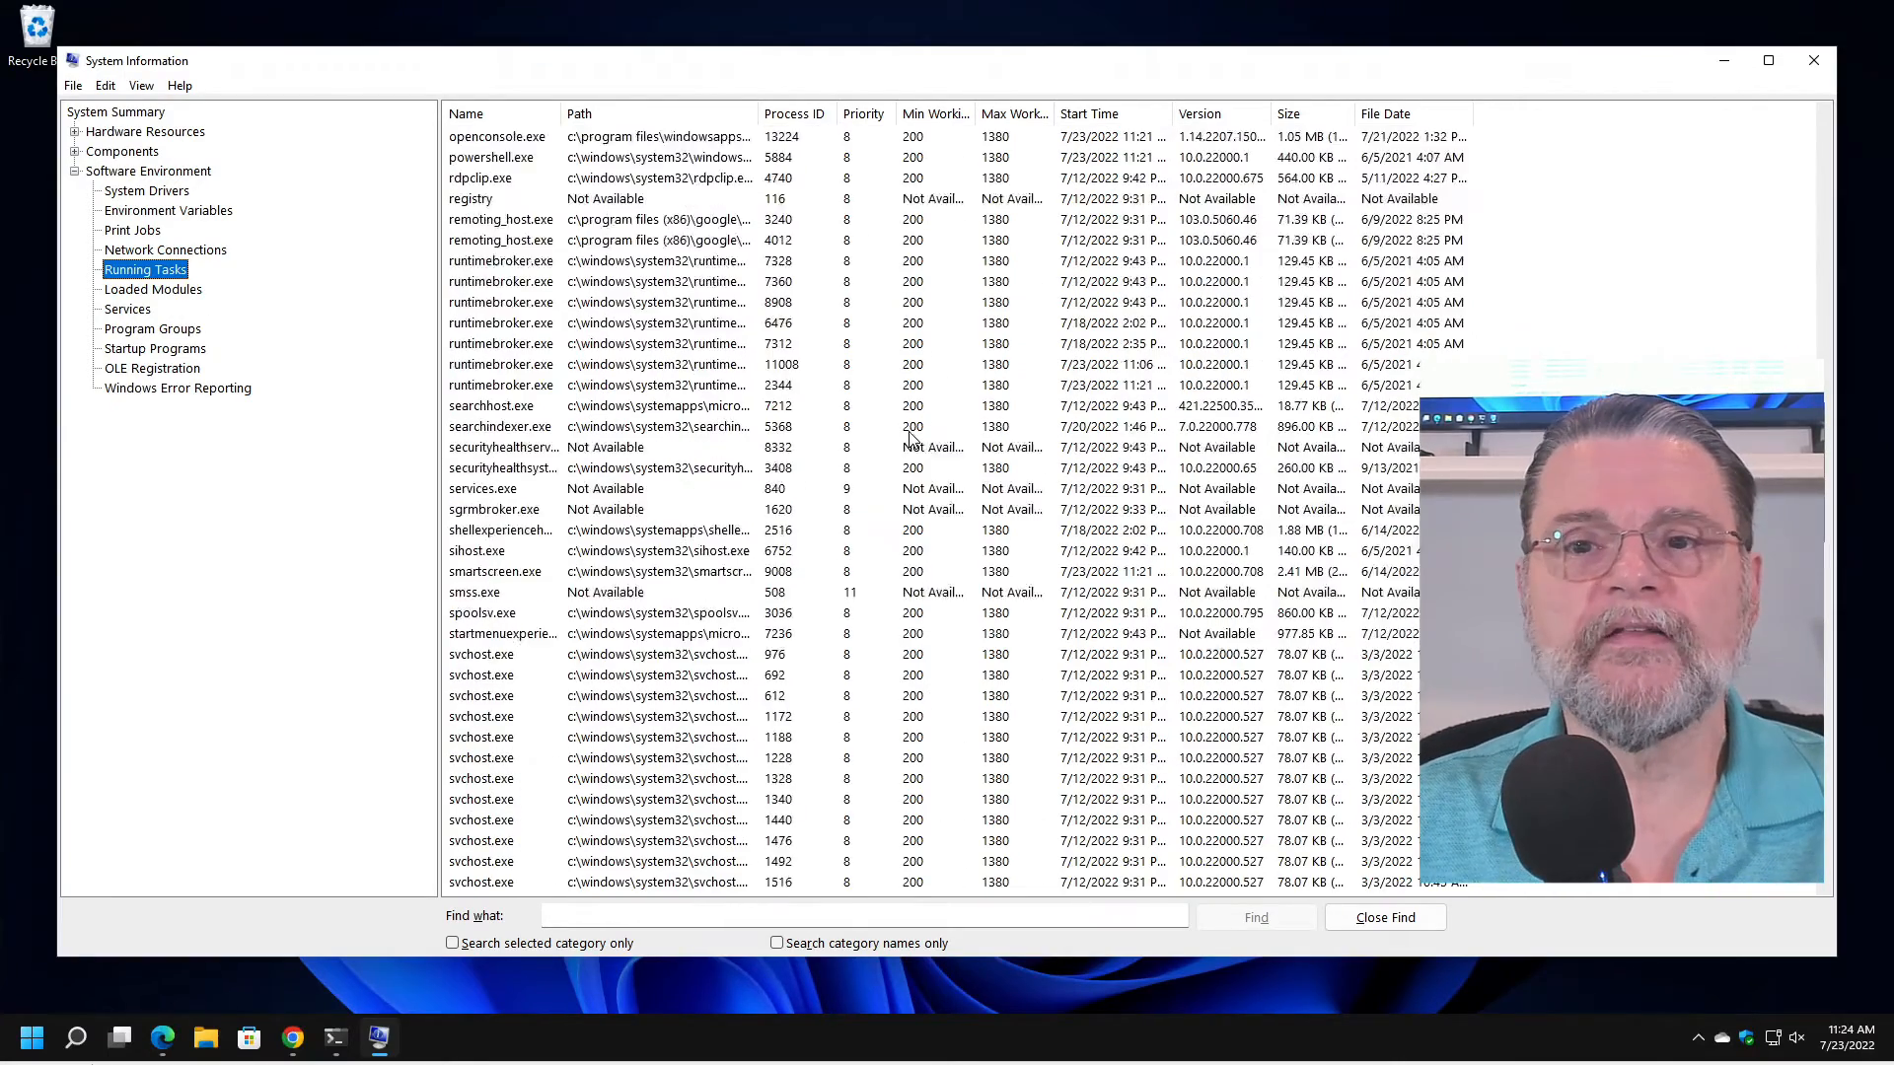
click(154, 288)
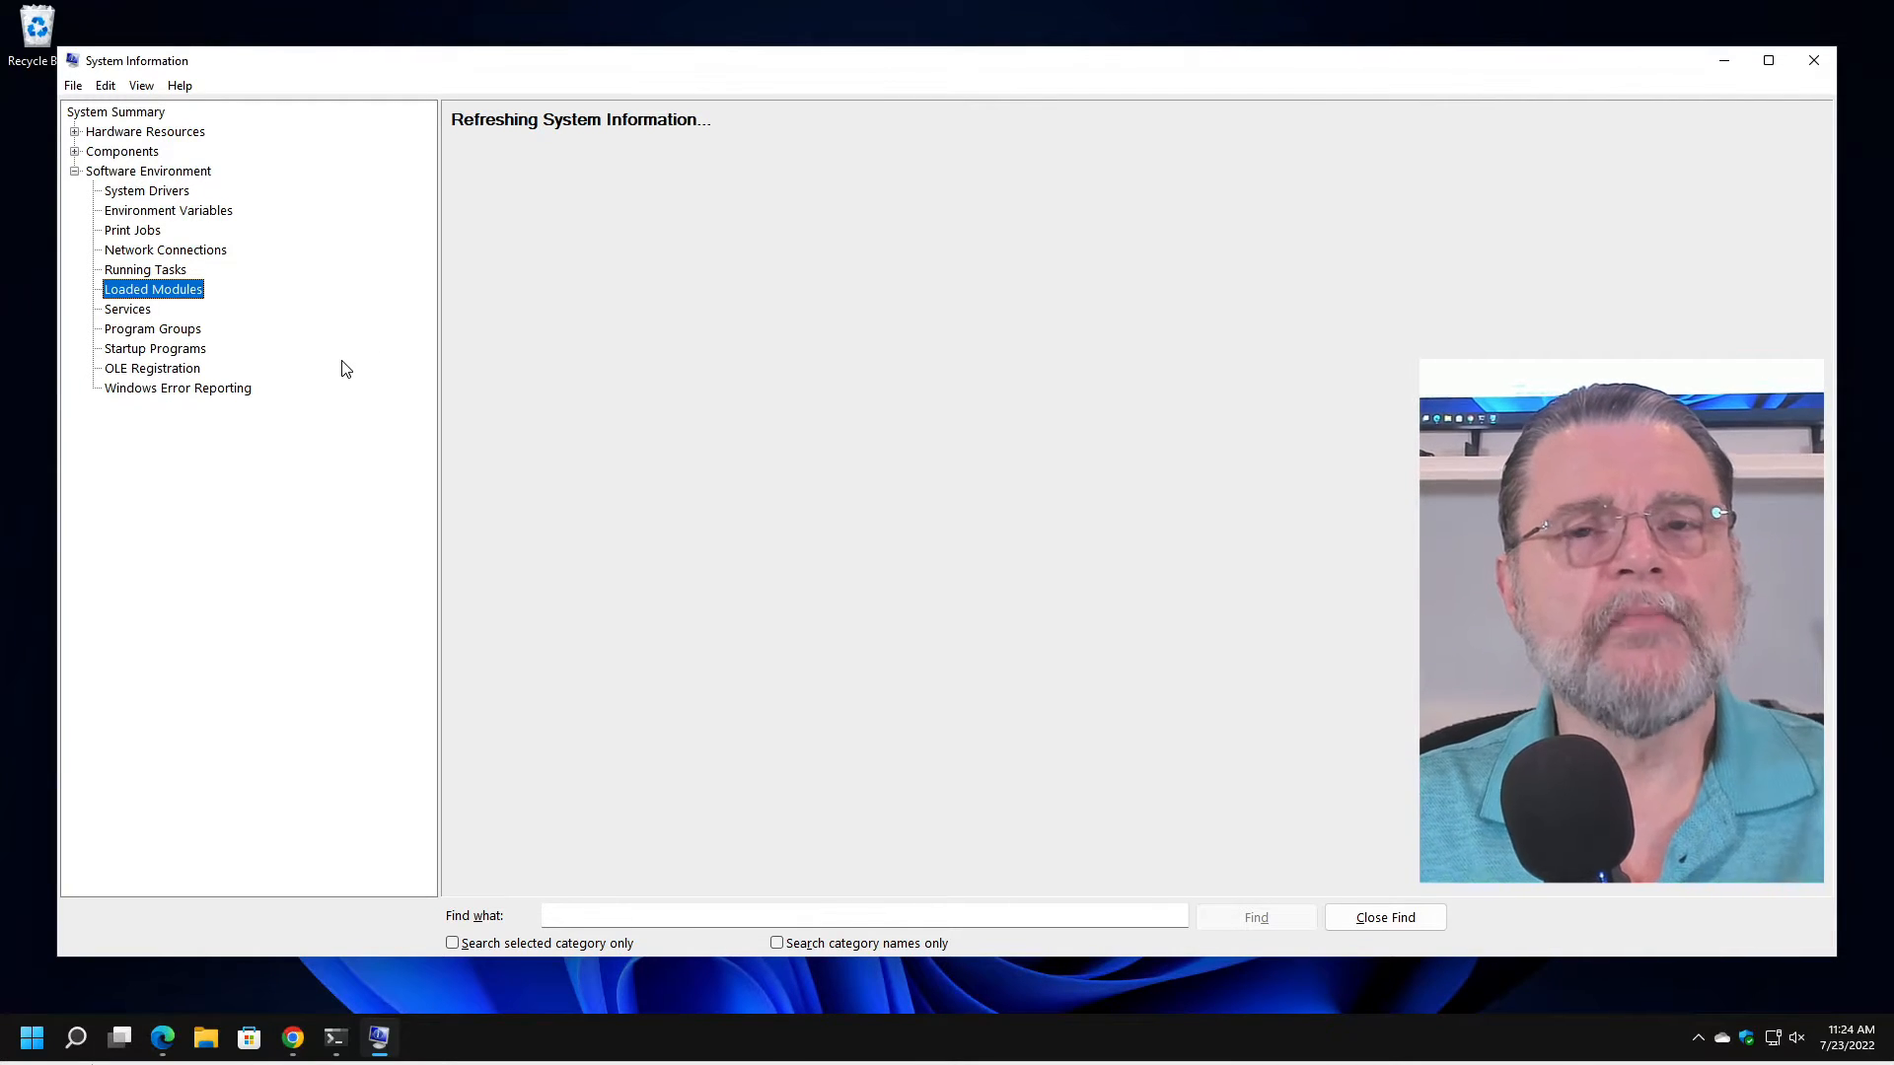
mouse_move(265, 325)
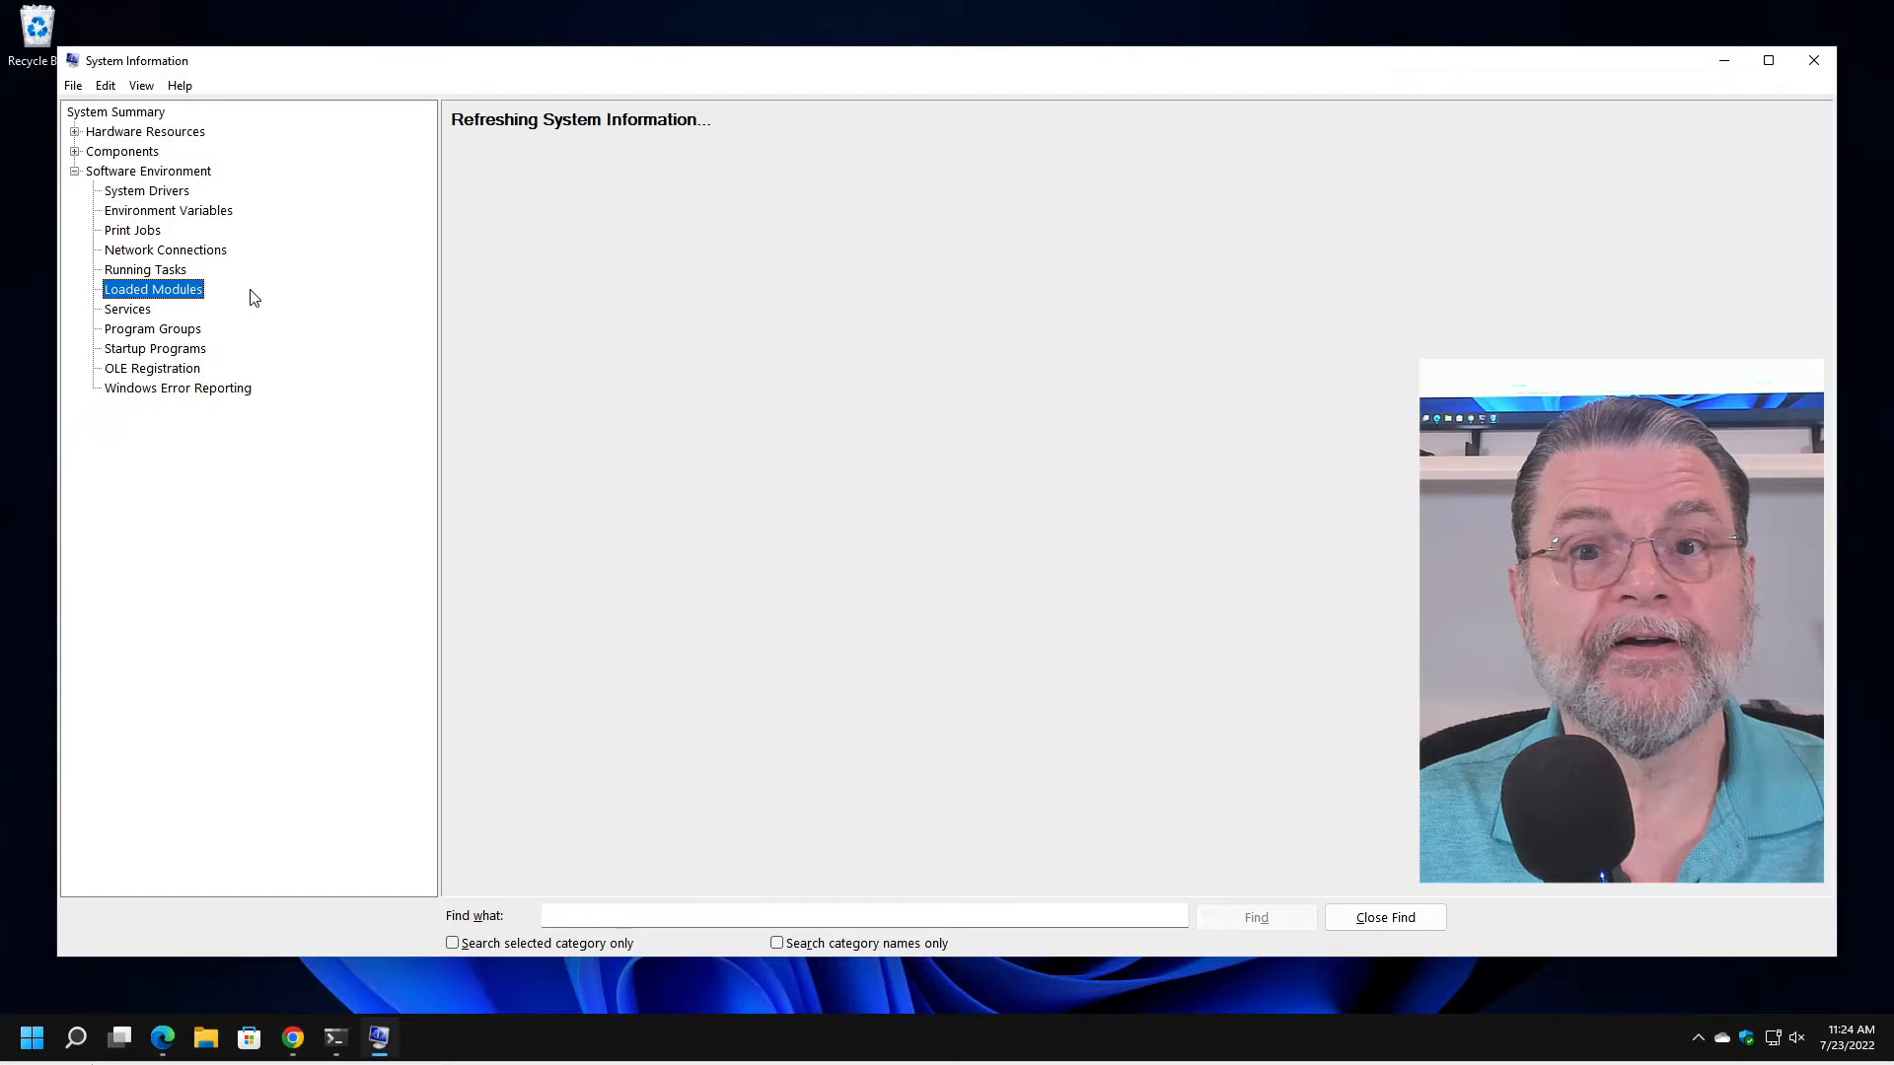
Scroll through the Loaded Modules DLL list, then view the Windows Services.
click(152, 289)
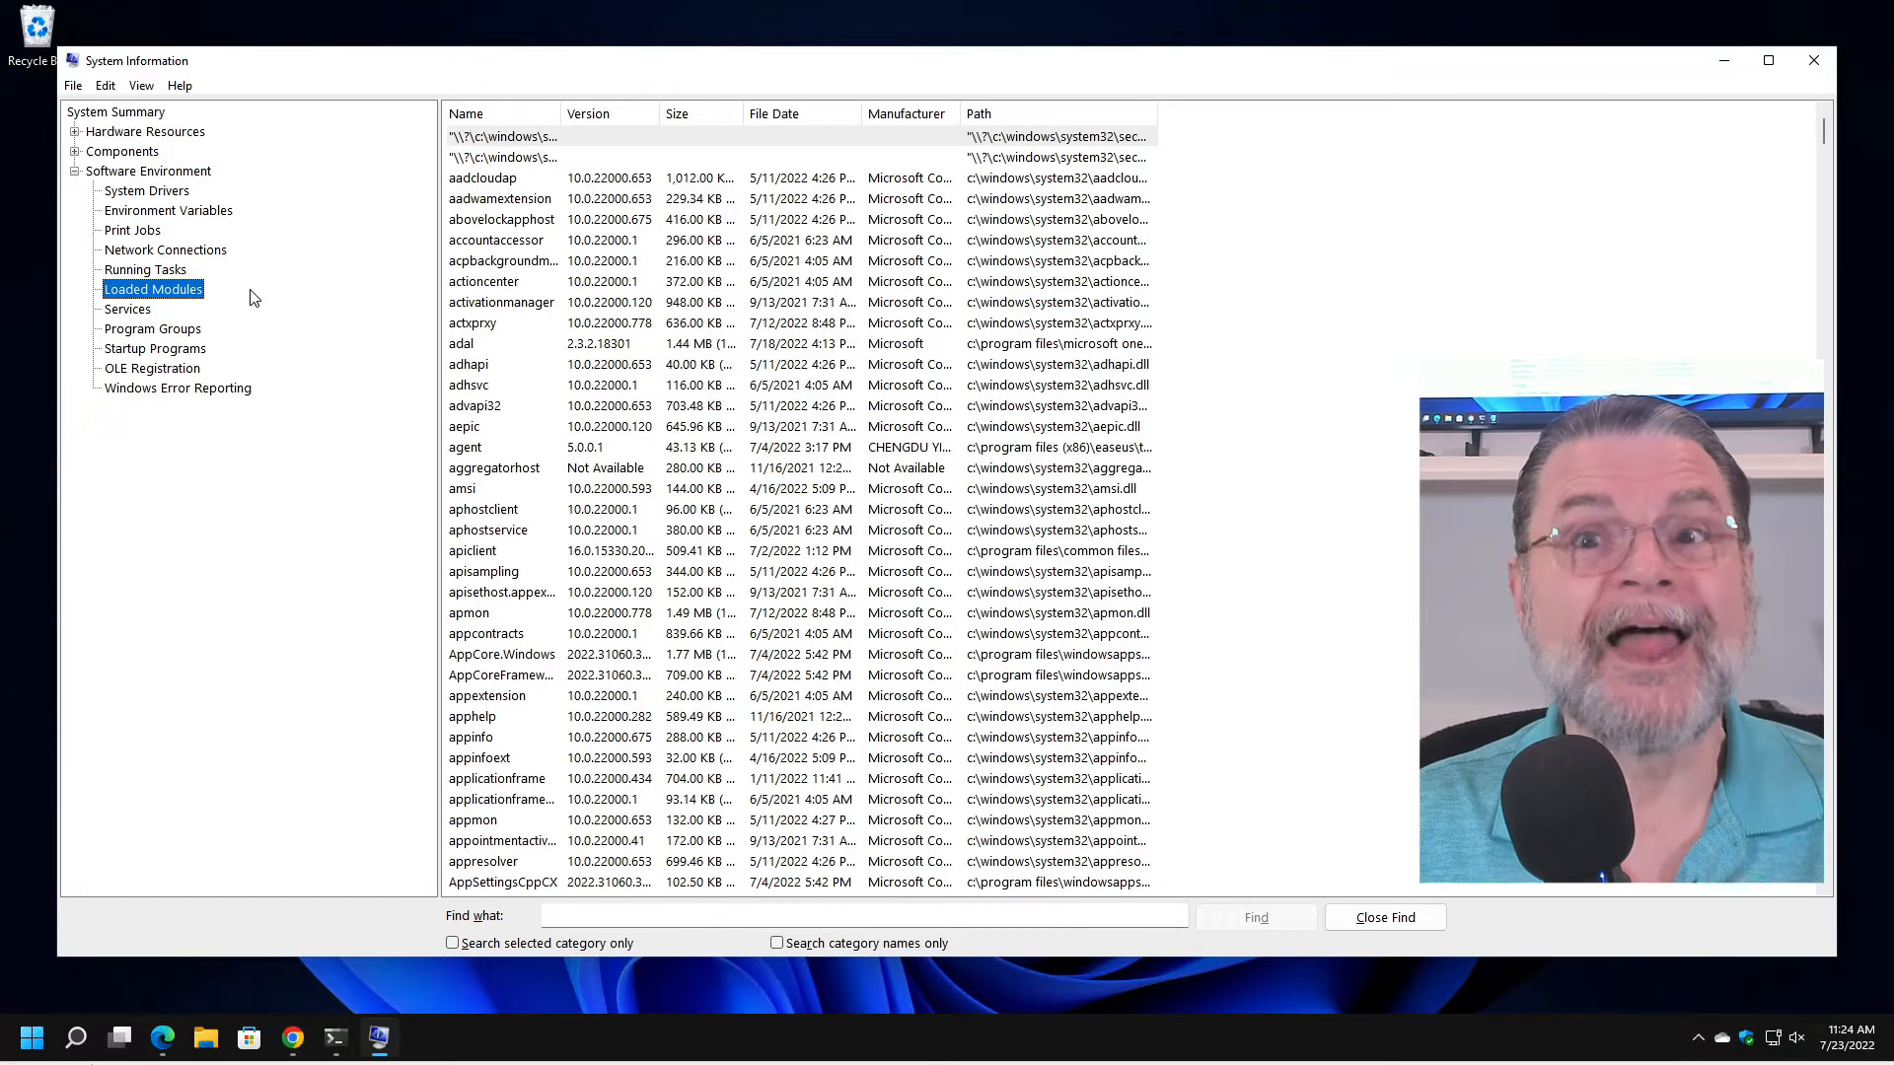
mouse_move(513, 227)
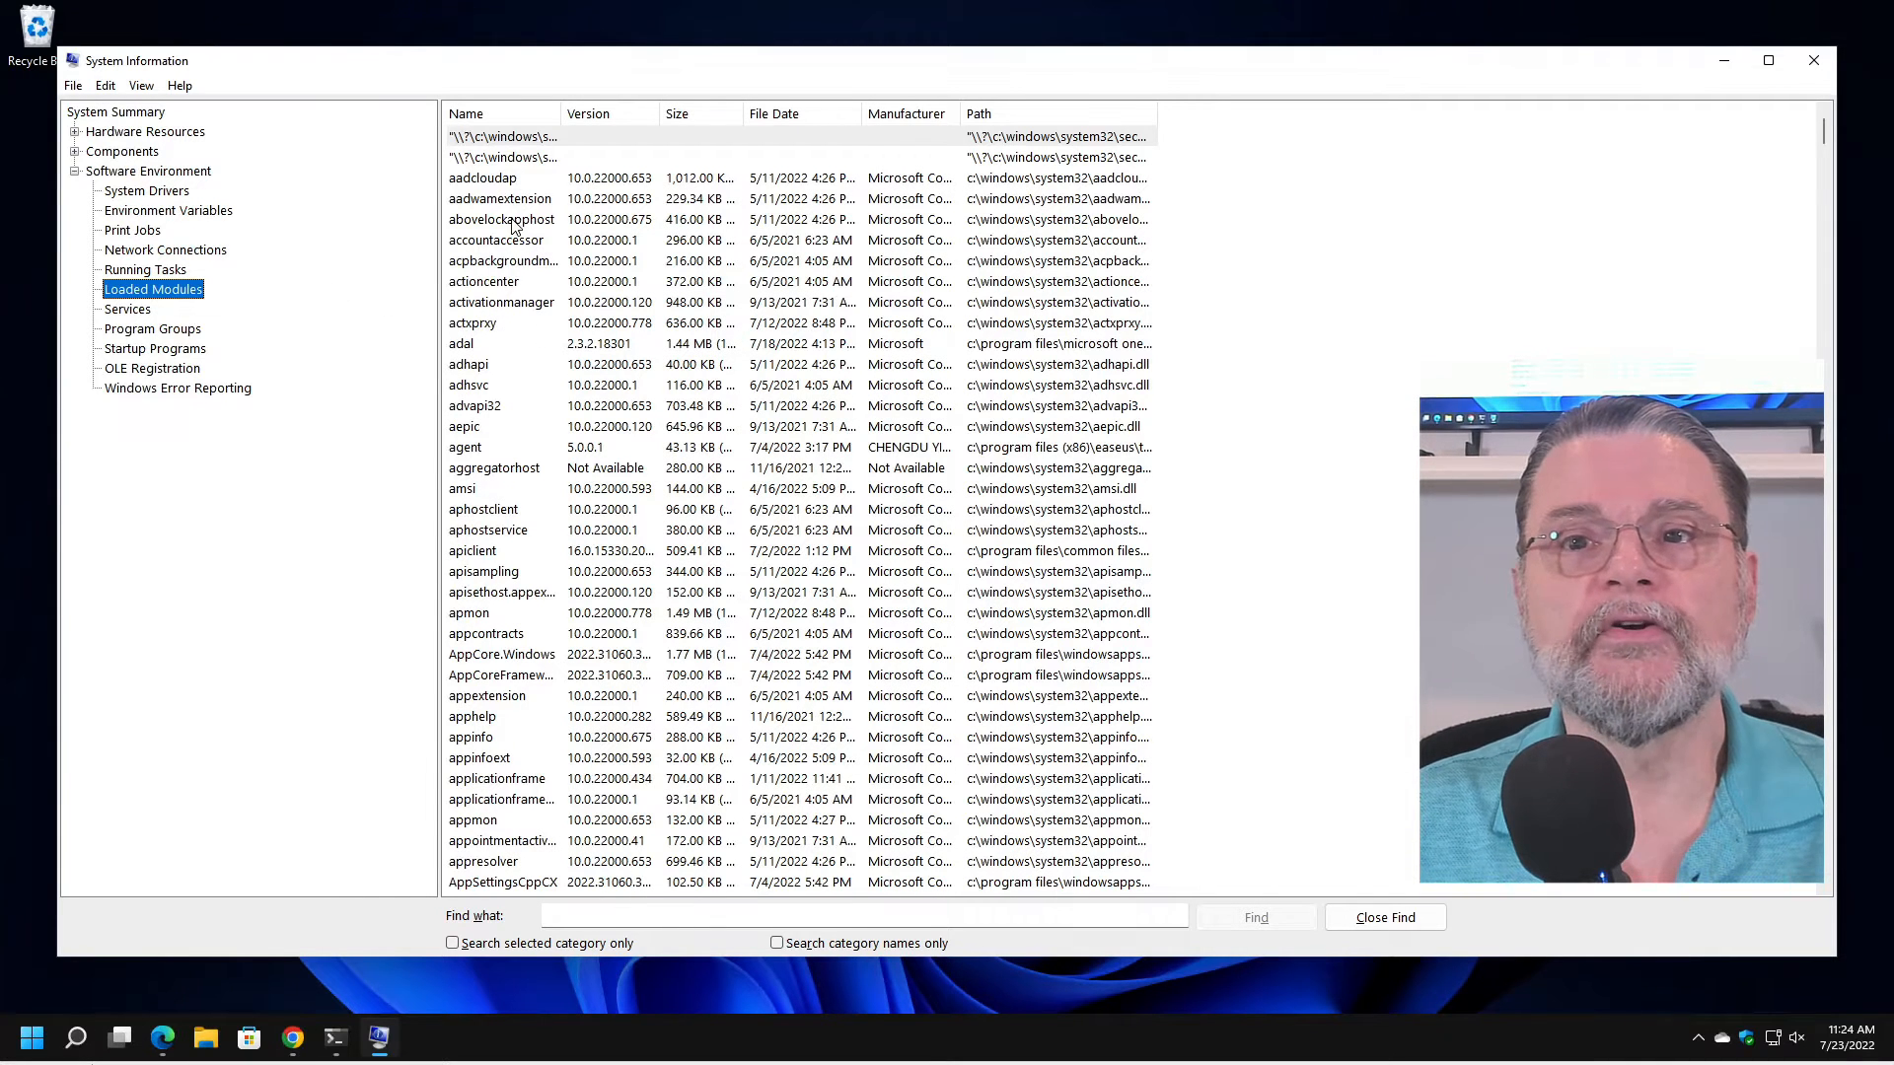
scroll(down, 3)
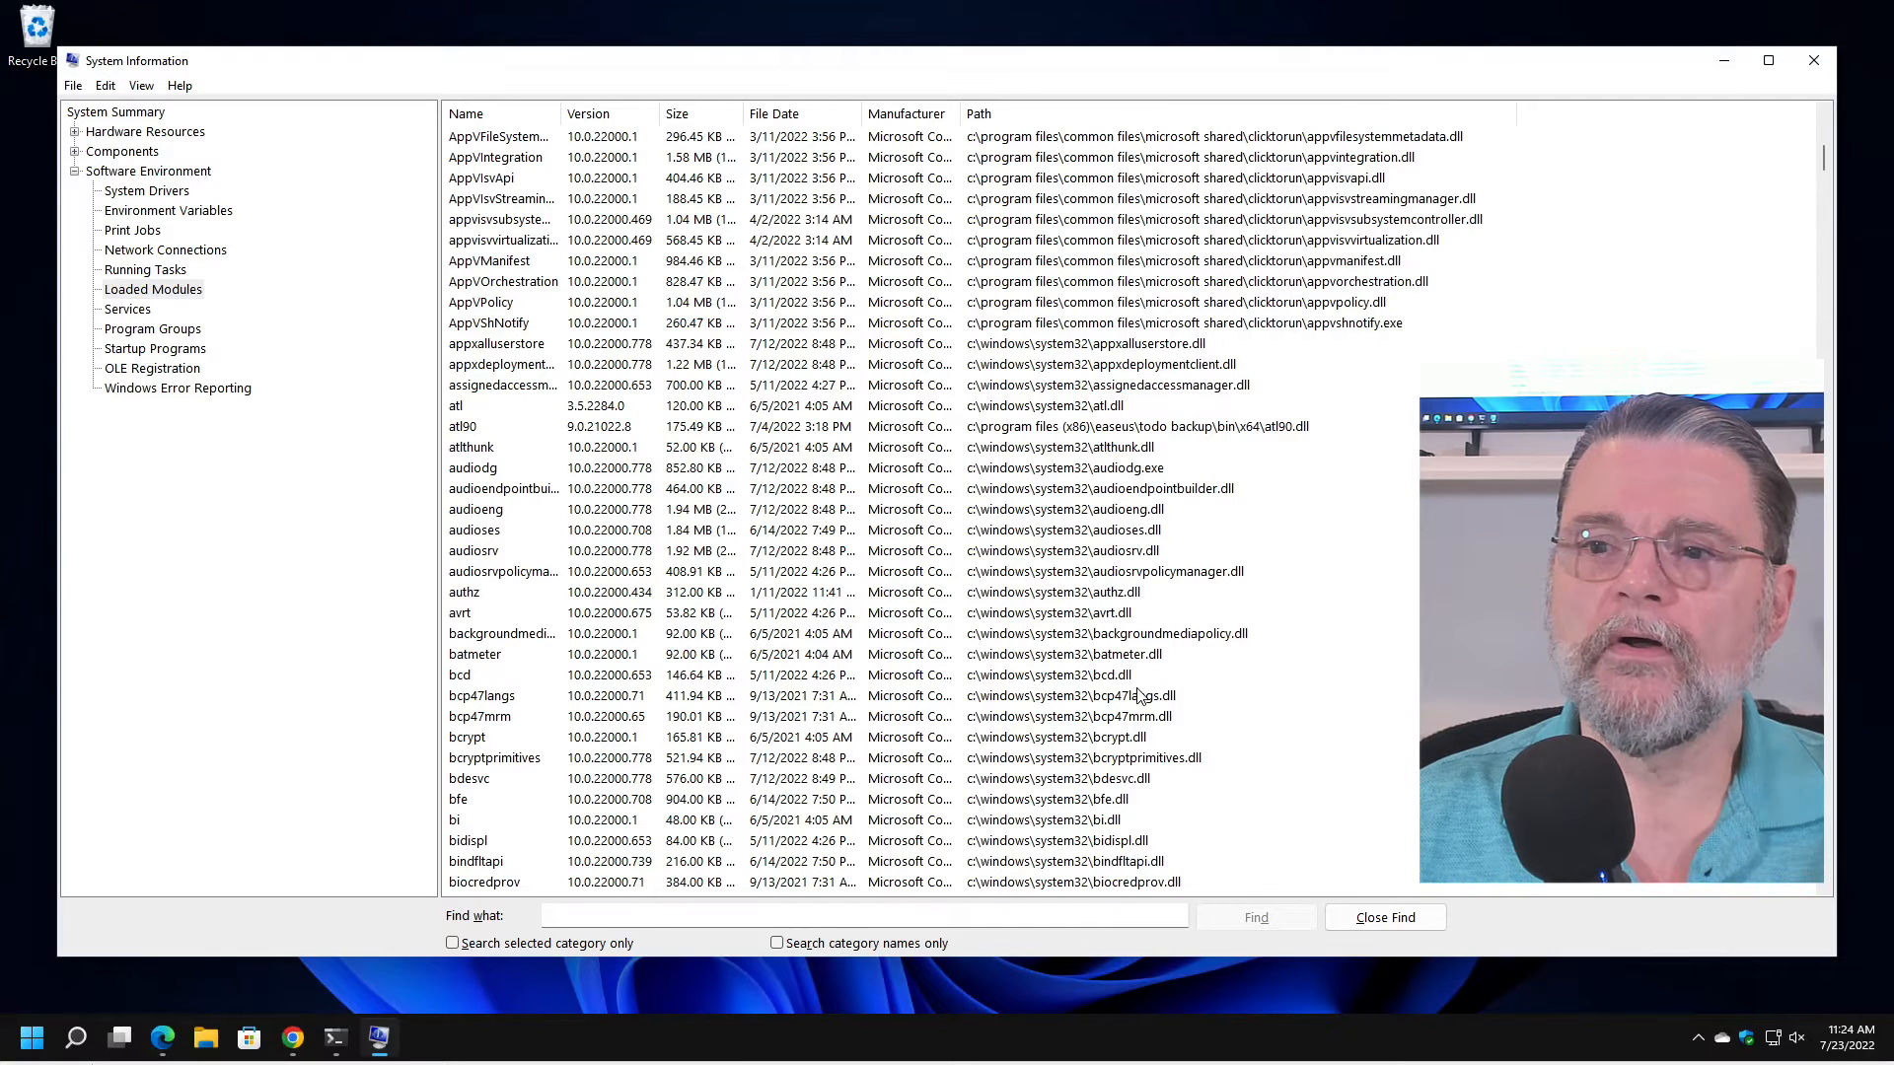
mouse_move(1150, 681)
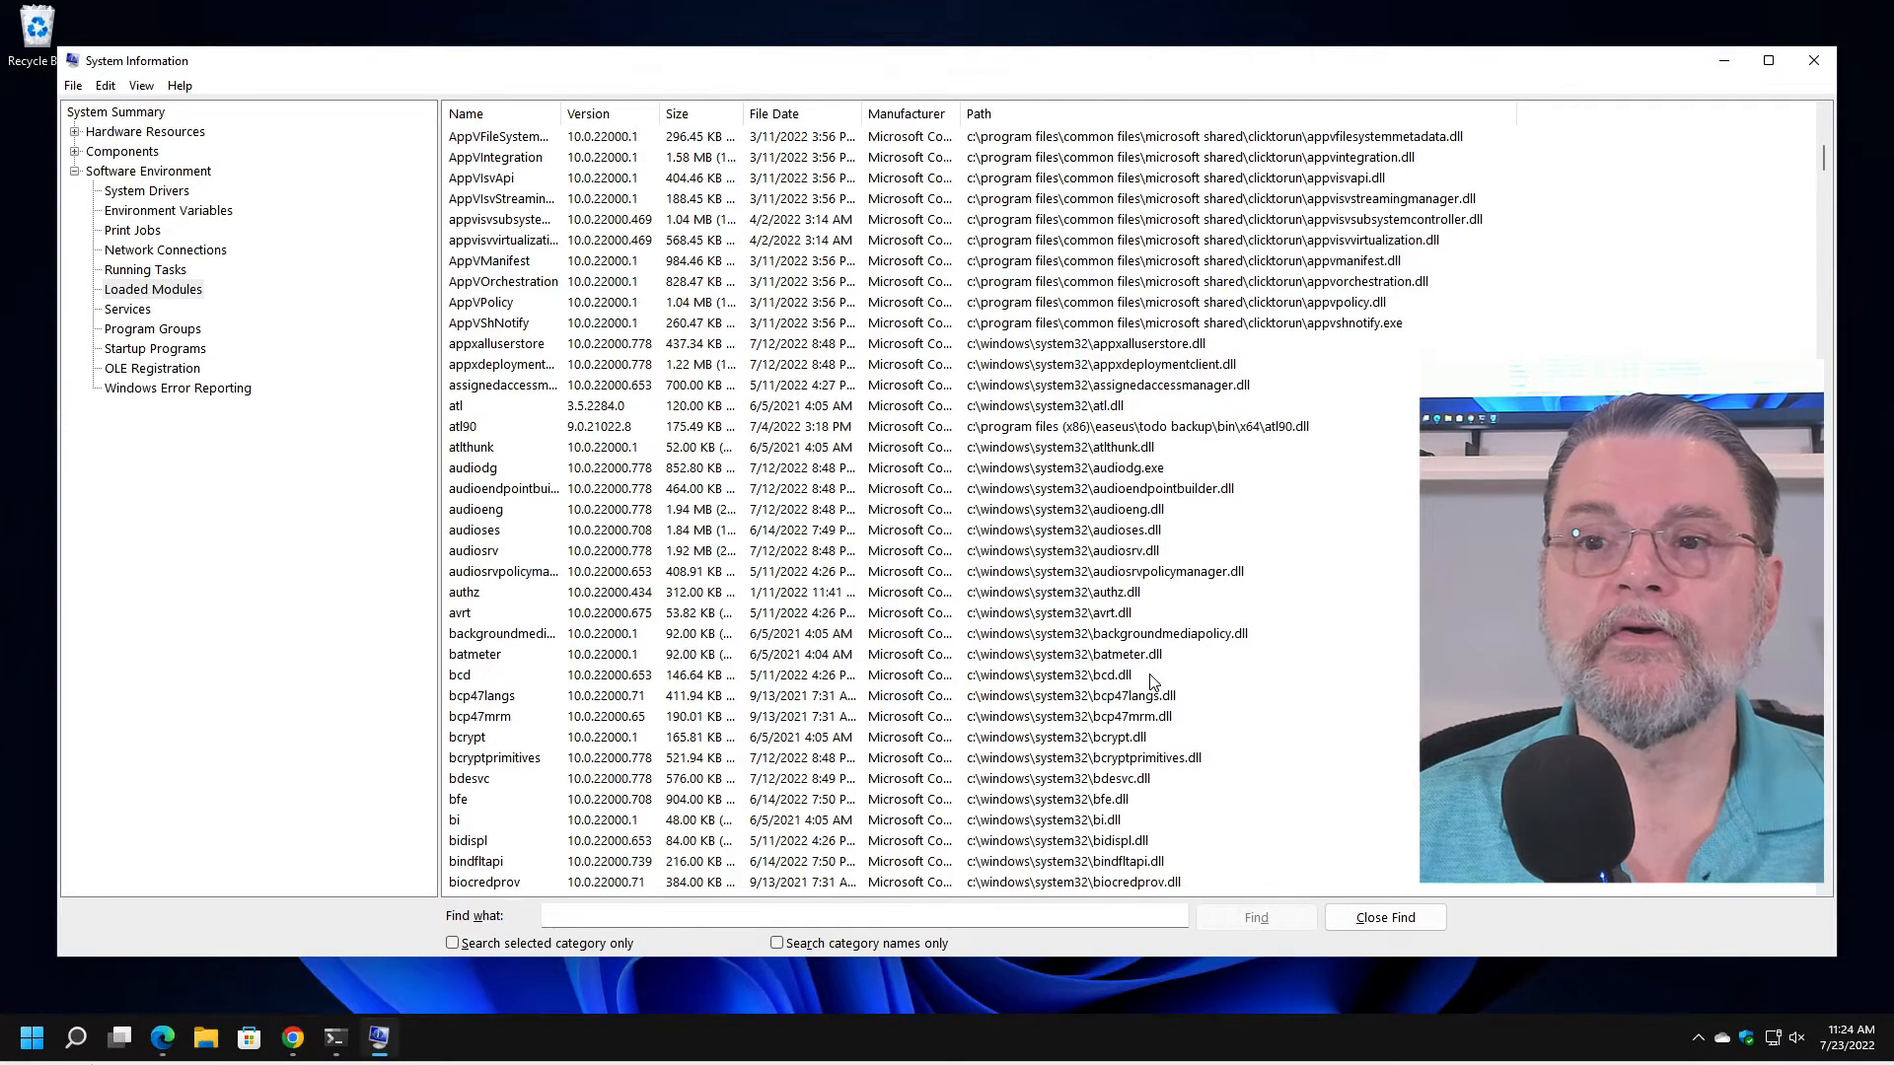
click(126, 310)
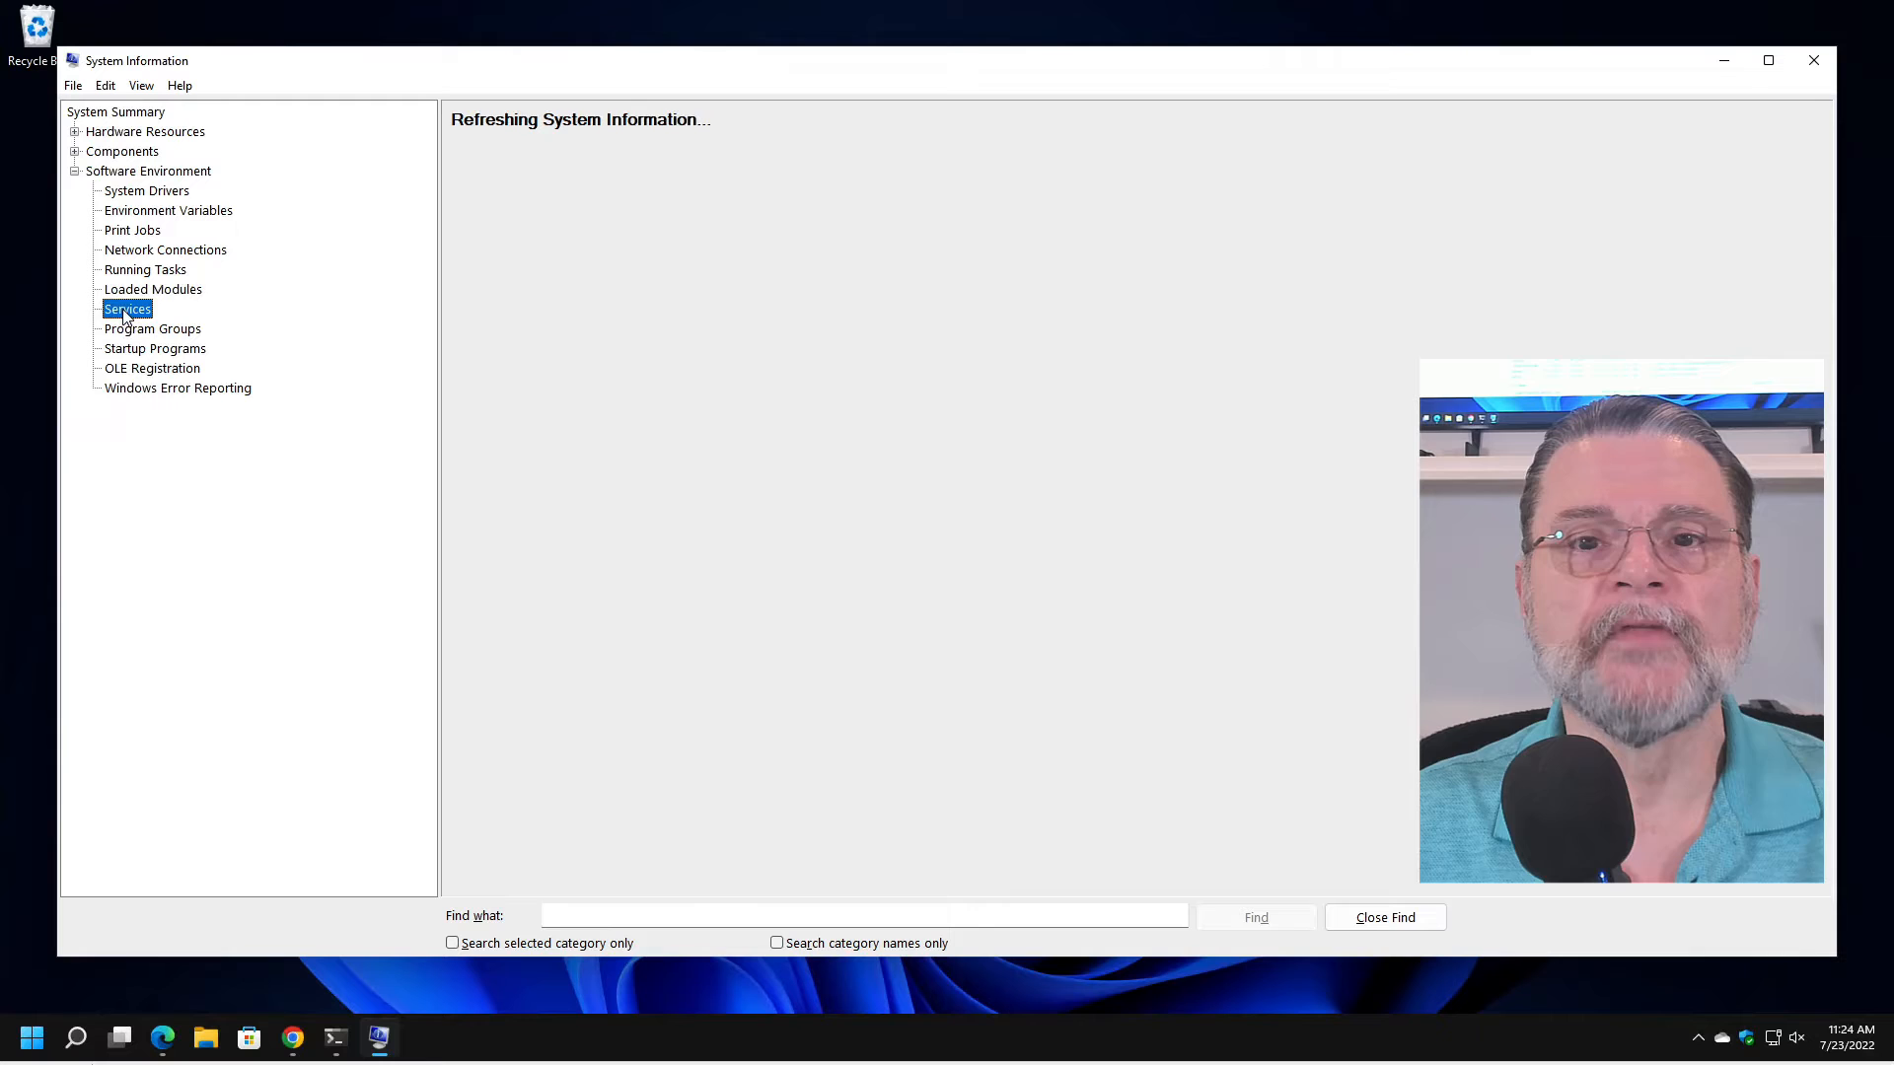
View Services, Program Groups and Startup Programs, then select Windows Error Reporting.
click(127, 310)
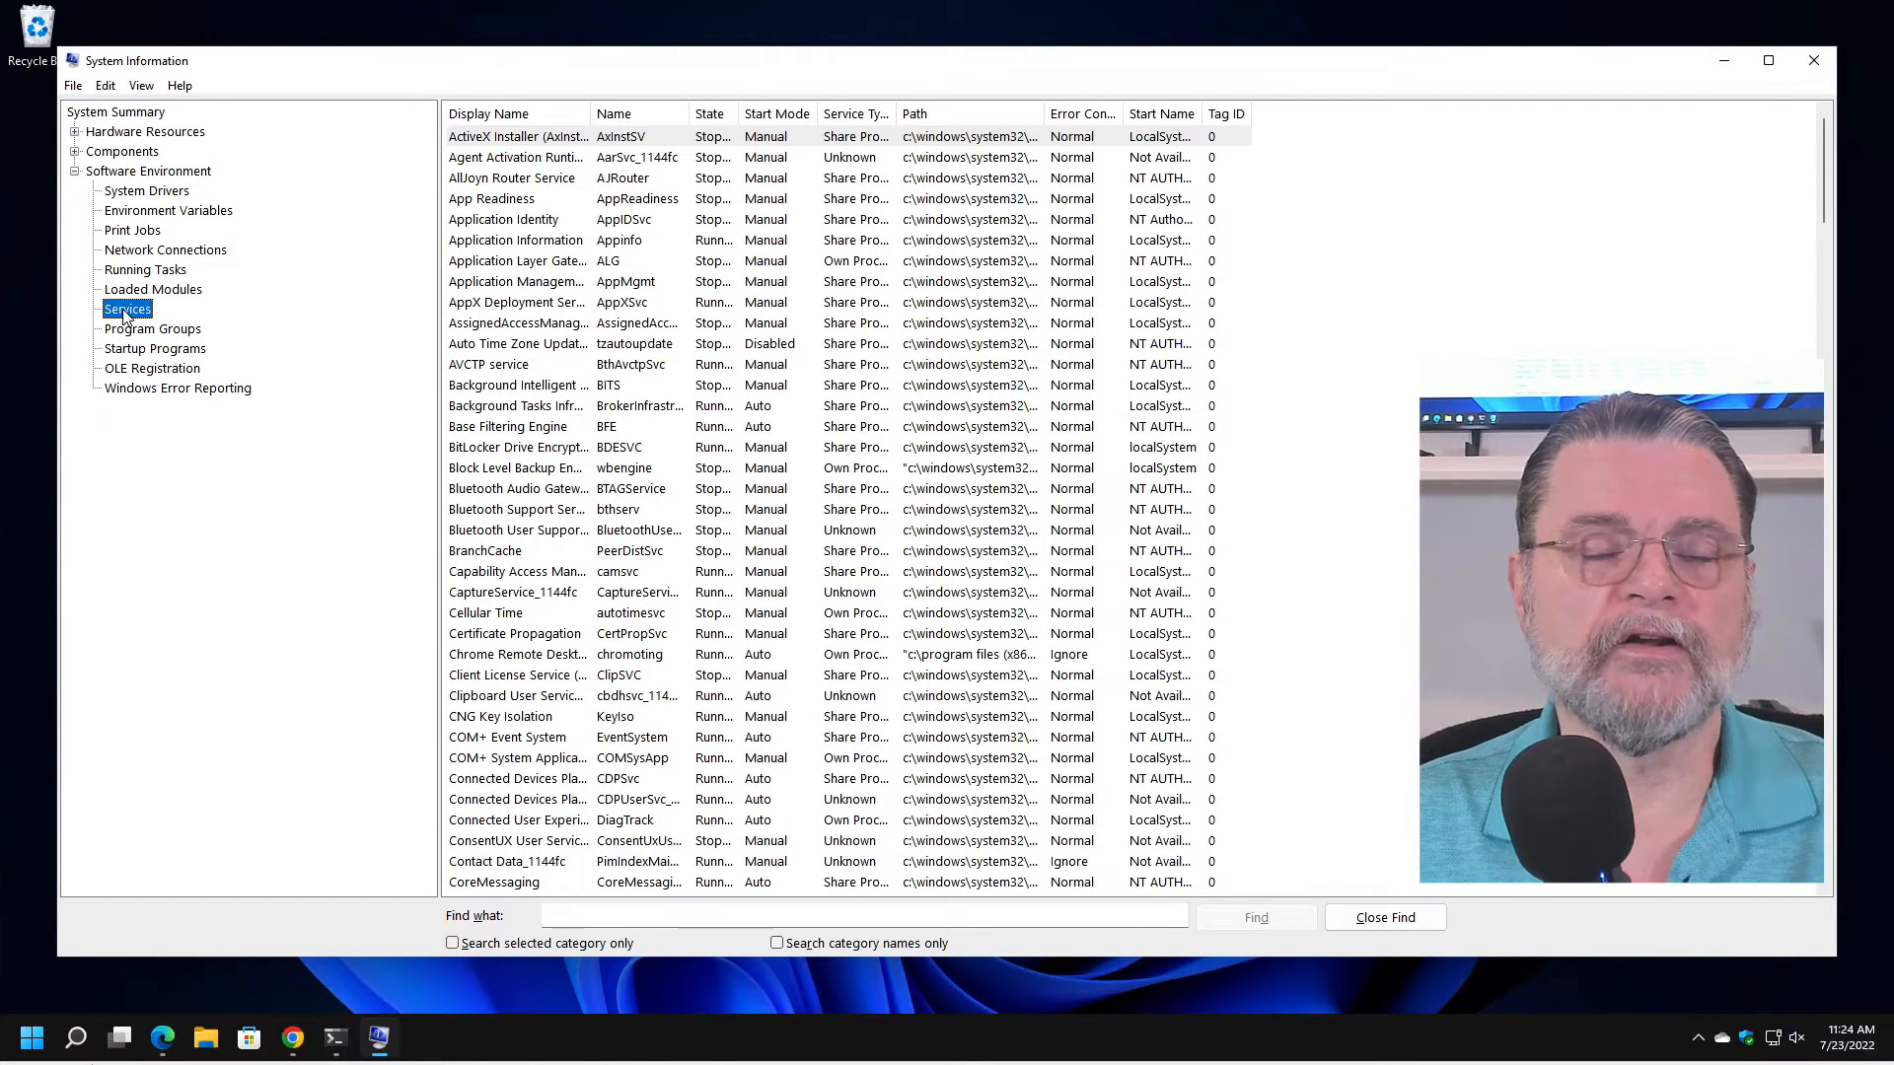
click(152, 330)
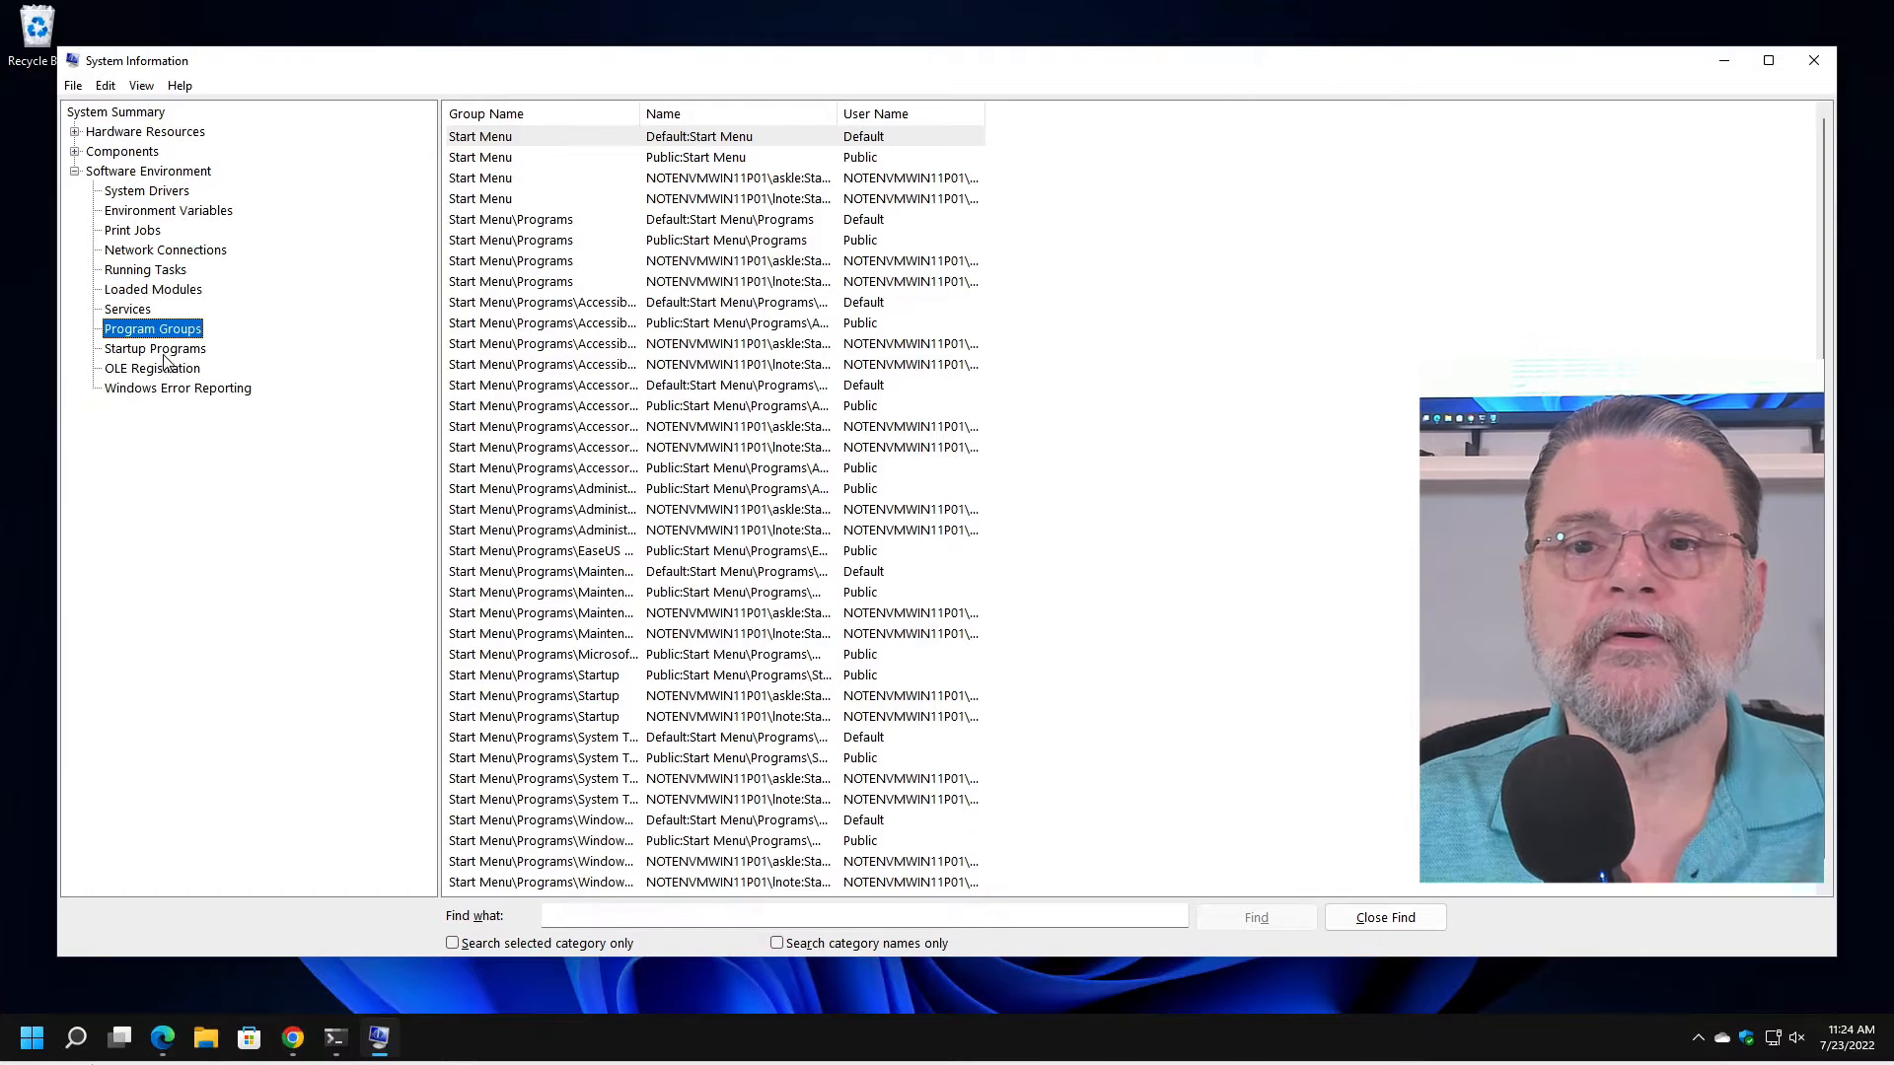
click(154, 348)
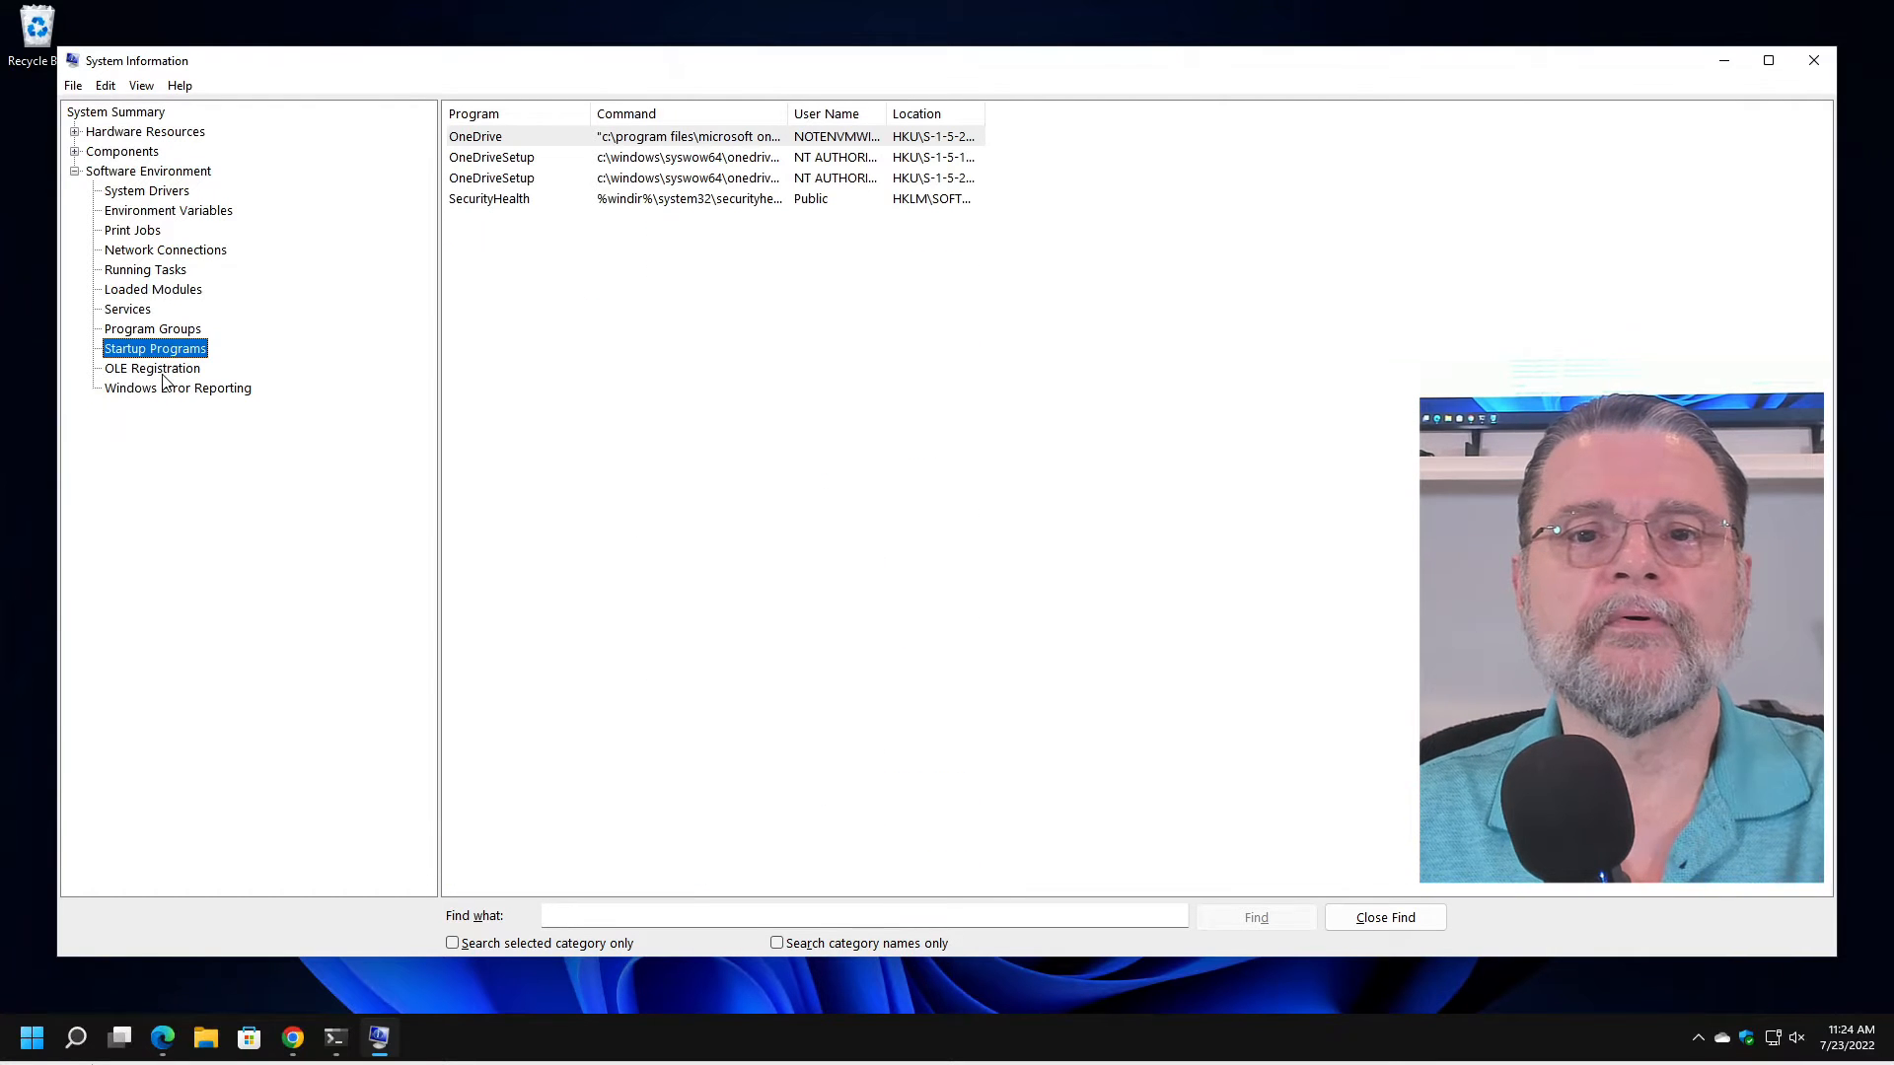
click(177, 389)
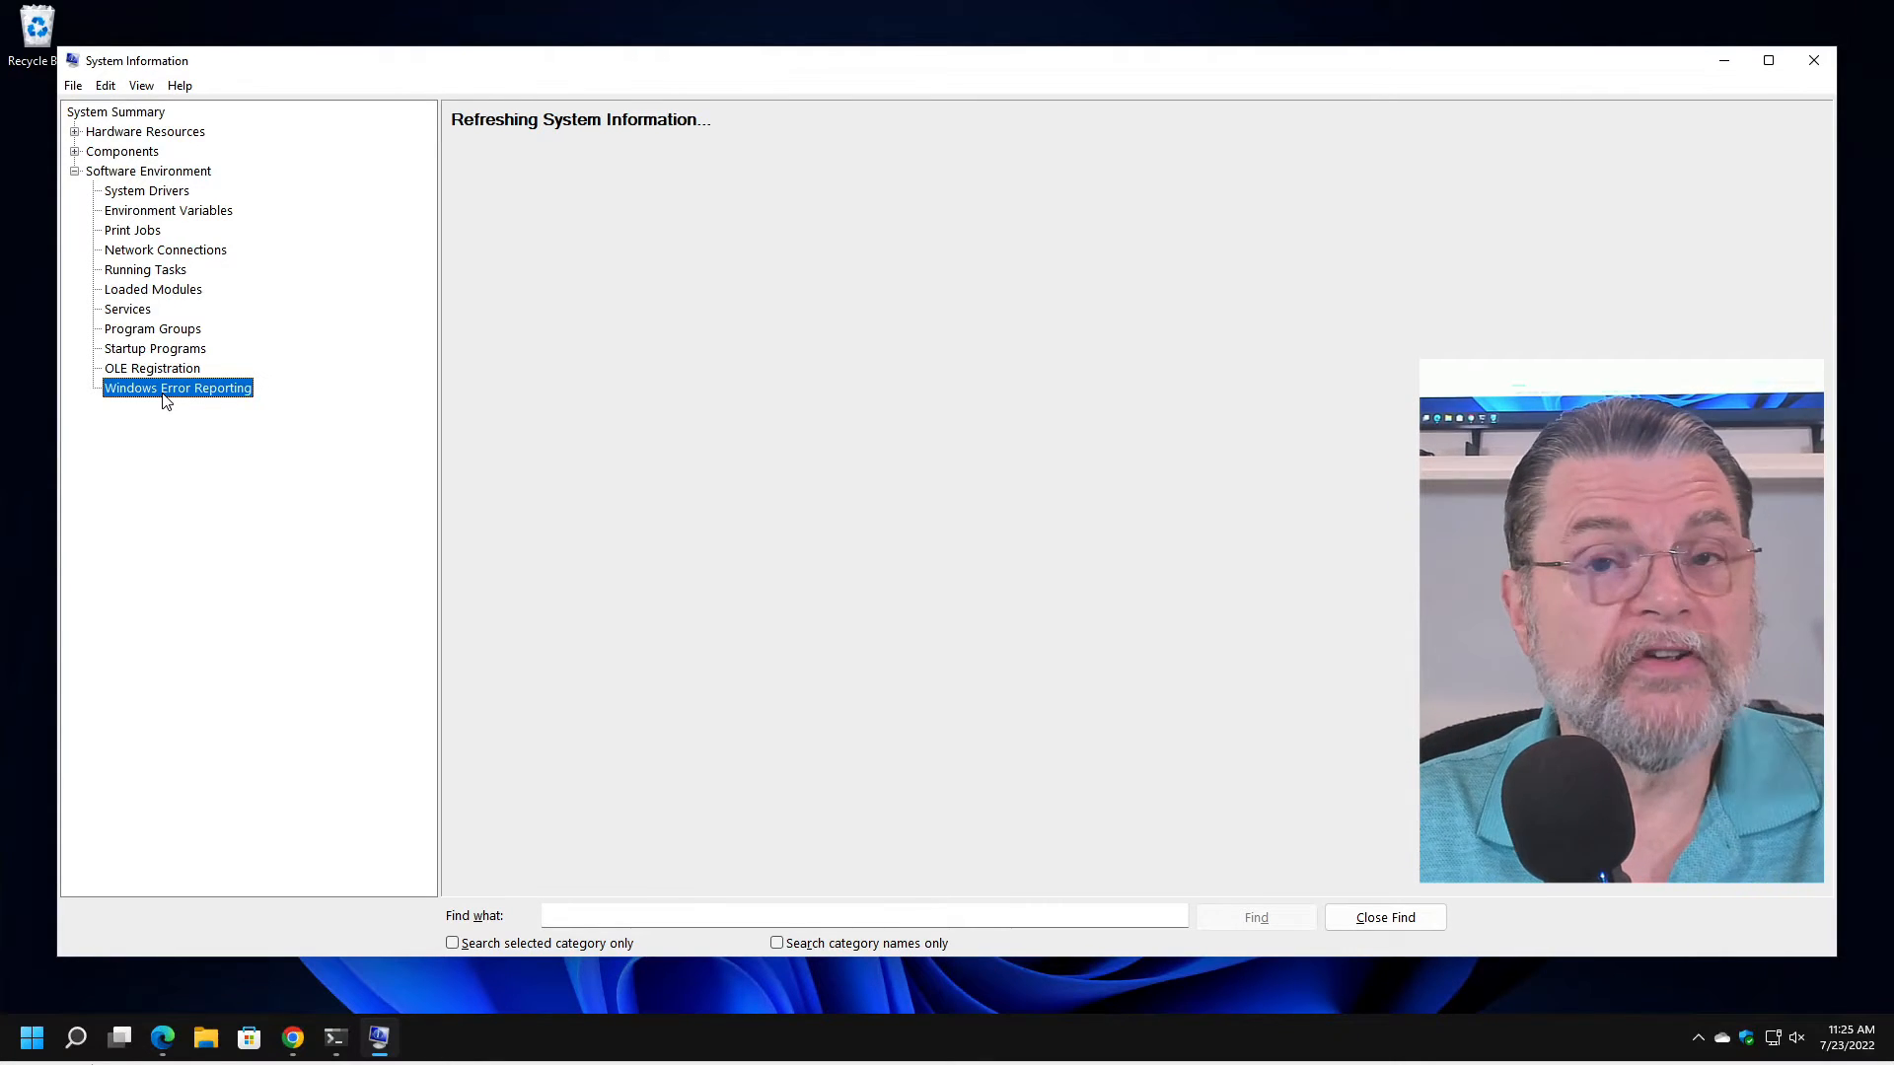
Review the Windows Error Reporting records and collapse Software Environment.
click(178, 388)
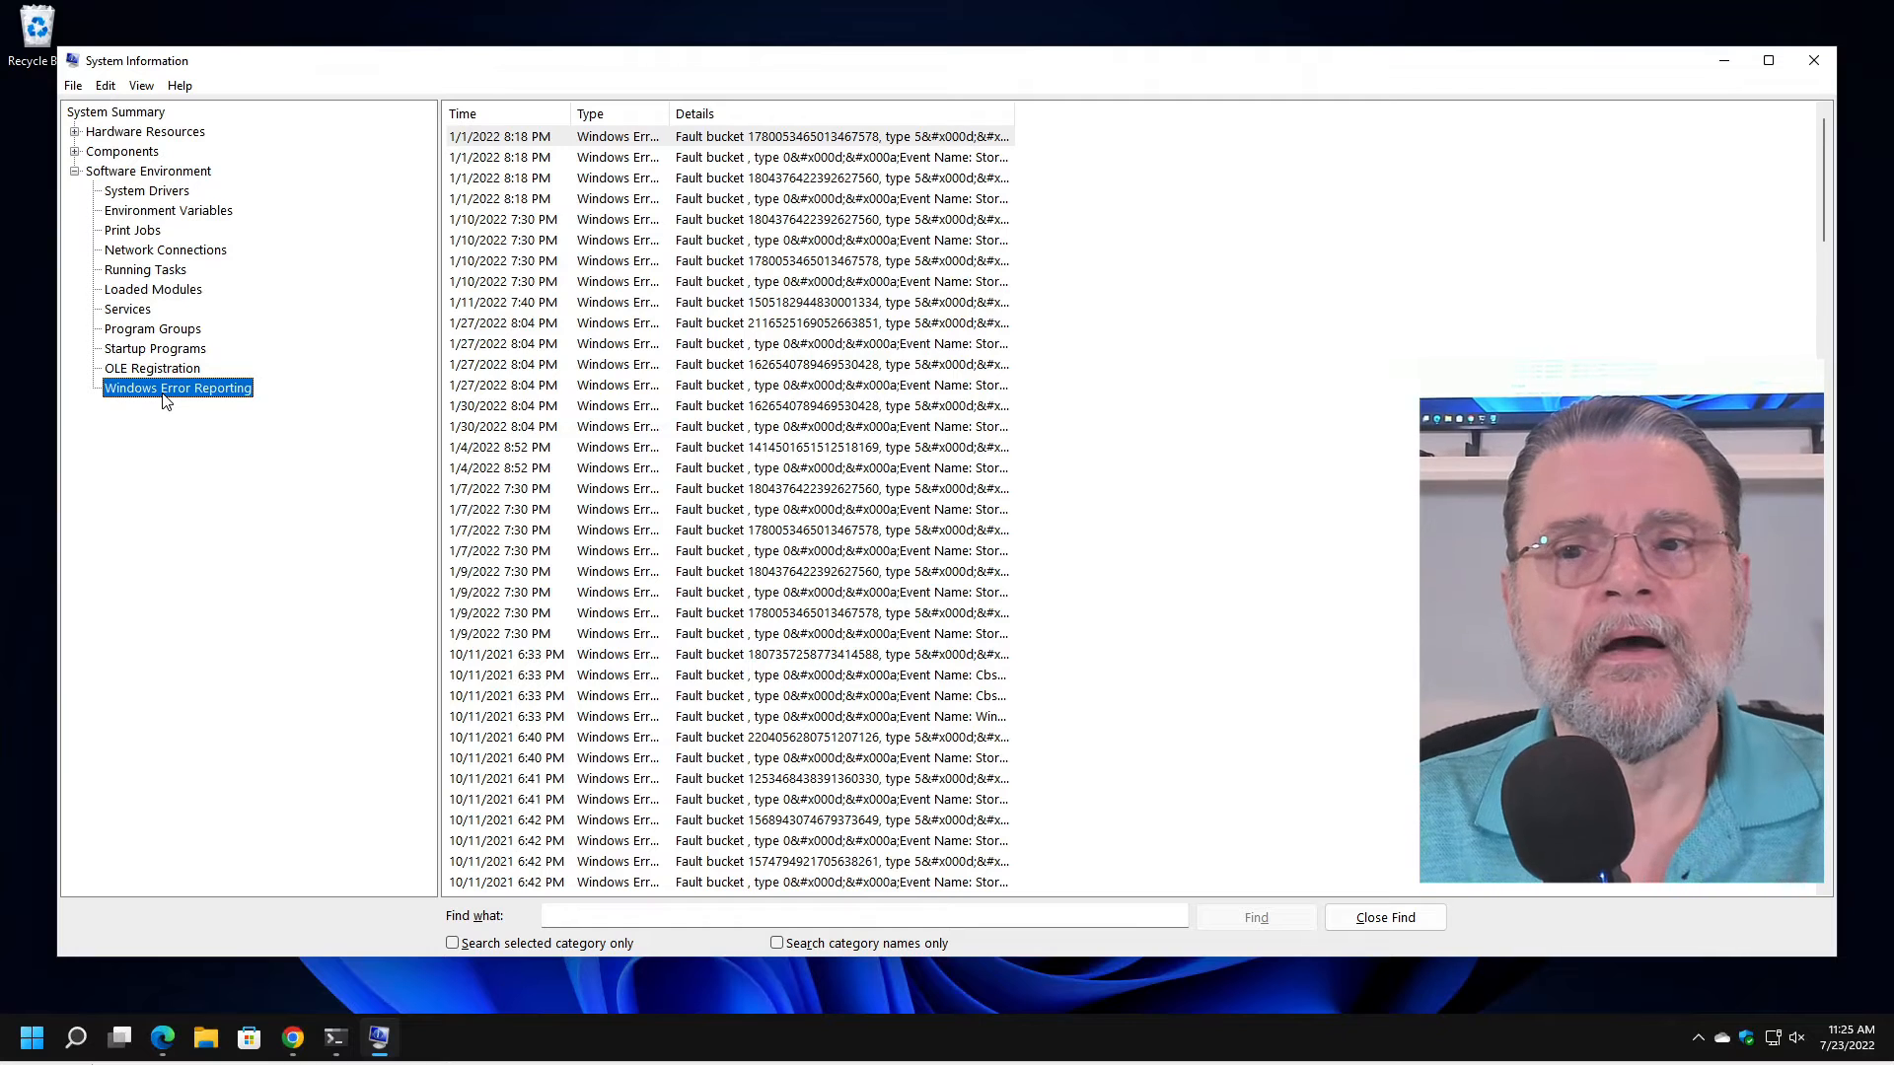
mouse_move(367, 373)
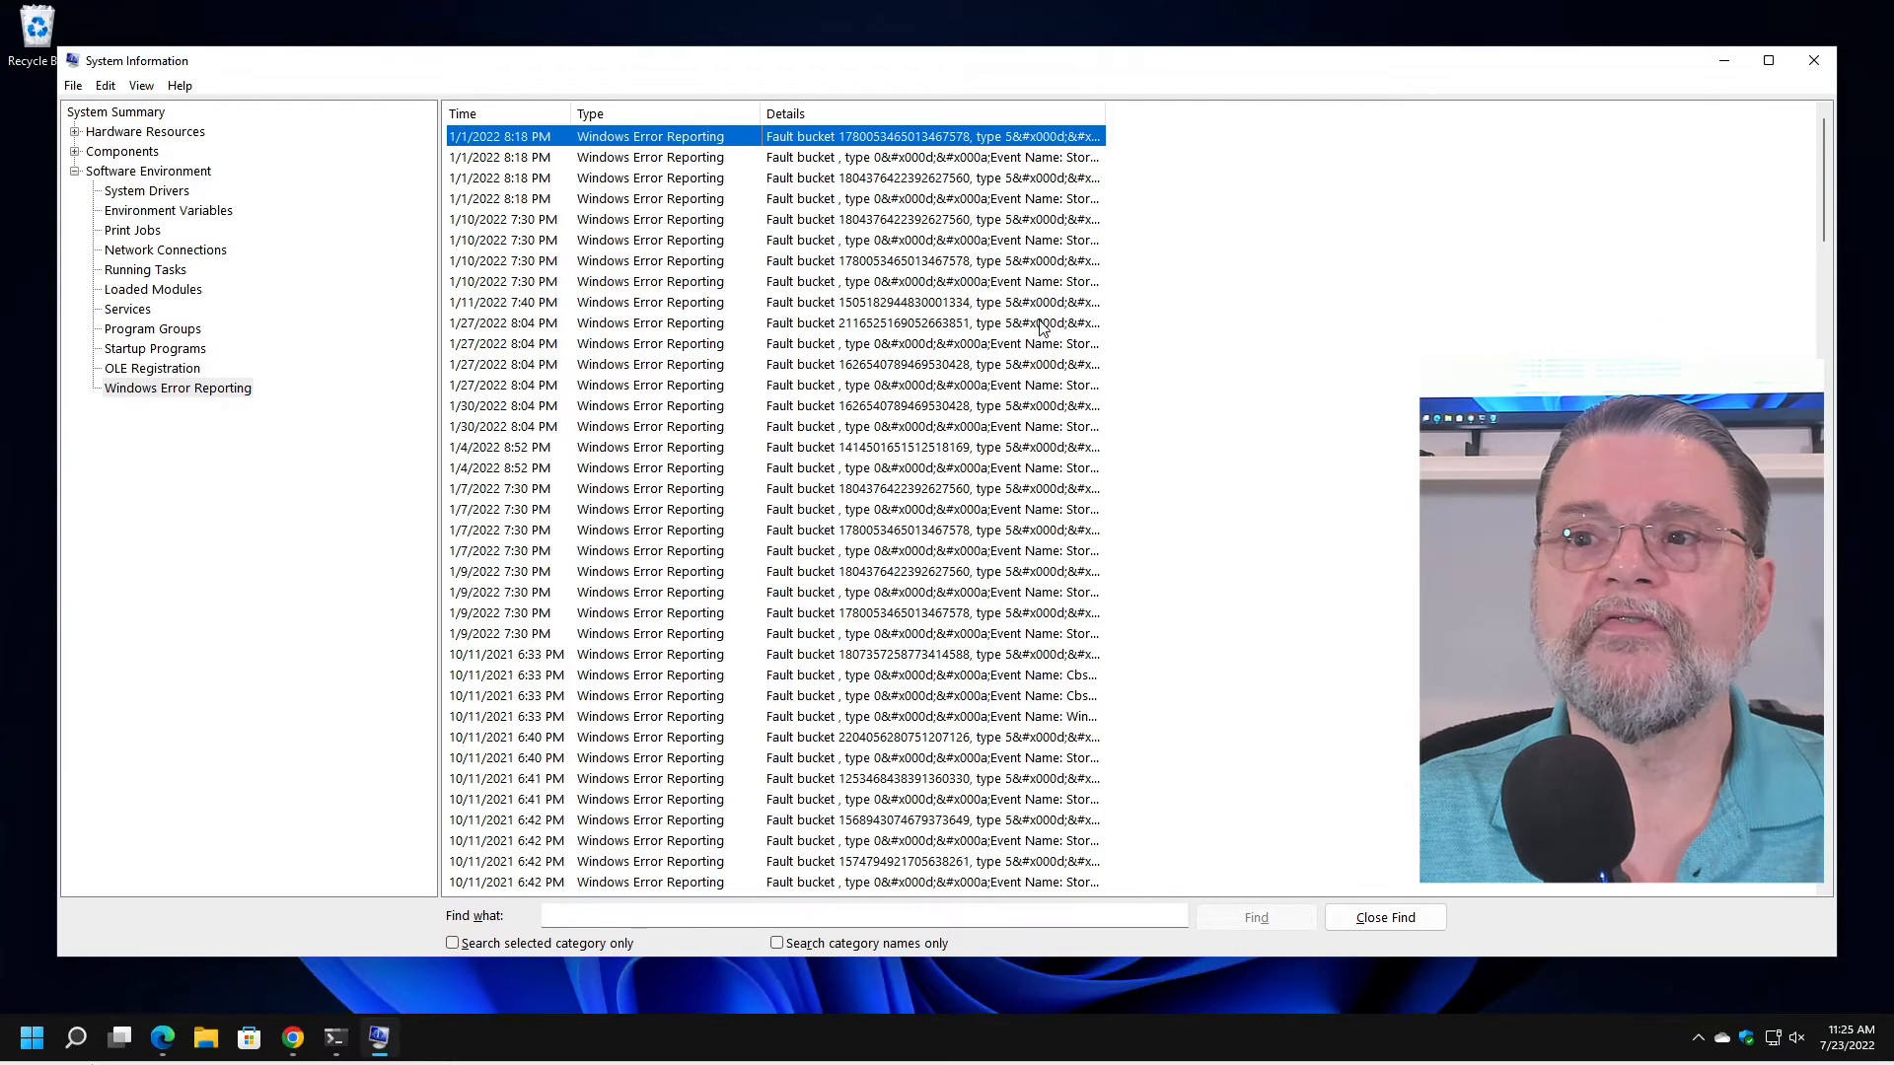
scroll(down, 3)
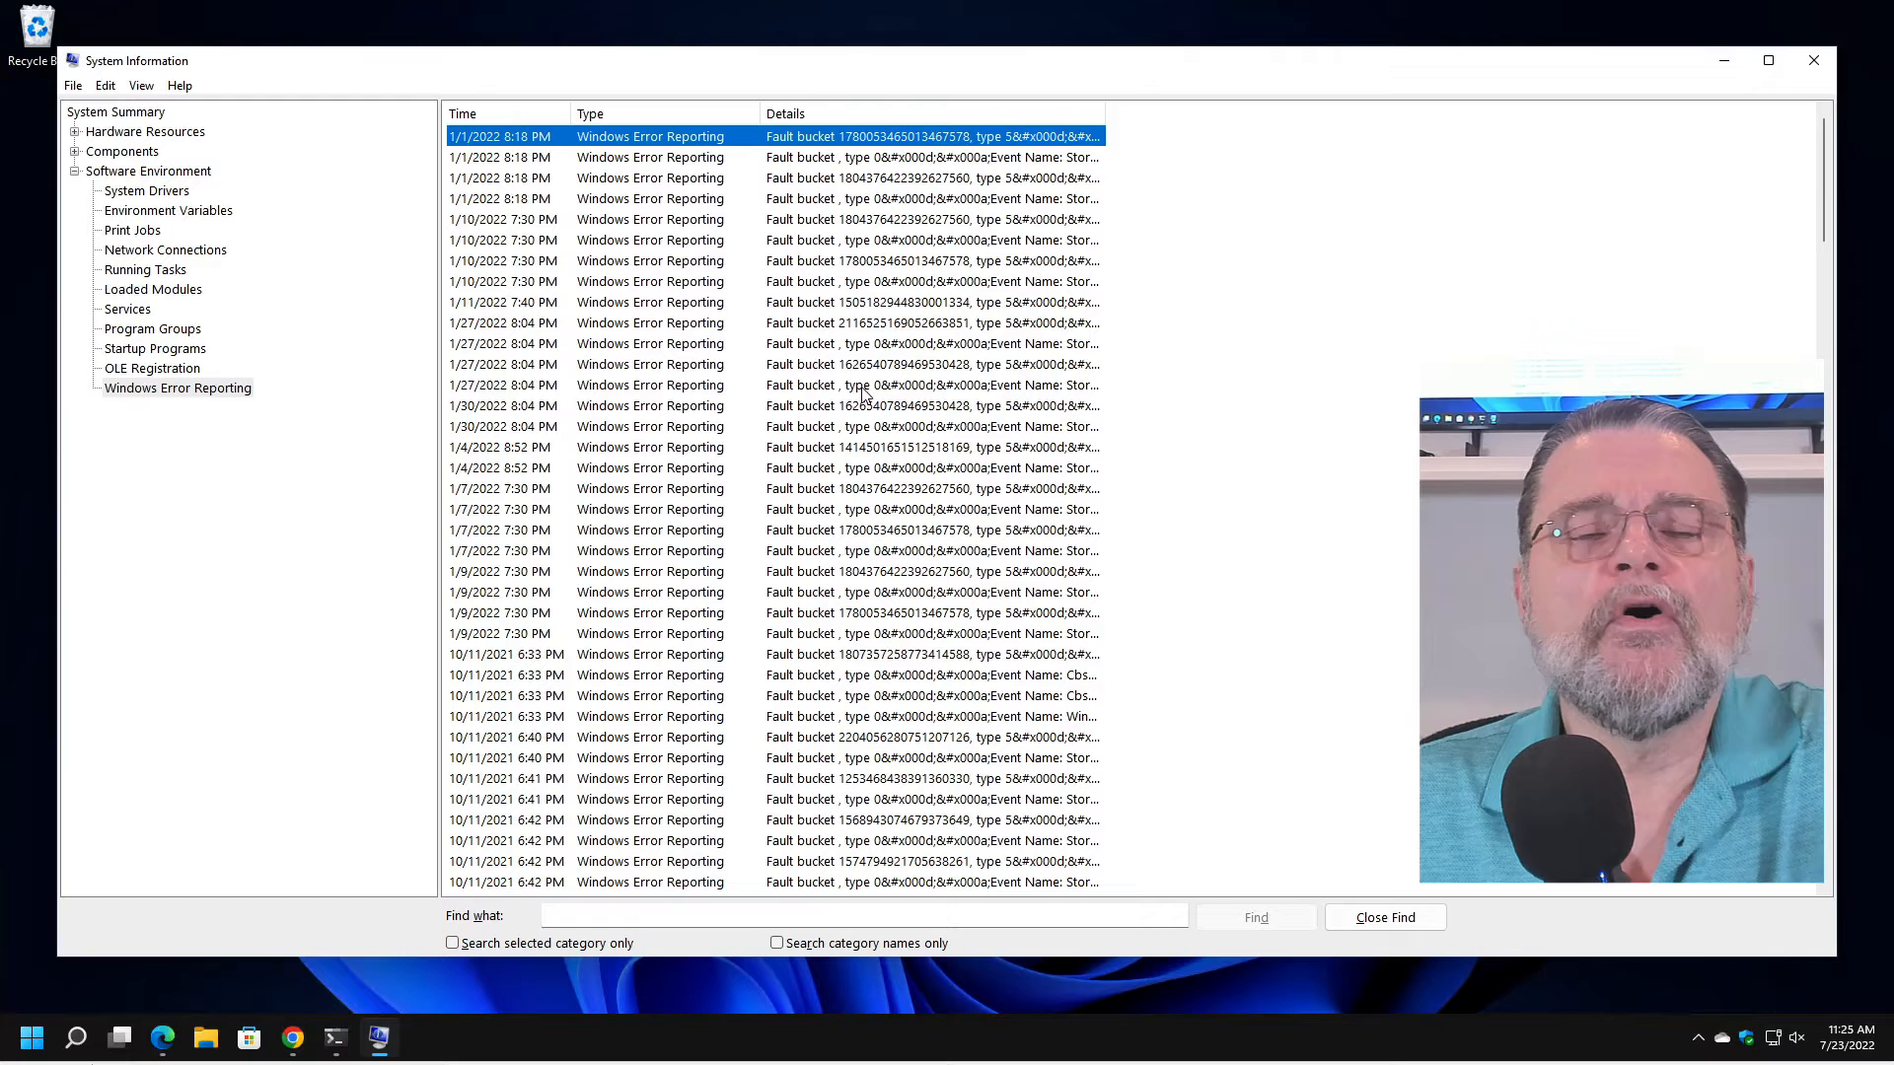
mouse_move(882, 343)
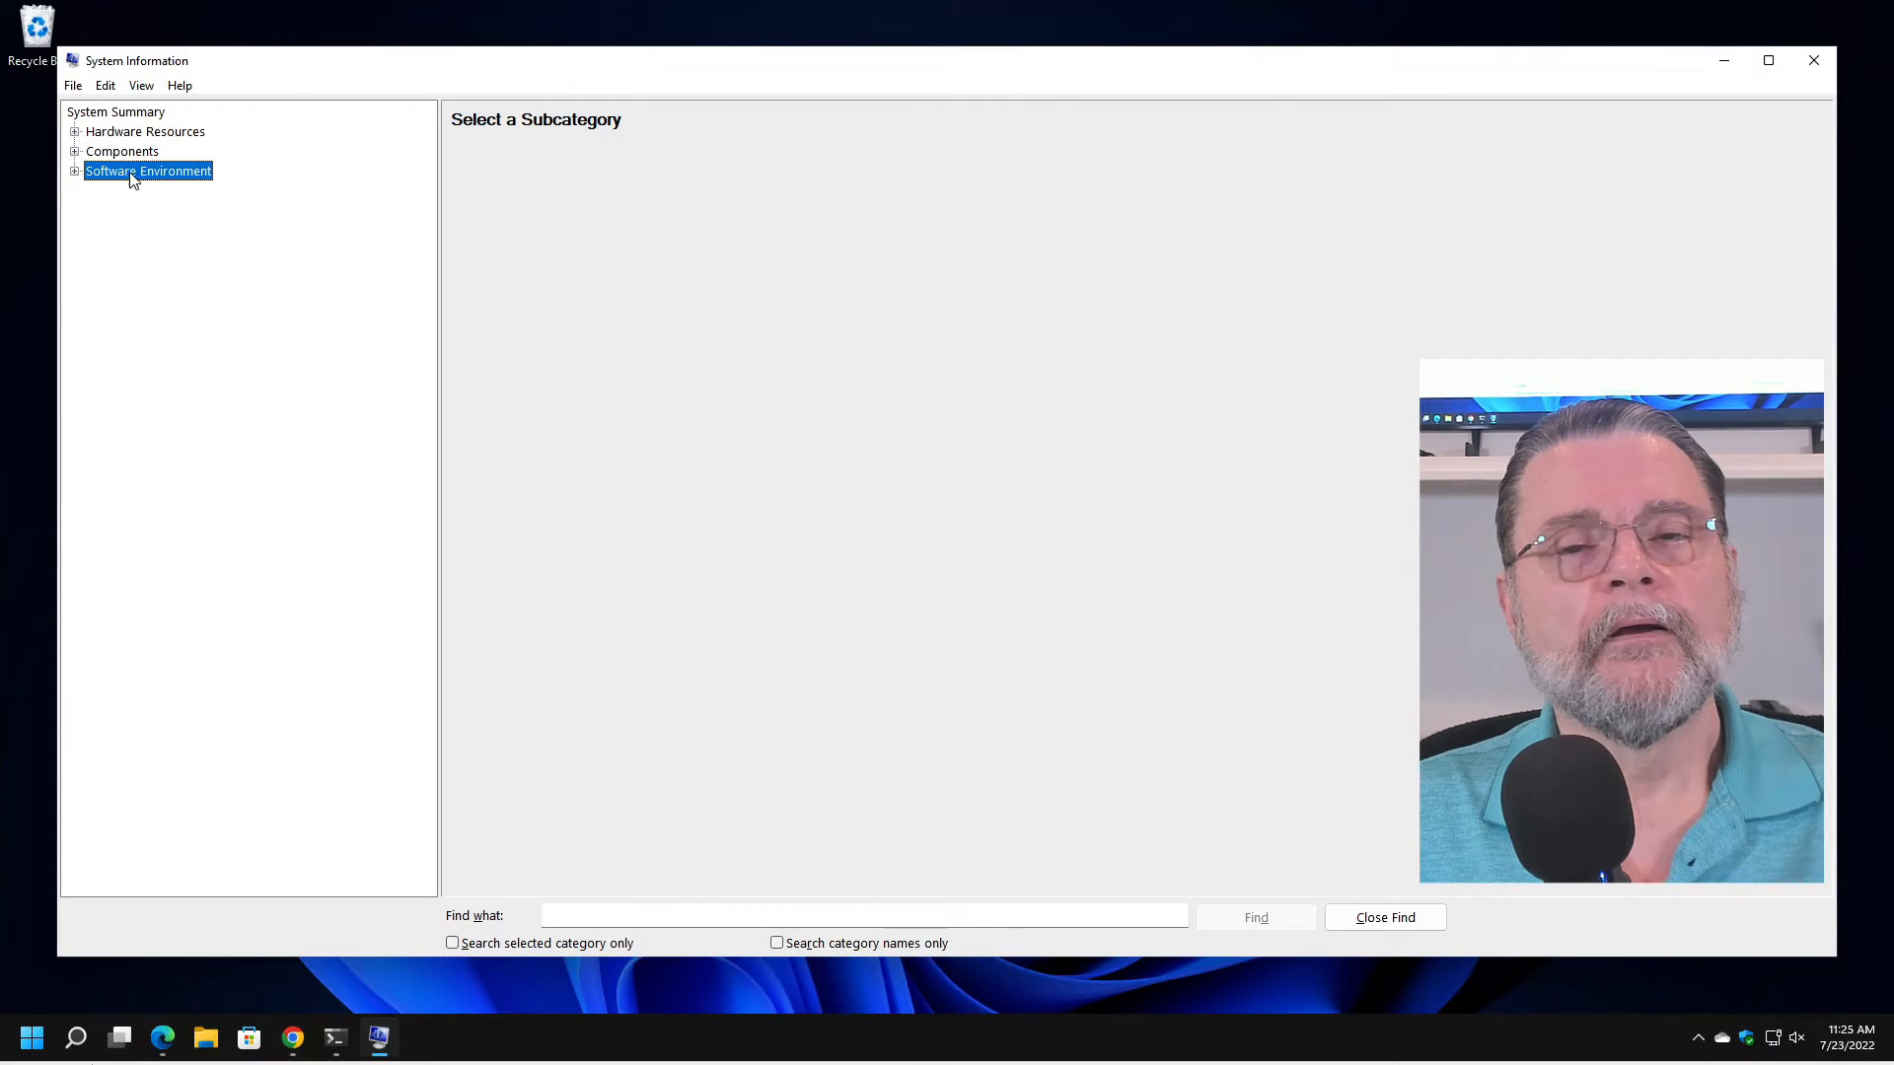
click(73, 84)
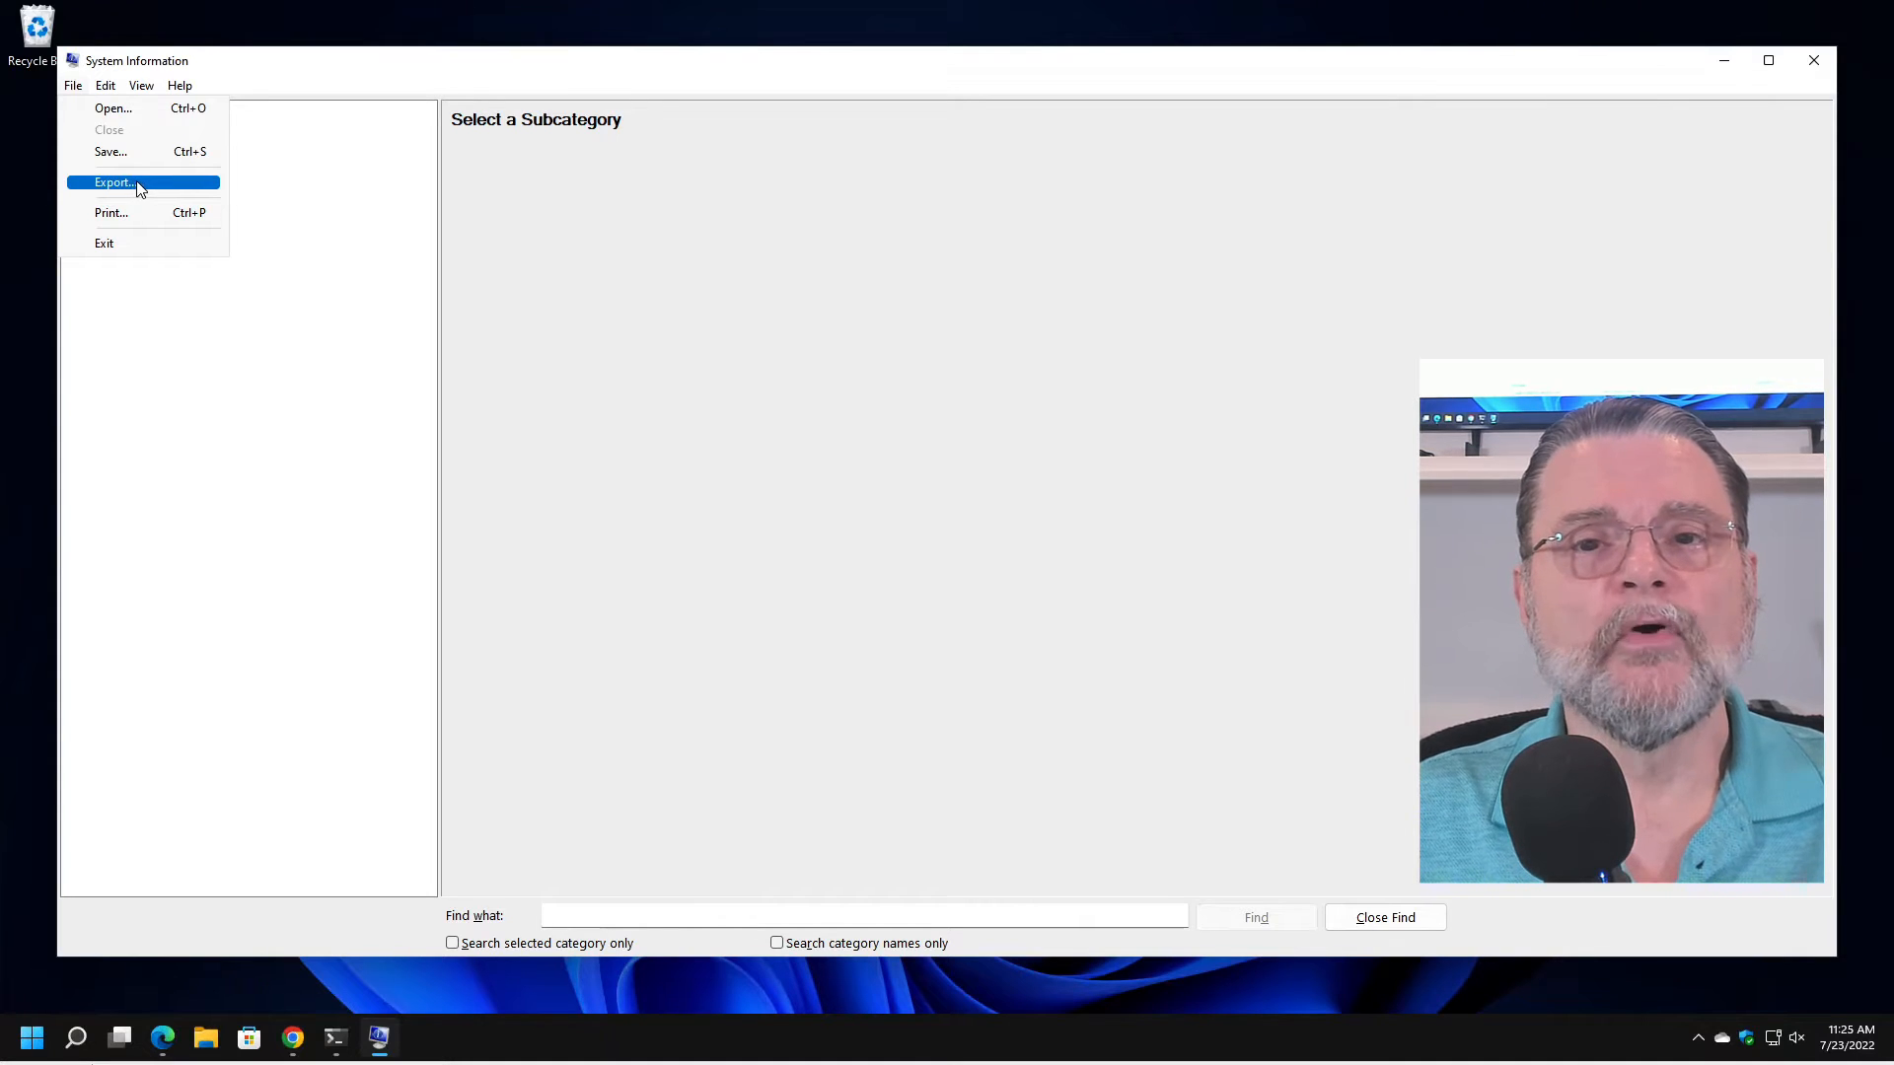
Export the system information to Documents as a text file named new-report.
click(113, 181)
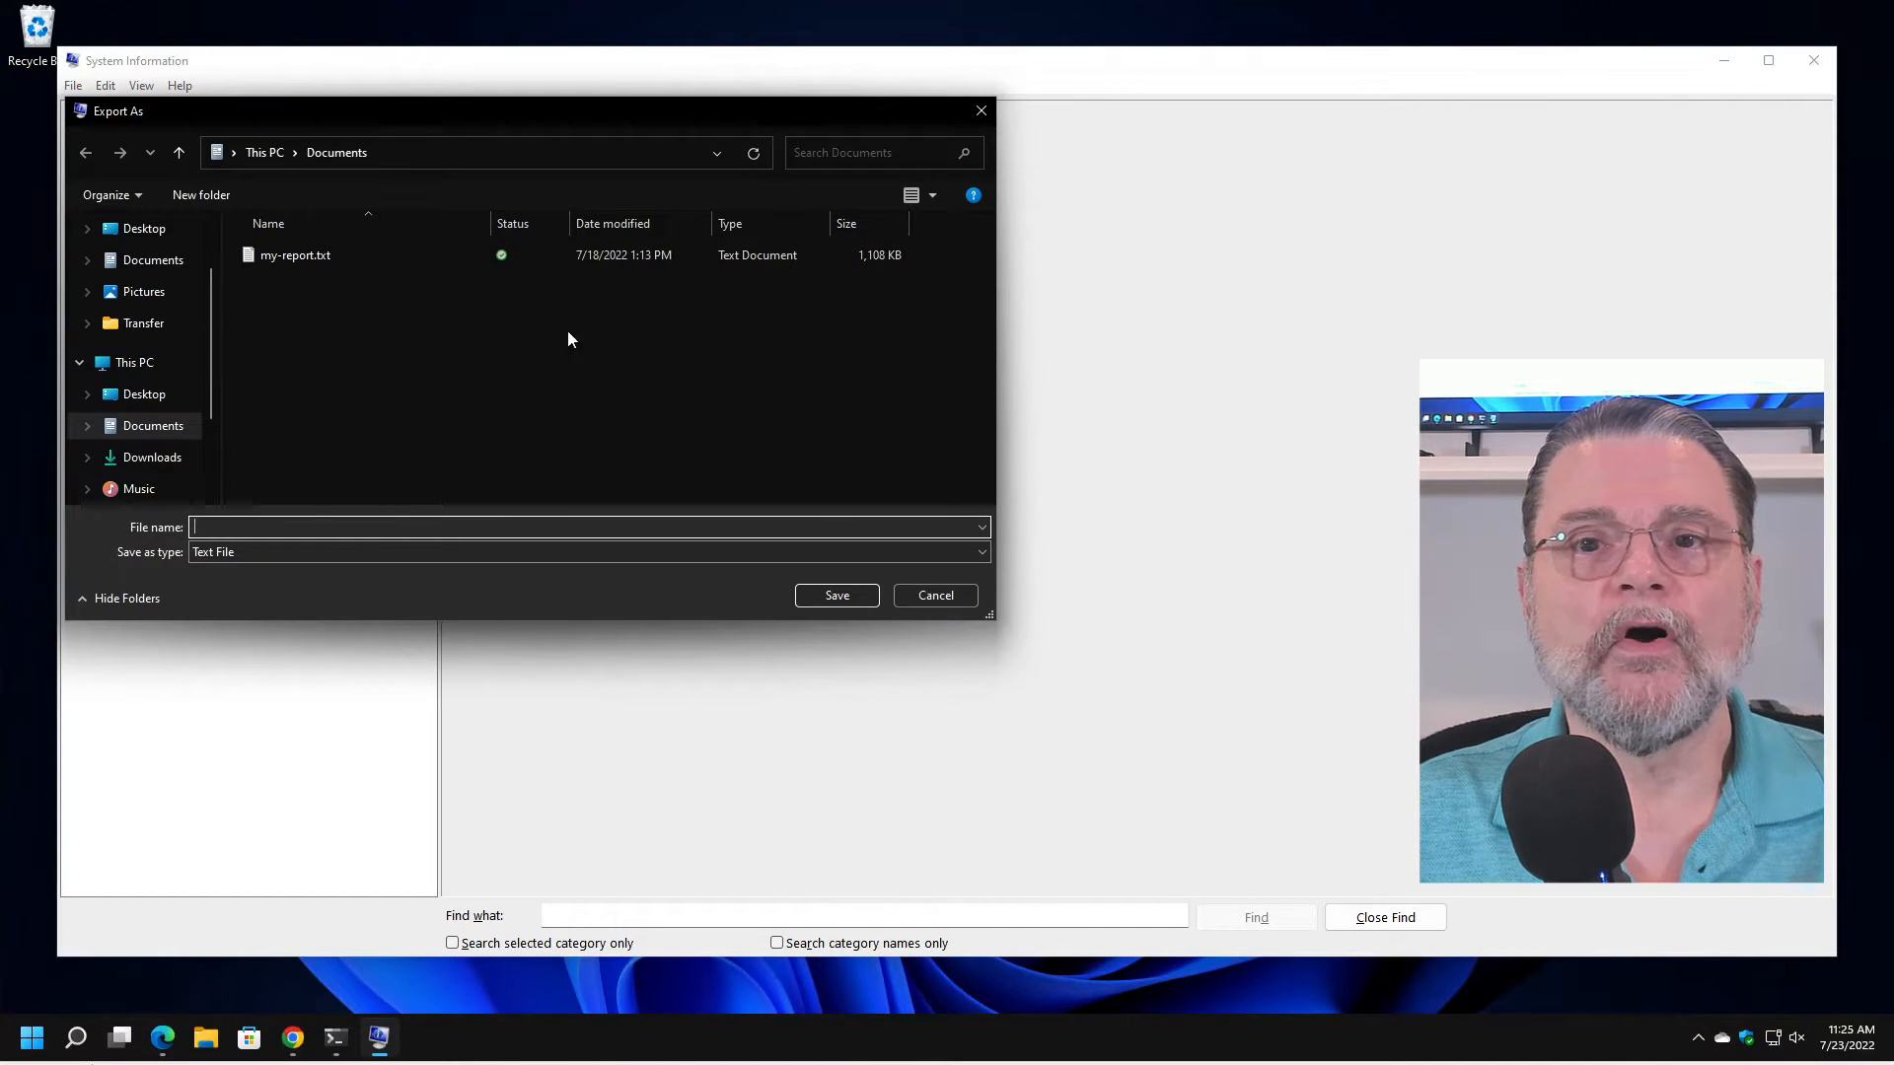
text(n)
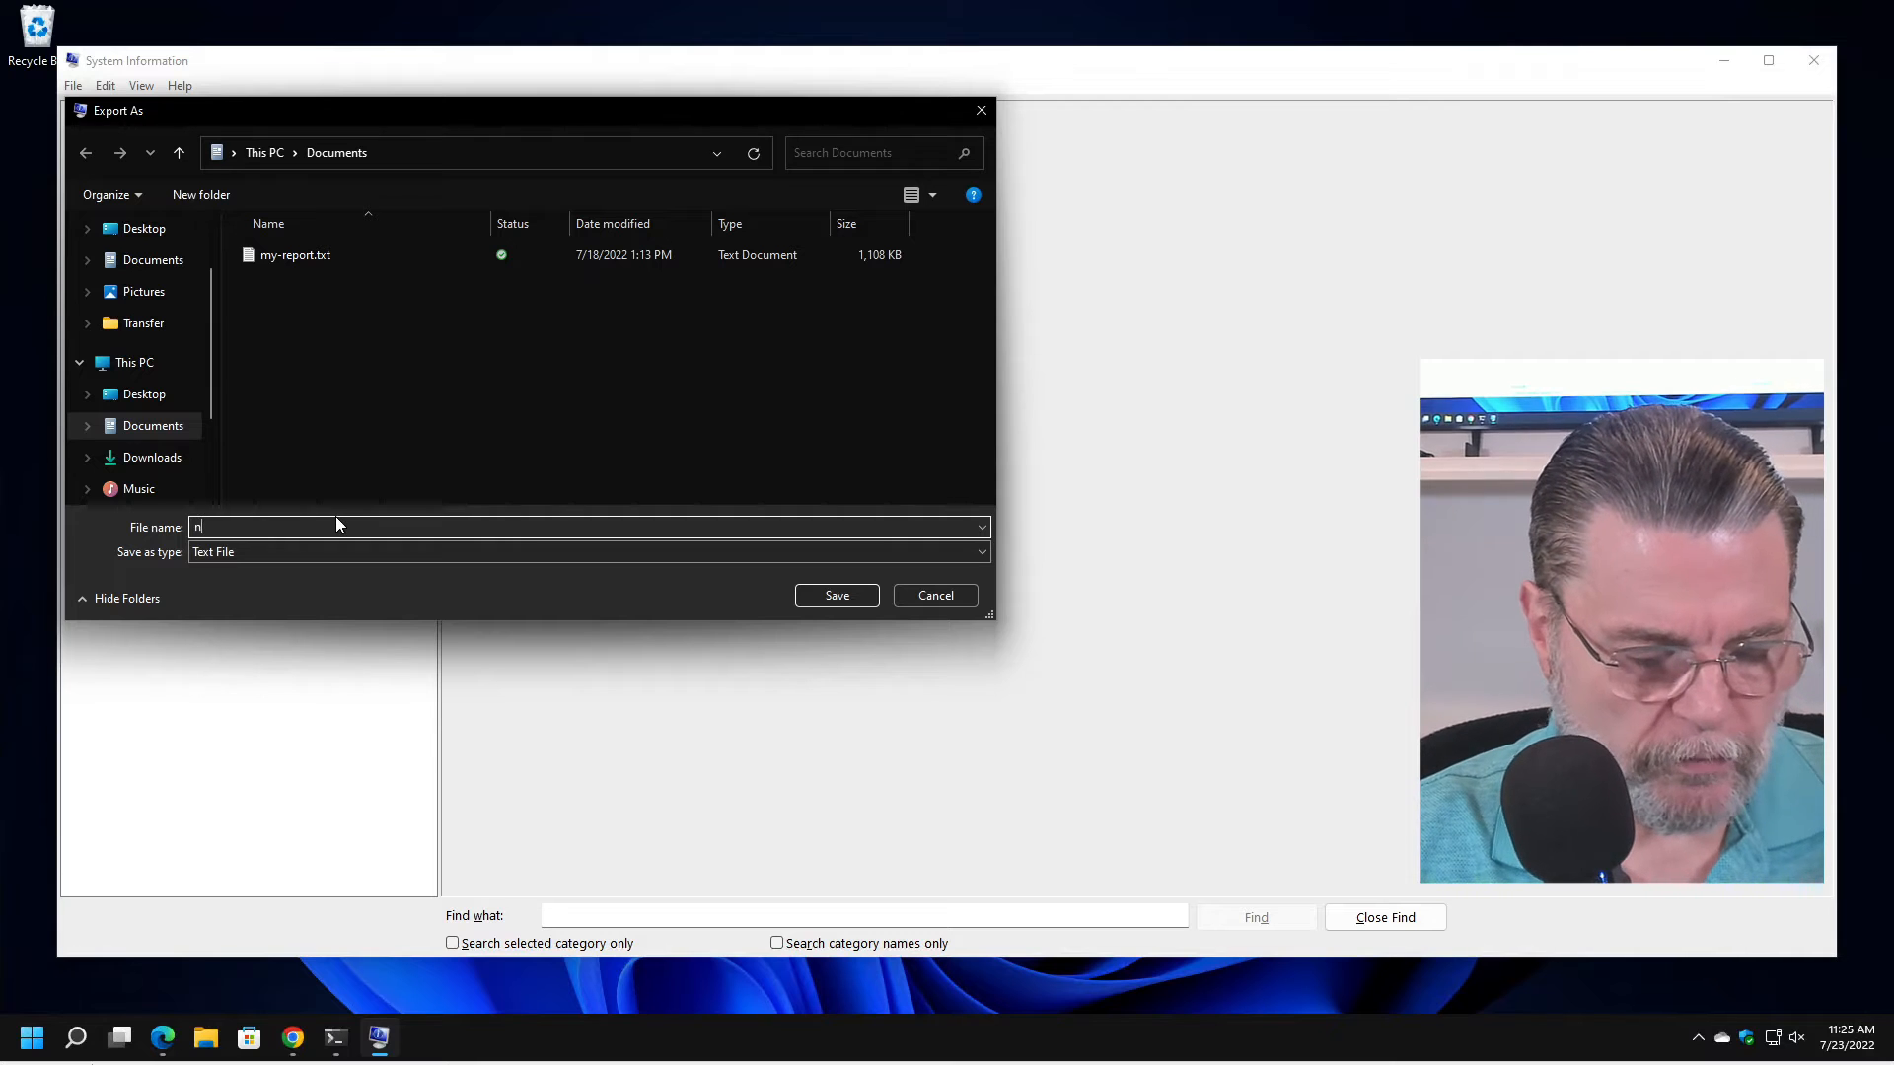
text(ew-report)
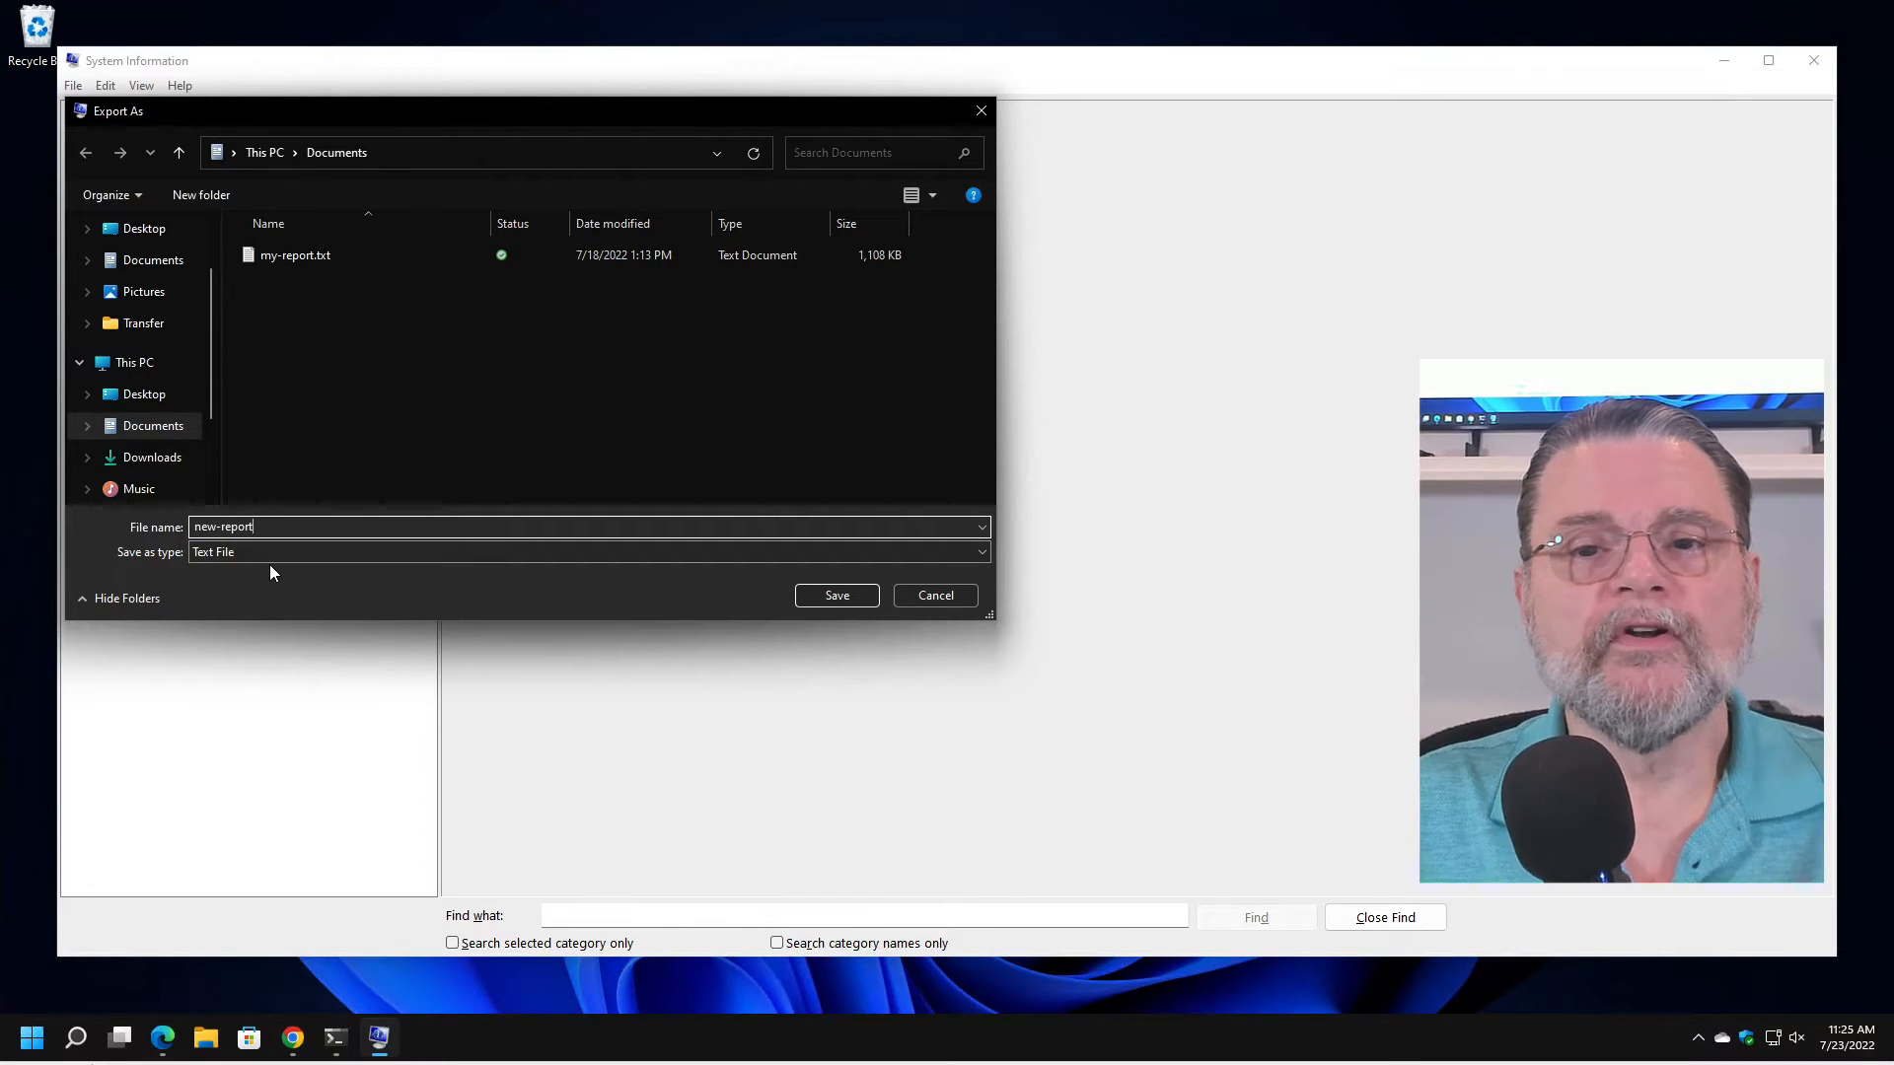
mouse_move(762, 653)
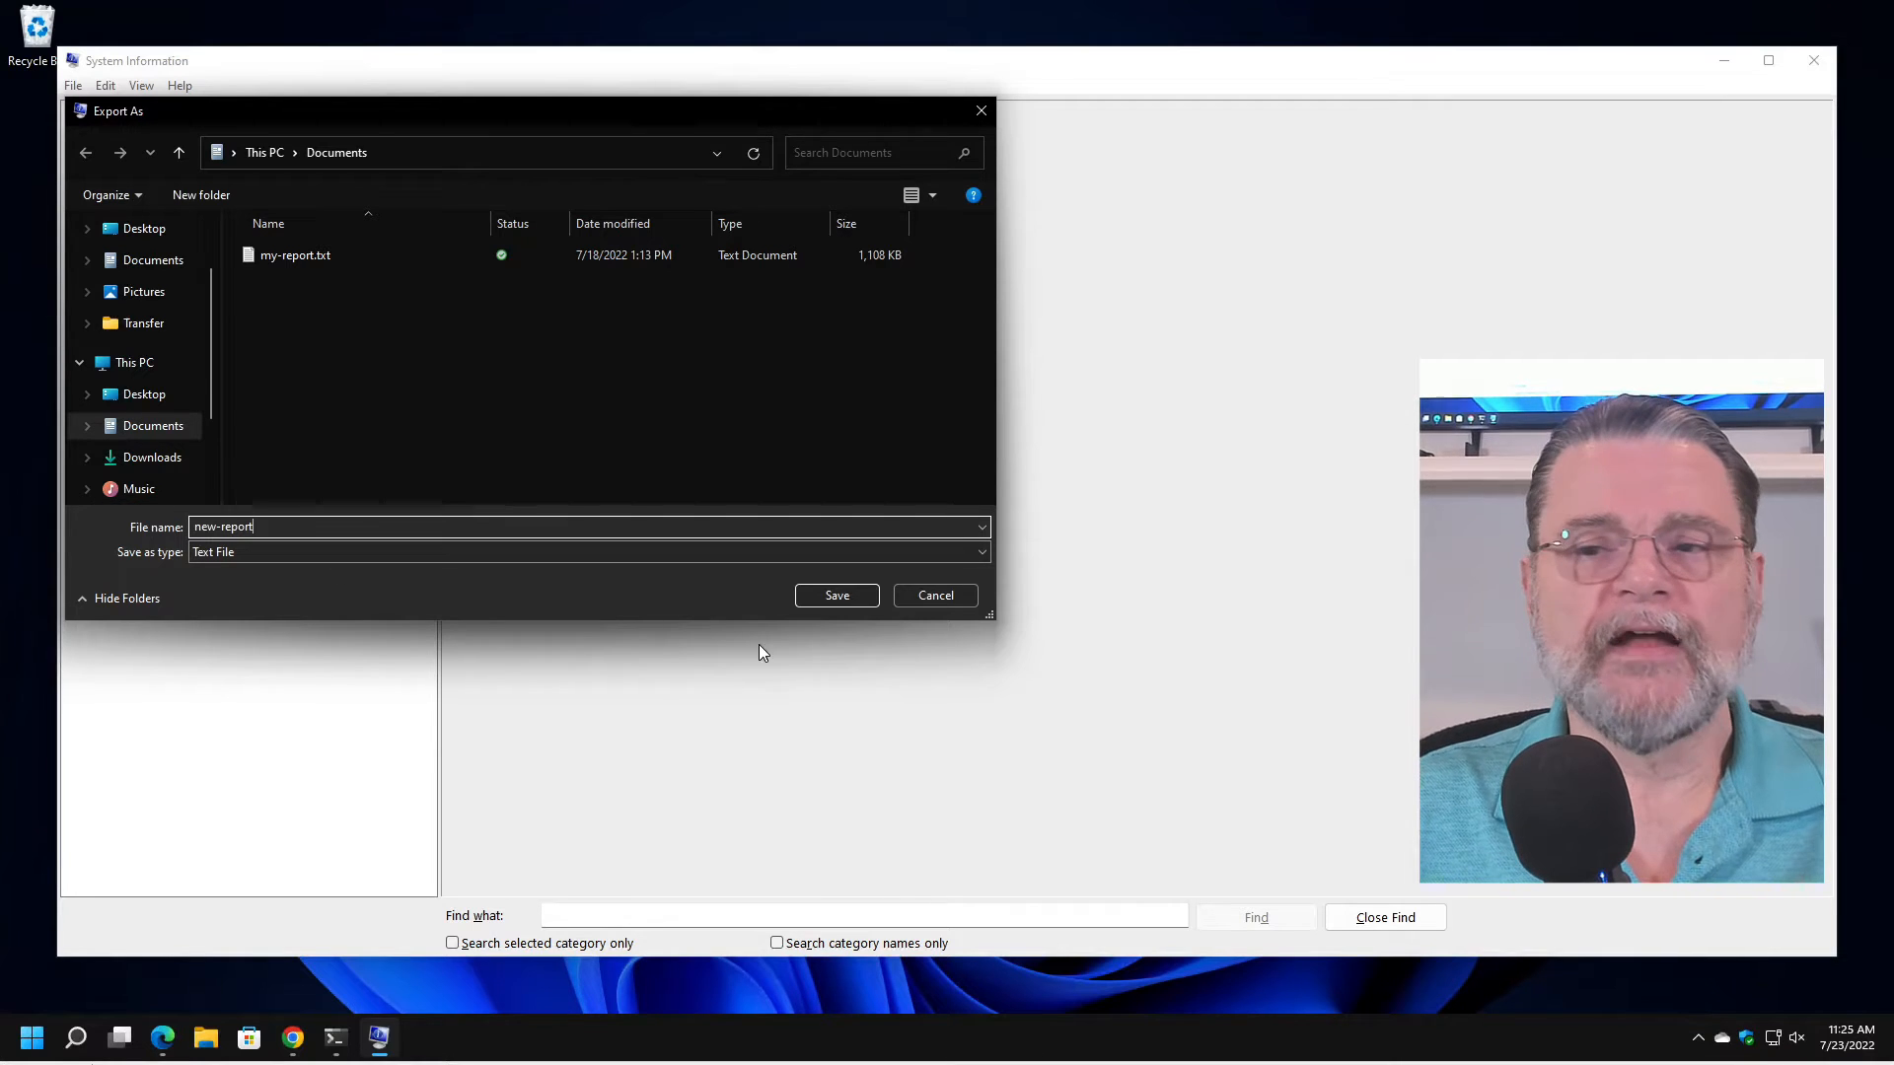
click(837, 593)
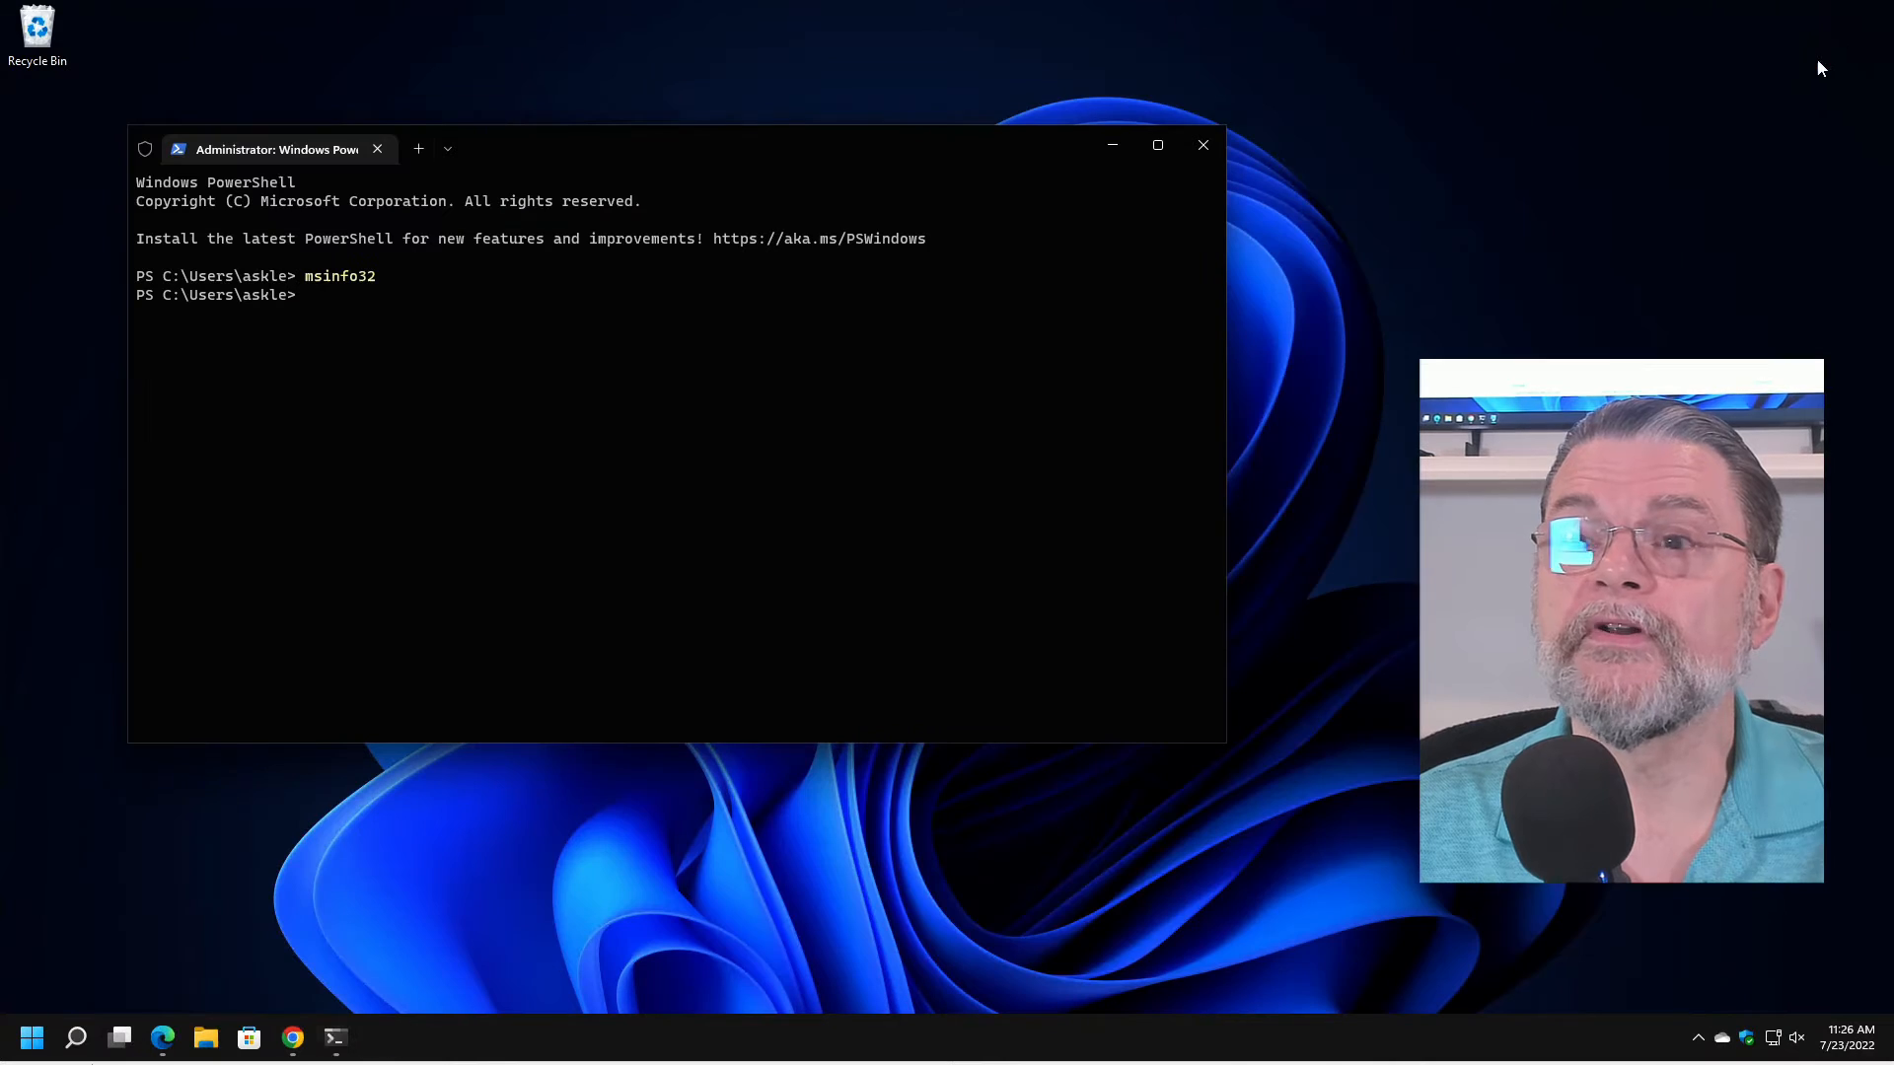
Close the terminal and confirm new-report.txt (1.17 MB) sits beside my-report.txt in Documents.
click(1201, 144)
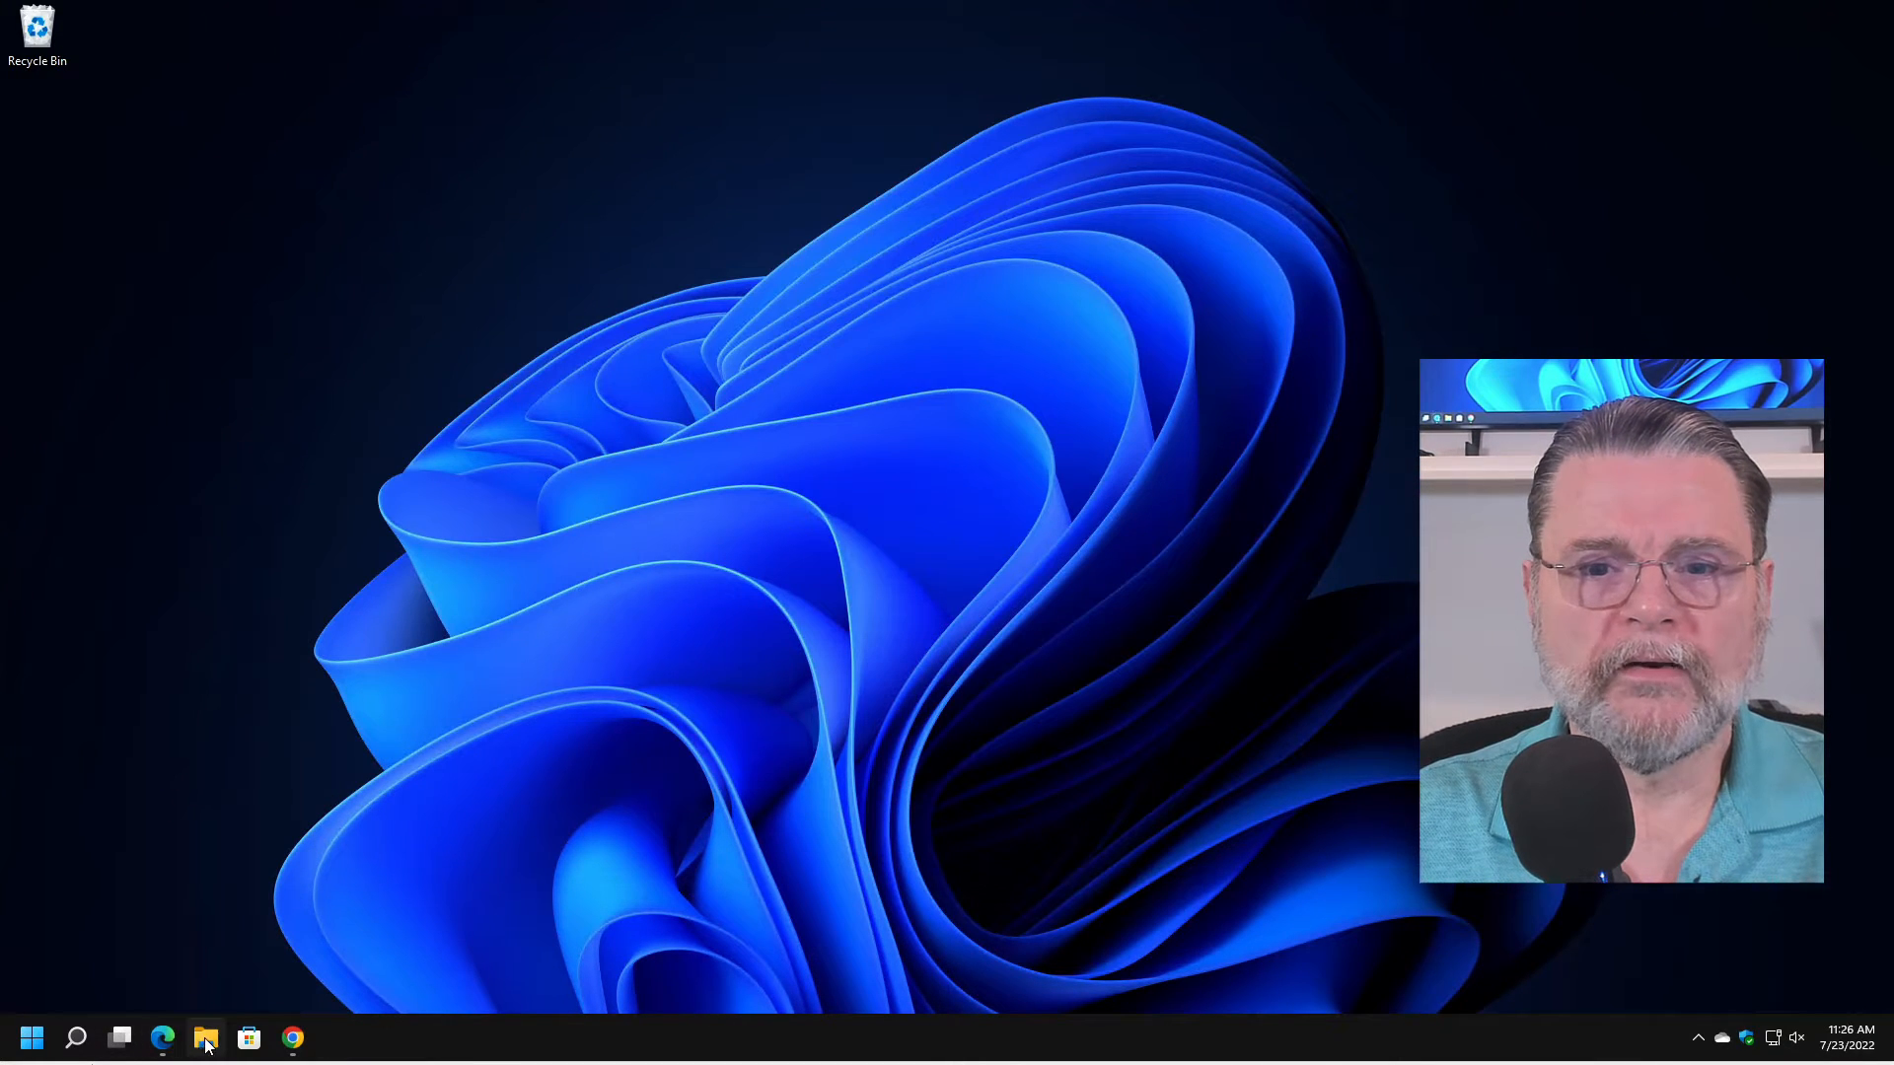
click(205, 1039)
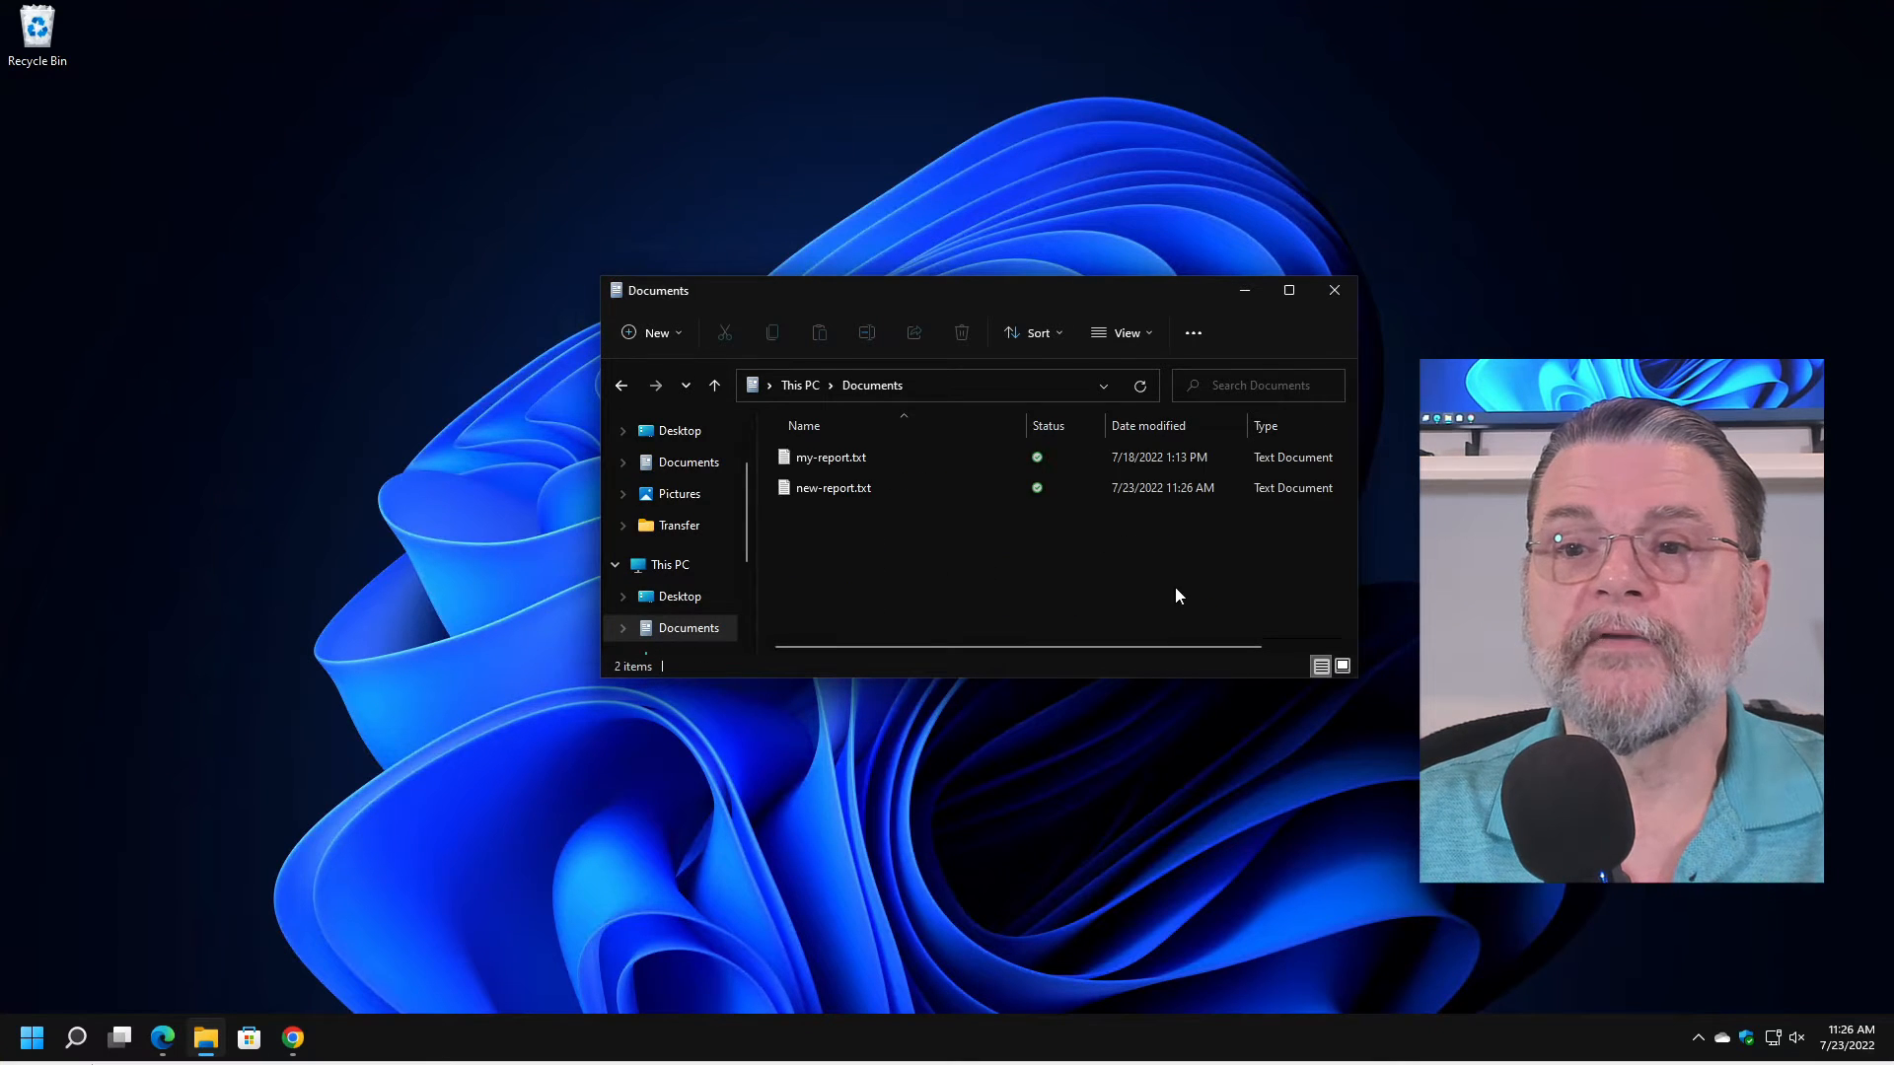
click(832, 487)
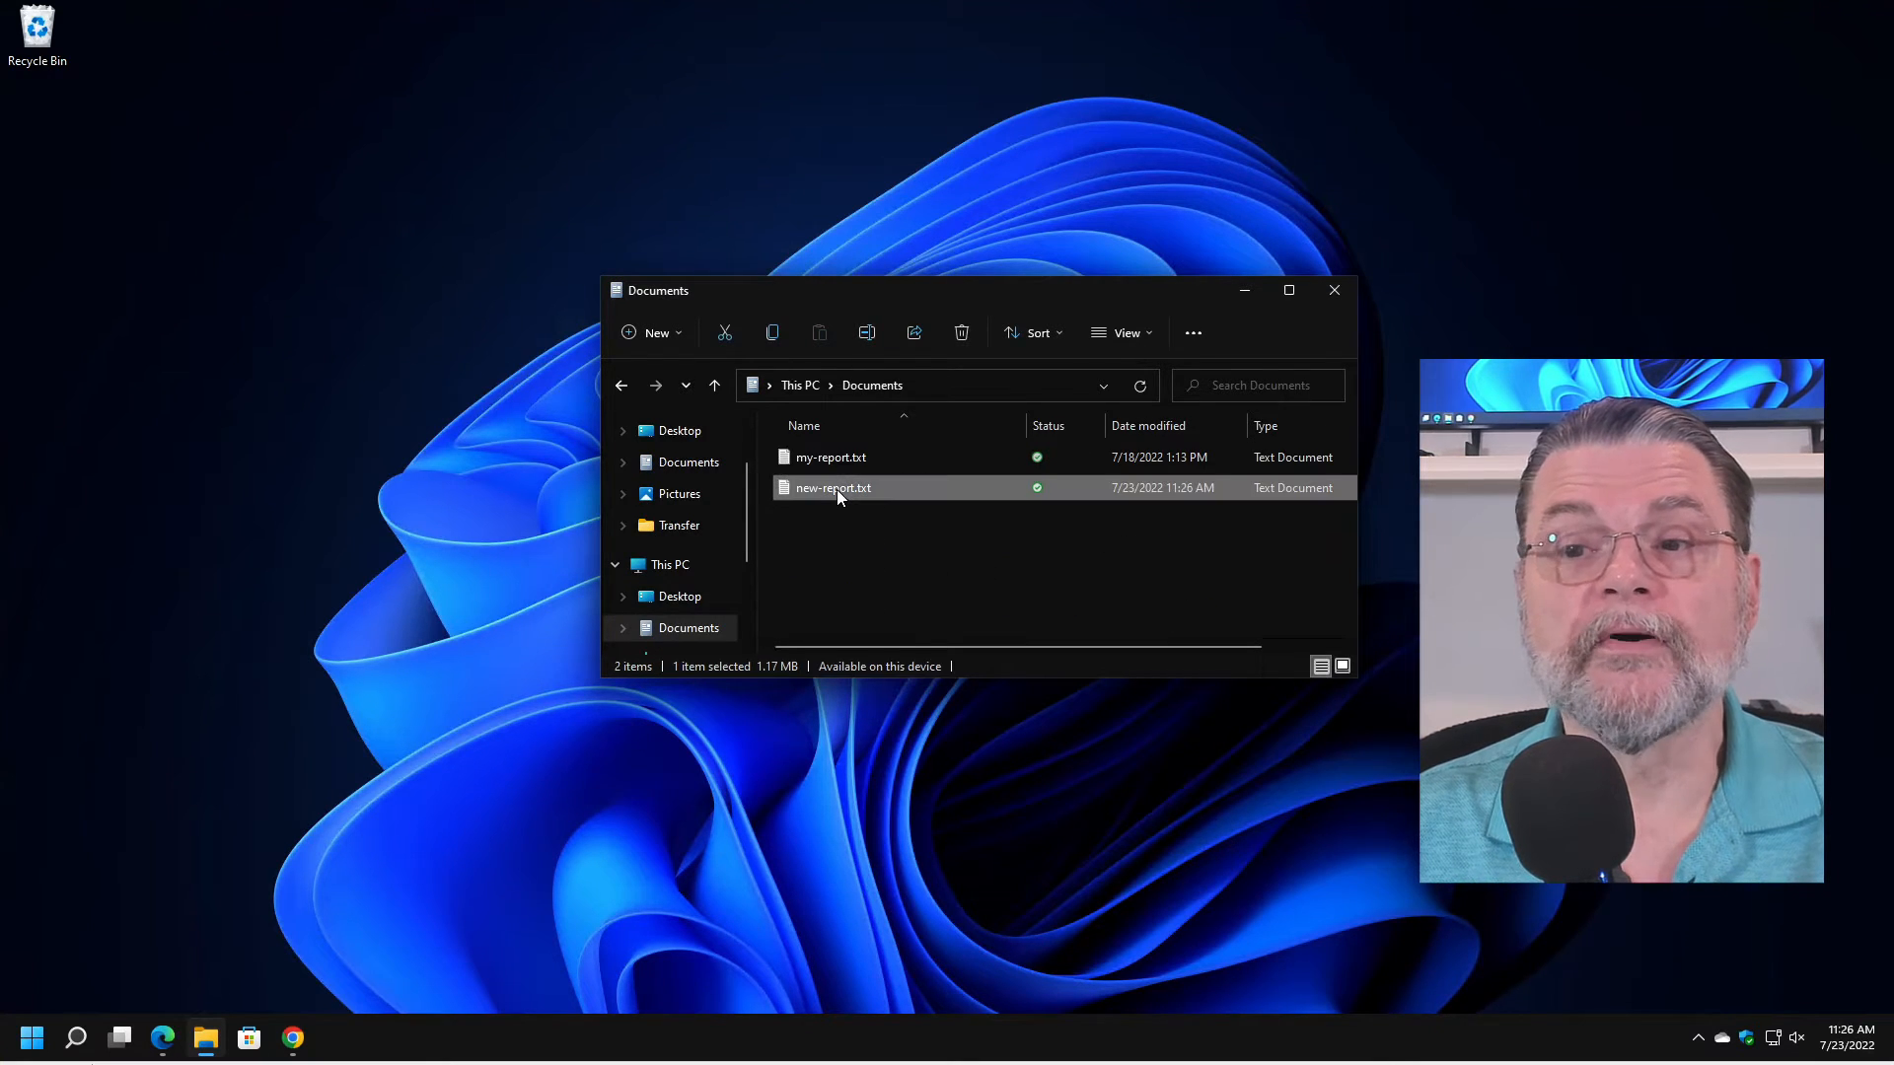
mouse_move(832, 492)
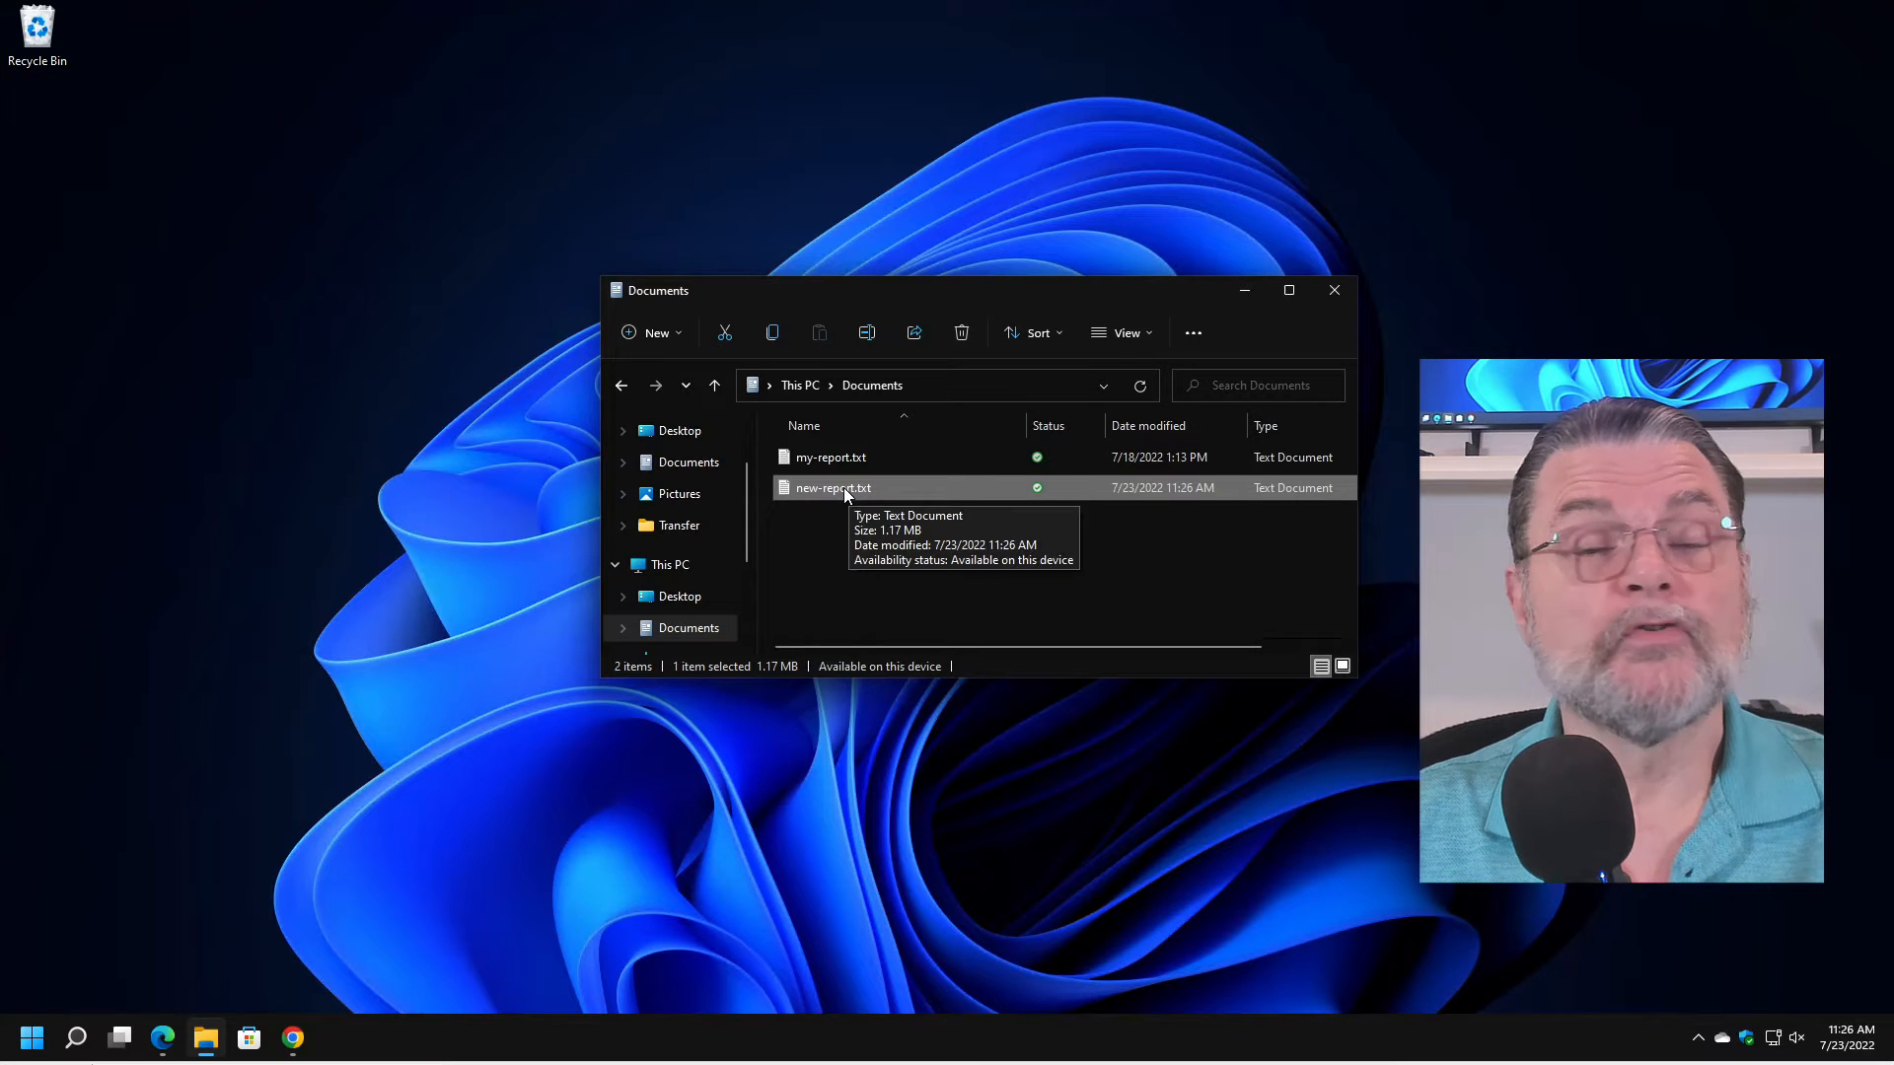
View new-report.txt in Notepad, browsing its drivers, processes and modules listings.
double_click(830, 488)
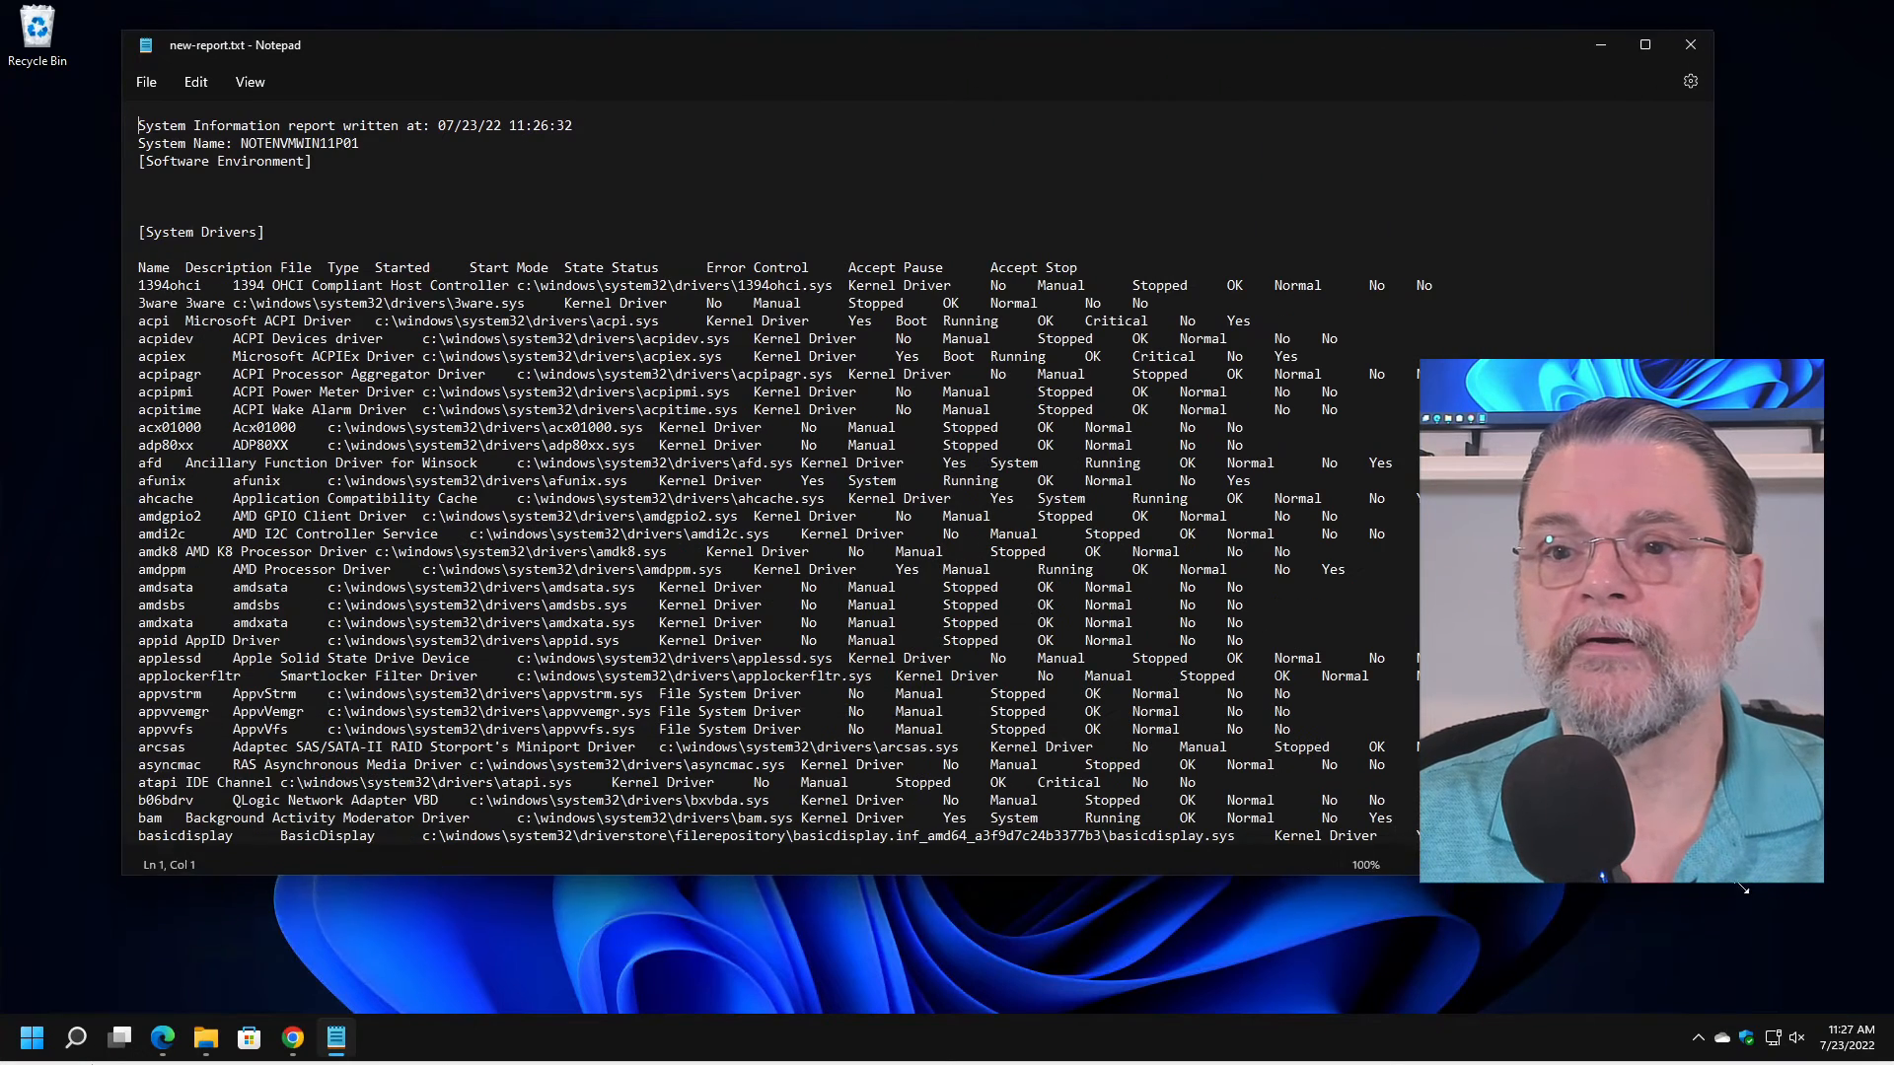
scroll(down, 3)
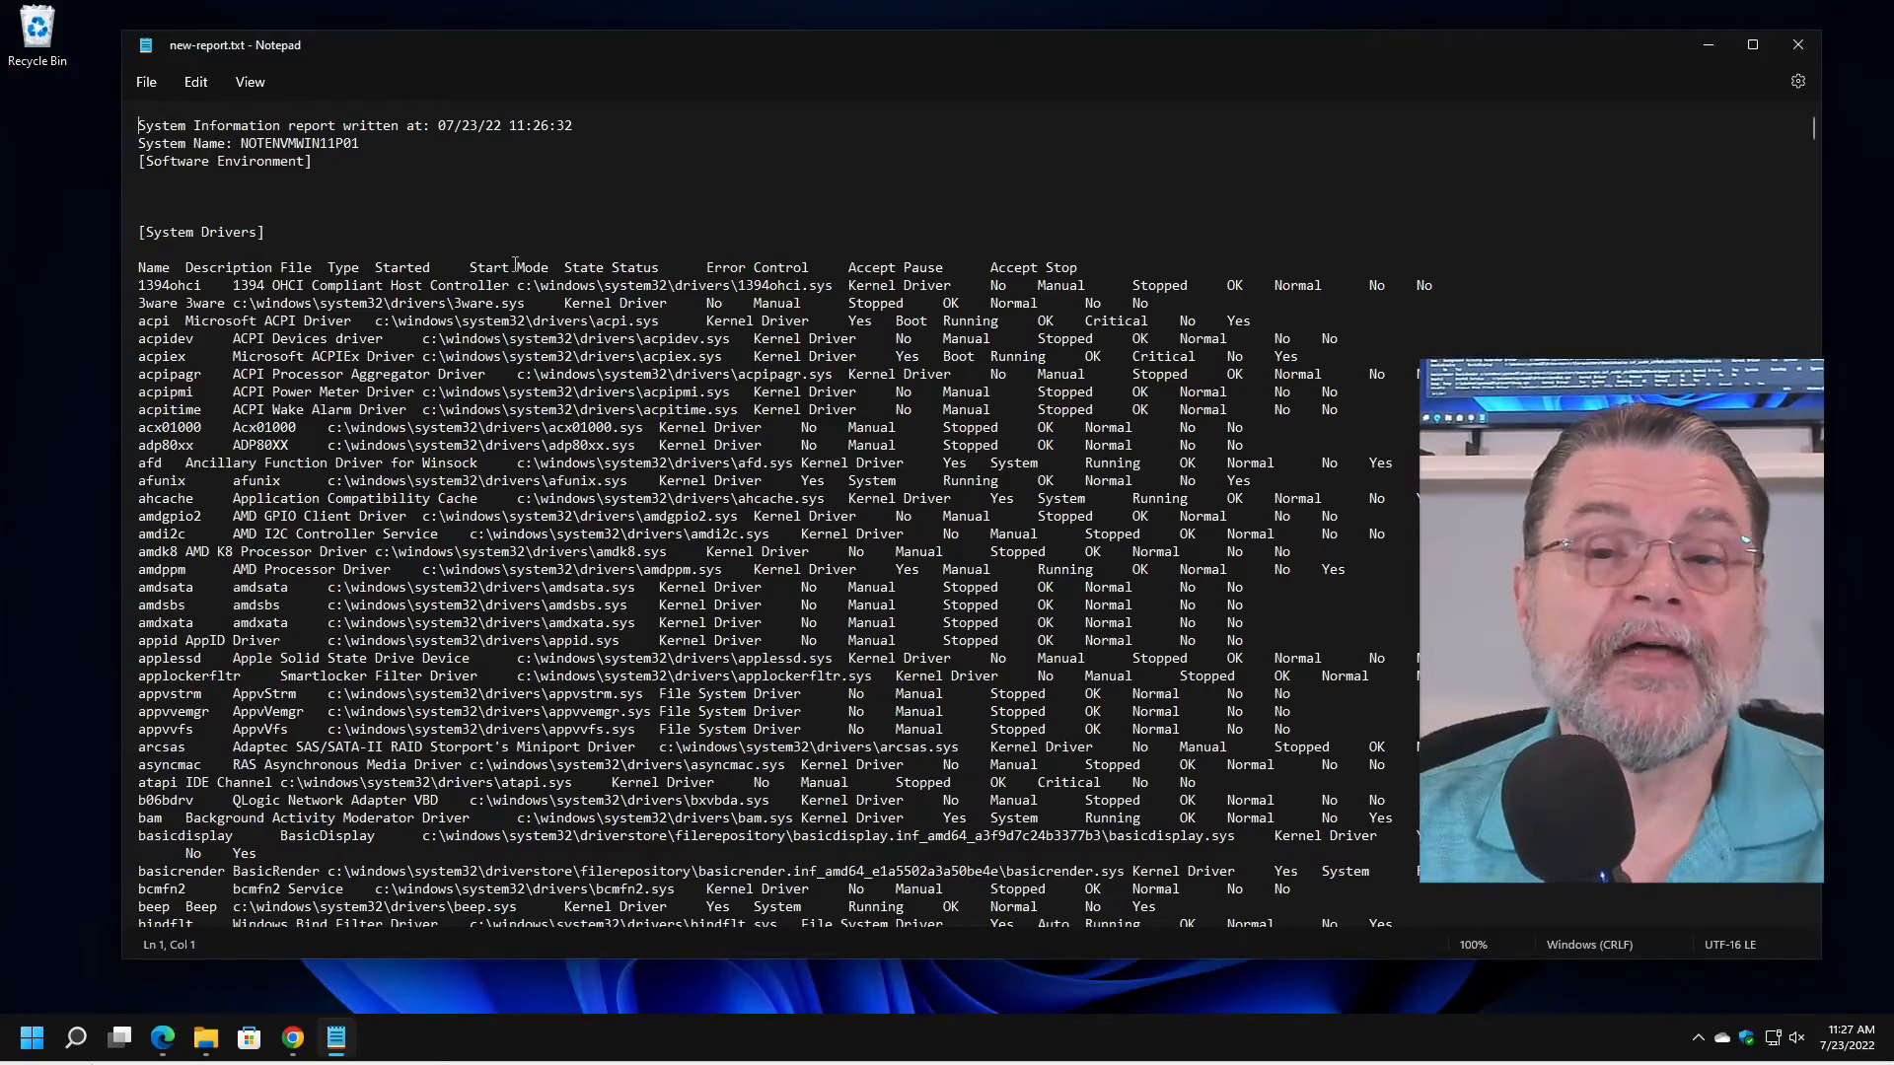
scroll(down, 3)
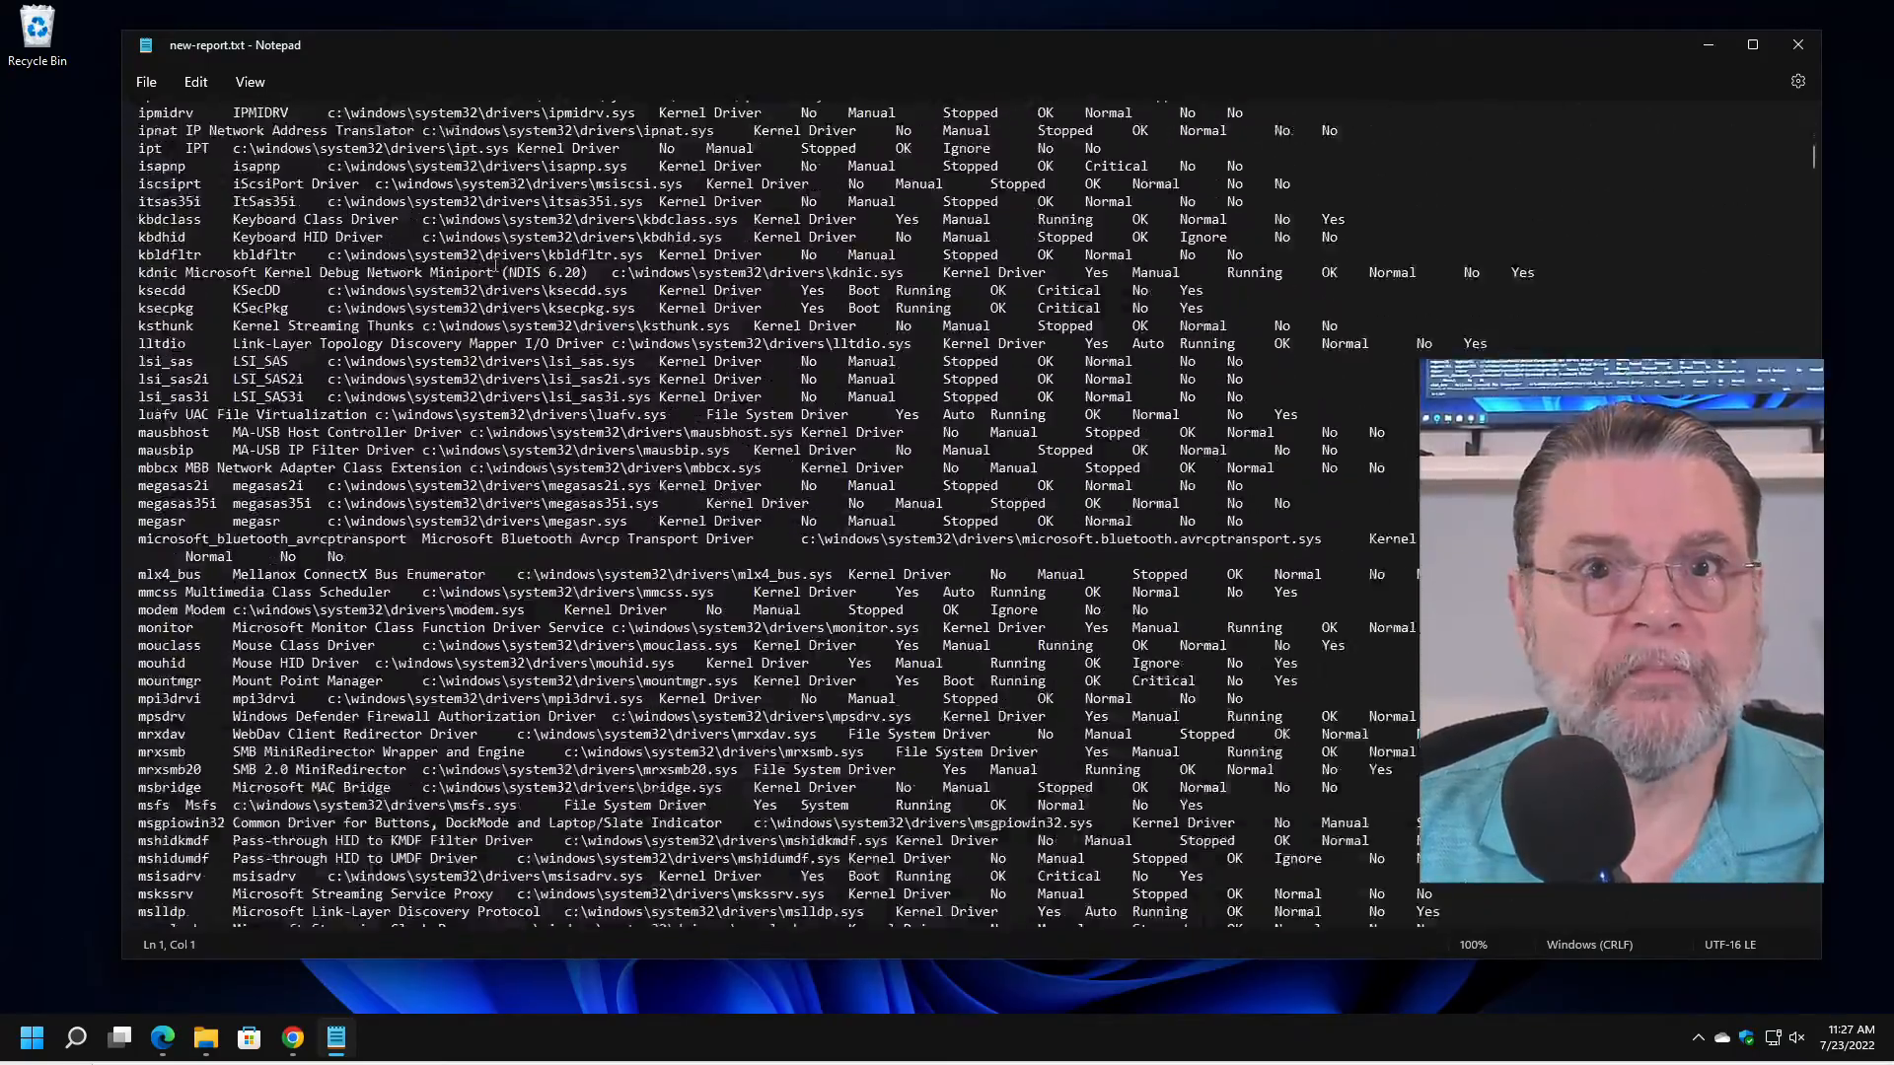
scroll(down, 3)
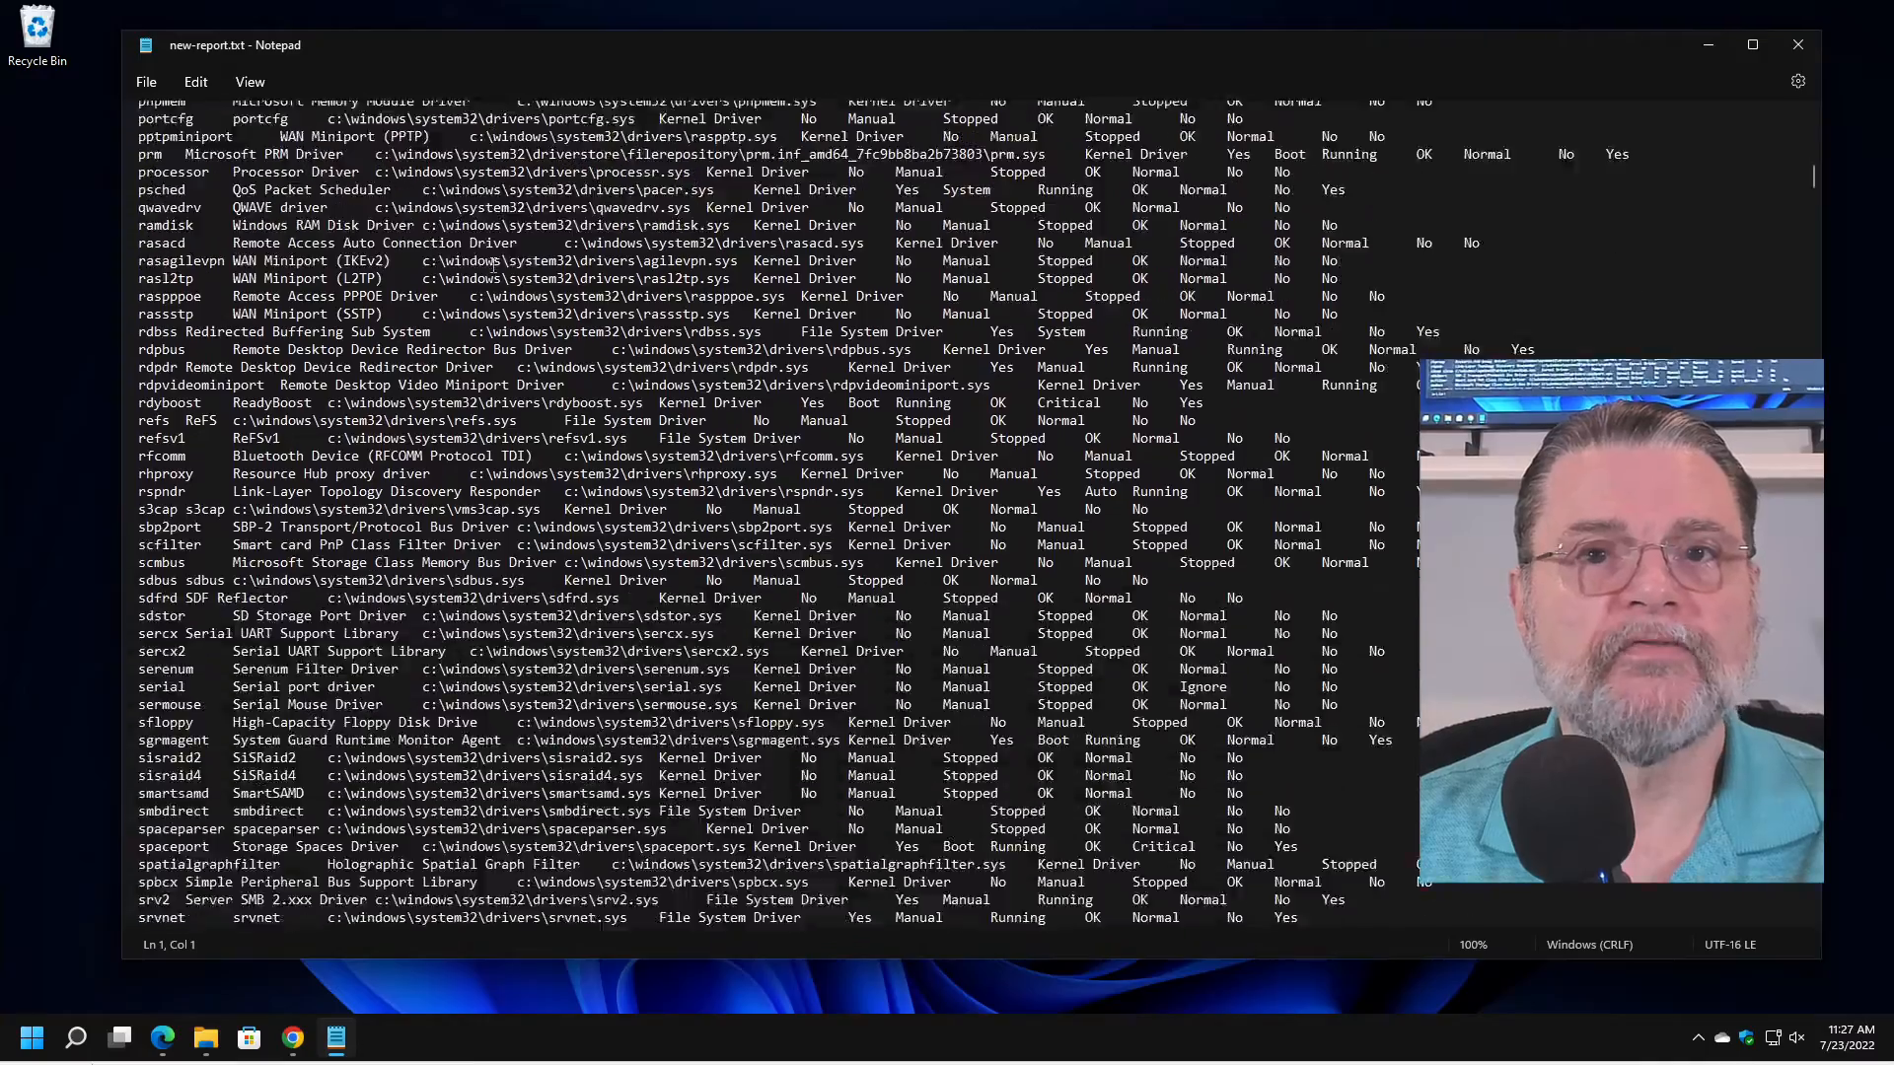
scroll(down, 3)
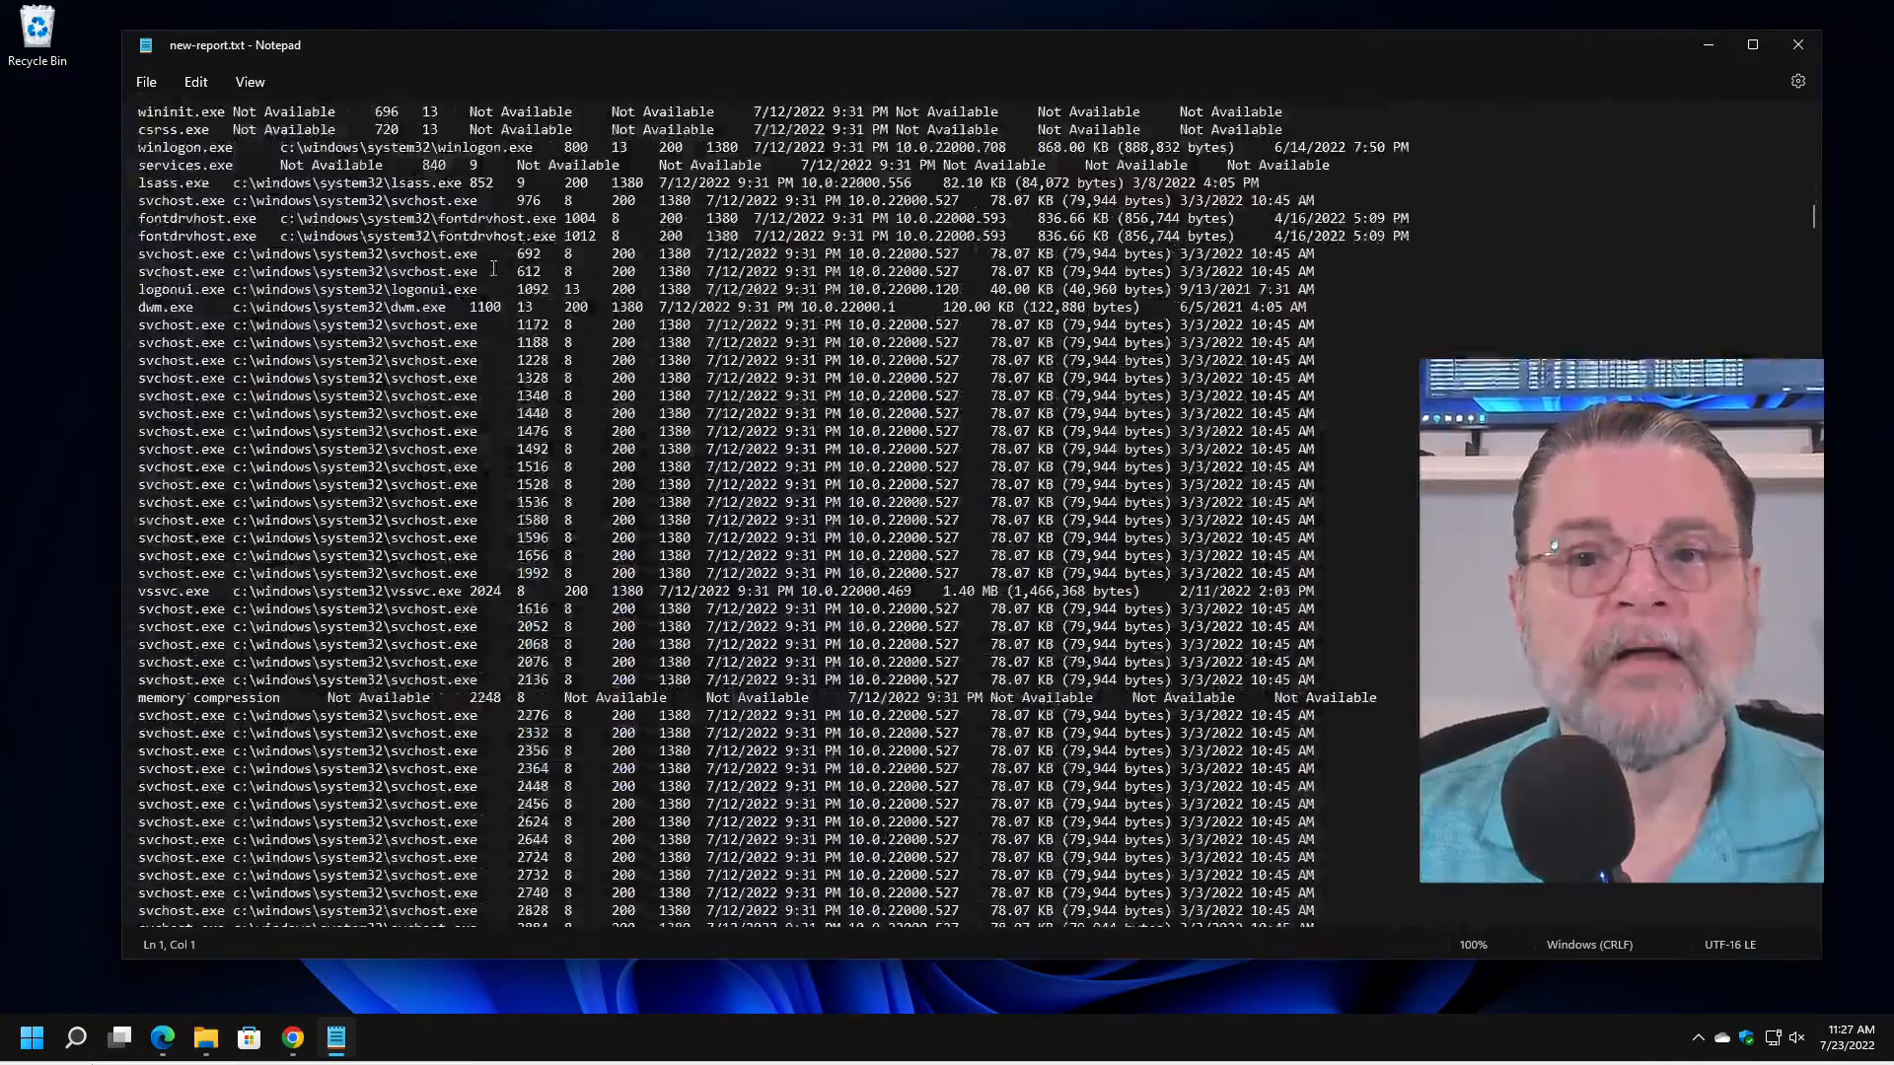
scroll(down, 3)
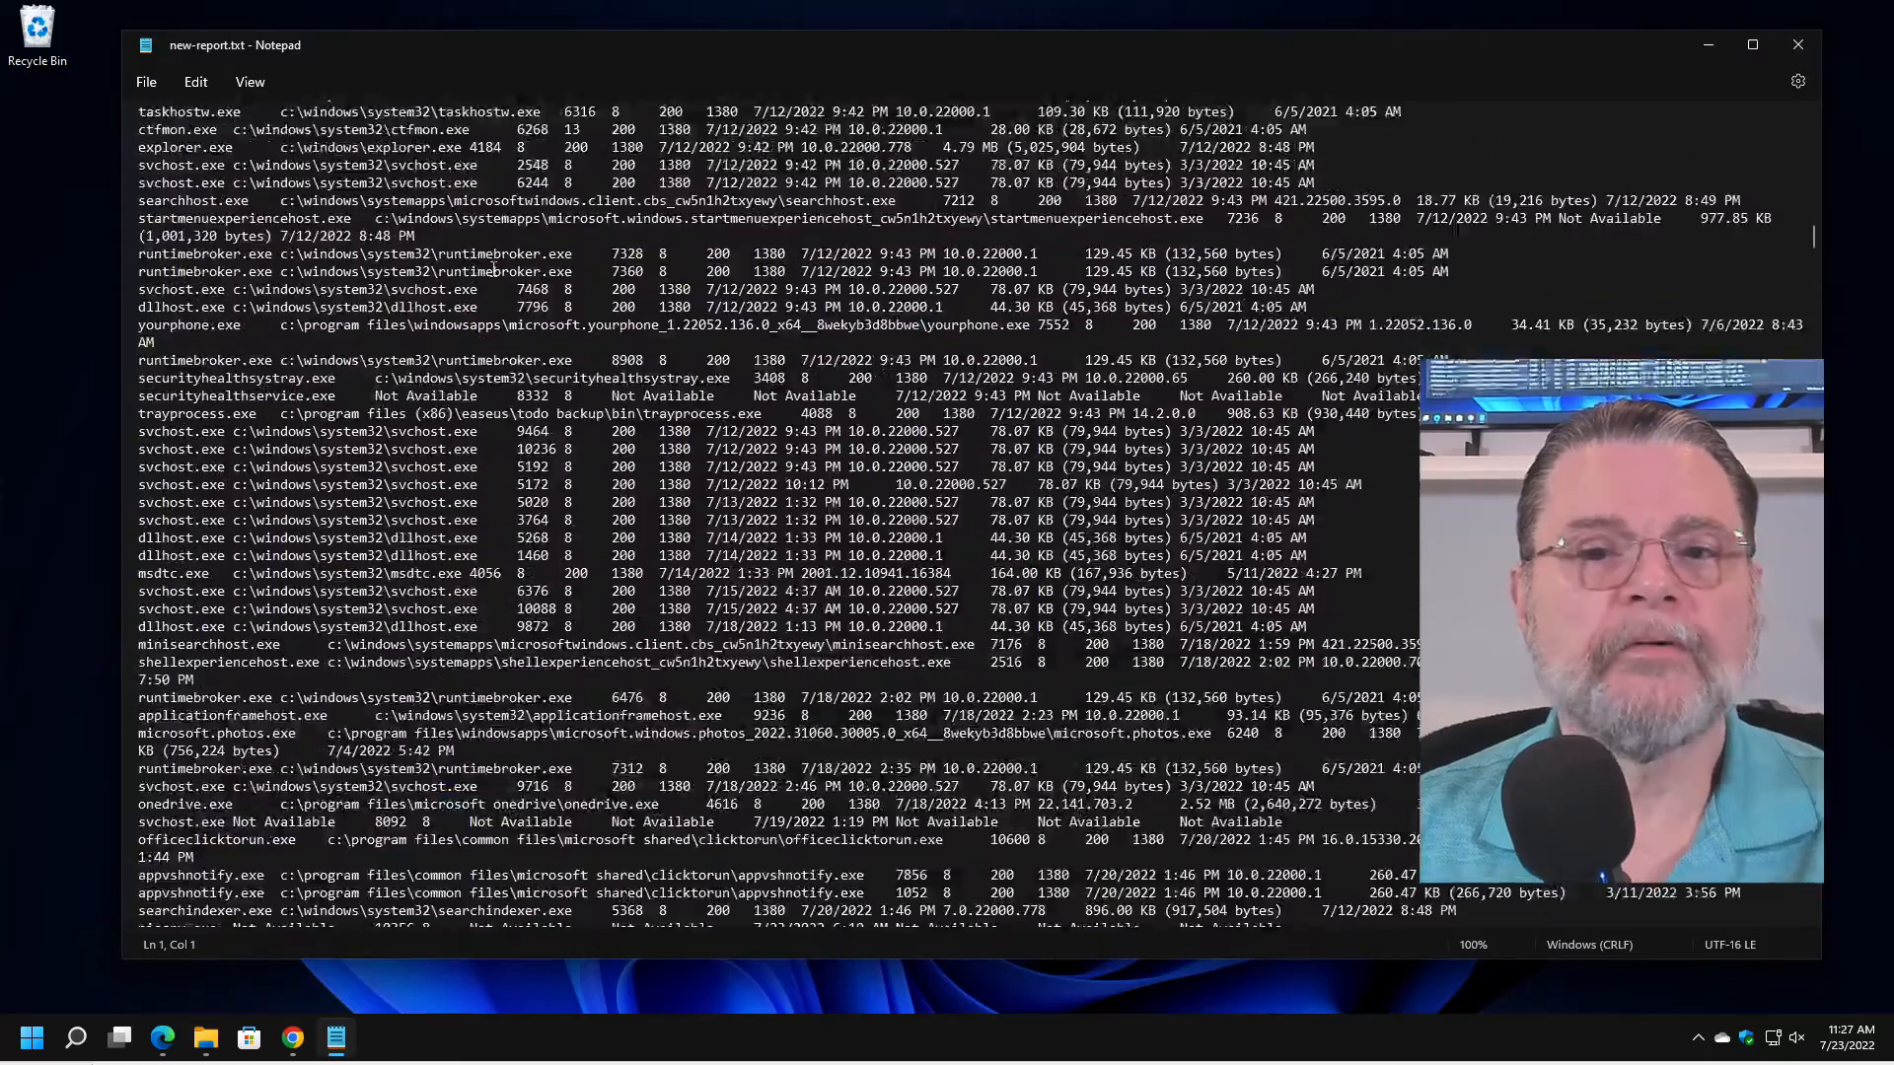
scroll(down, 3)
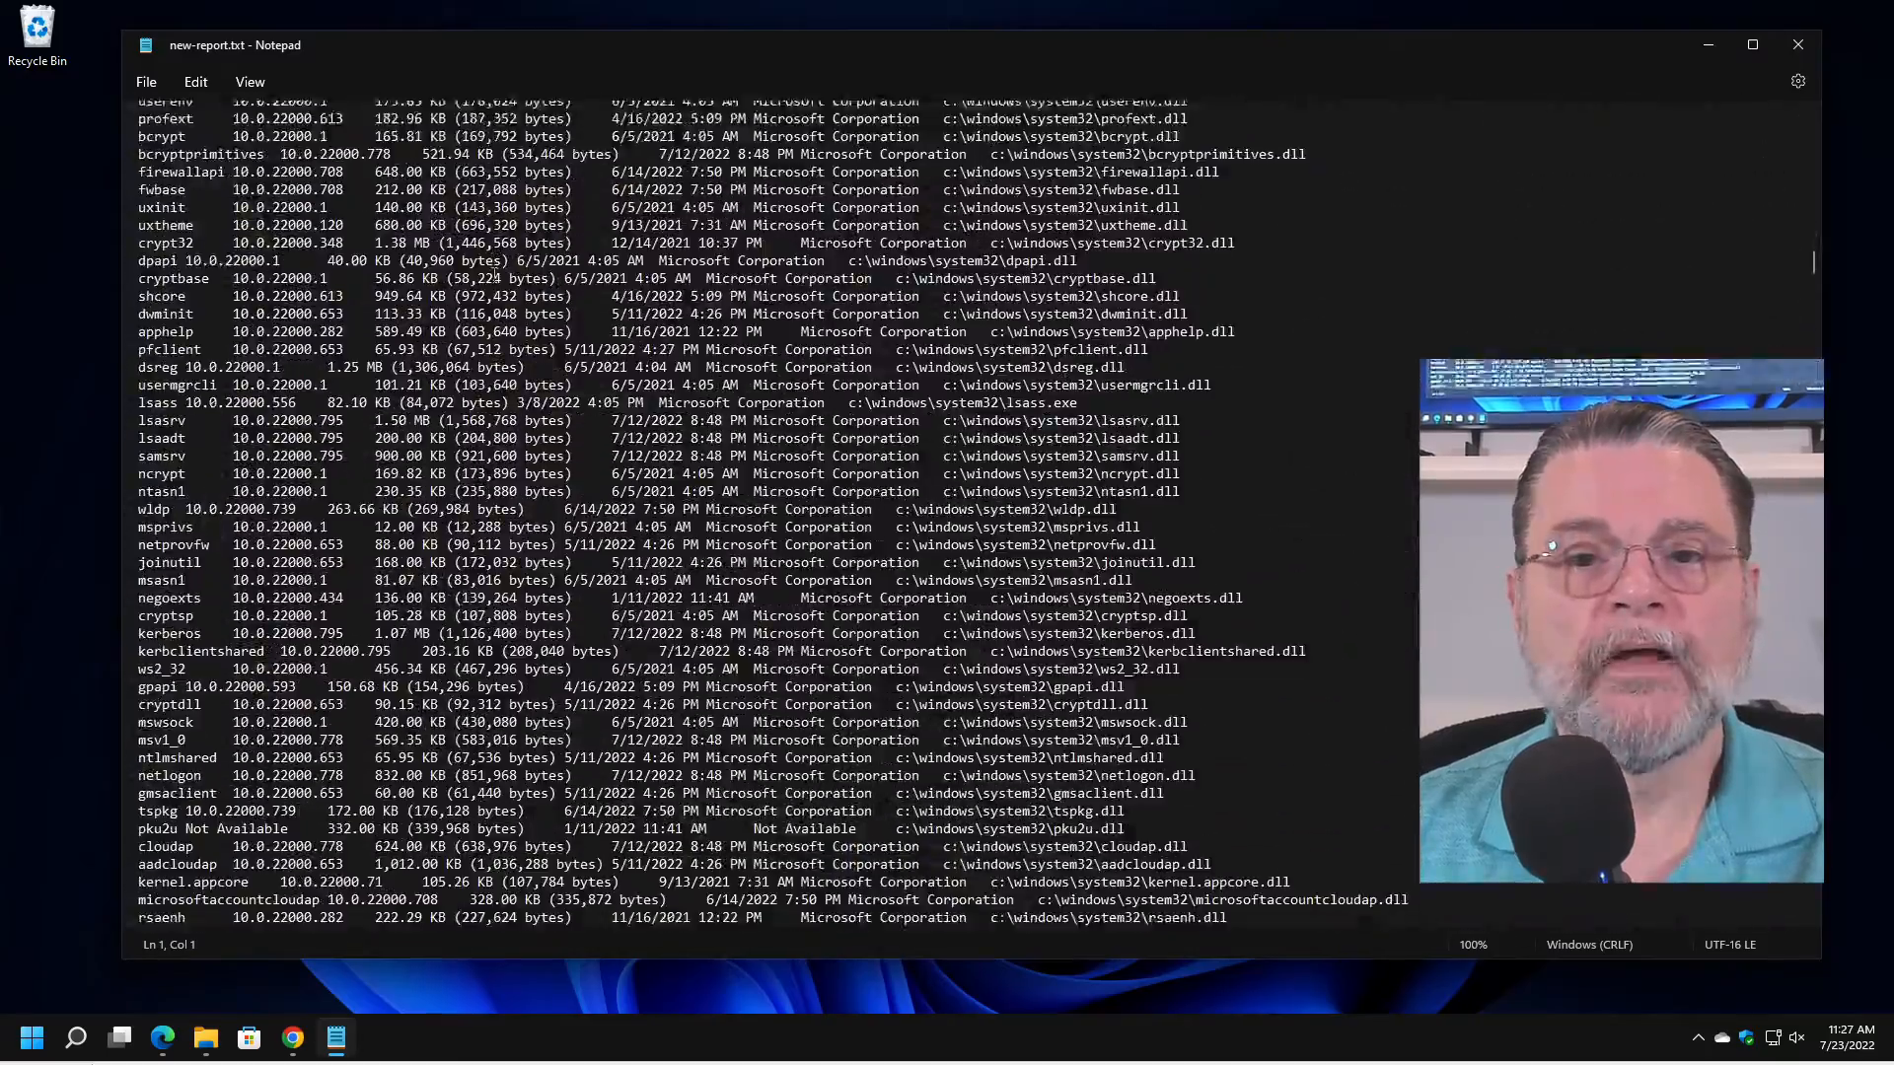
scroll(down, 3)
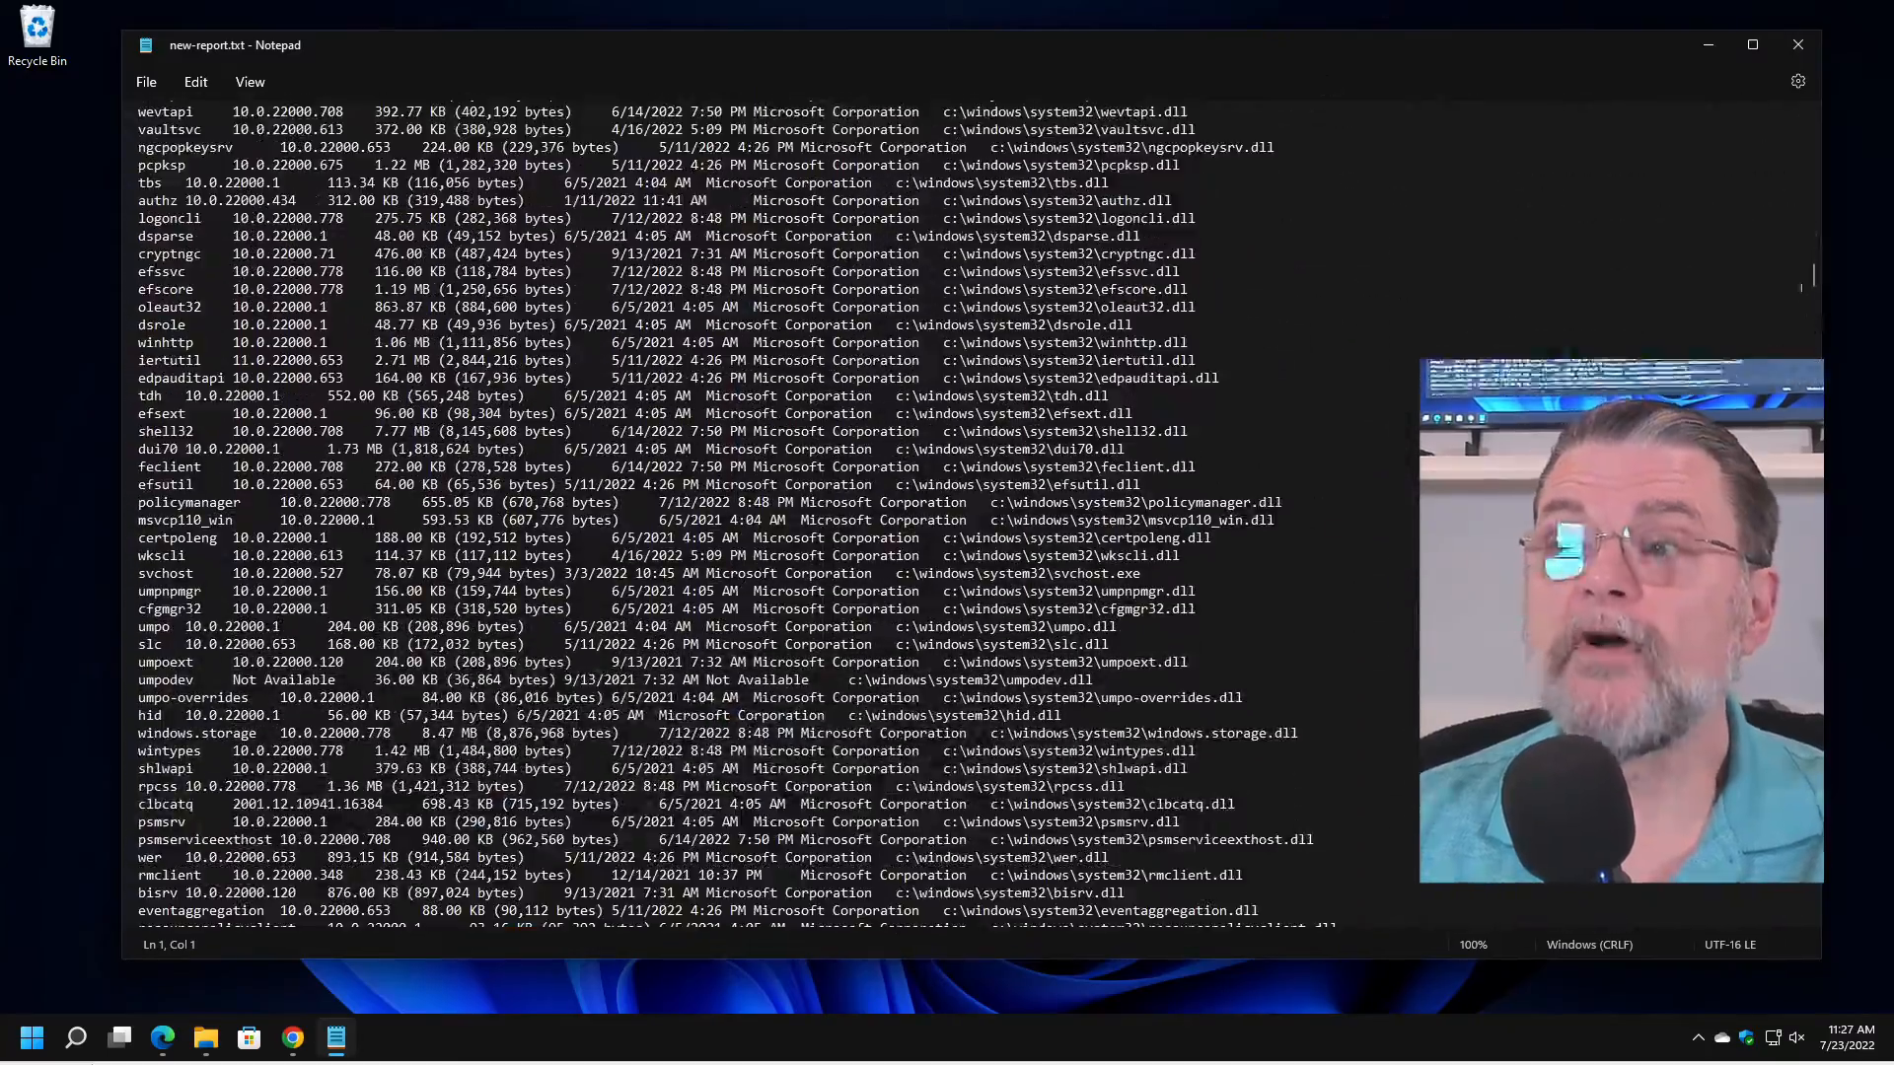
scroll(down, 3)
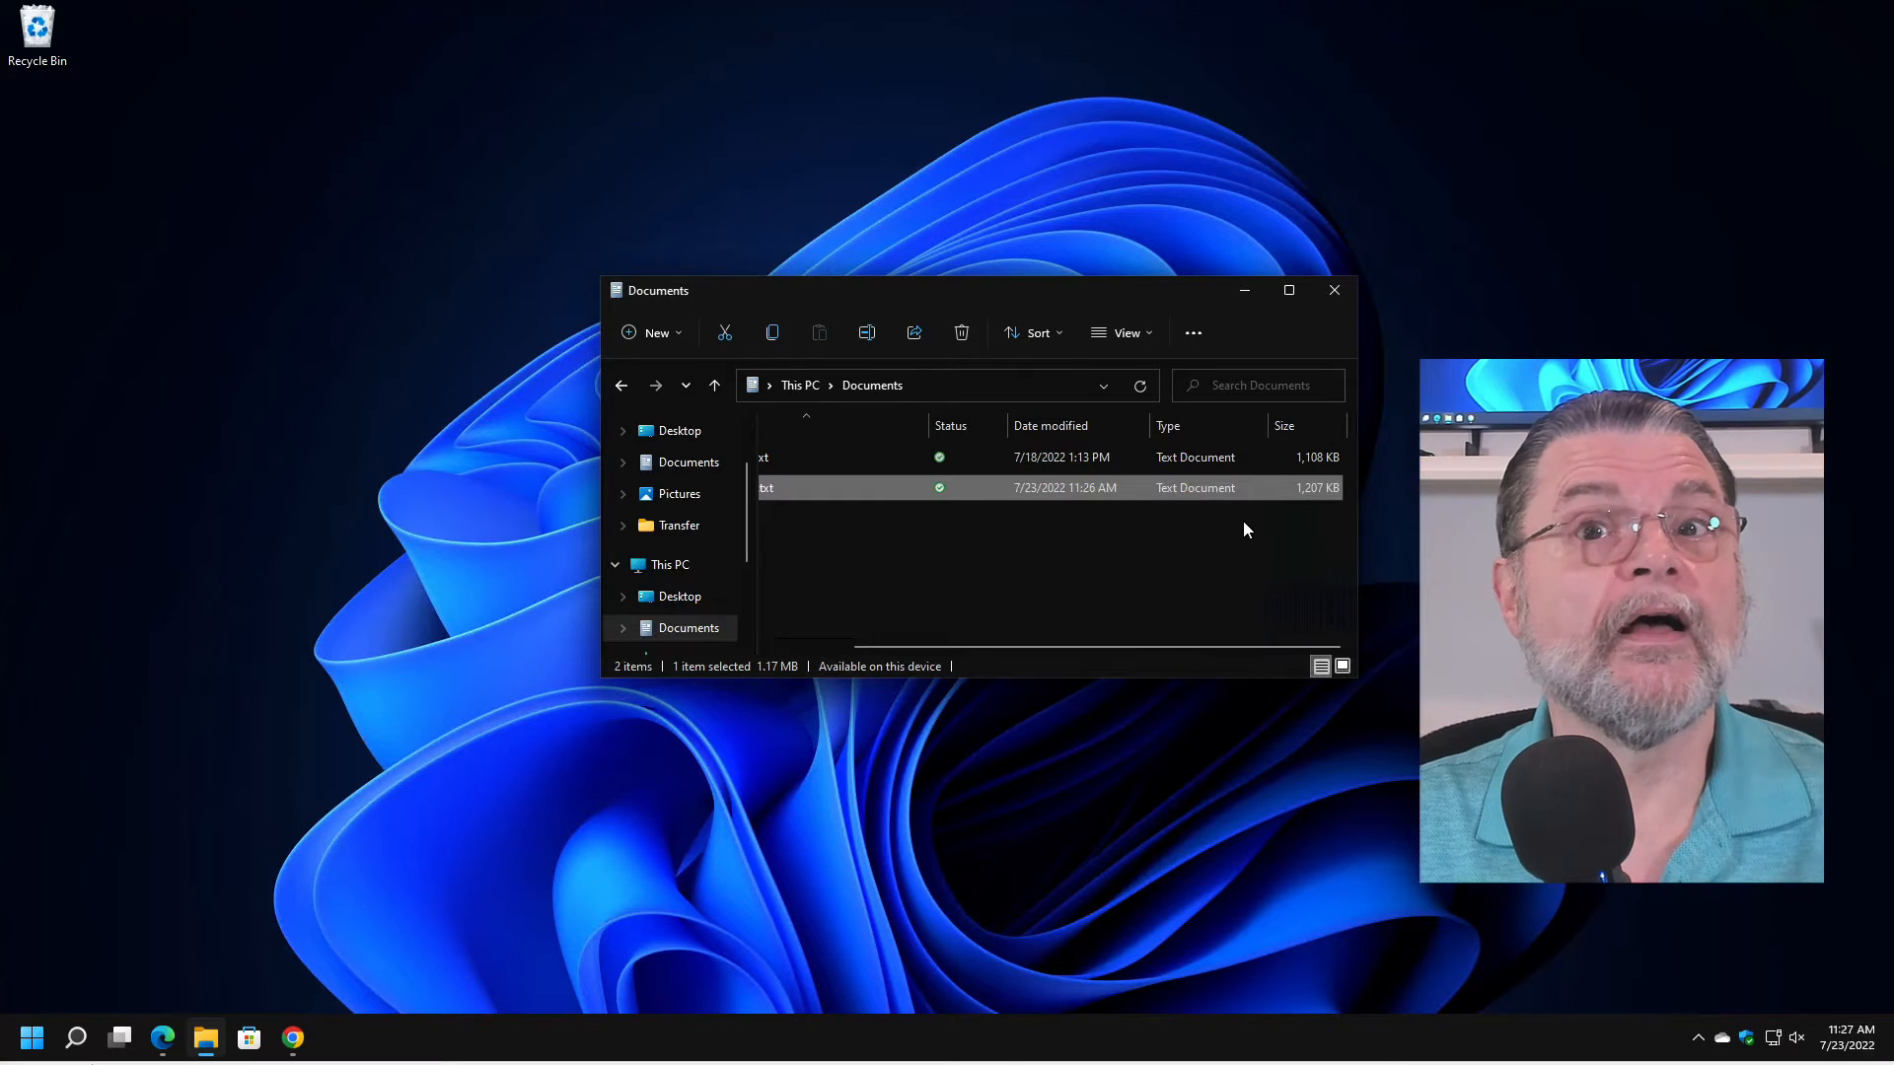
mouse_move(1266, 552)
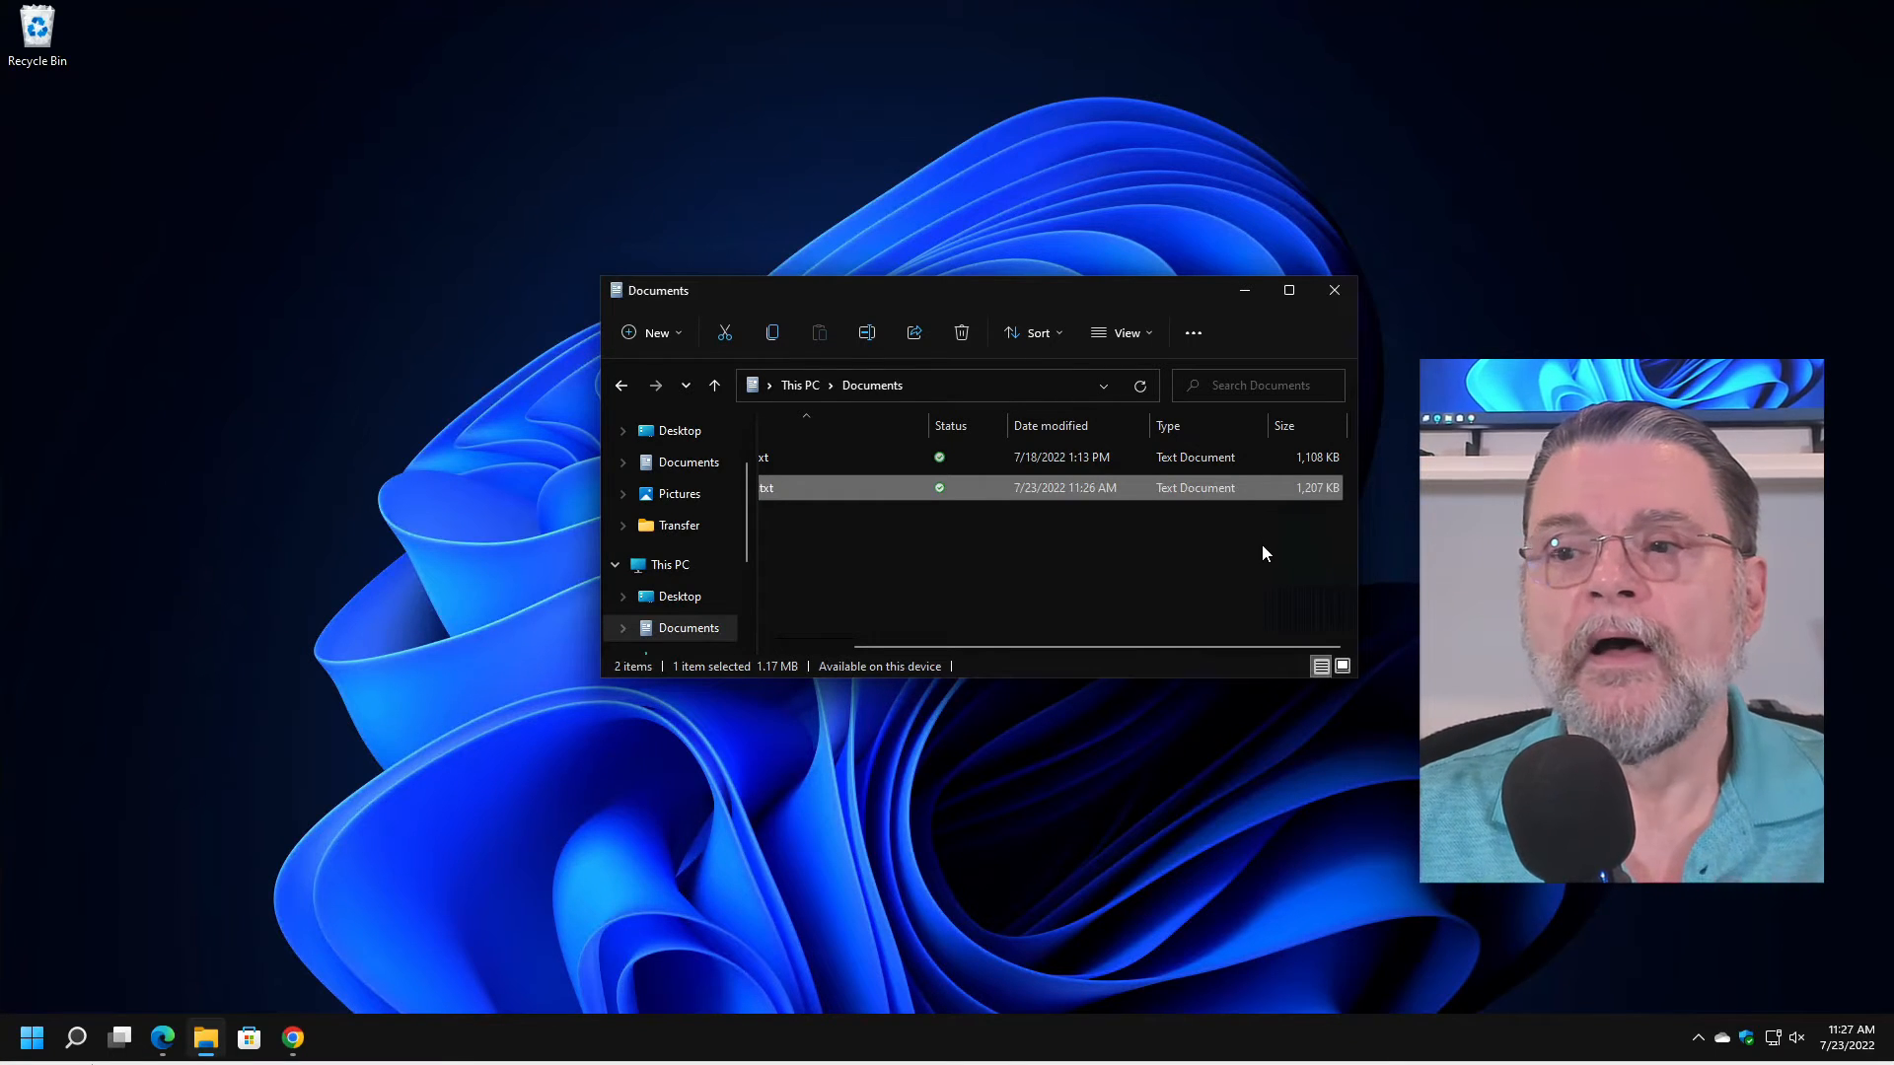